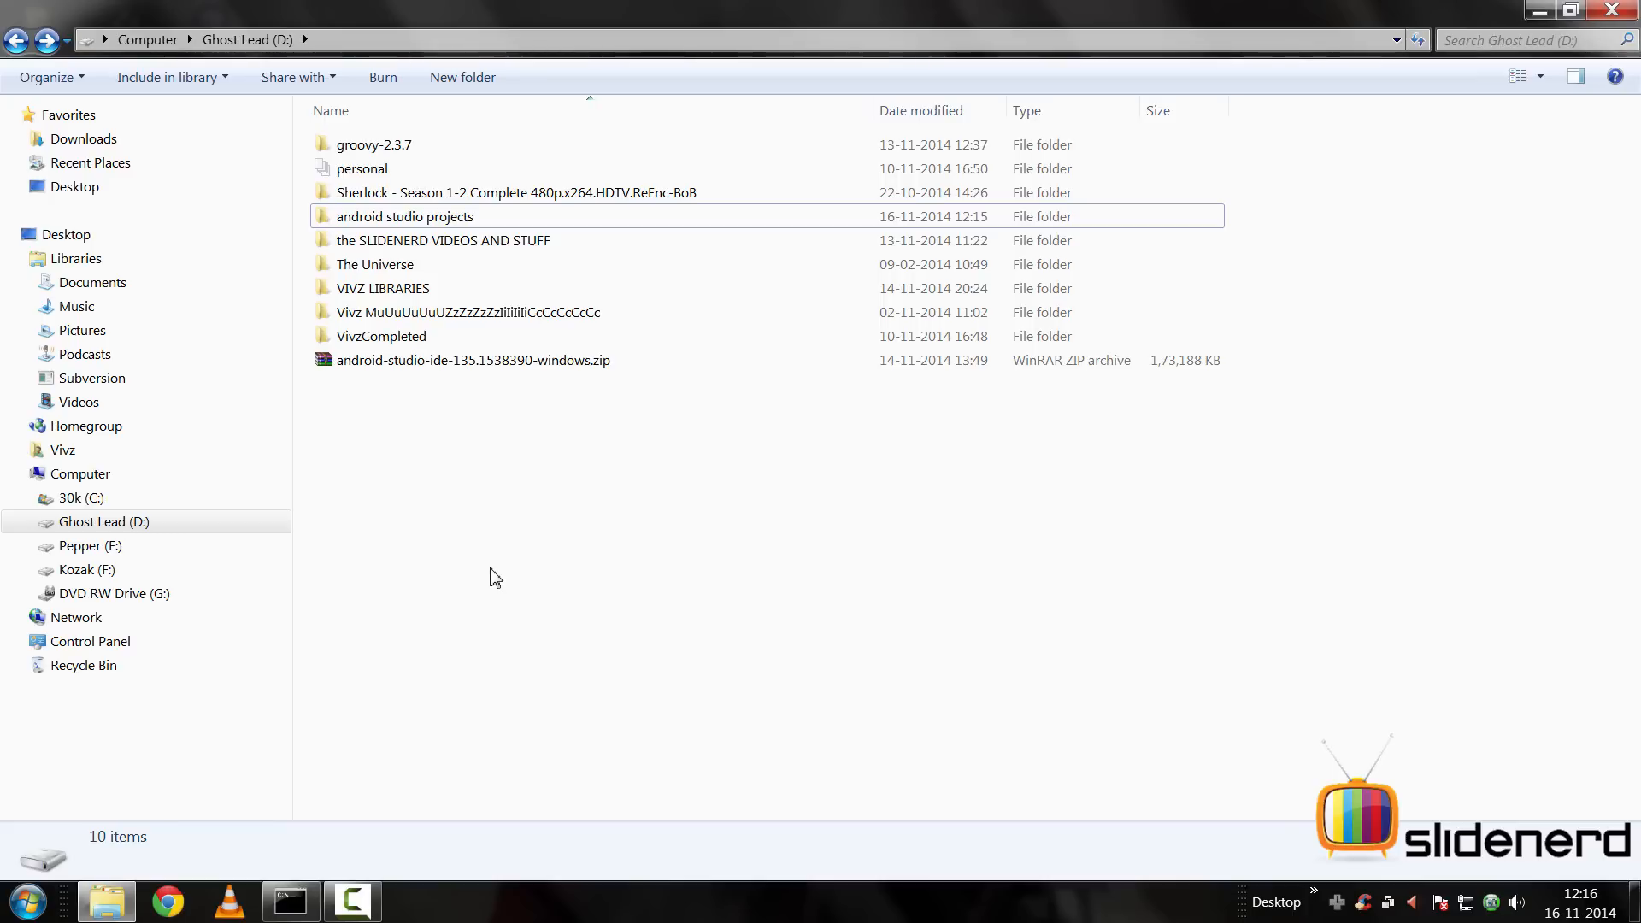
Step: Extract android-studio-ide-135.1538390-windows.zip on drive D with WinRAR
{"action": "left_click", "coordinate": [471, 360]}
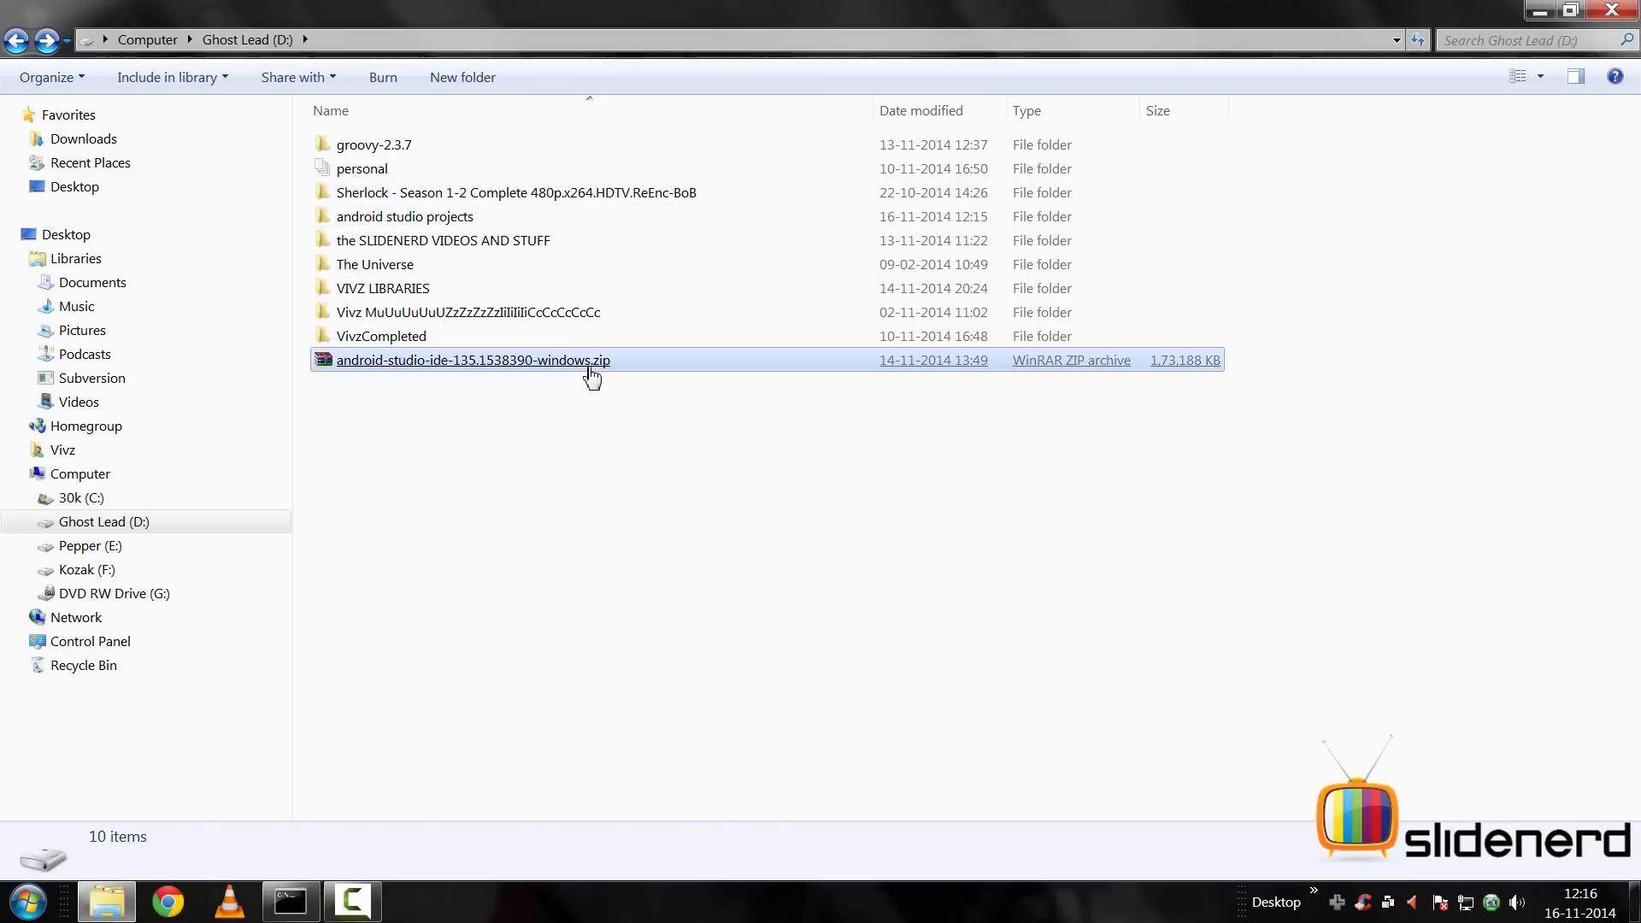
{"action": "left_click", "coordinate": [472, 359]}
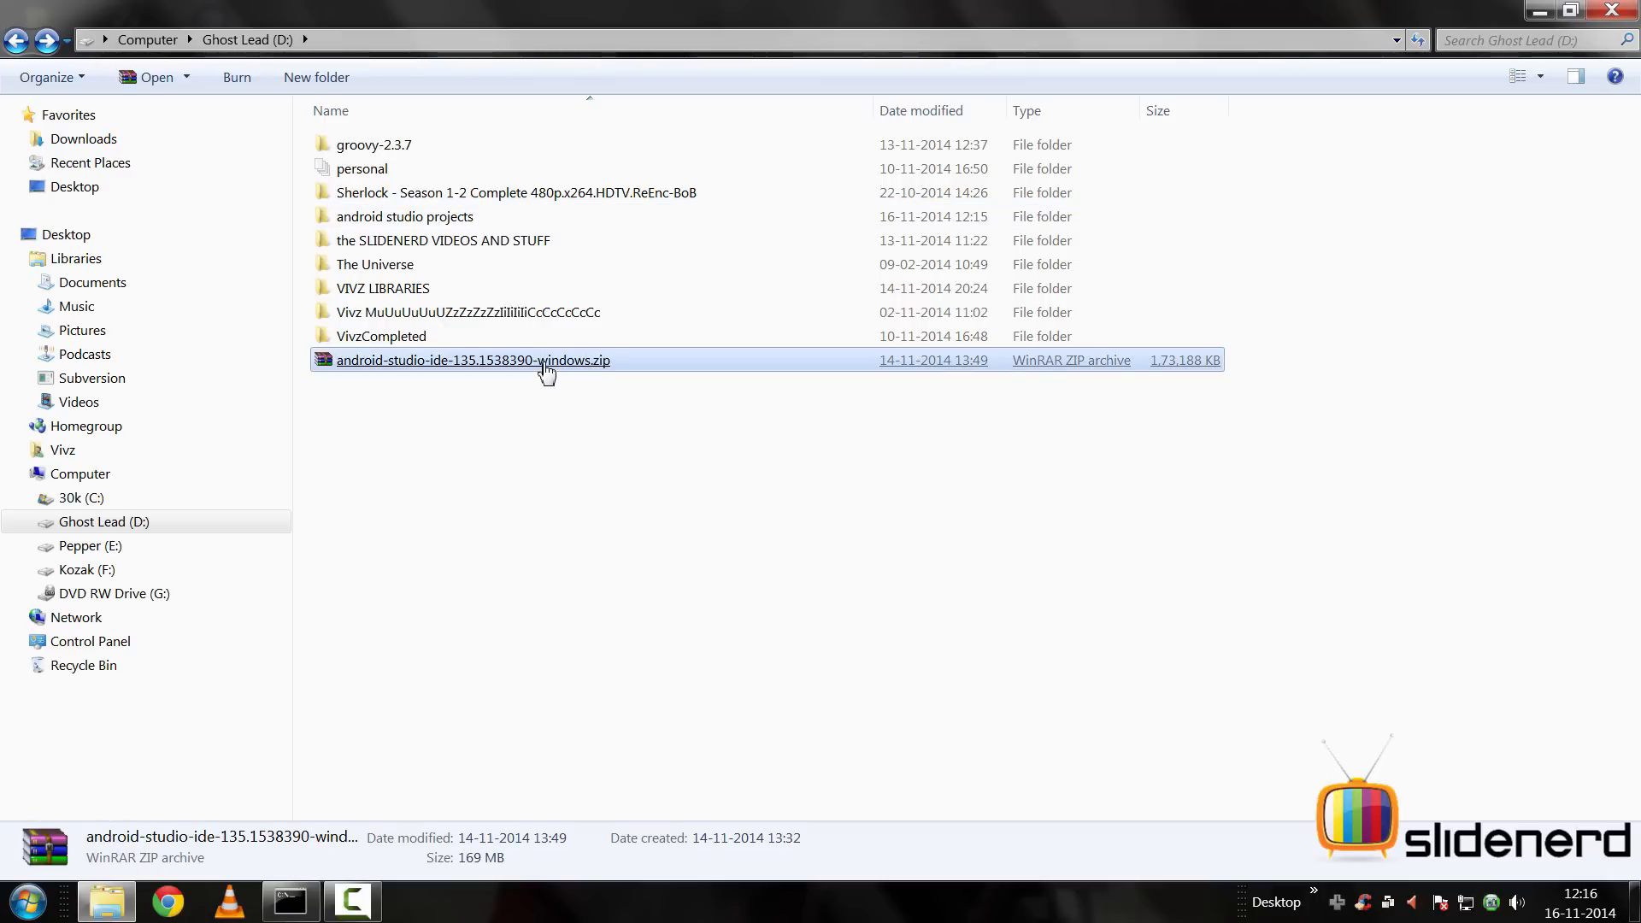
{"action": "double_click", "coordinate": [472, 360]}
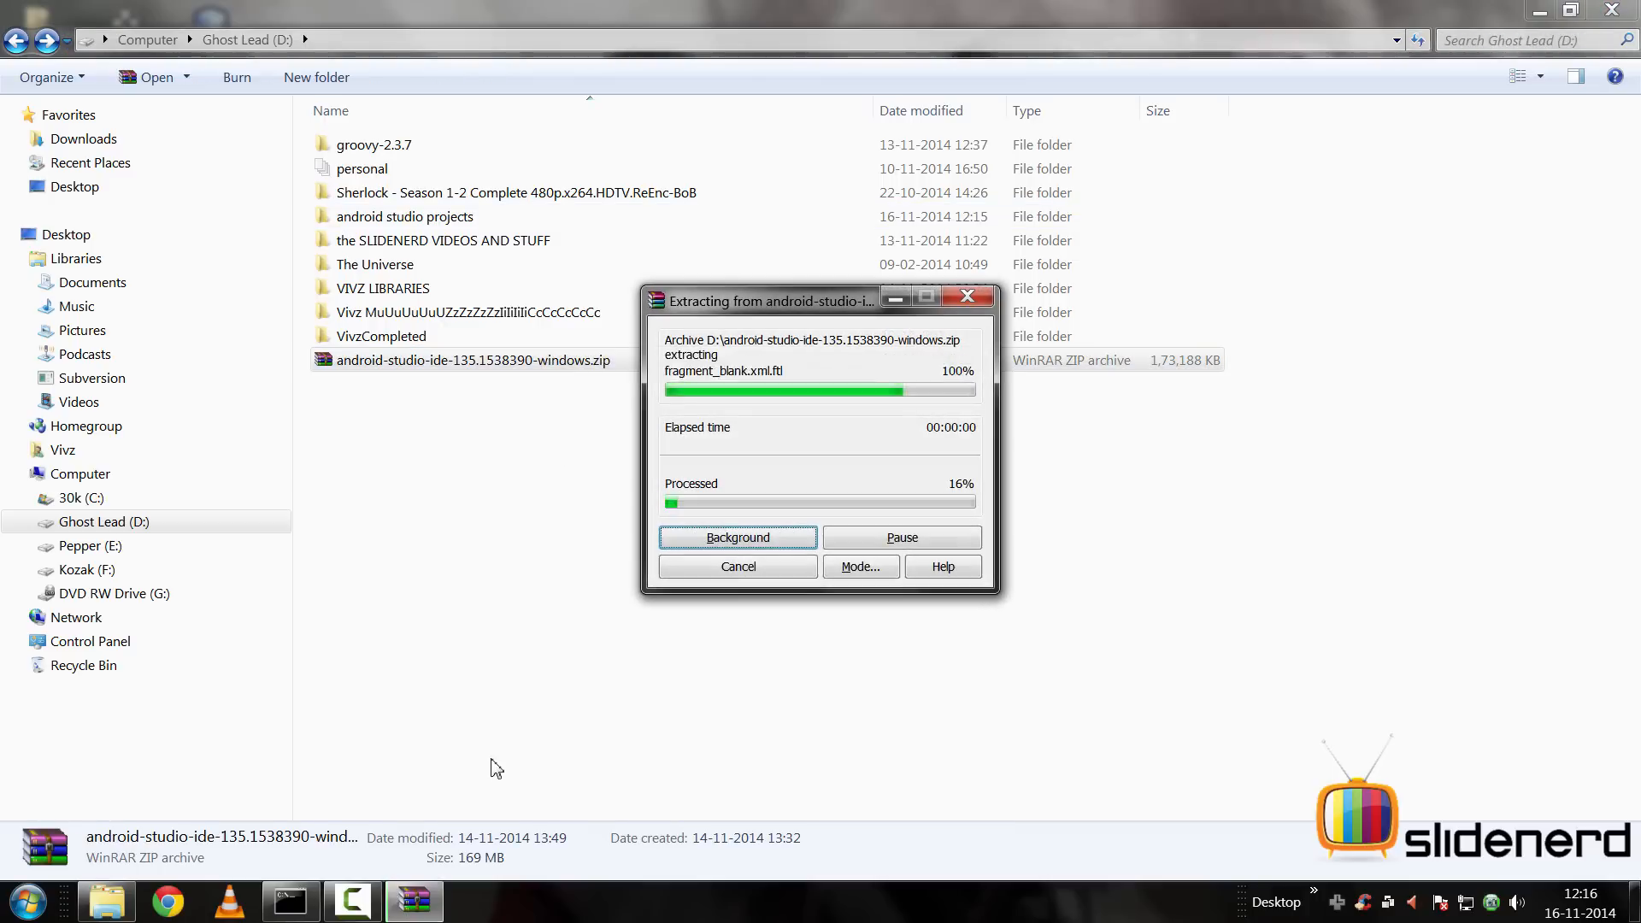
Step: Run javac in Command Prompt to verify the Java installation, then clear the screen
{"action": "left_click", "coordinate": [290, 901]}
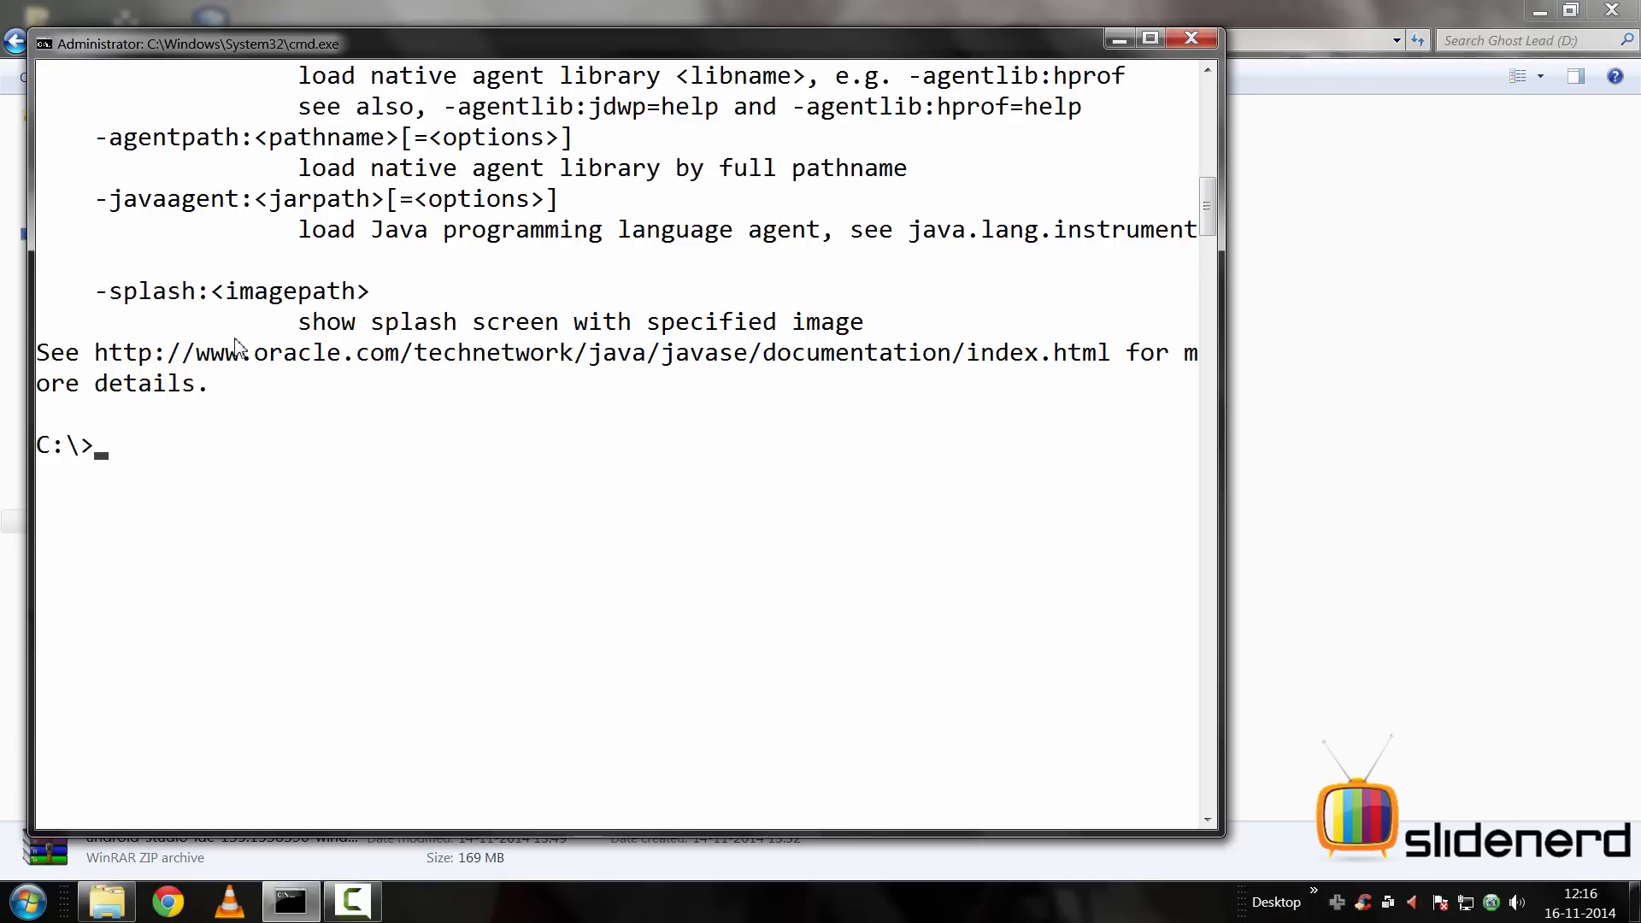
{"action": "type", "text": "javac"}
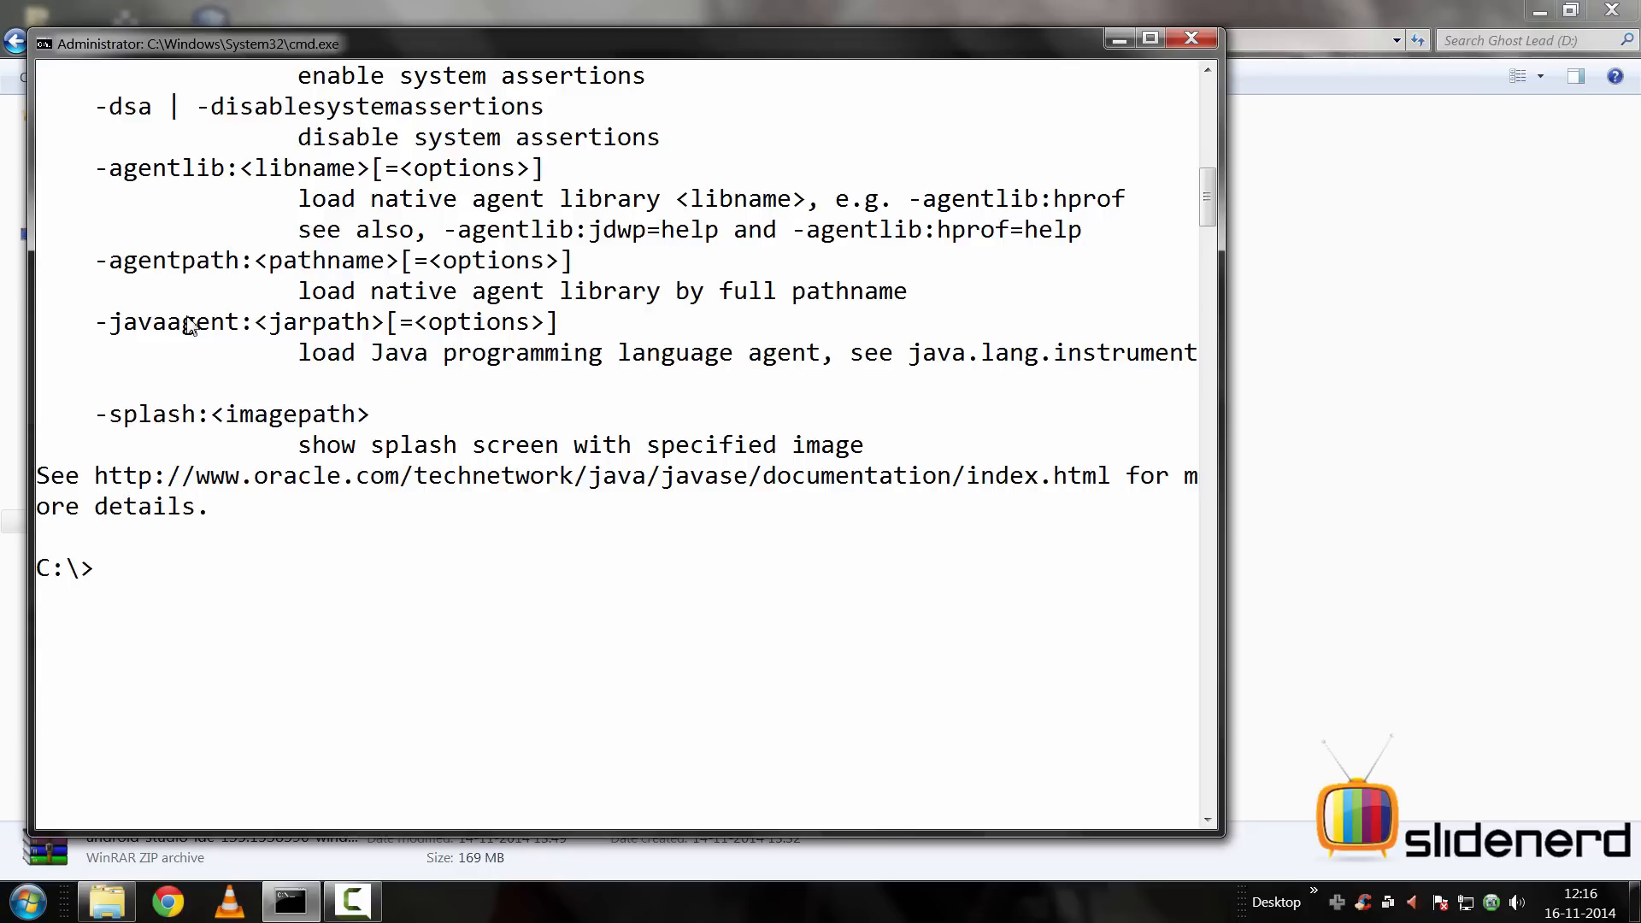
{"action": "mouse_move", "coordinate": [157, 360]}
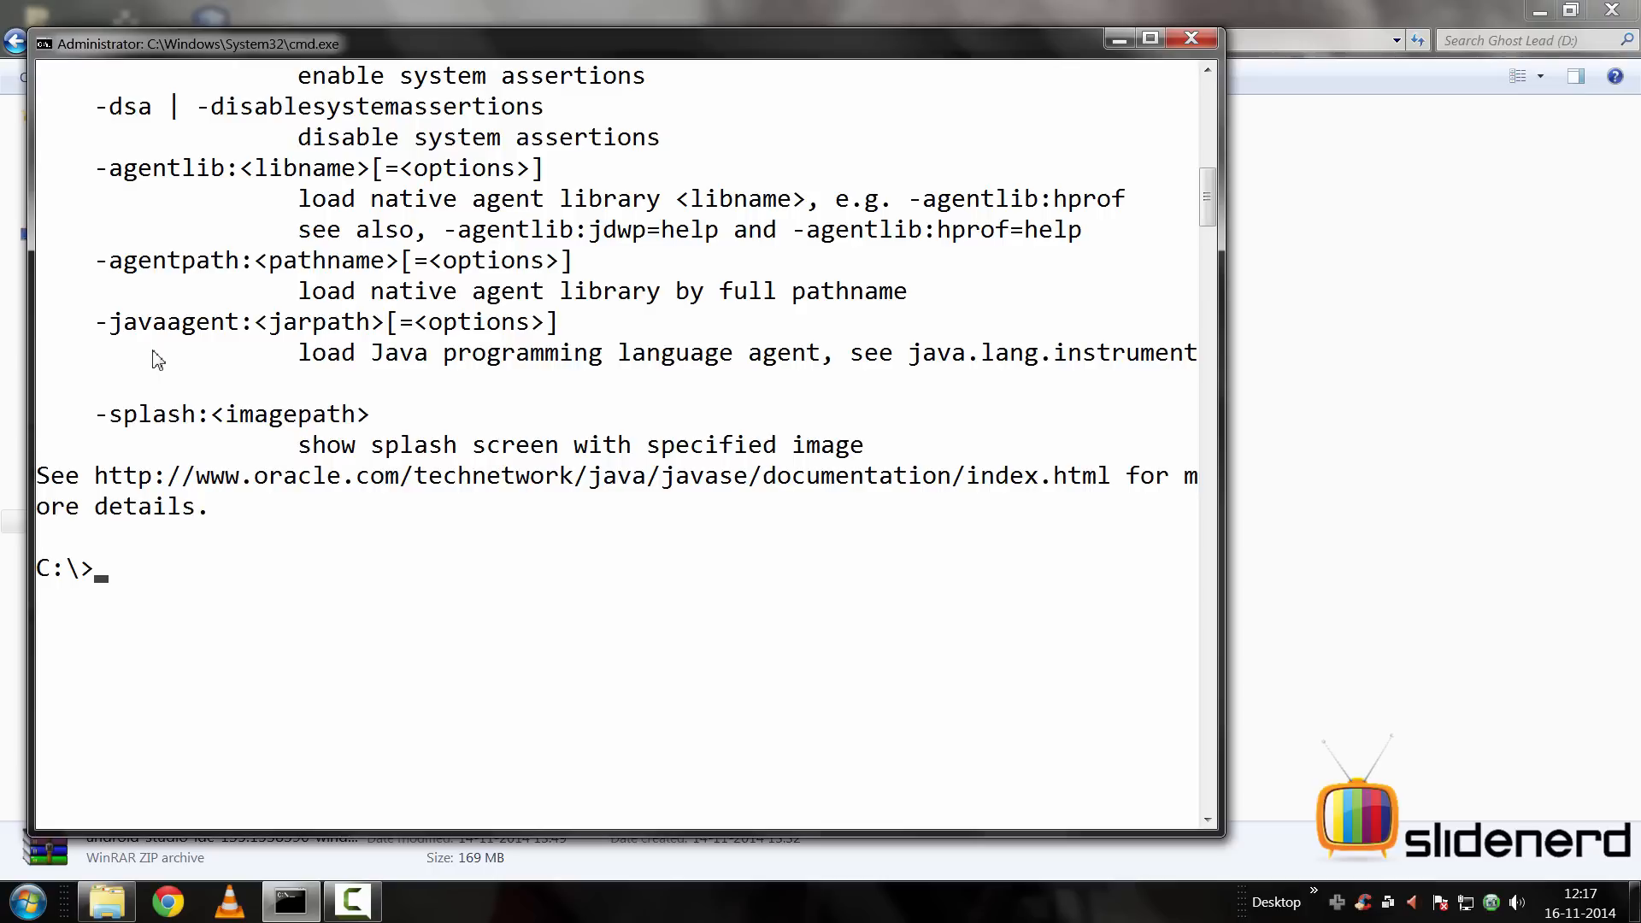
{"action": "type", "text": "cls"}
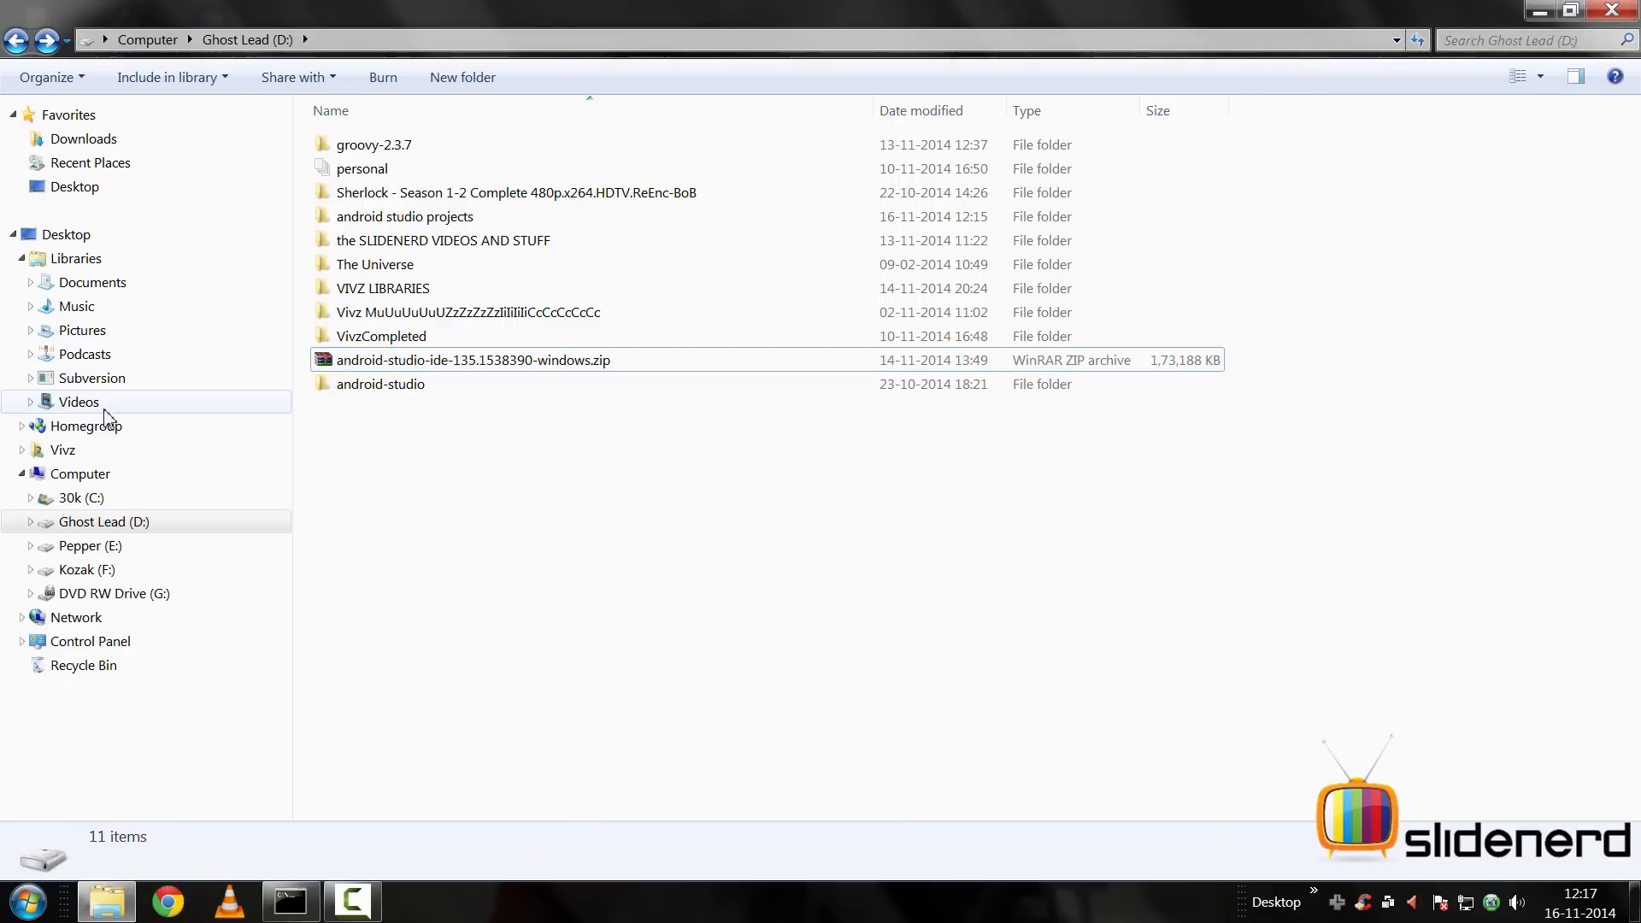
Step: Append the adt-bundle sdk\tools folder to the user PATH variable and save the settings
{"action": "right_click", "coordinate": [78, 472]}
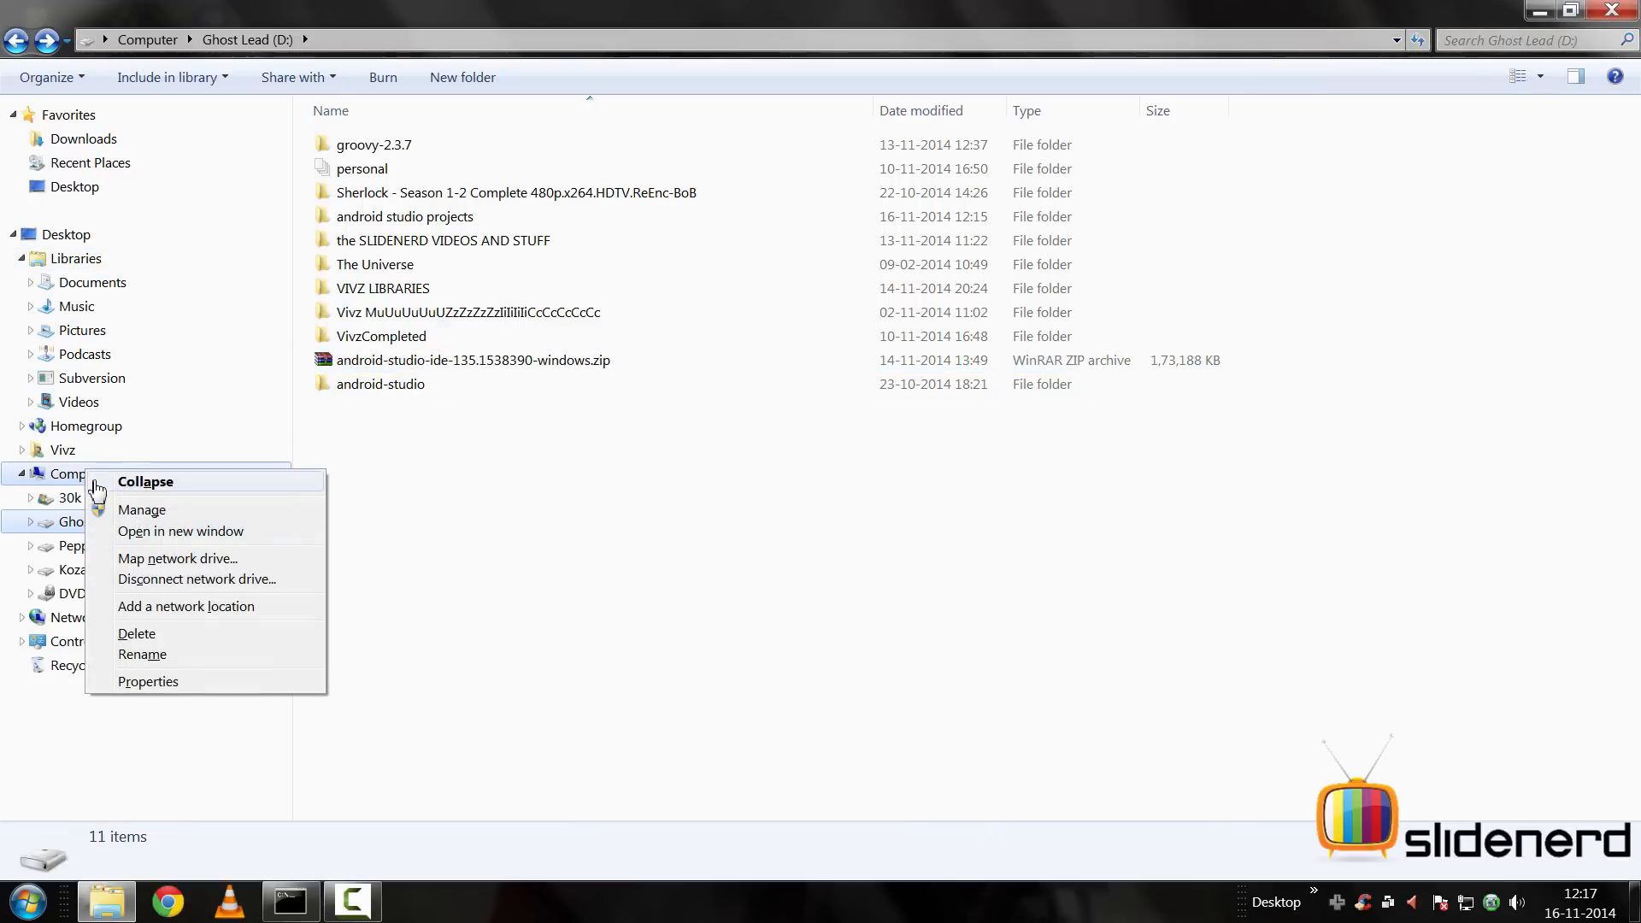
{"action": "left_click", "coordinate": [148, 681]}
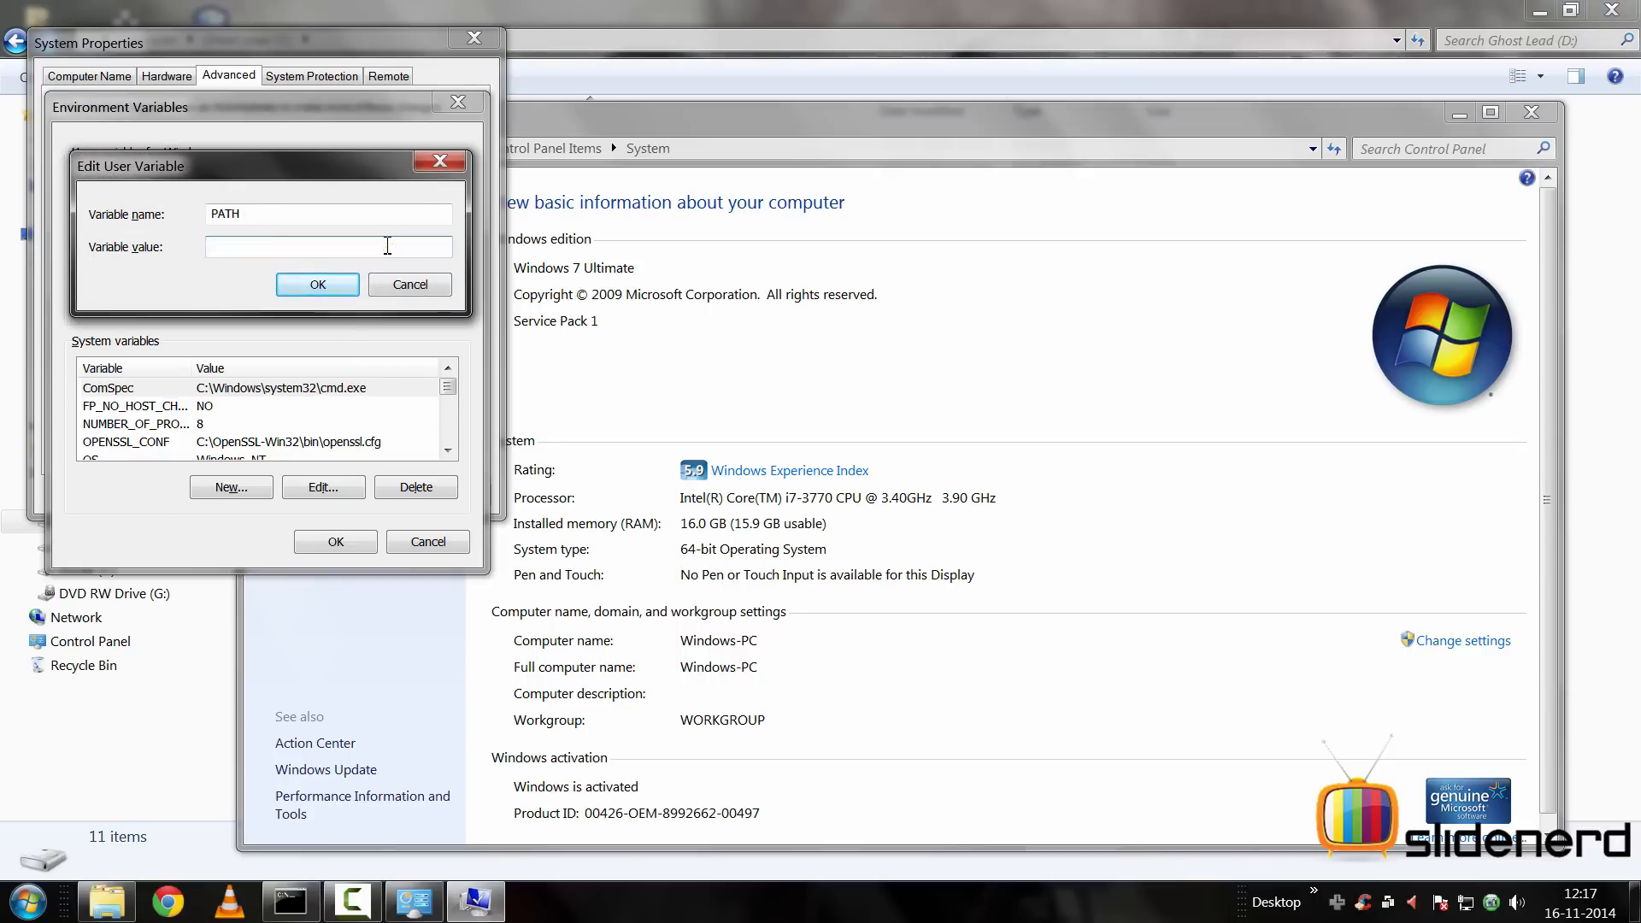
{"action": "type", "text": "x86_64-20130917\\sdk\\tools;C:\\Windows\\Sys"}
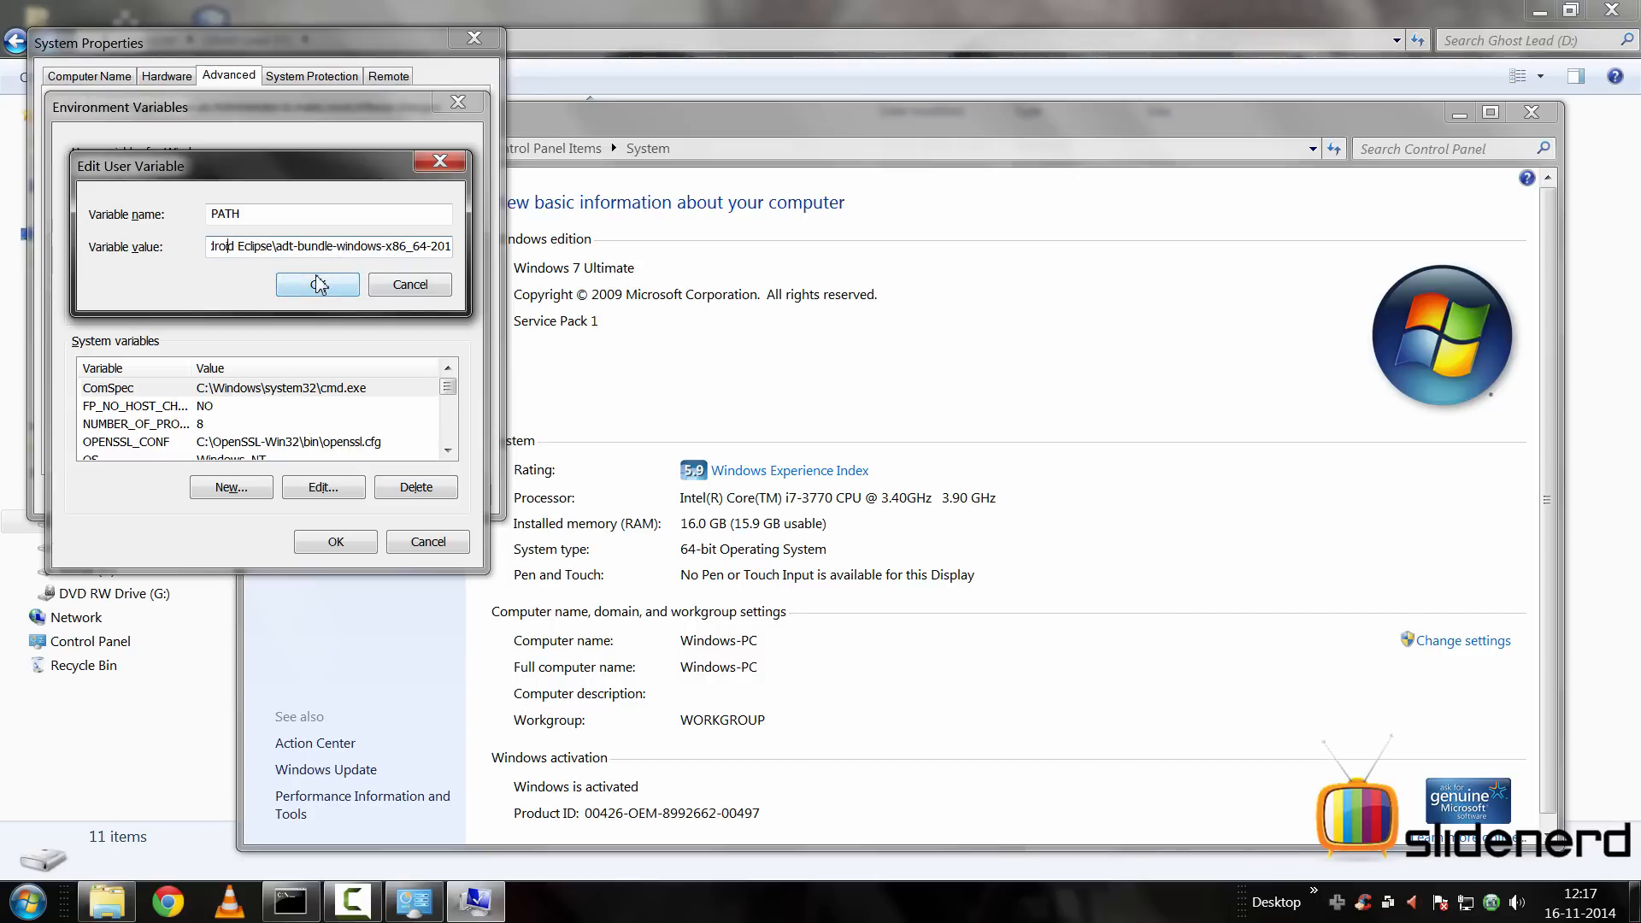
{"action": "left_click", "coordinate": [316, 284]}
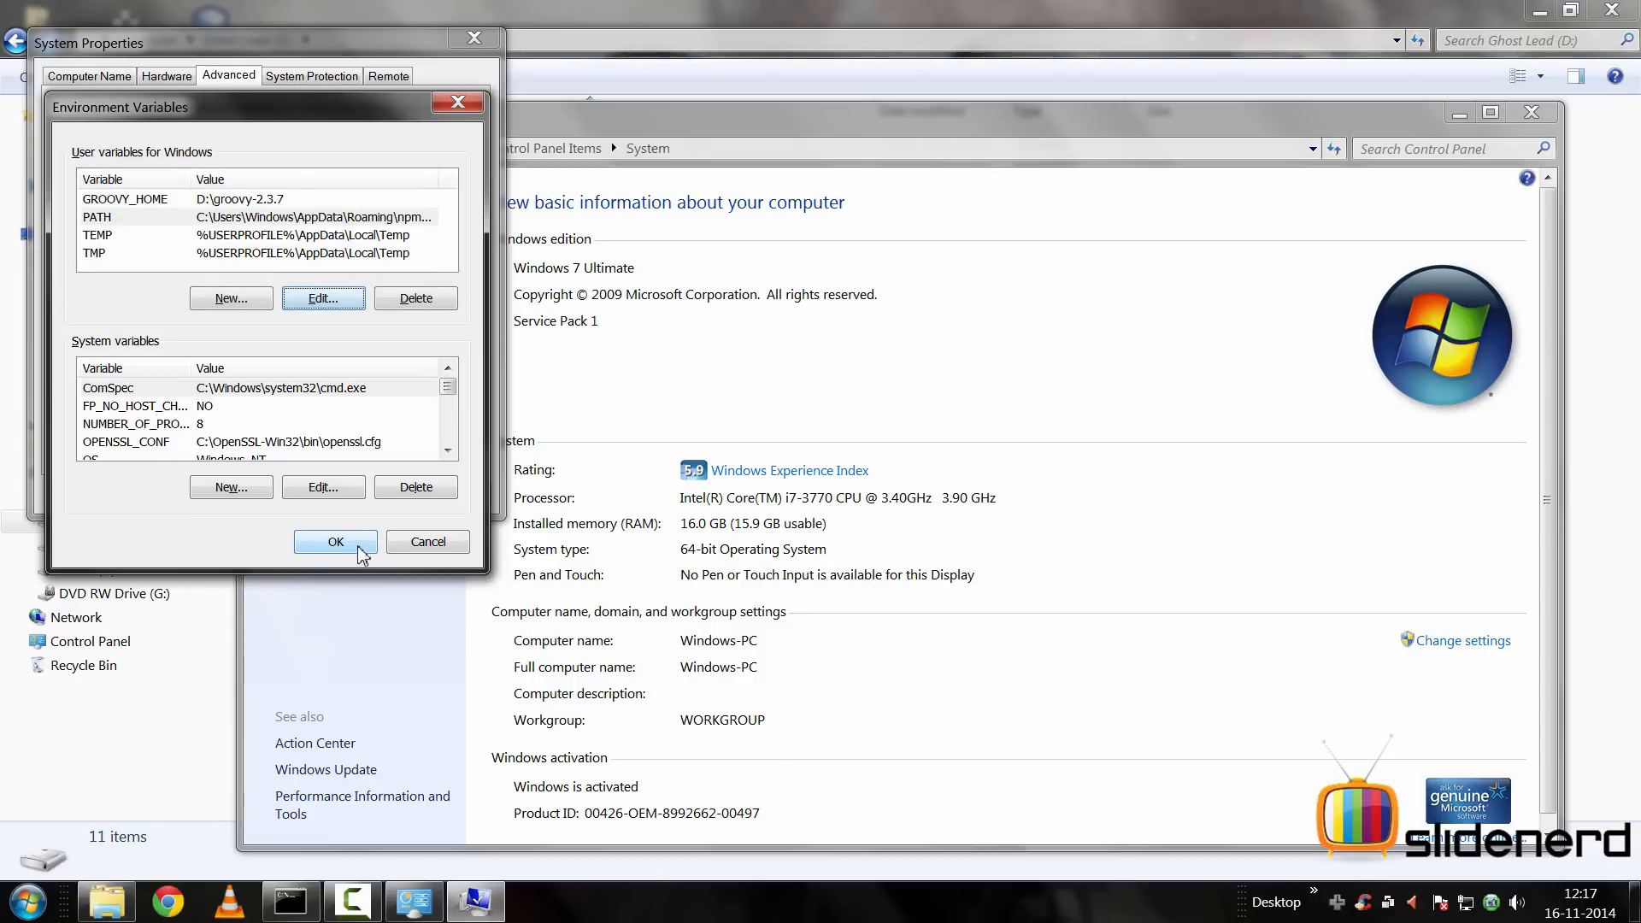
{"action": "left_click", "coordinate": [336, 541]}
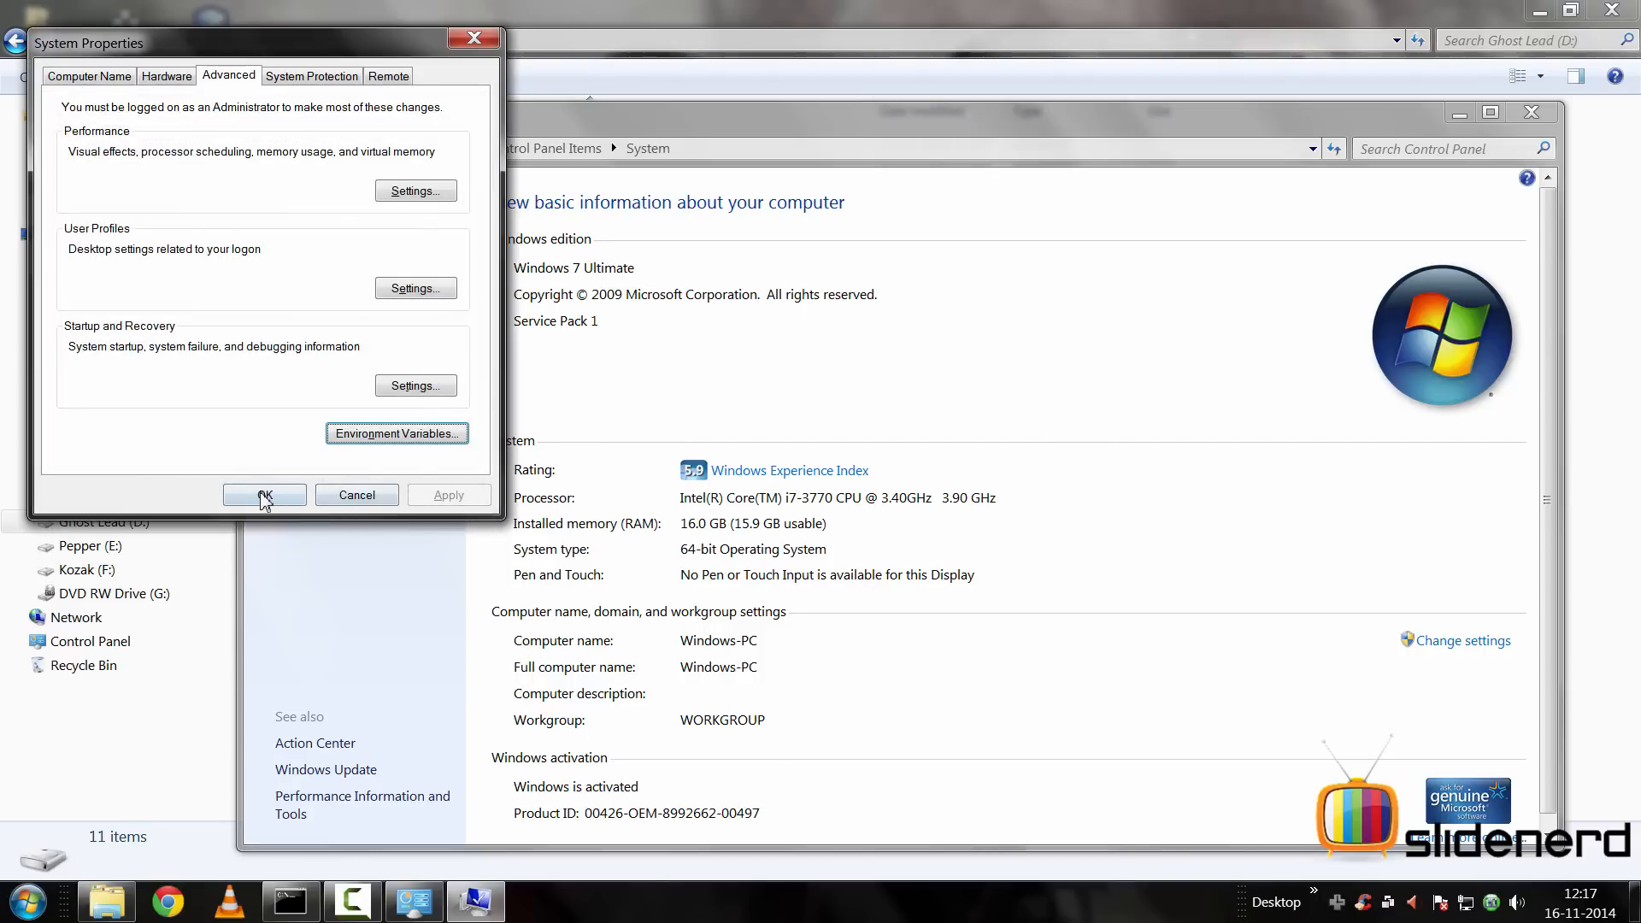
{"action": "left_click", "coordinate": [264, 495]}
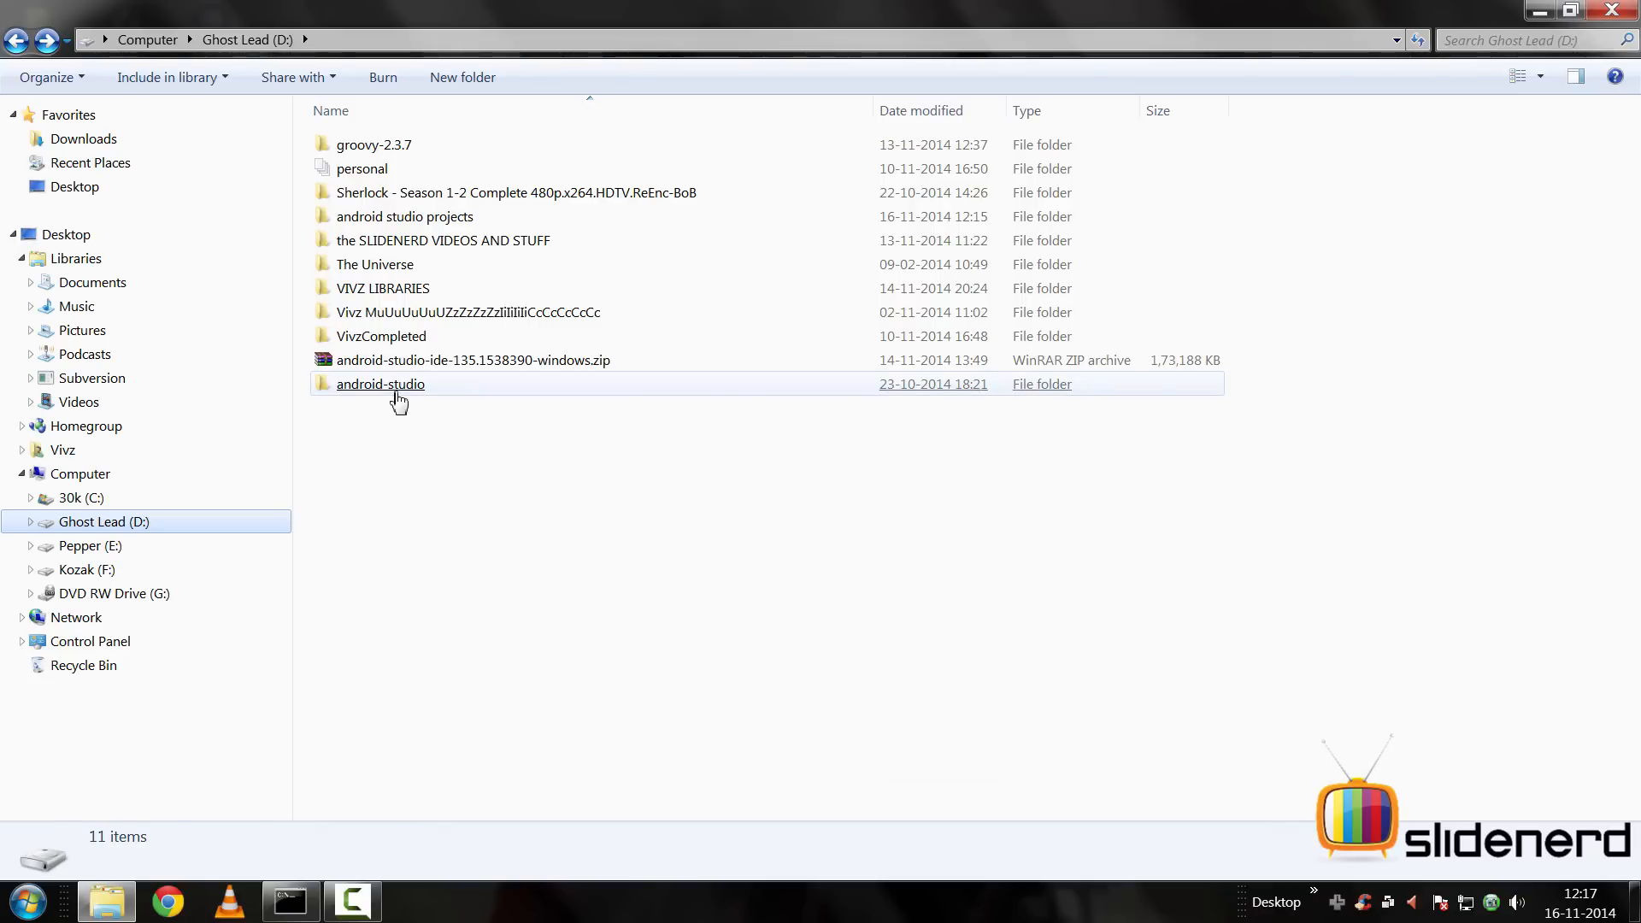
Step: Launch studio64.exe from android-studio\bin without importing previous settings and show Configure options
{"action": "double_click", "coordinate": [379, 384]}
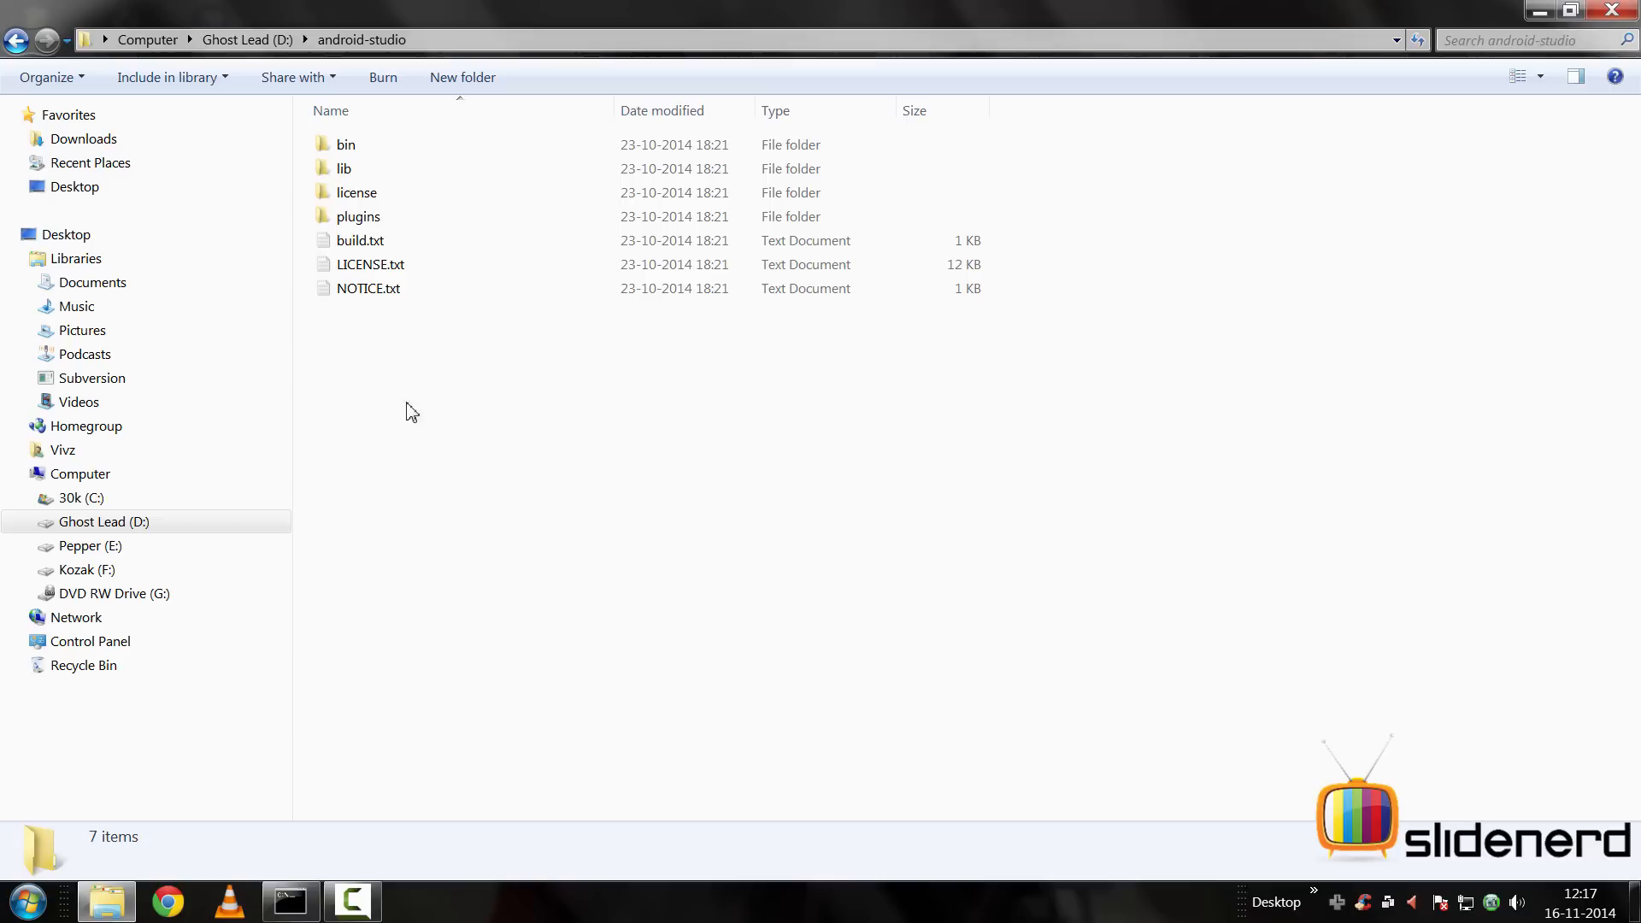
{"action": "double_click", "coordinate": [346, 145]}
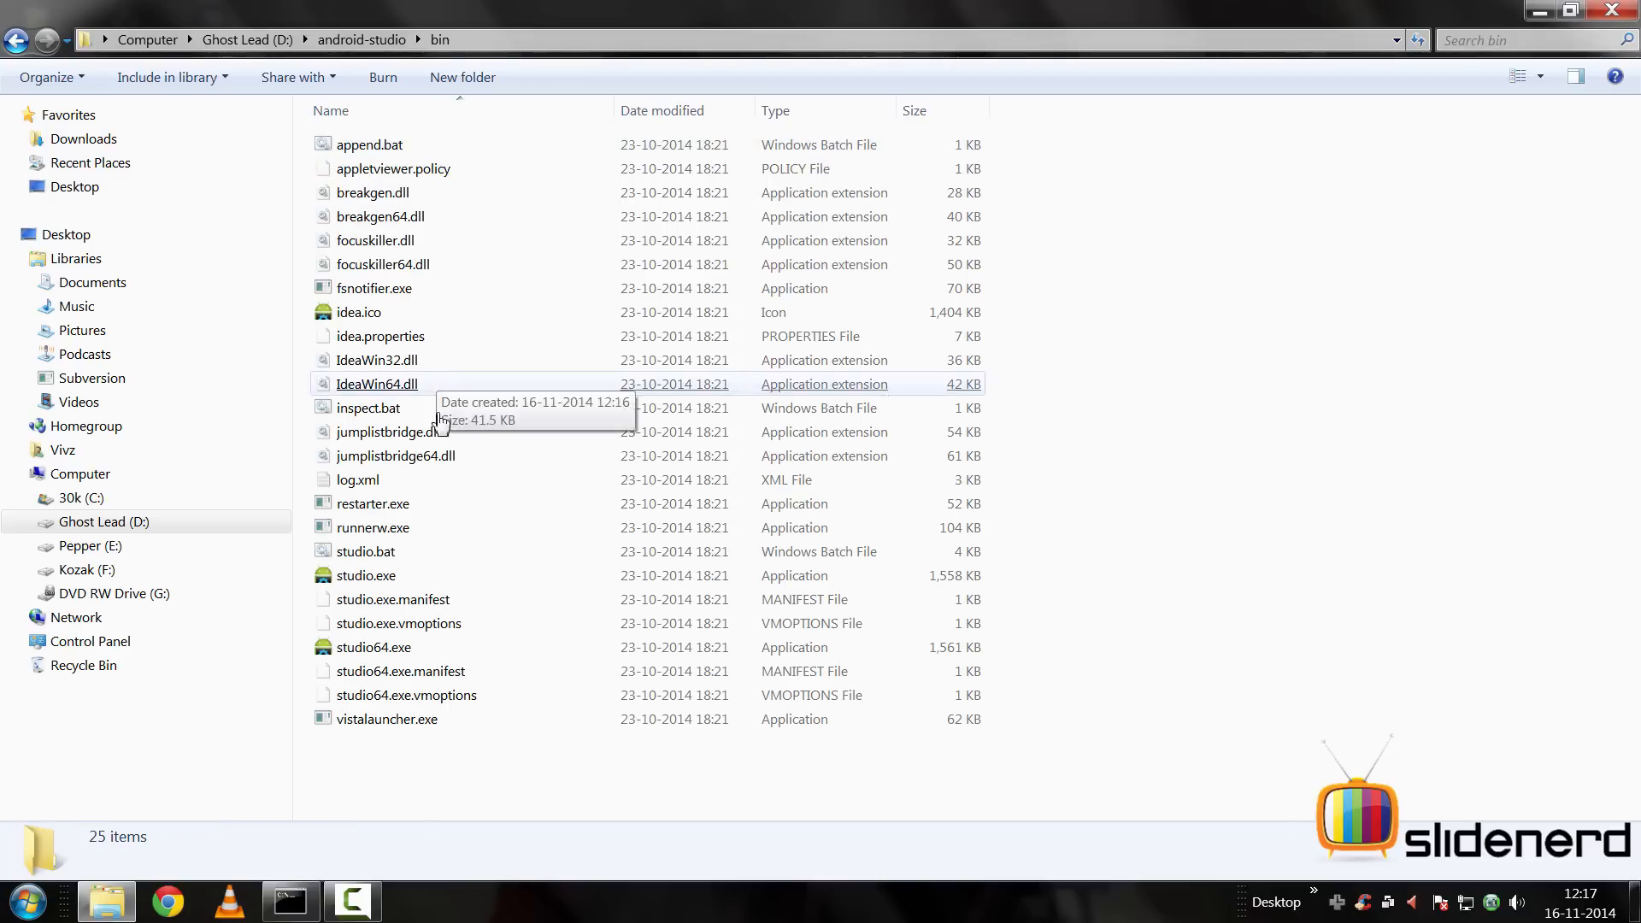
{"action": "left_click", "coordinate": [367, 574]}
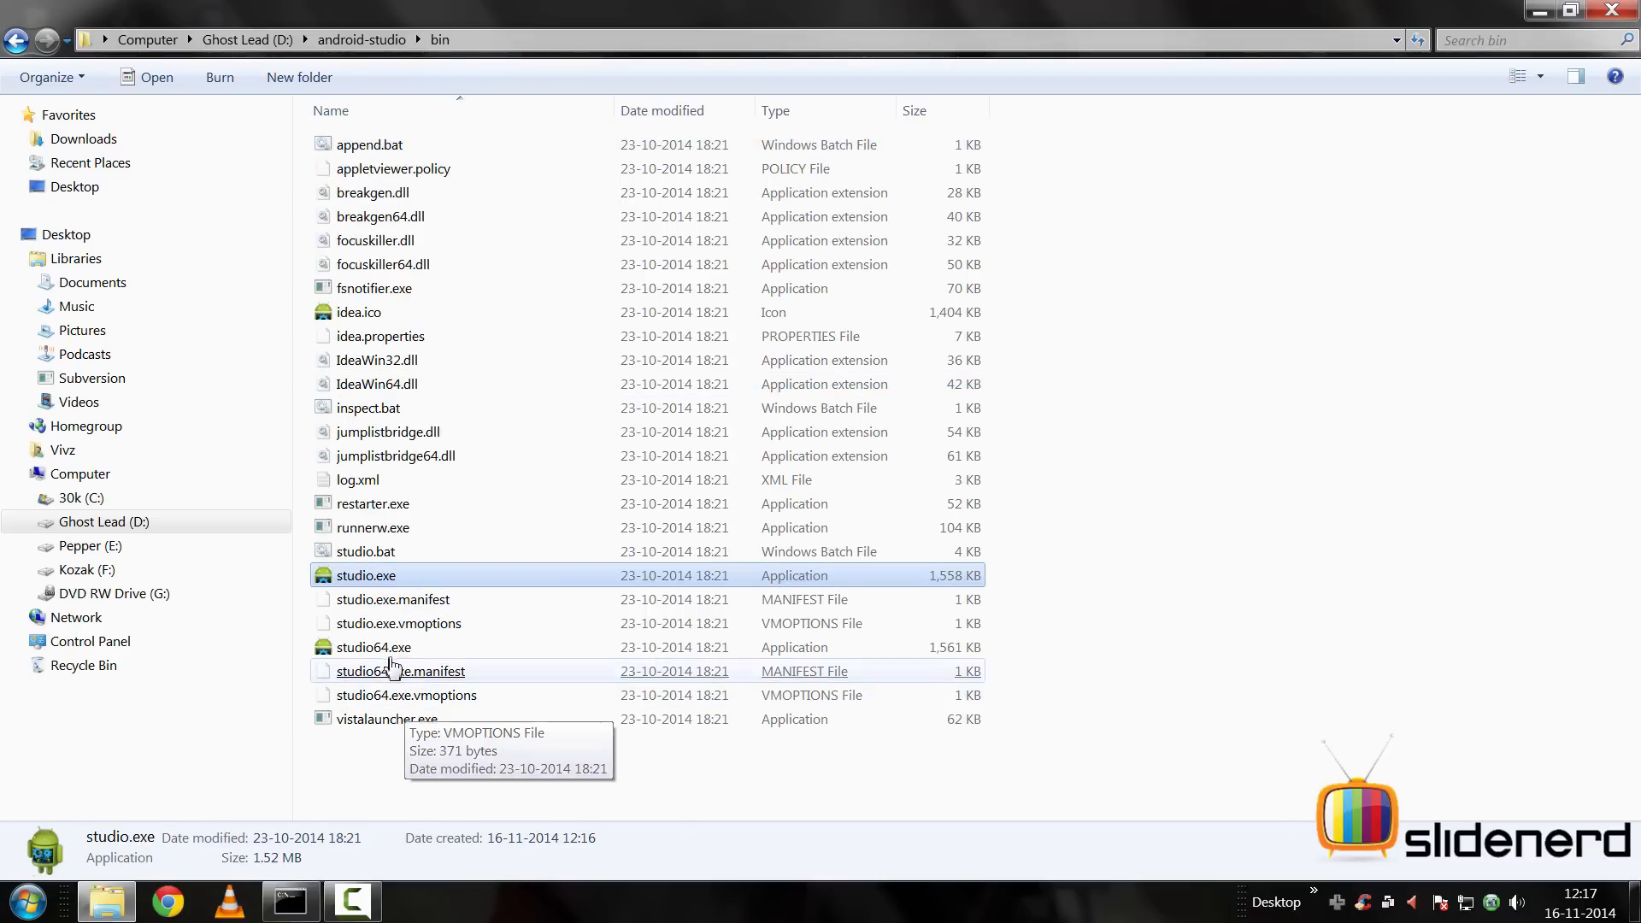
{"action": "left_click", "coordinate": [372, 647]}
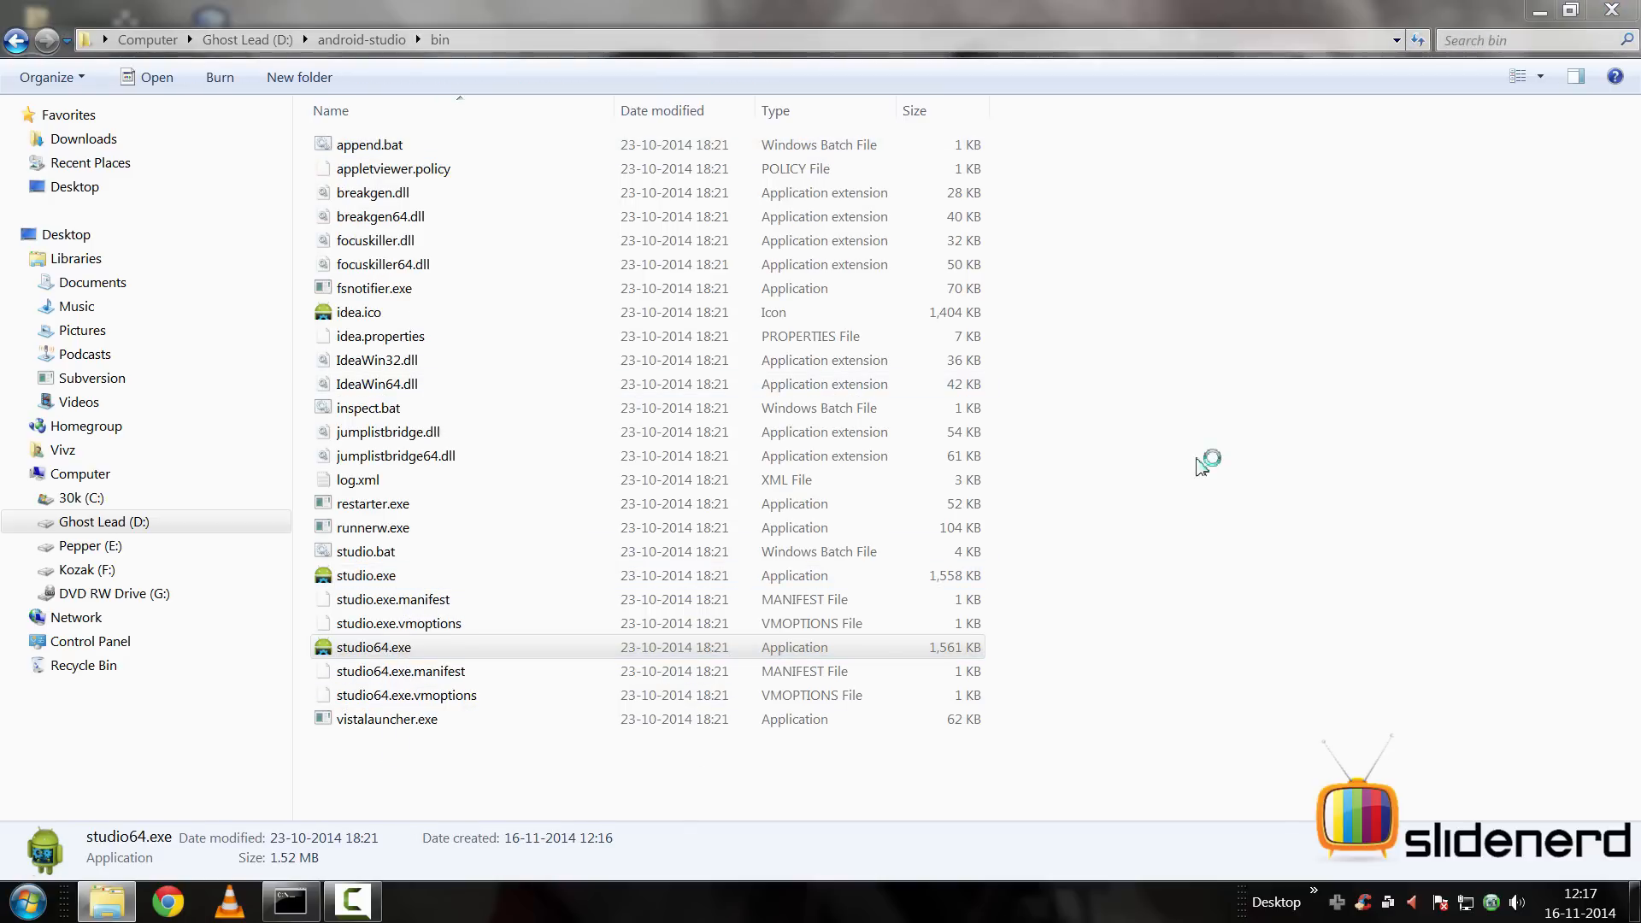
{"action": "double_click", "coordinate": [373, 647]}
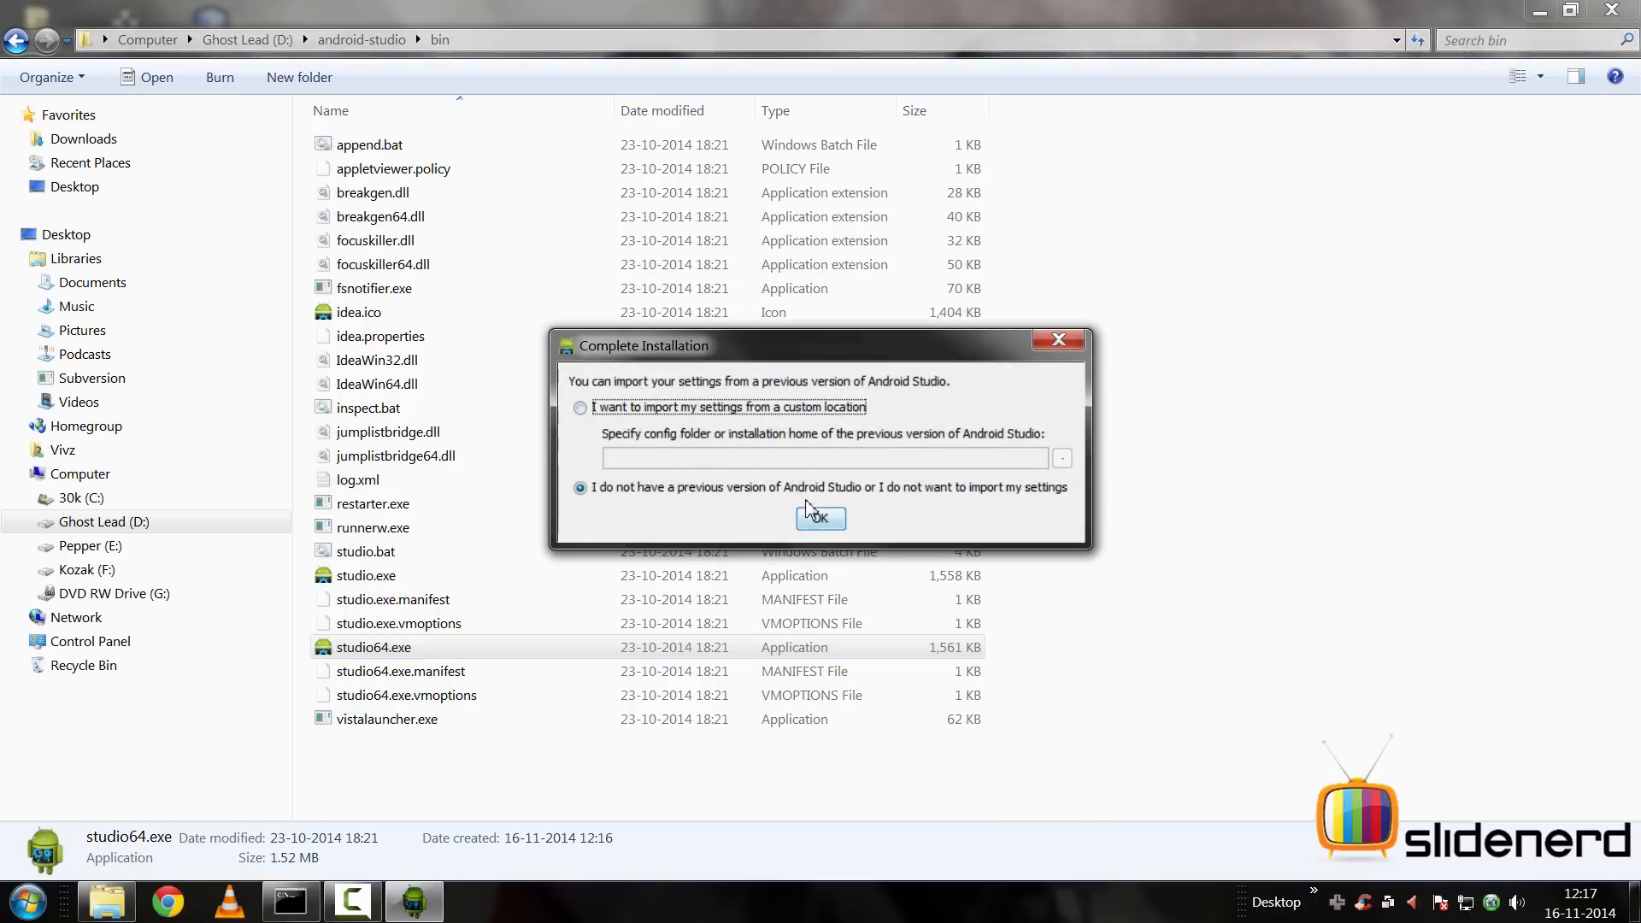
{"action": "left_click", "coordinate": [820, 518]}
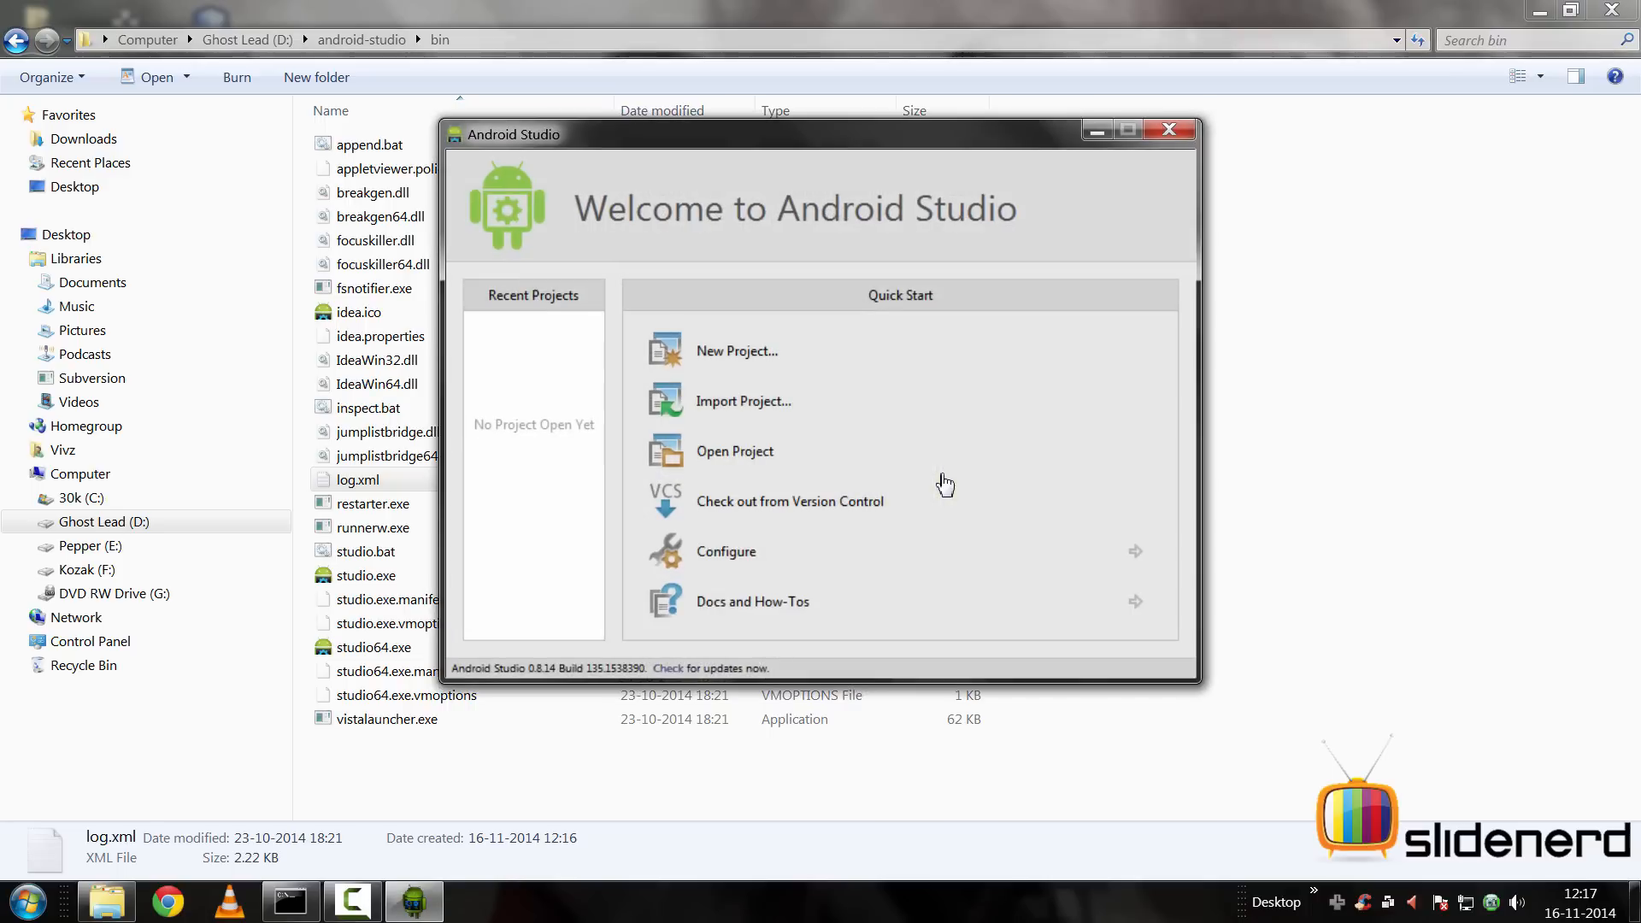
{"action": "mouse_move", "coordinate": [843, 351]}
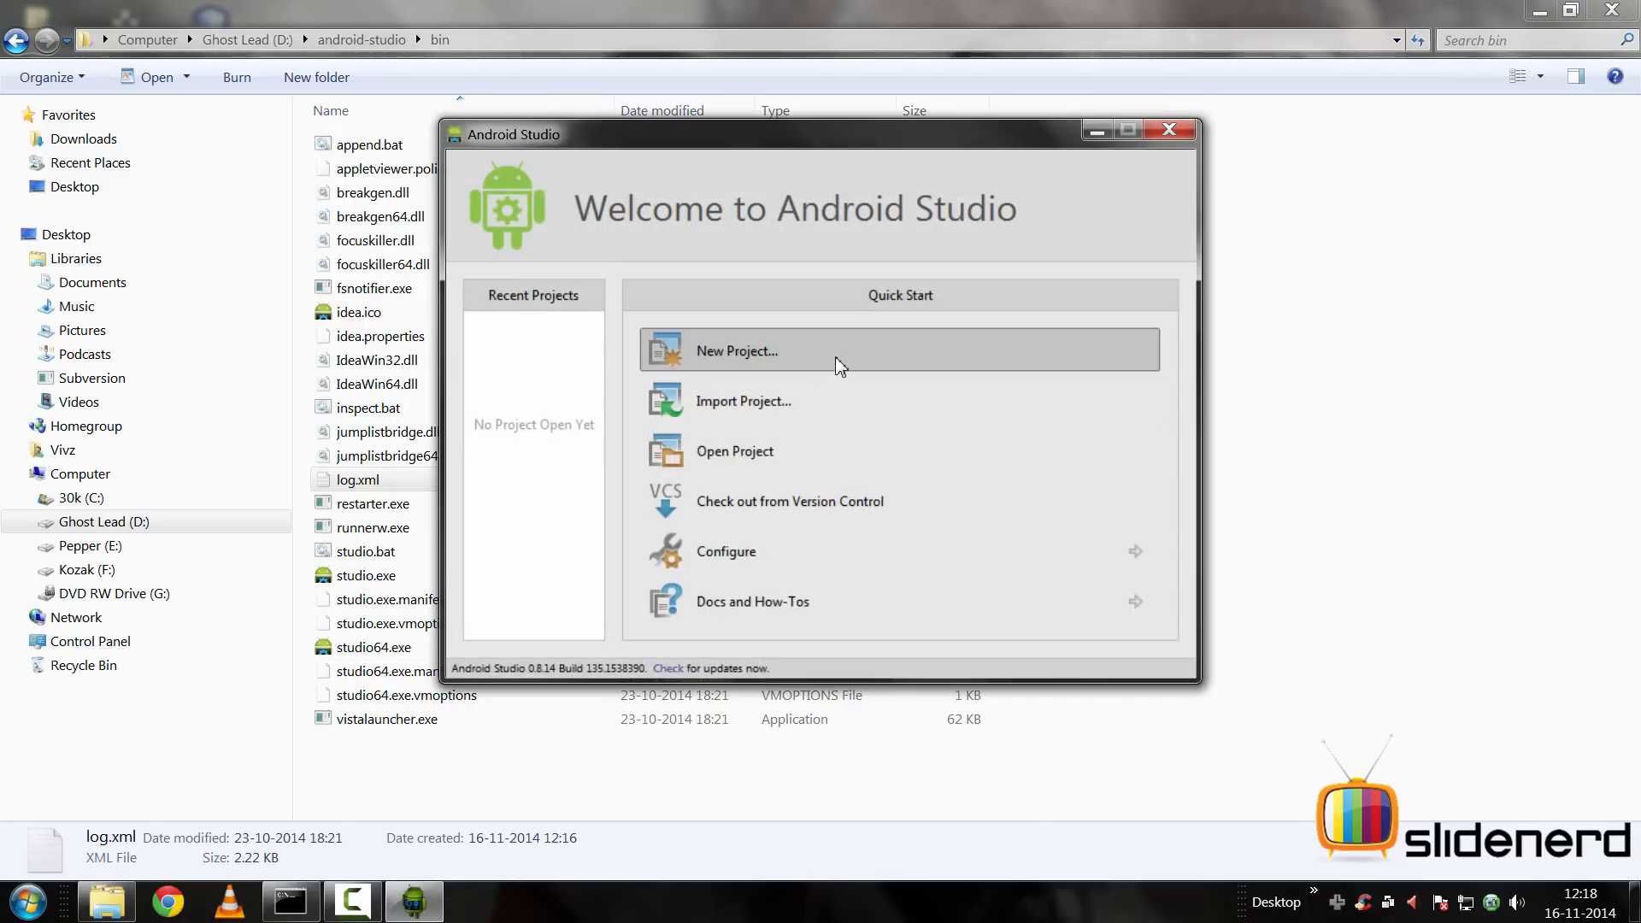
{"action": "mouse_move", "coordinate": [709, 476]}
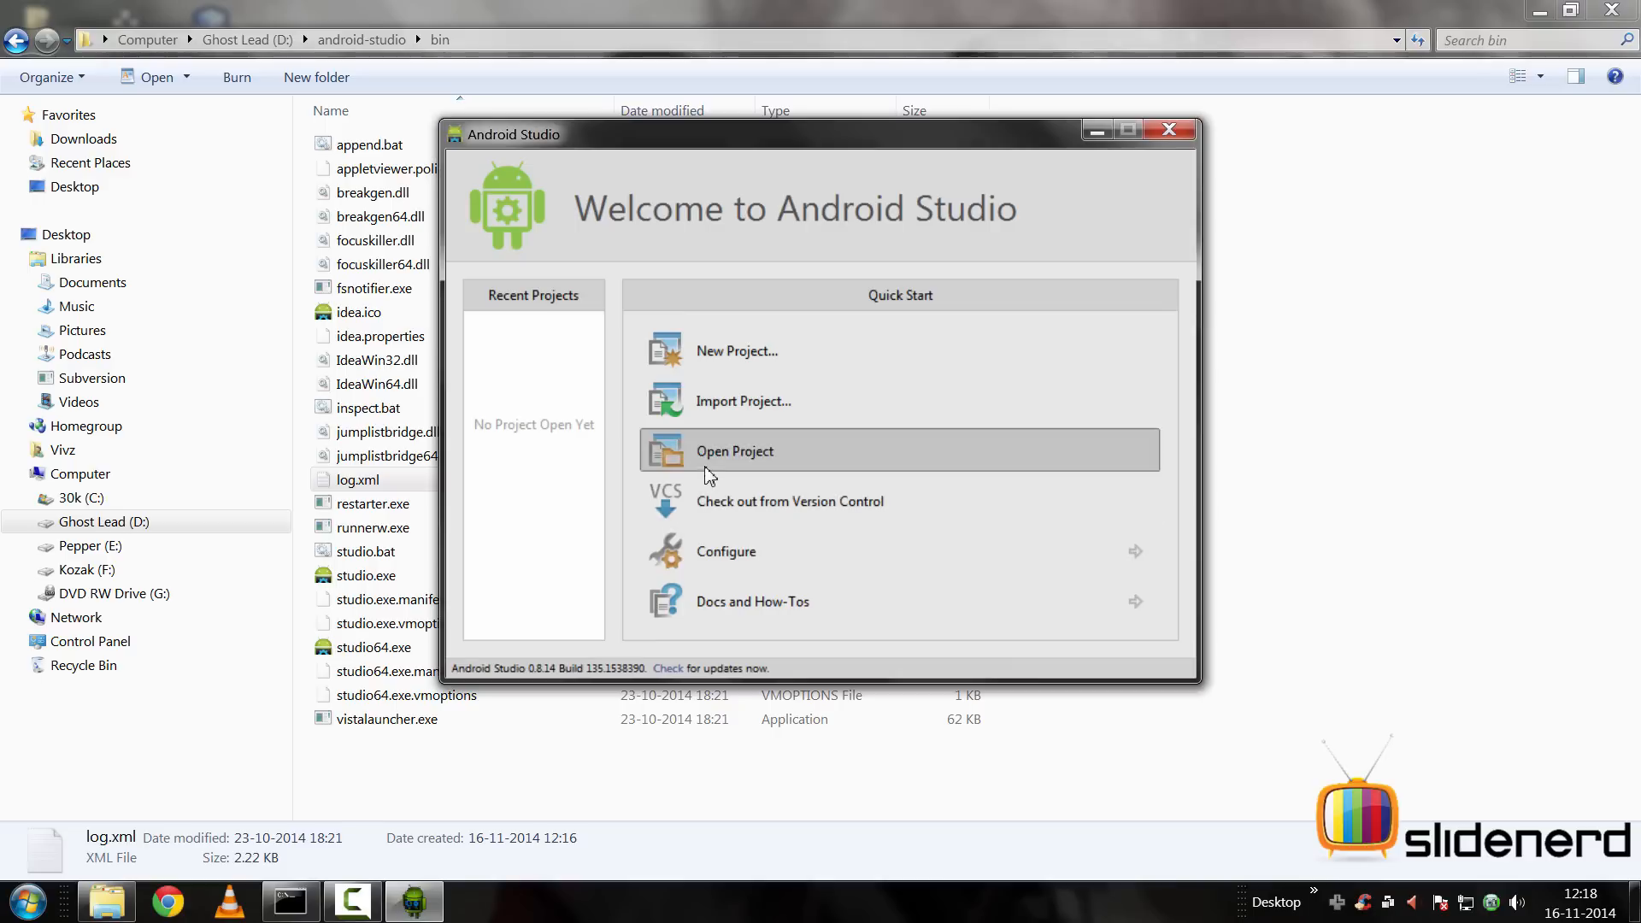
{"action": "left_click", "coordinate": [724, 551]}
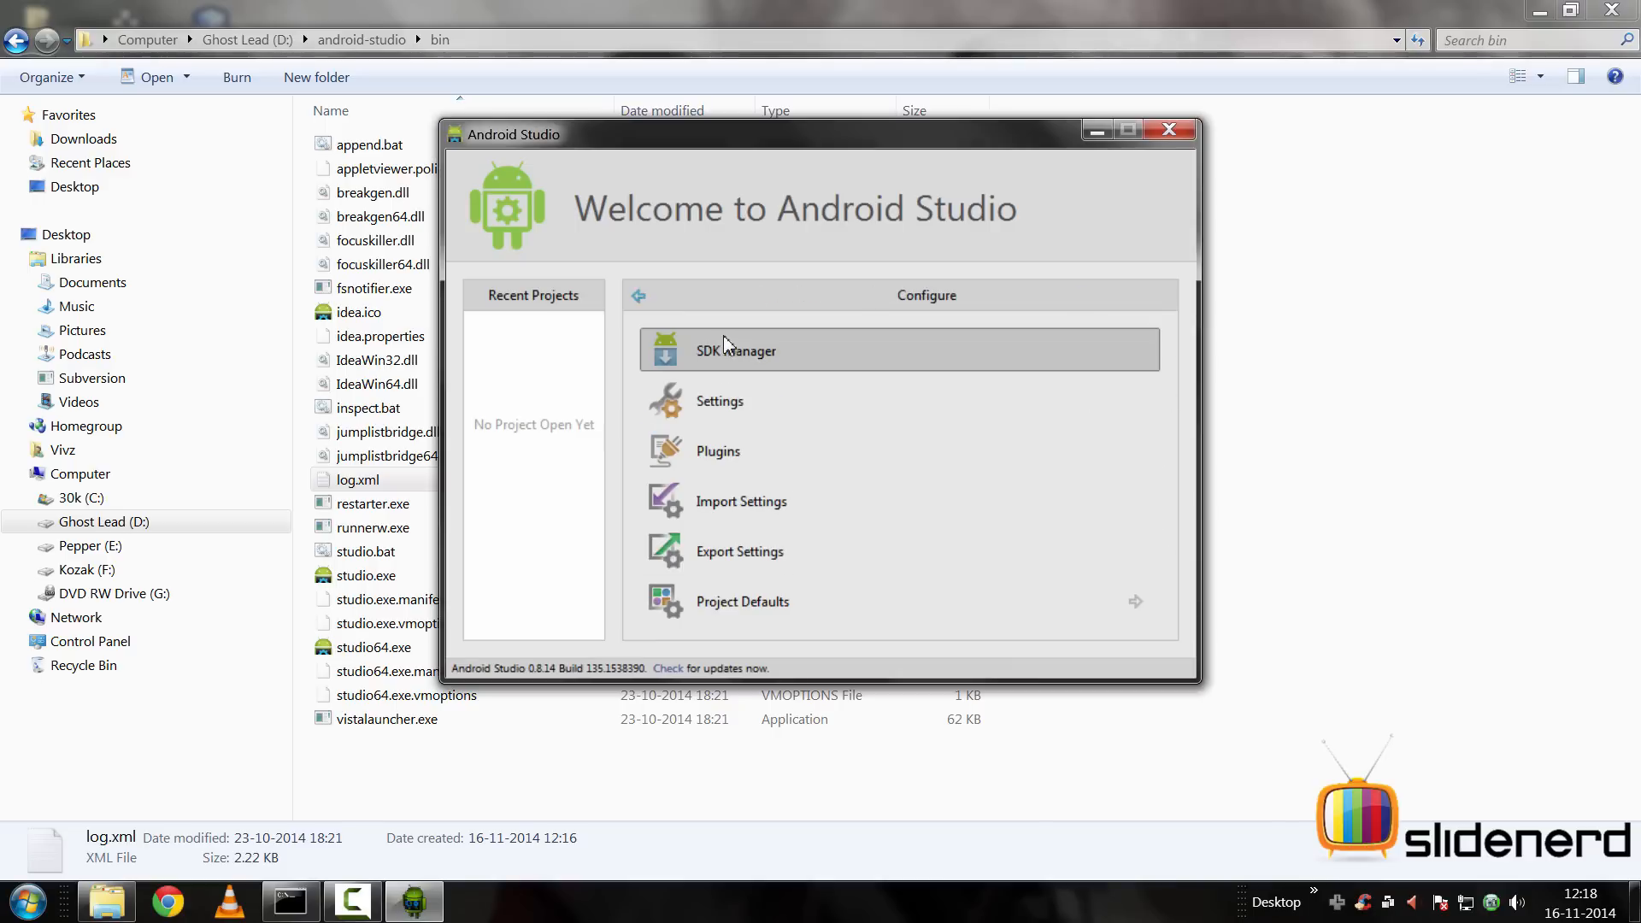
{"action": "left_click", "coordinate": [736, 349]}
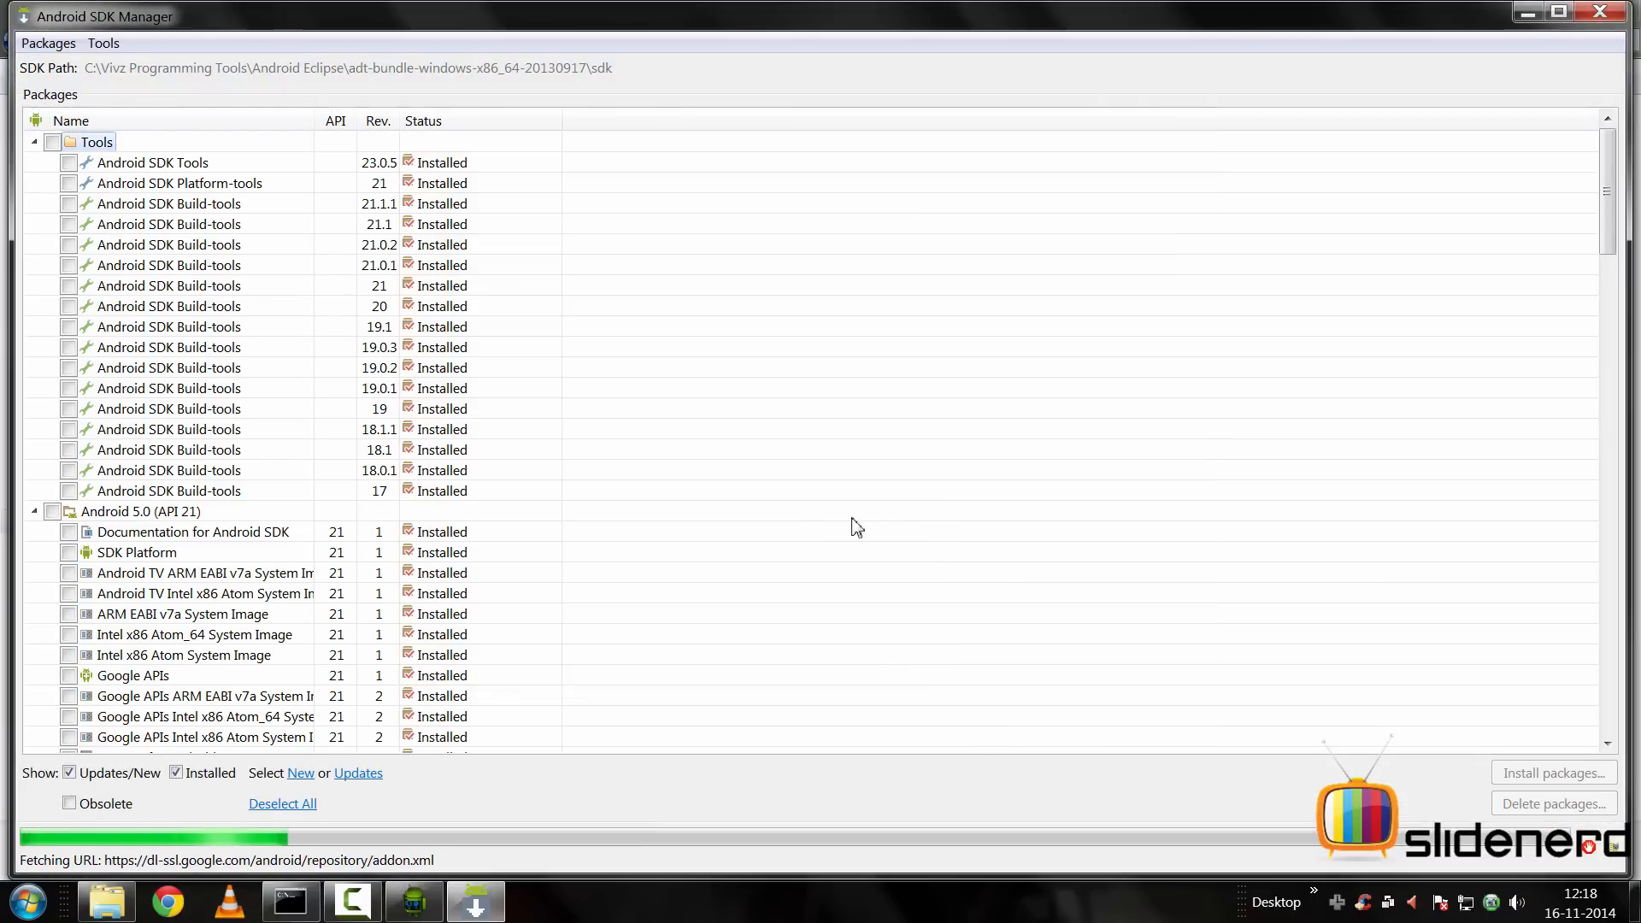
{"action": "scroll", "scroll_direction": "down", "scroll_amount": 3}
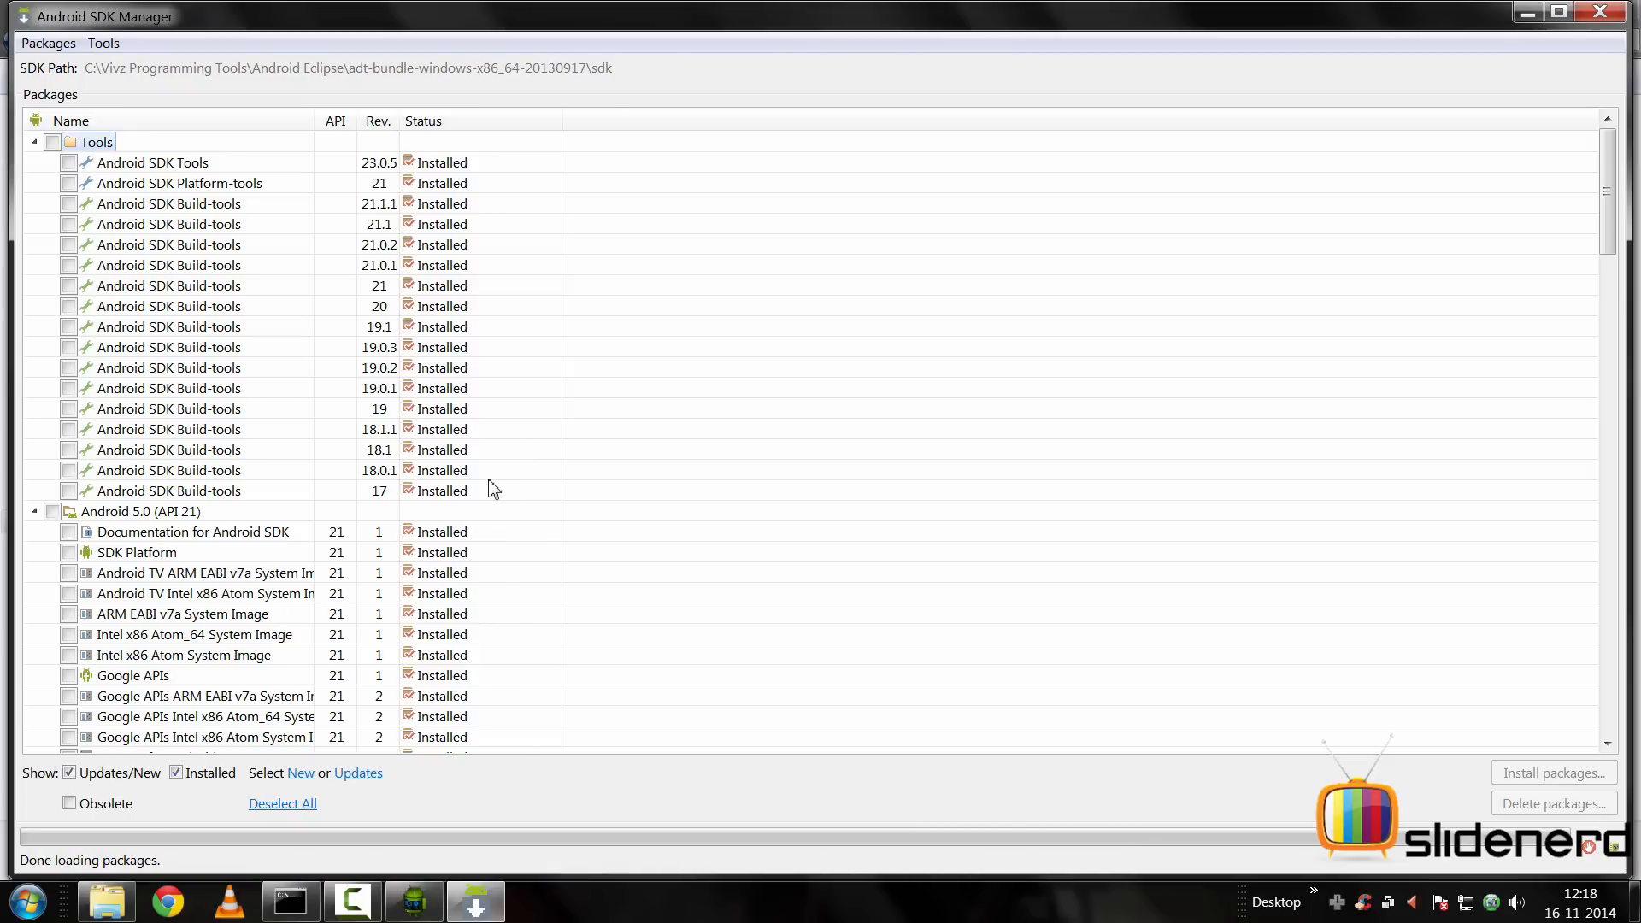
{"action": "mouse_move", "coordinate": [320, 412]}
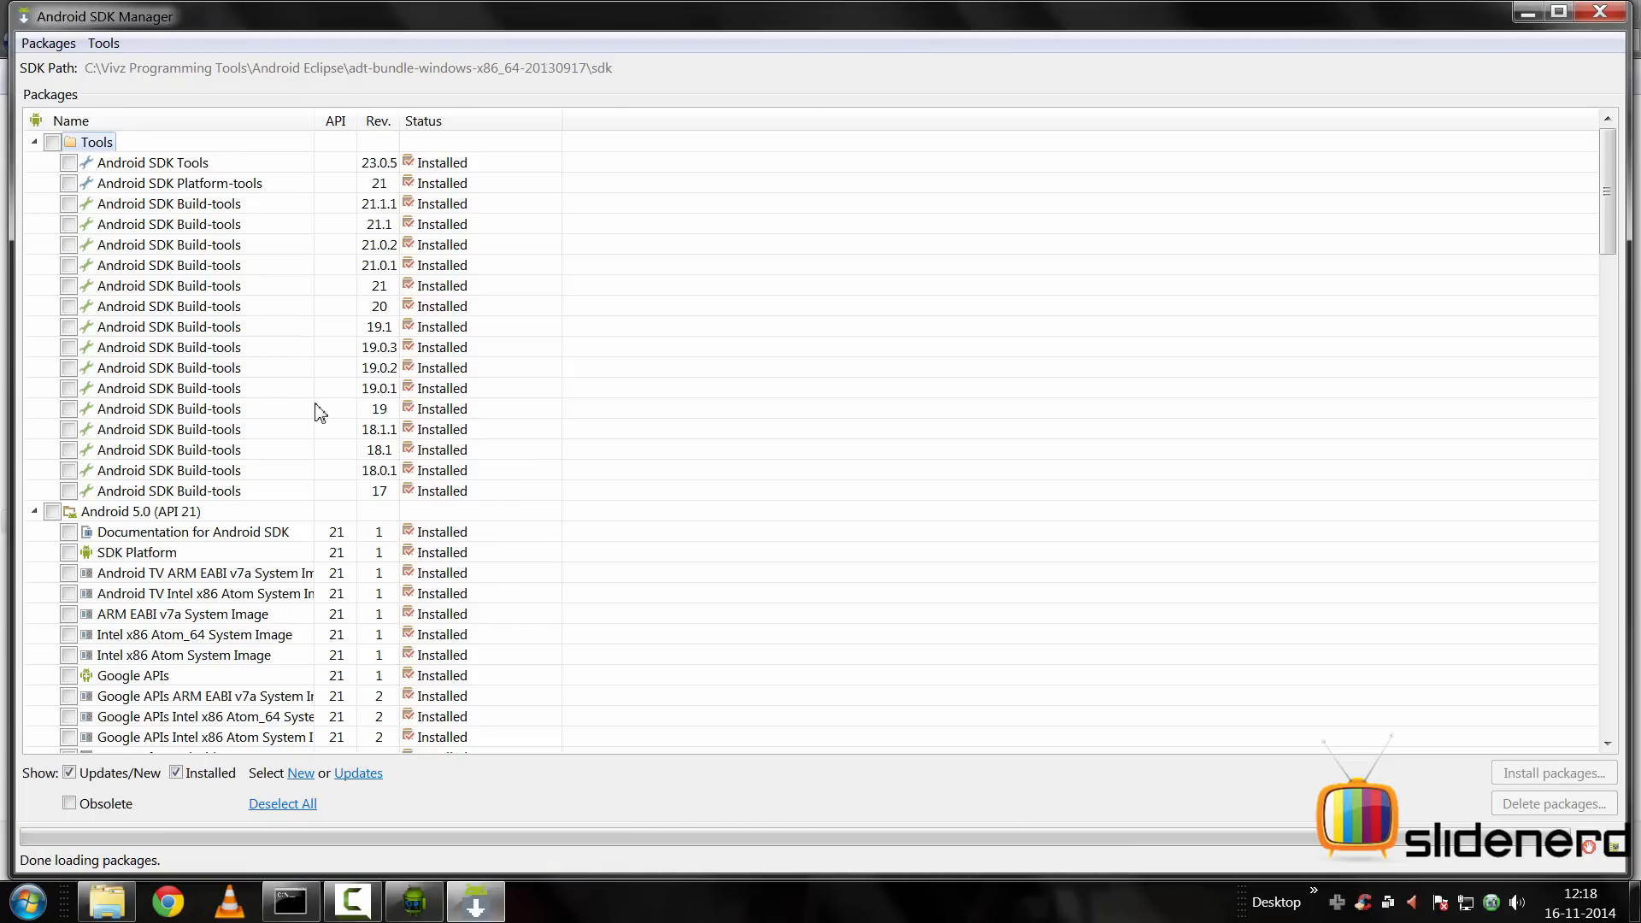
{"action": "scroll", "scroll_direction": "down", "scroll_amount": 3}
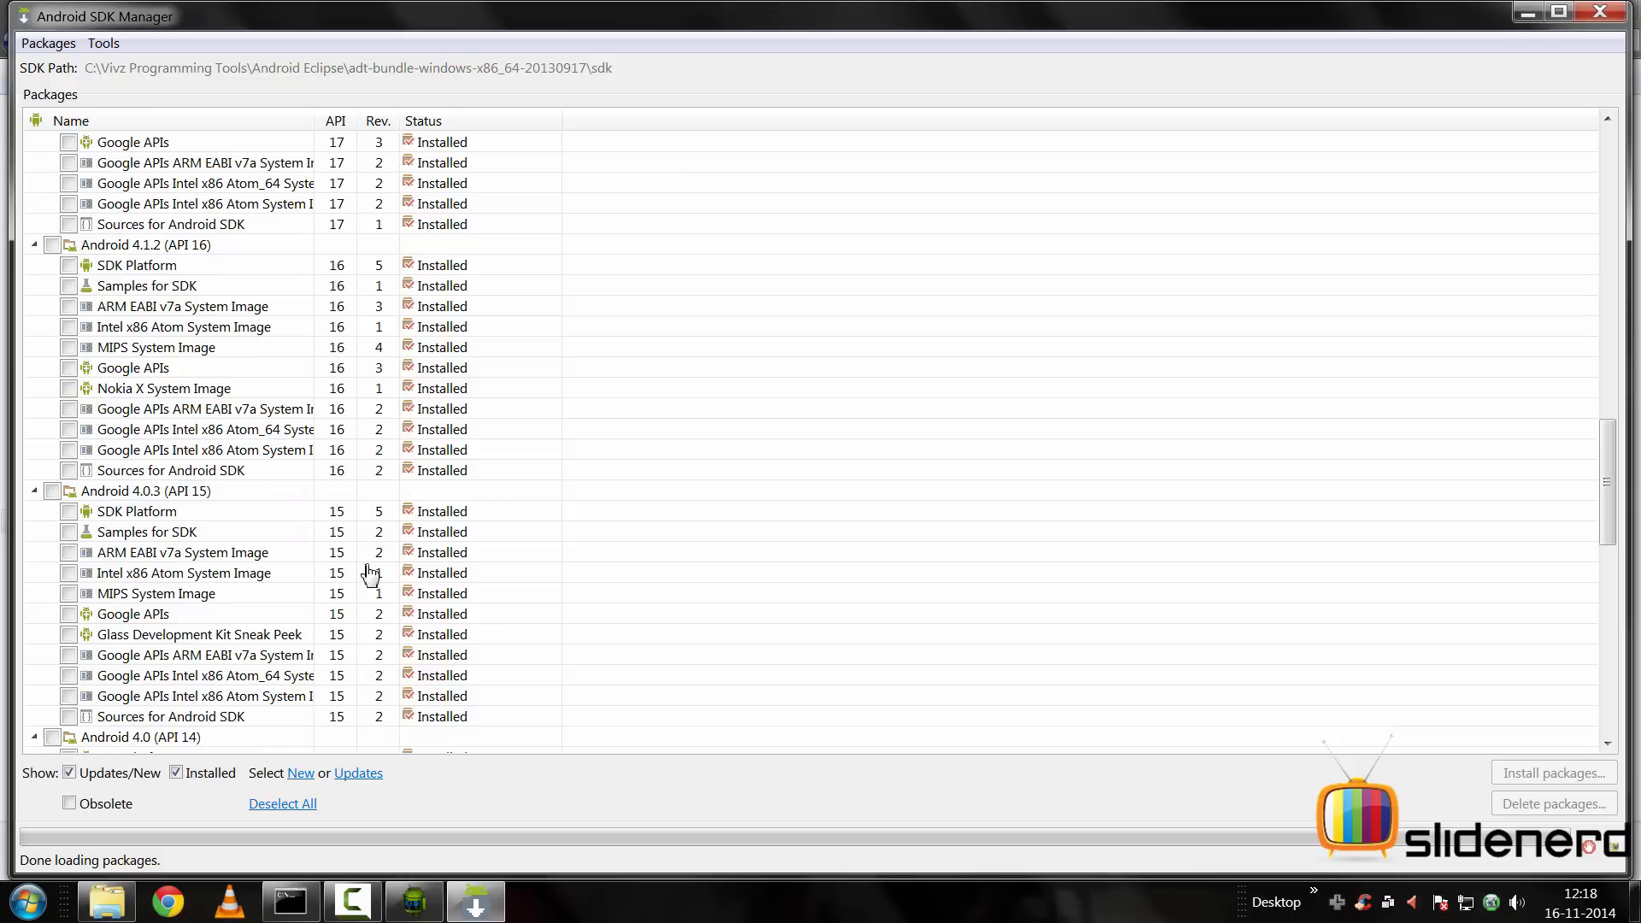
{"action": "scroll", "scroll_direction": "down", "scroll_amount": 3}
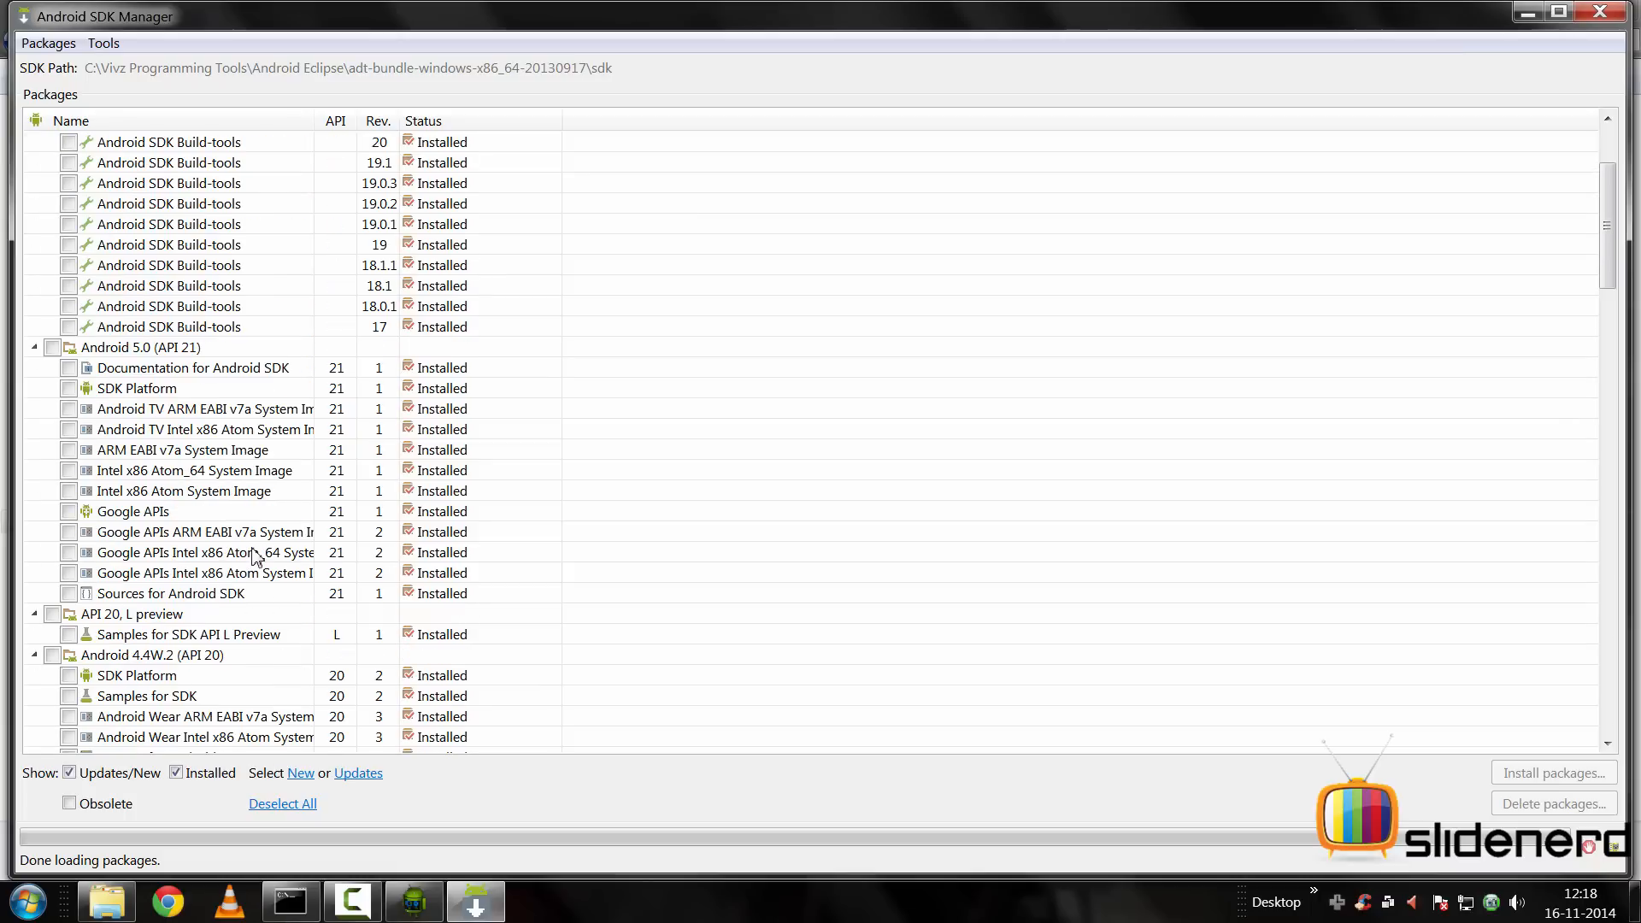
{"action": "mouse_move", "coordinate": [1137, 467]}
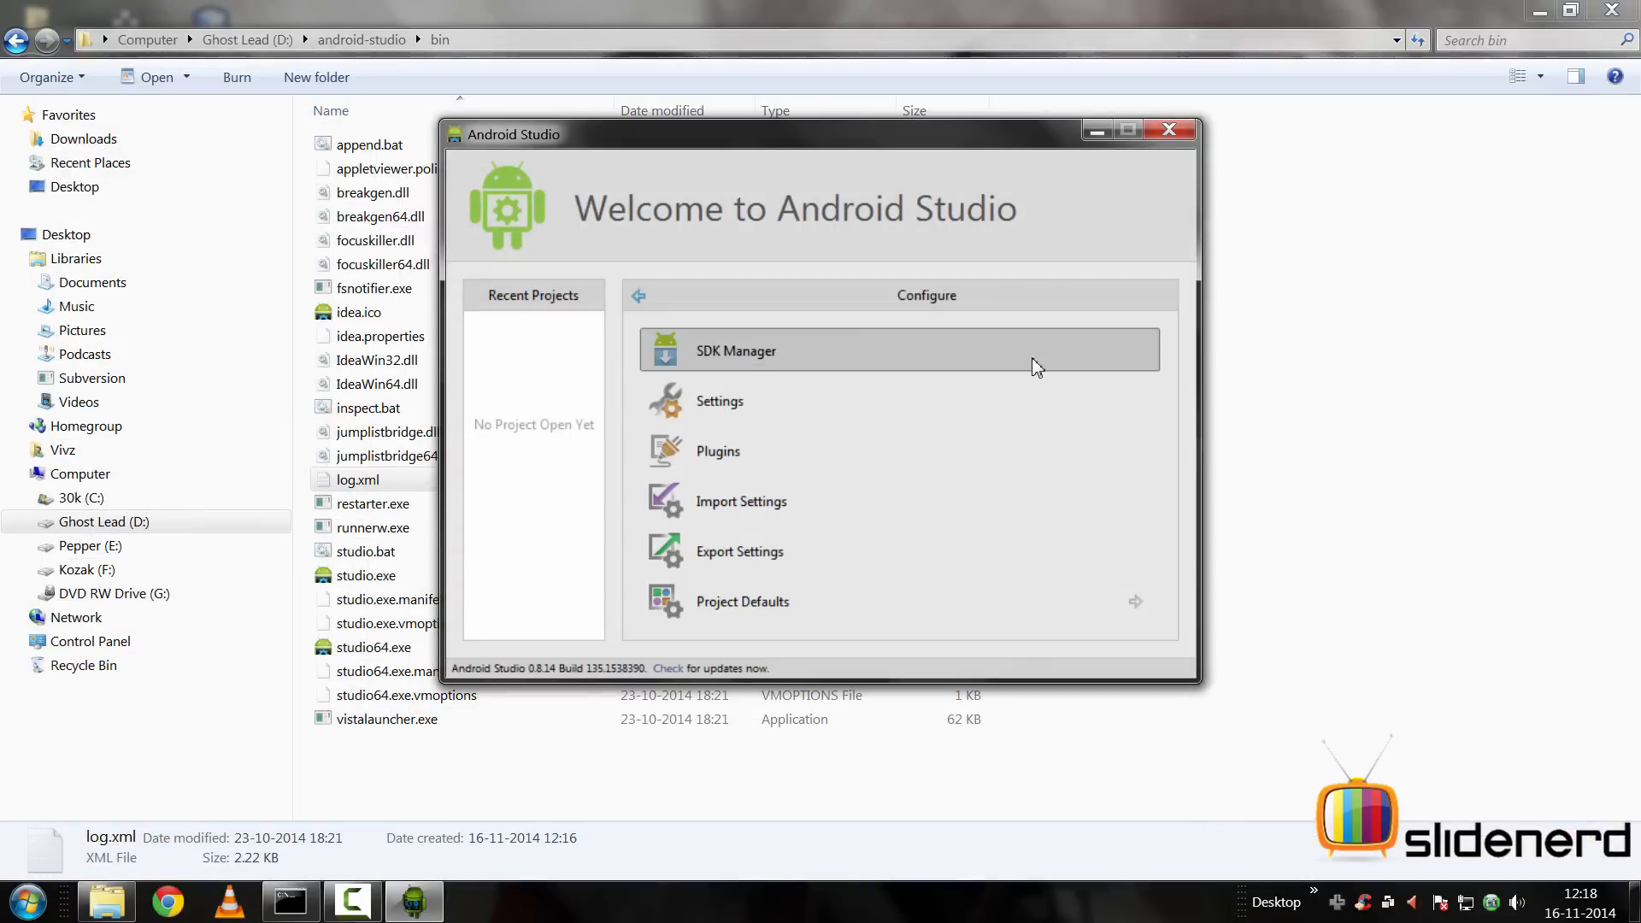
Step: In Appearance settings, override the default interface font with Segoe UI and pick a size
{"action": "left_click", "coordinate": [719, 401]}
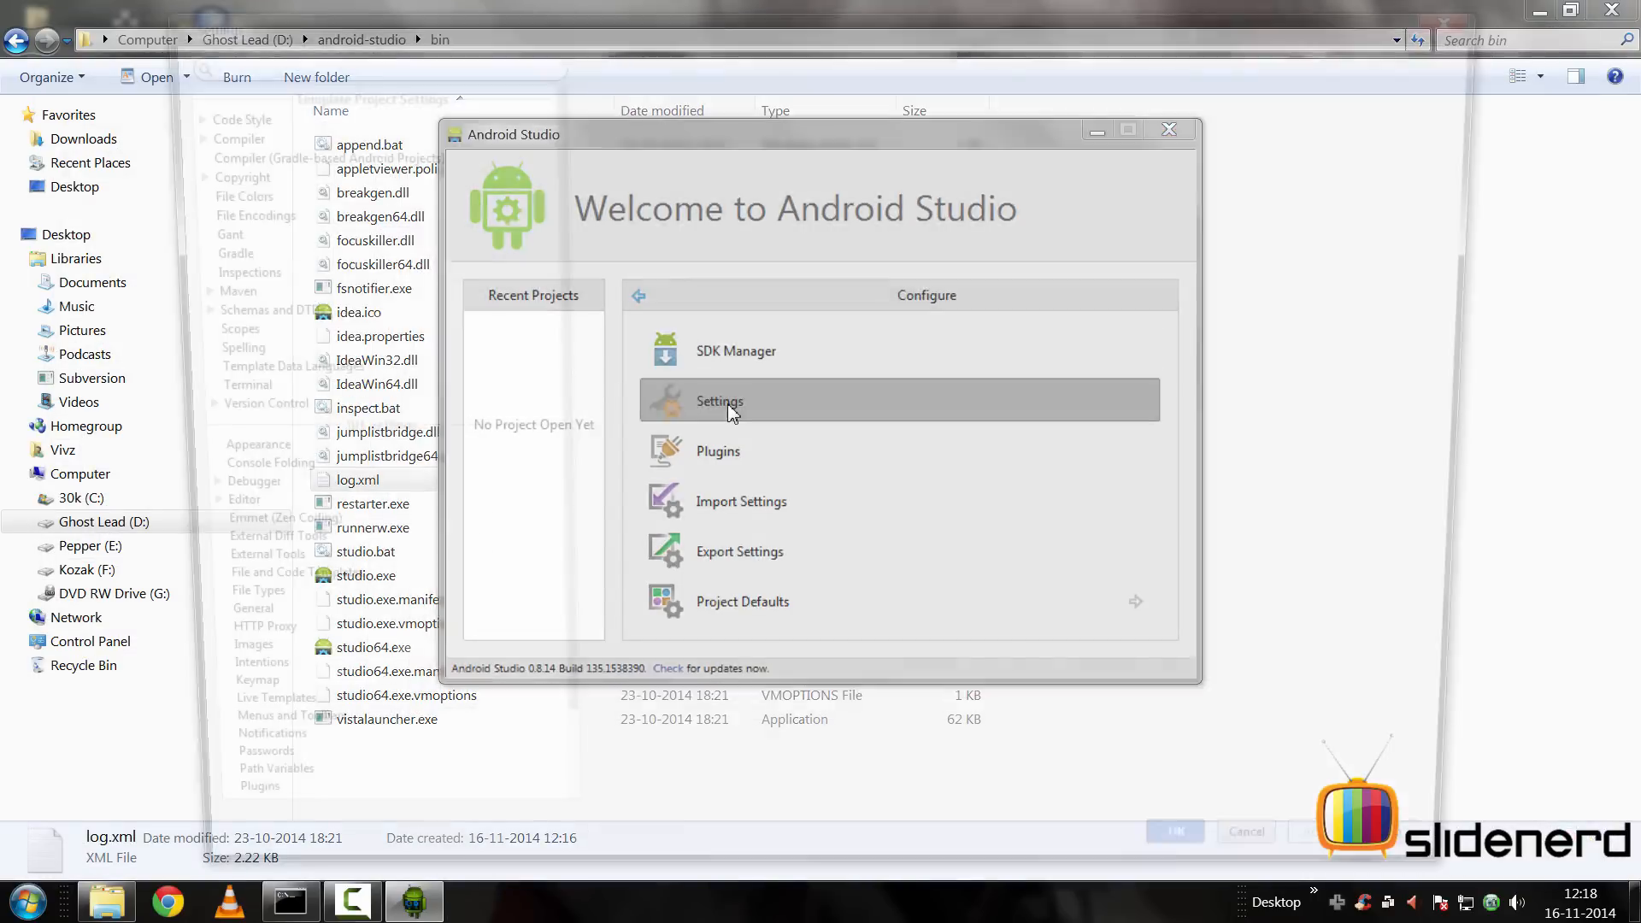
{"action": "left_click", "coordinate": [720, 401]}
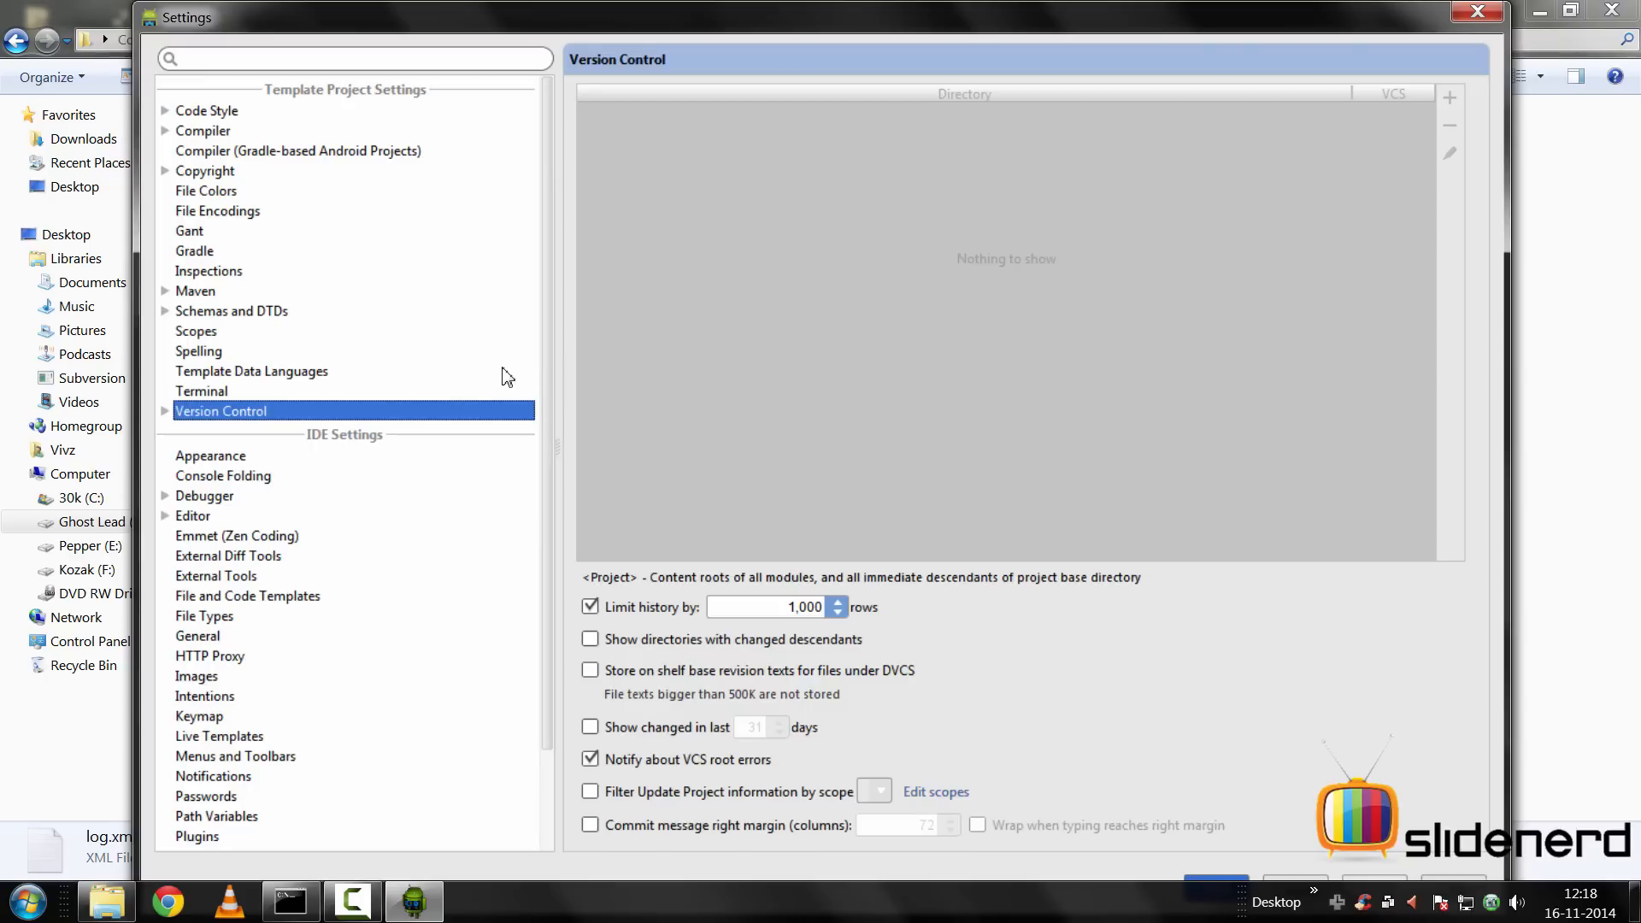
{"action": "mouse_move", "coordinate": [489, 377]}
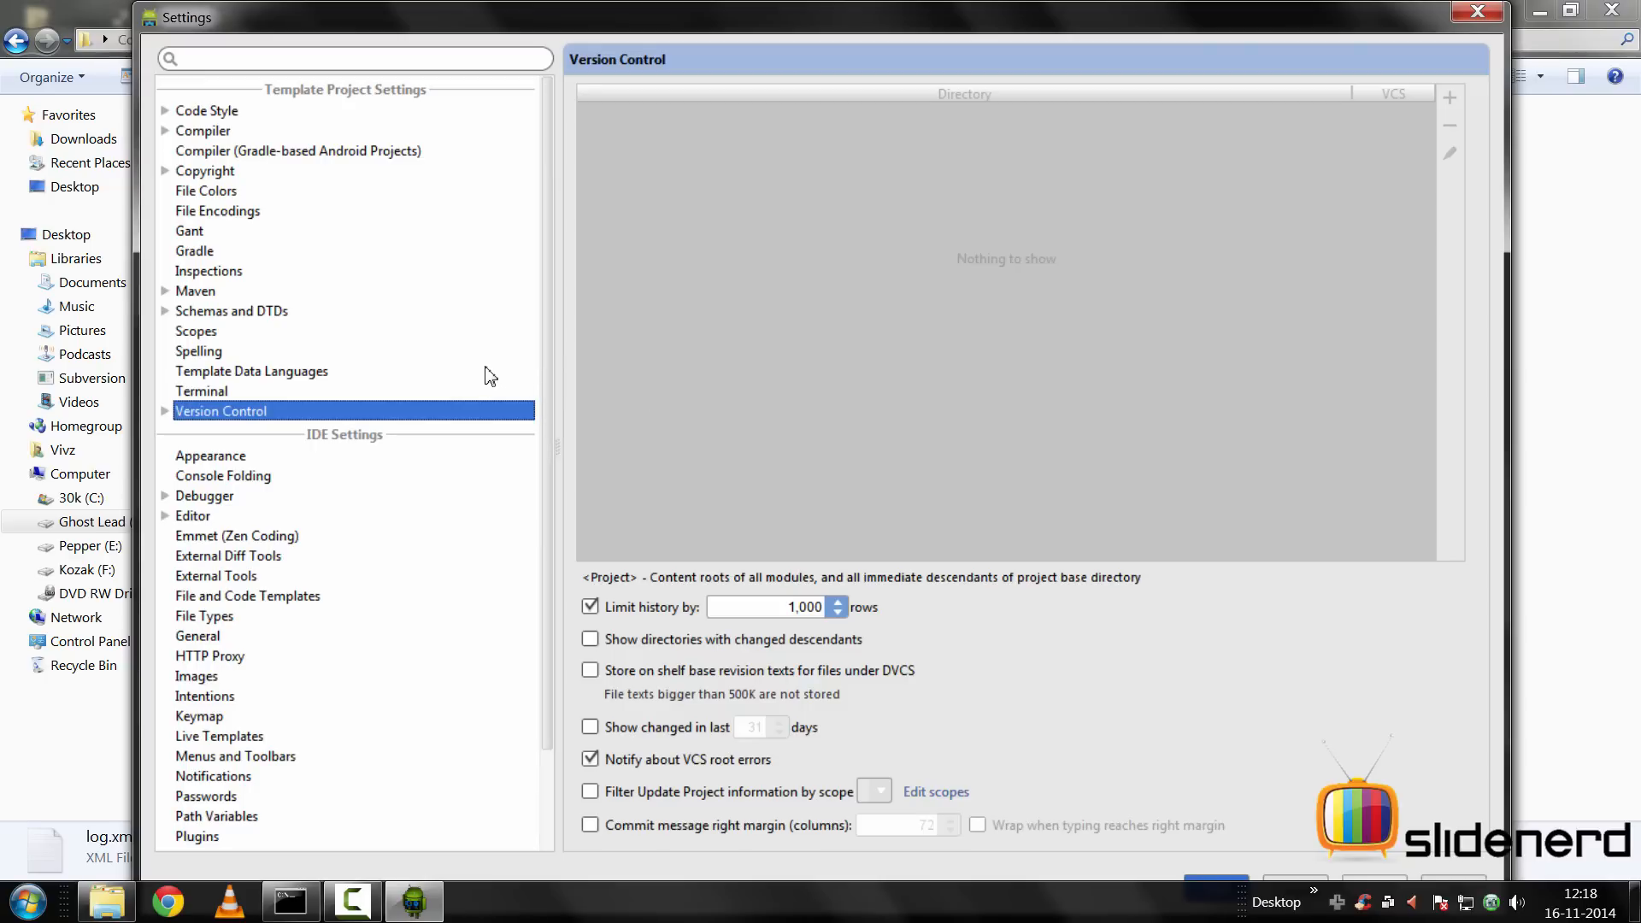
{"action": "left_click", "coordinate": [210, 455]}
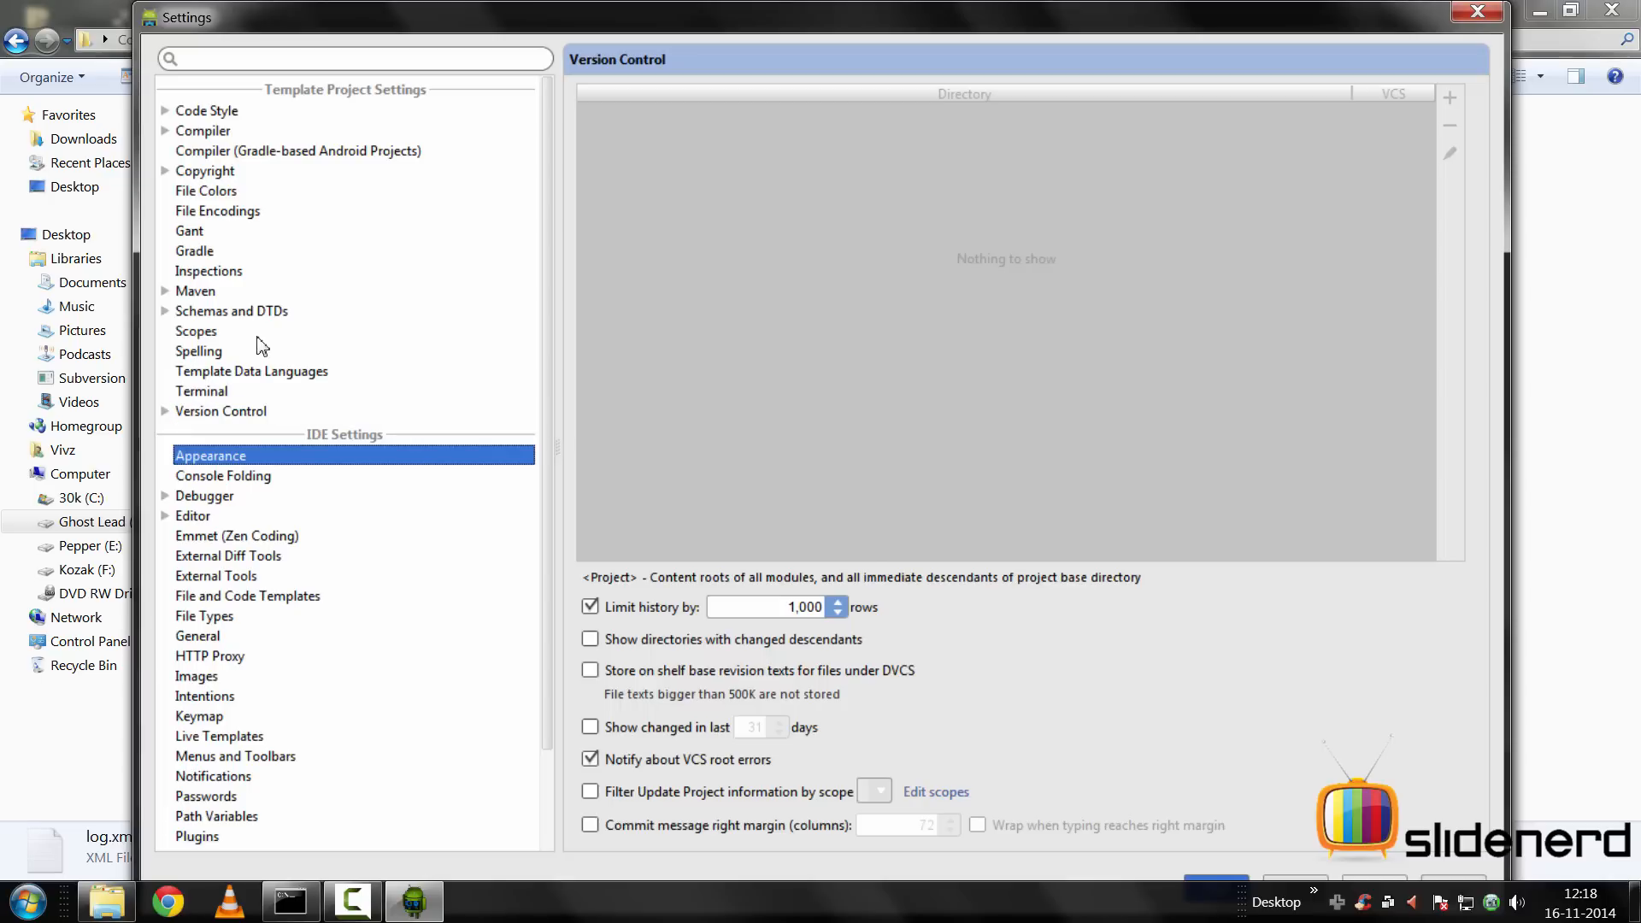
{"action": "left_click", "coordinate": [210, 456]}
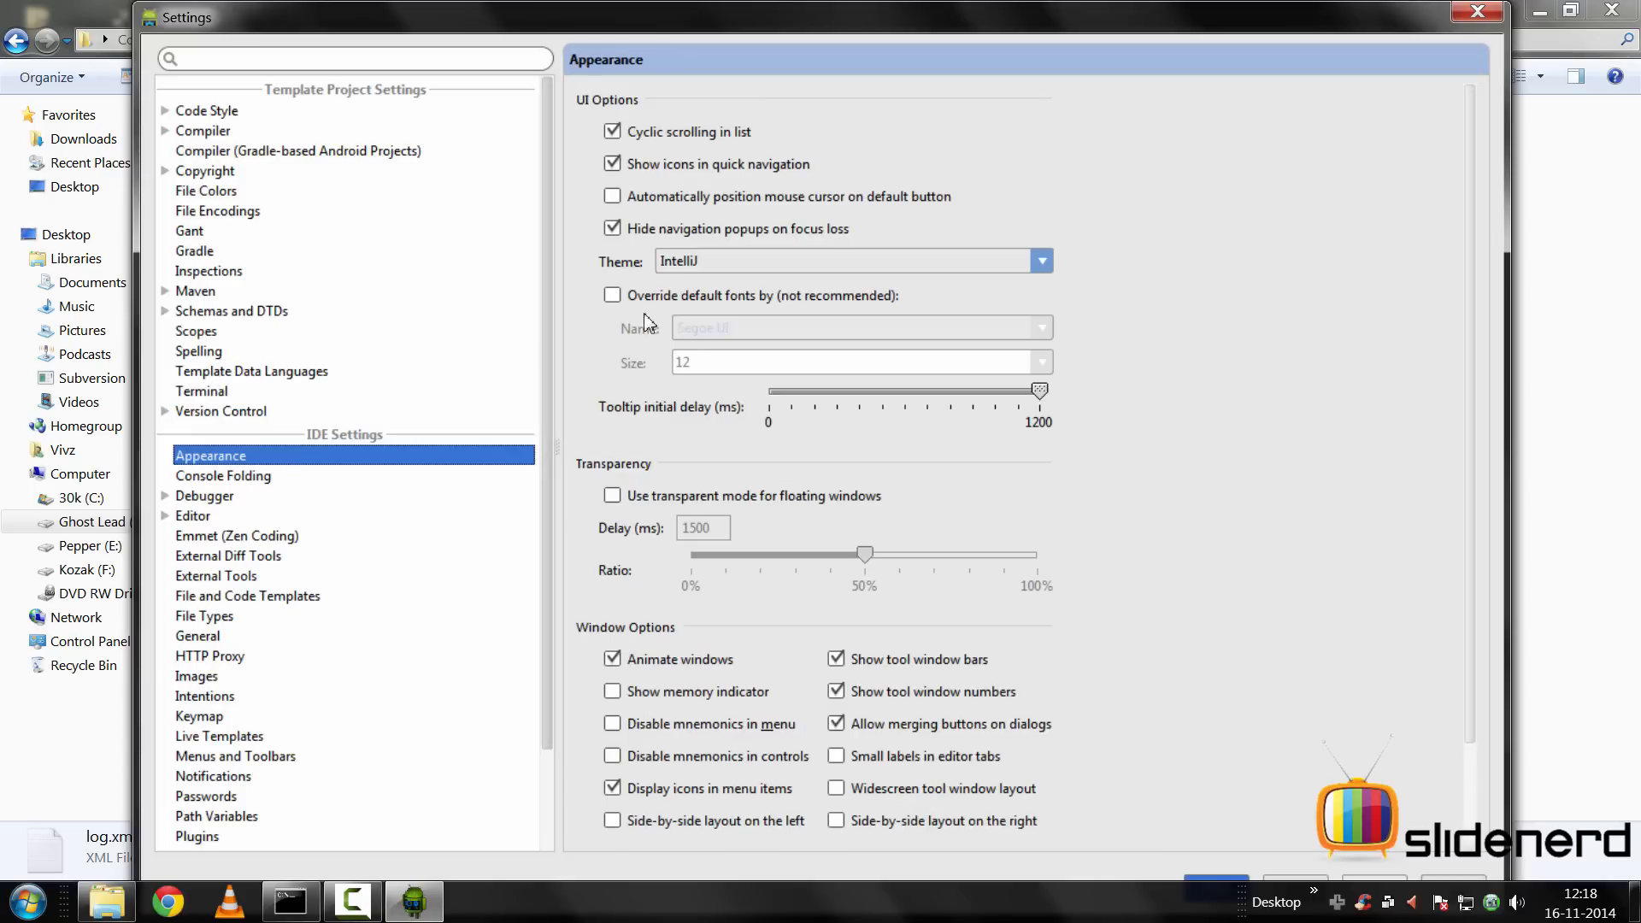
{"action": "mouse_move", "coordinate": [636, 314]}
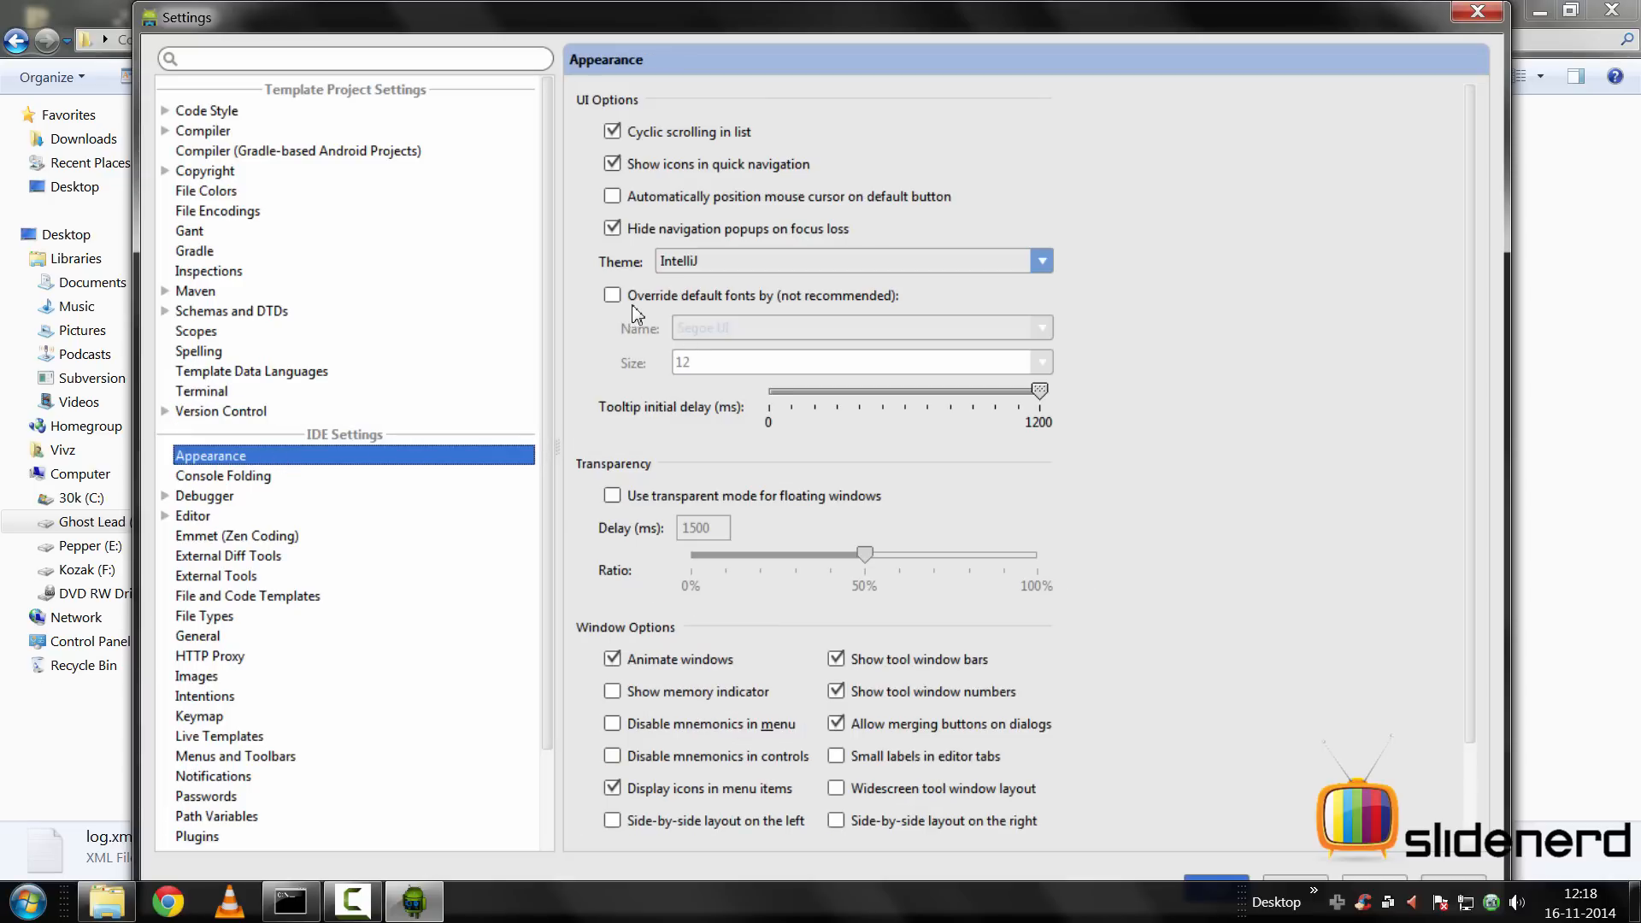
{"action": "mouse_move", "coordinate": [700, 312]}
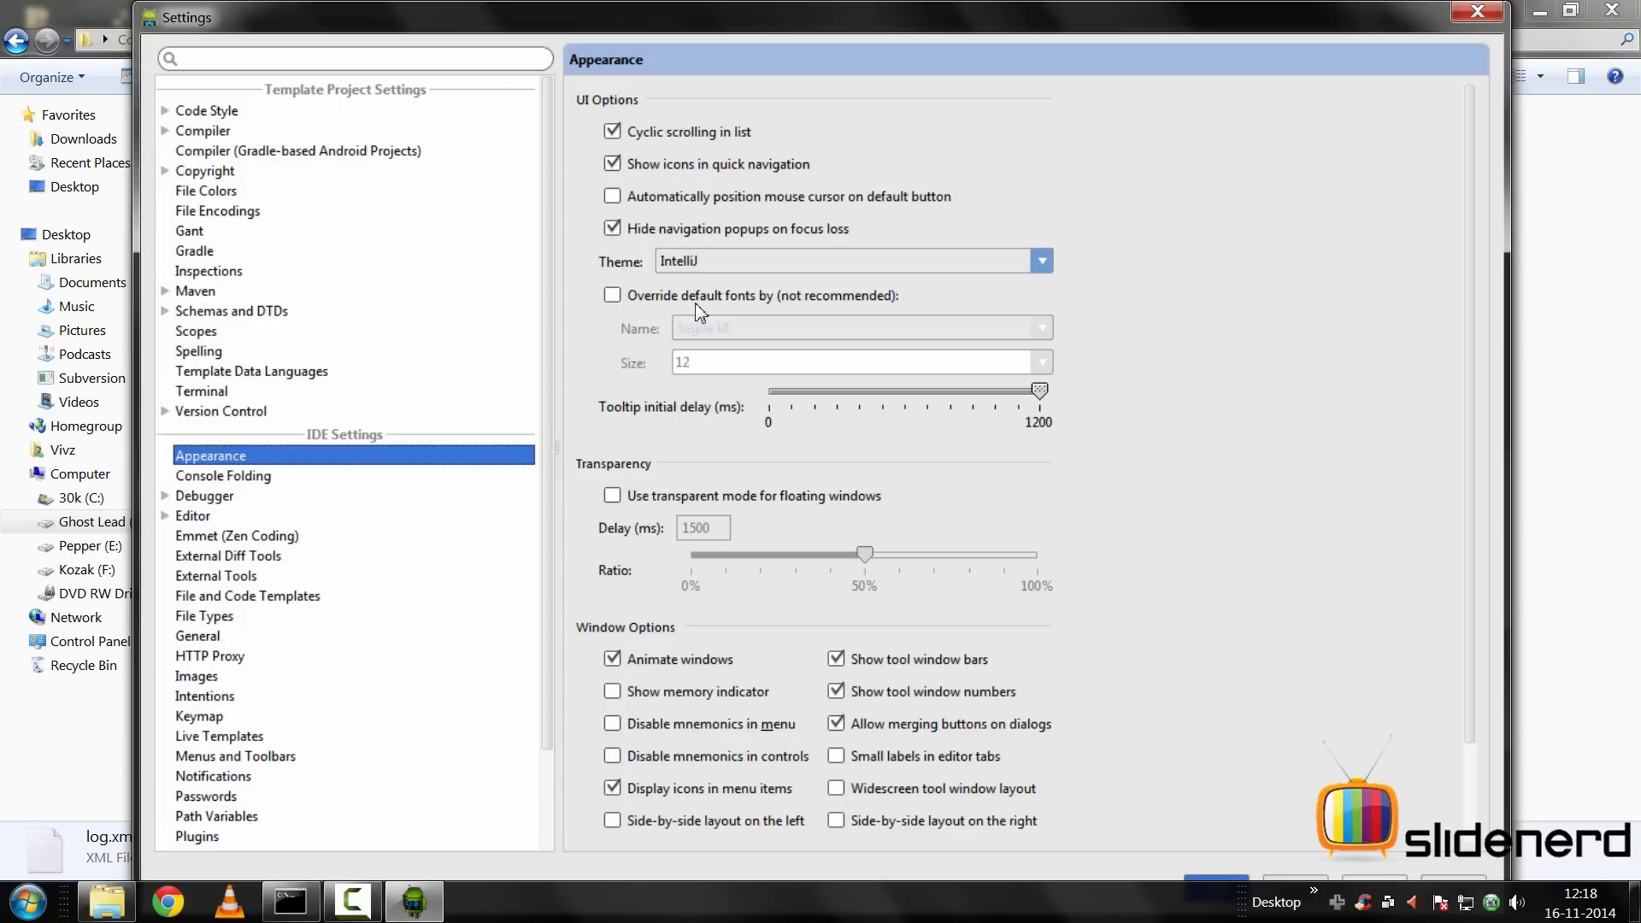
{"action": "mouse_move", "coordinate": [624, 310]}
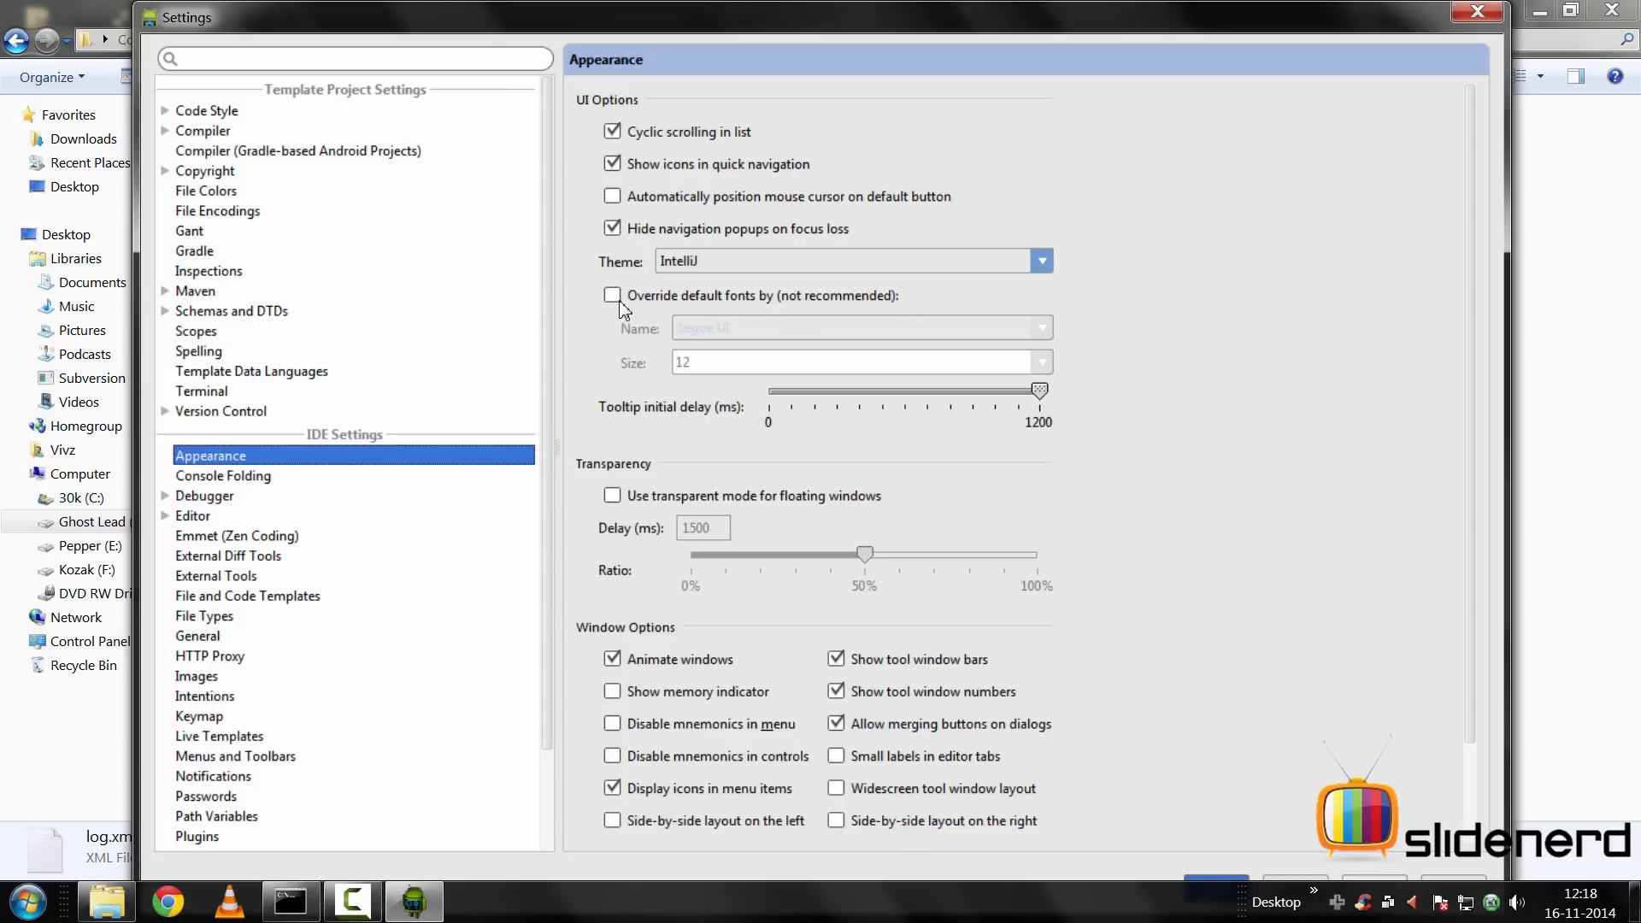
{"action": "left_click", "coordinate": [612, 295]}
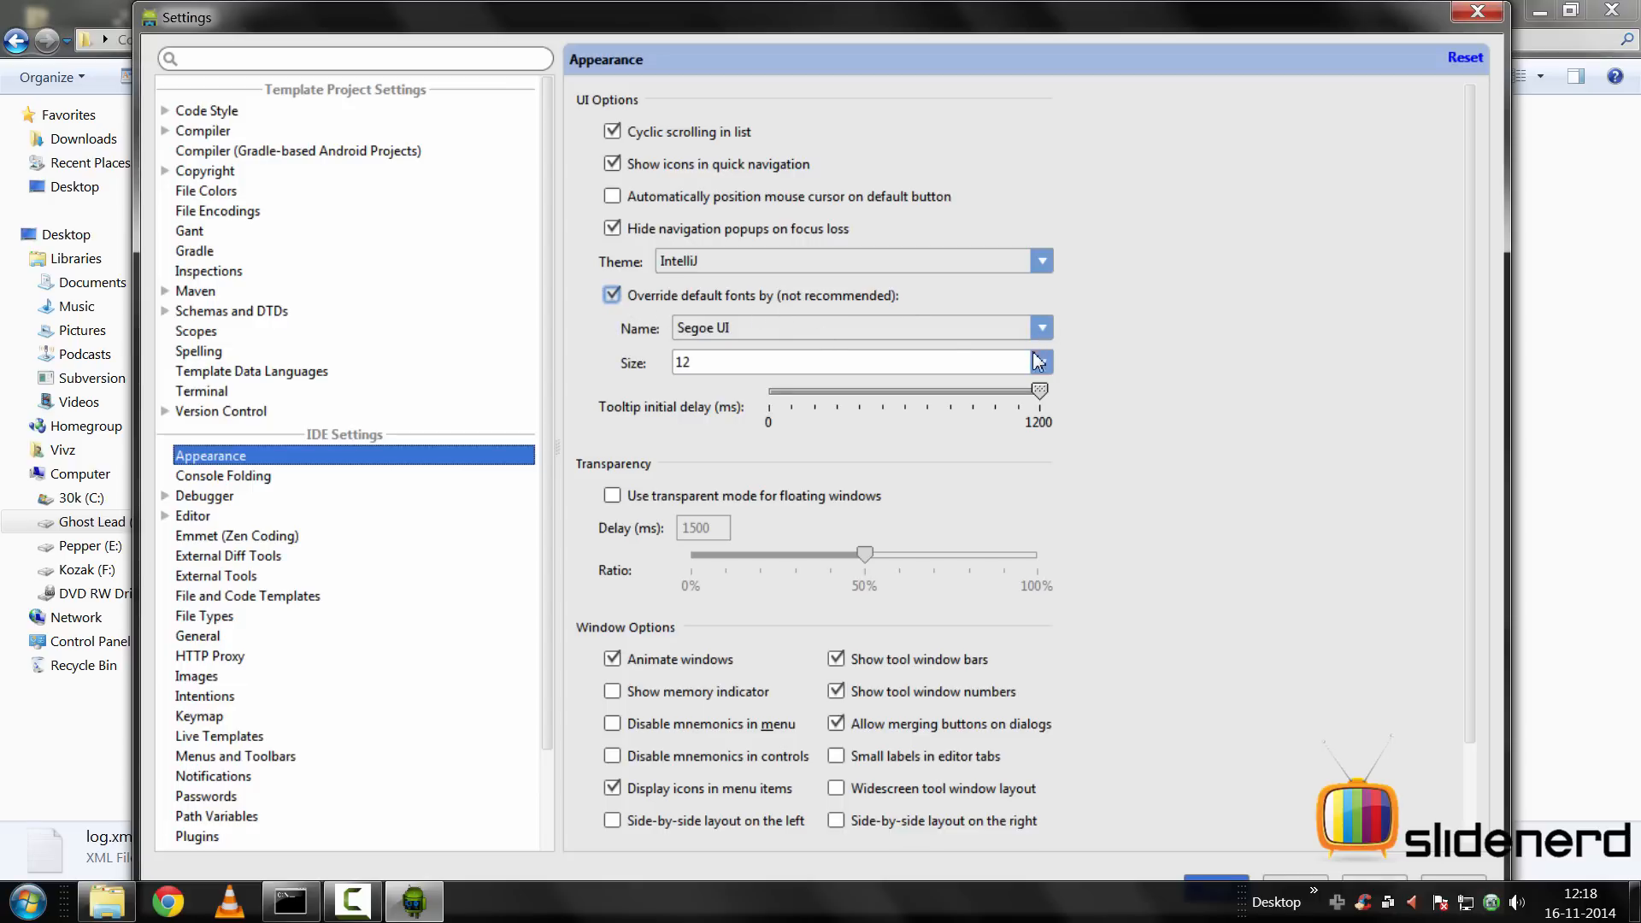
{"action": "left_click", "coordinate": [1037, 361]}
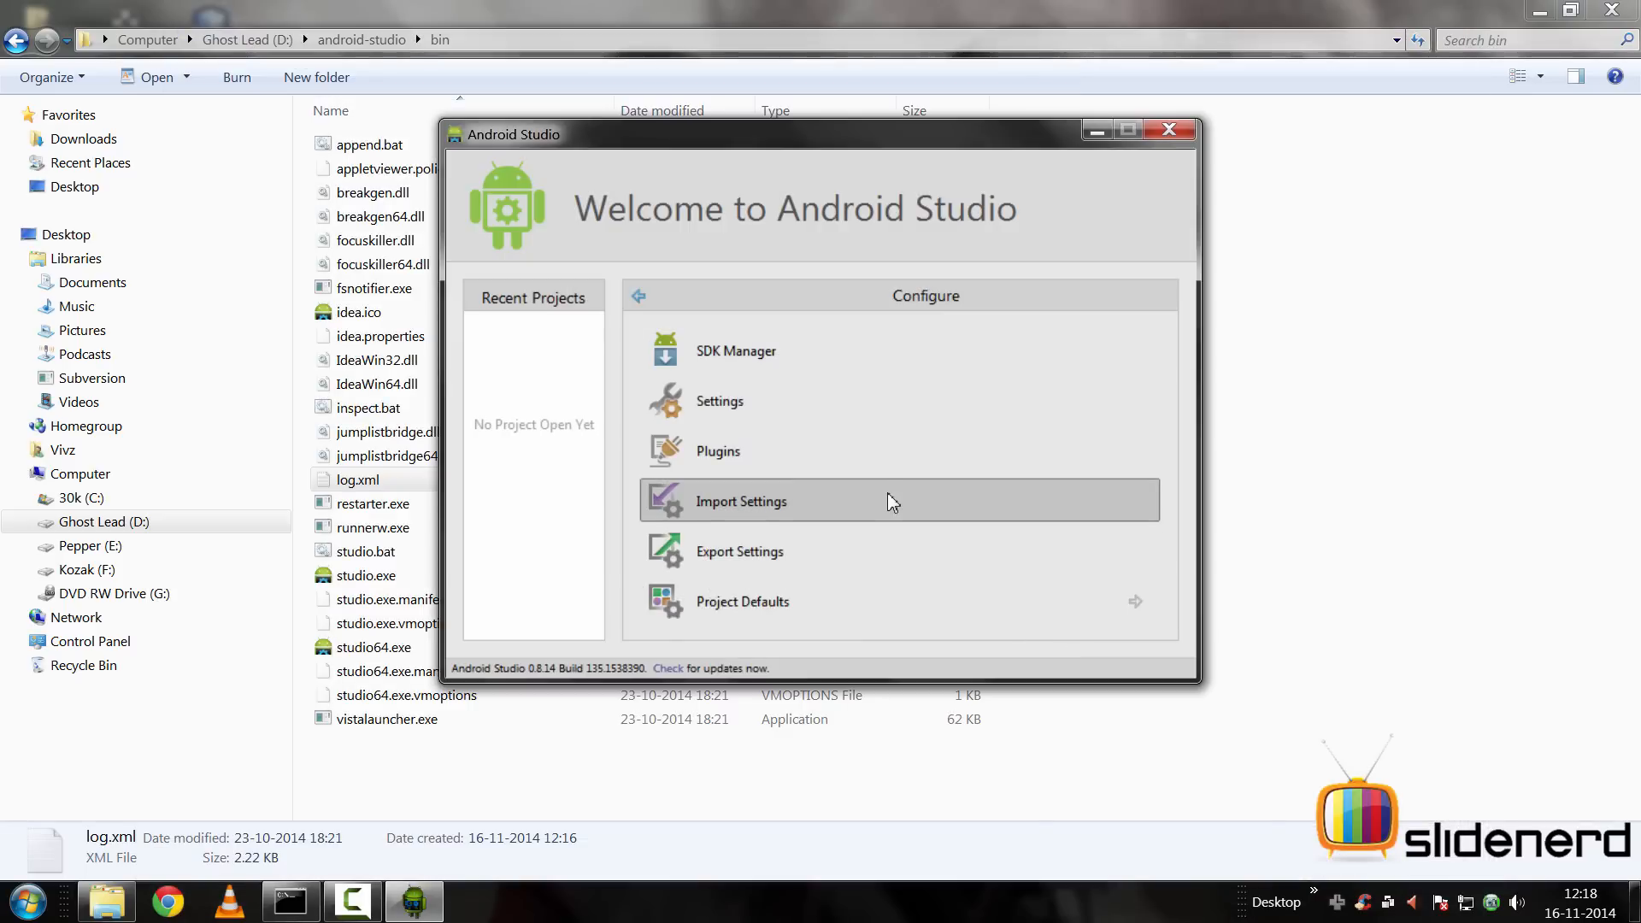
{"action": "mouse_move", "coordinate": [796, 424]}
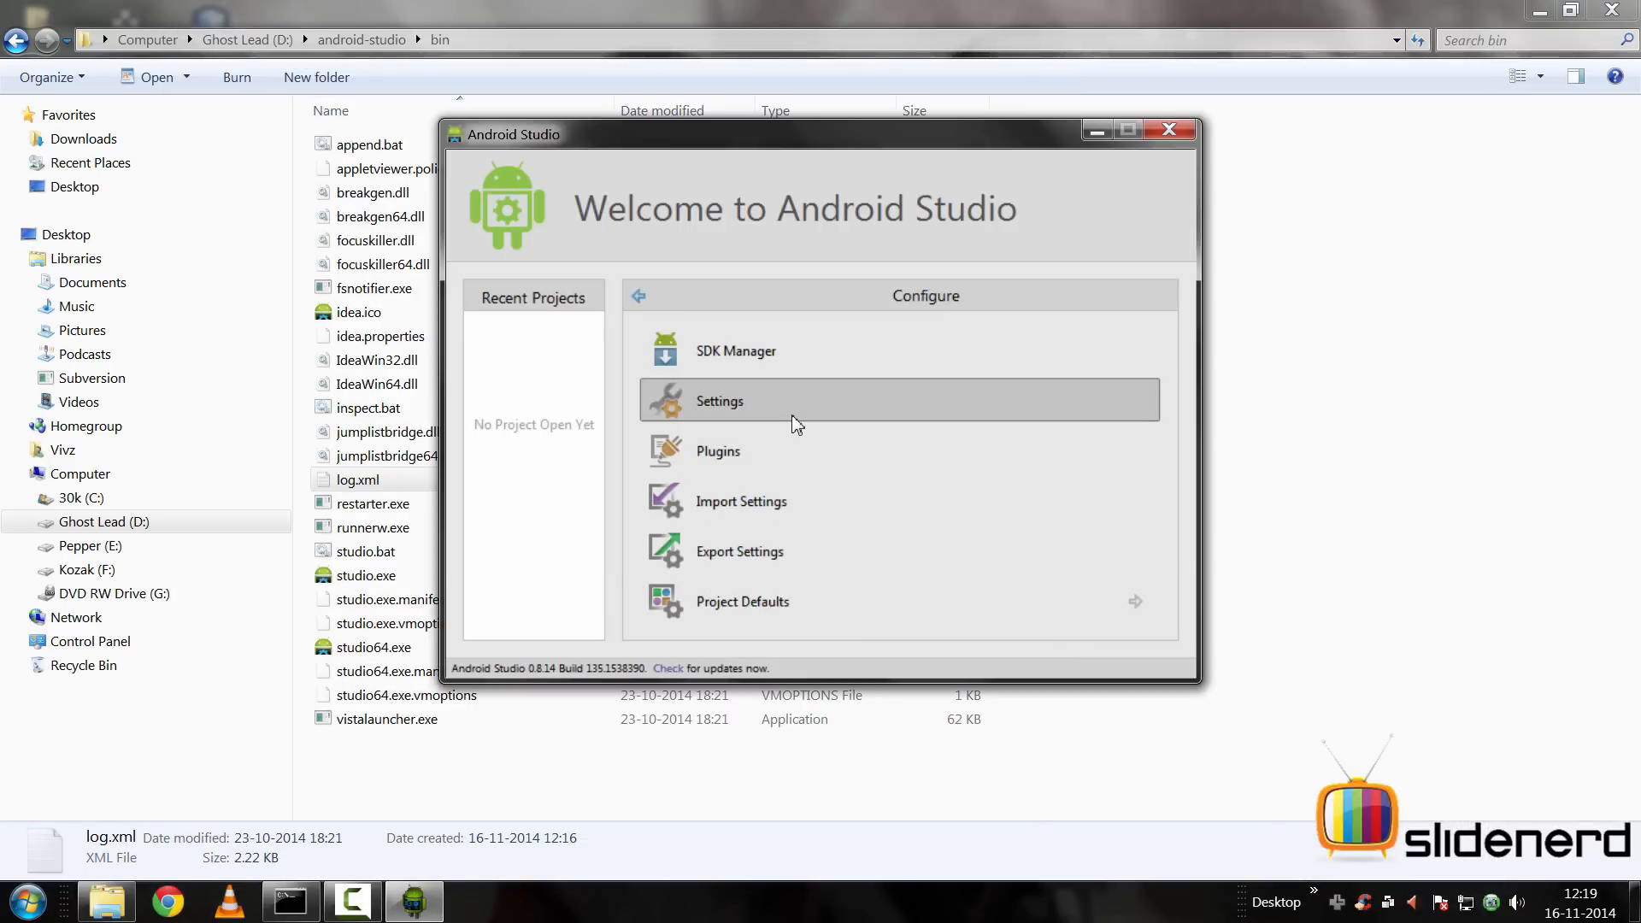
Step: Save a copy of the editor colour scheme as a new custom scheme named Vivz
{"action": "left_click", "coordinate": [718, 401]}
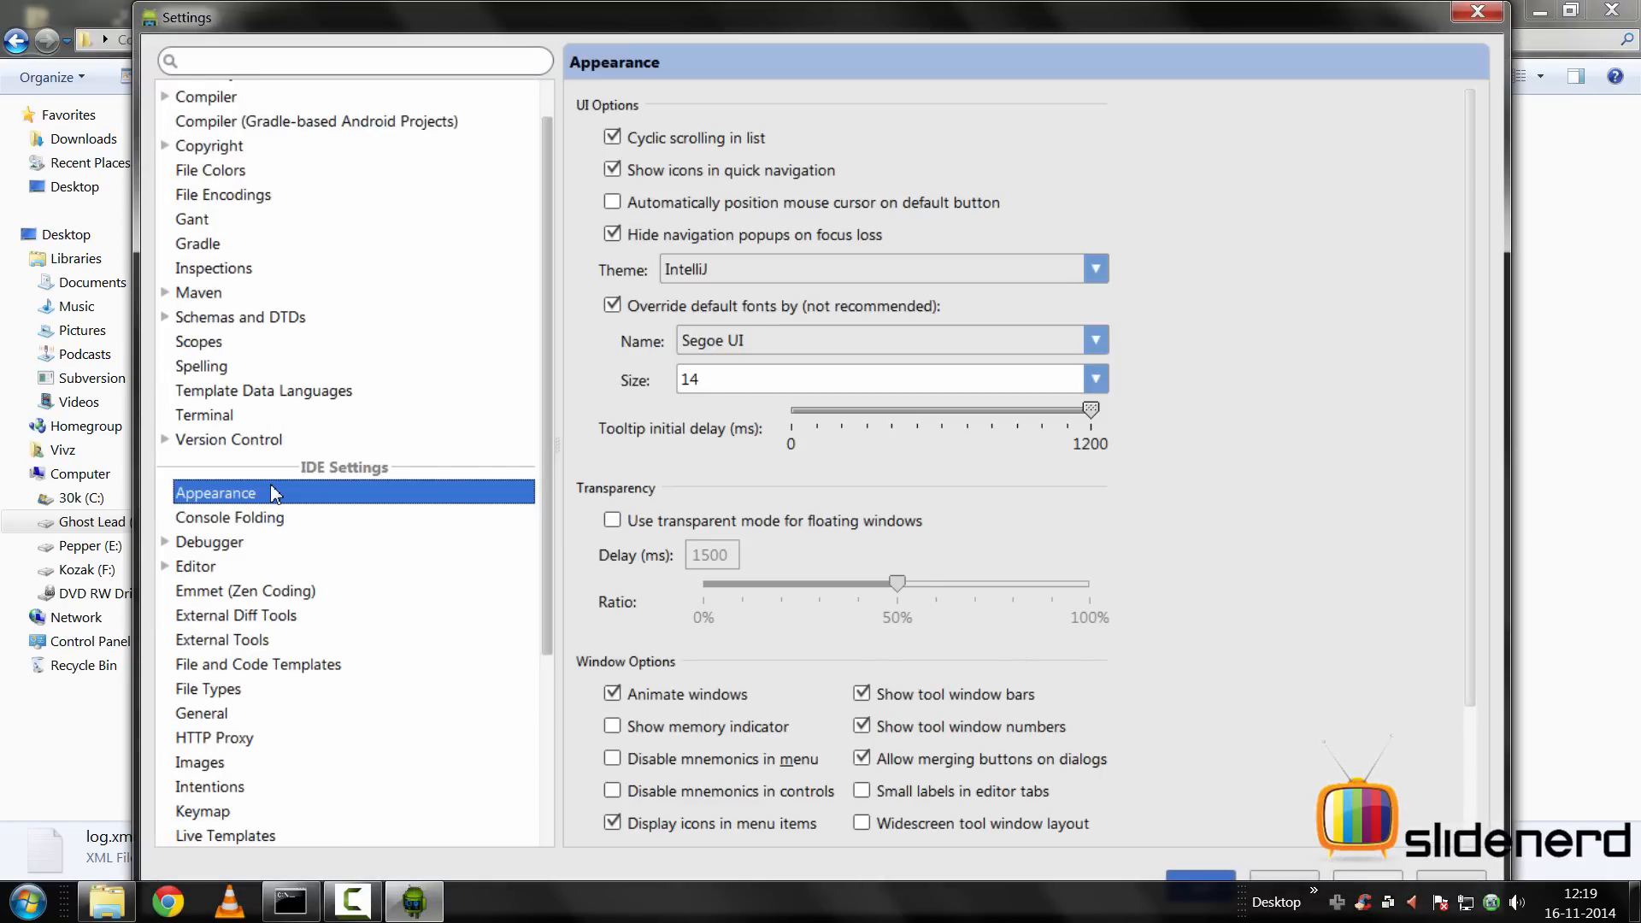
{"action": "left_click", "coordinate": [195, 565]}
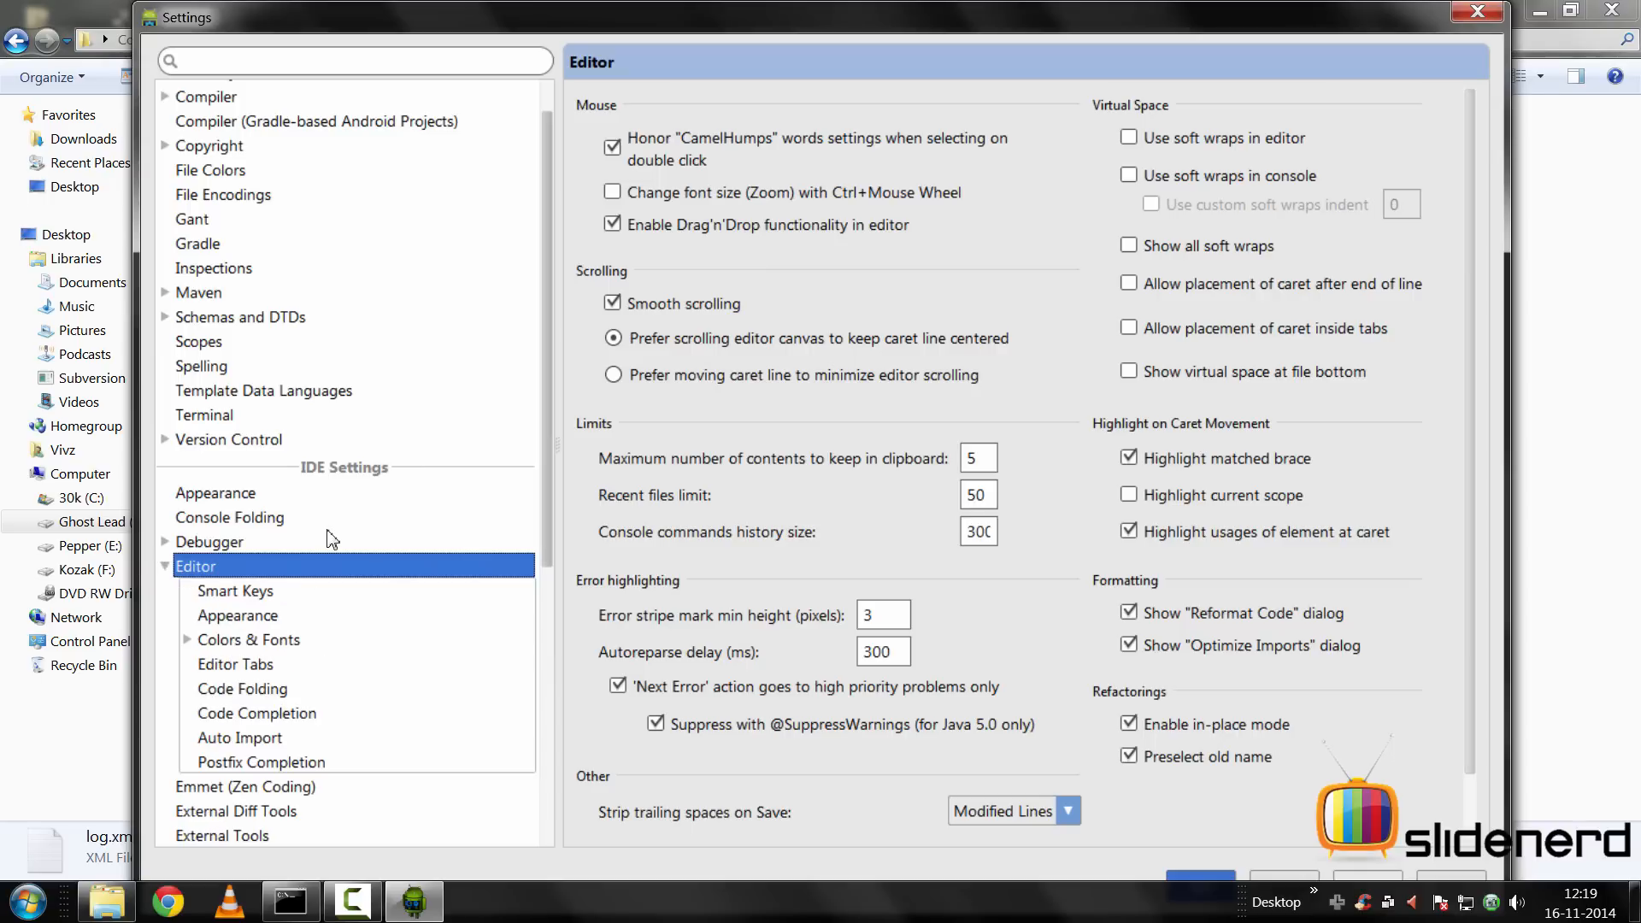
{"action": "left_click", "coordinate": [238, 614]}
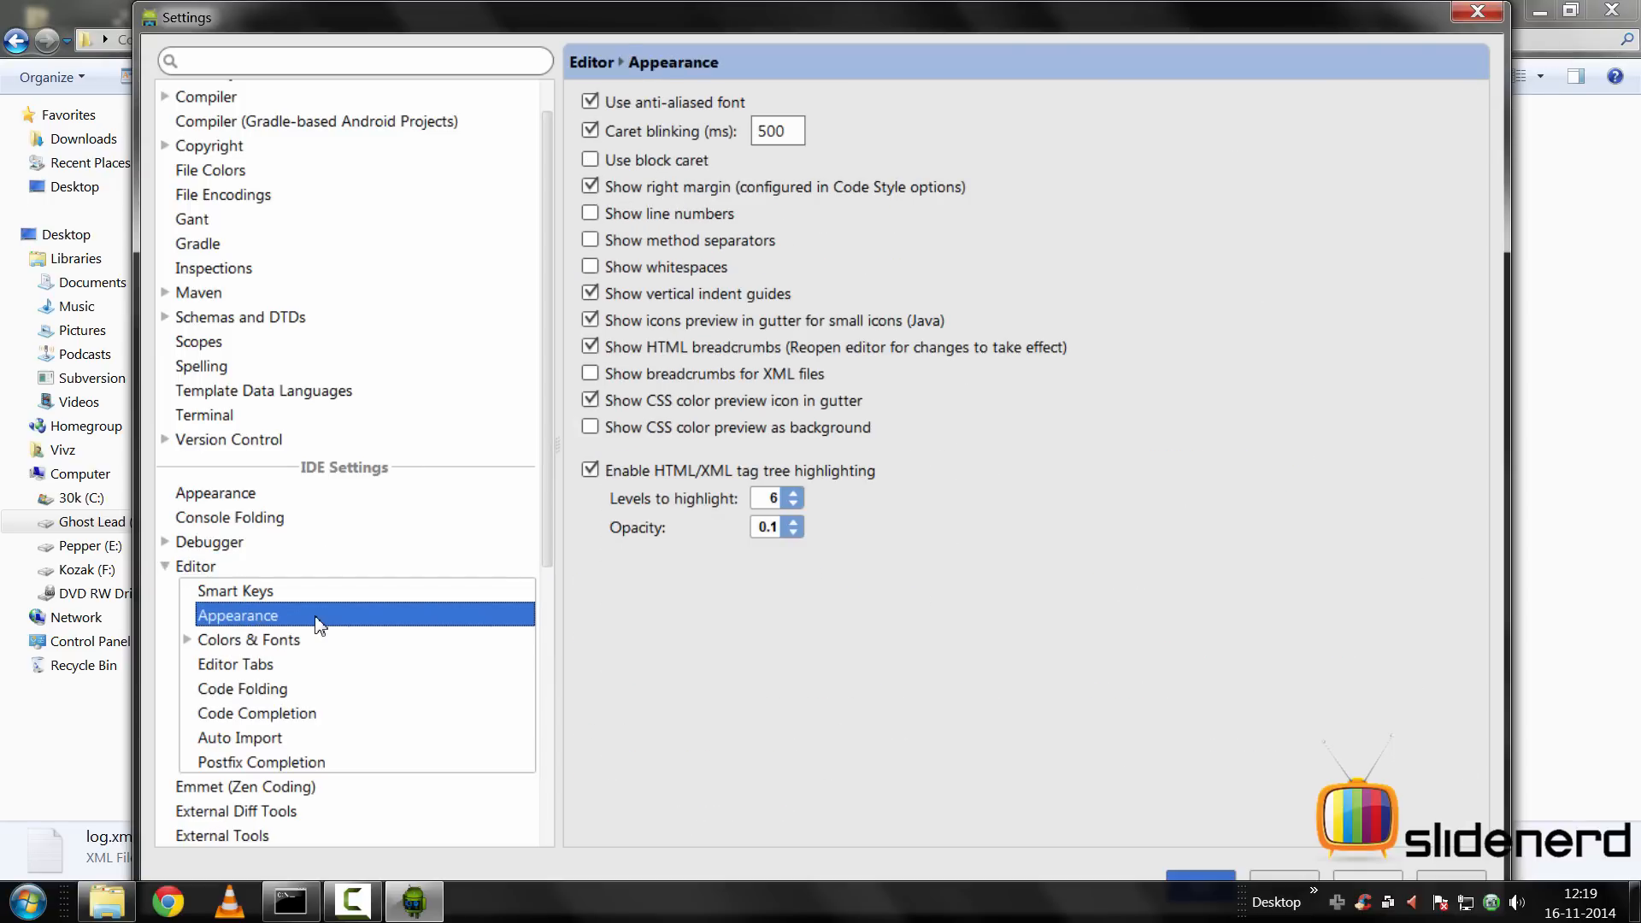
{"action": "left_click", "coordinate": [249, 639]}
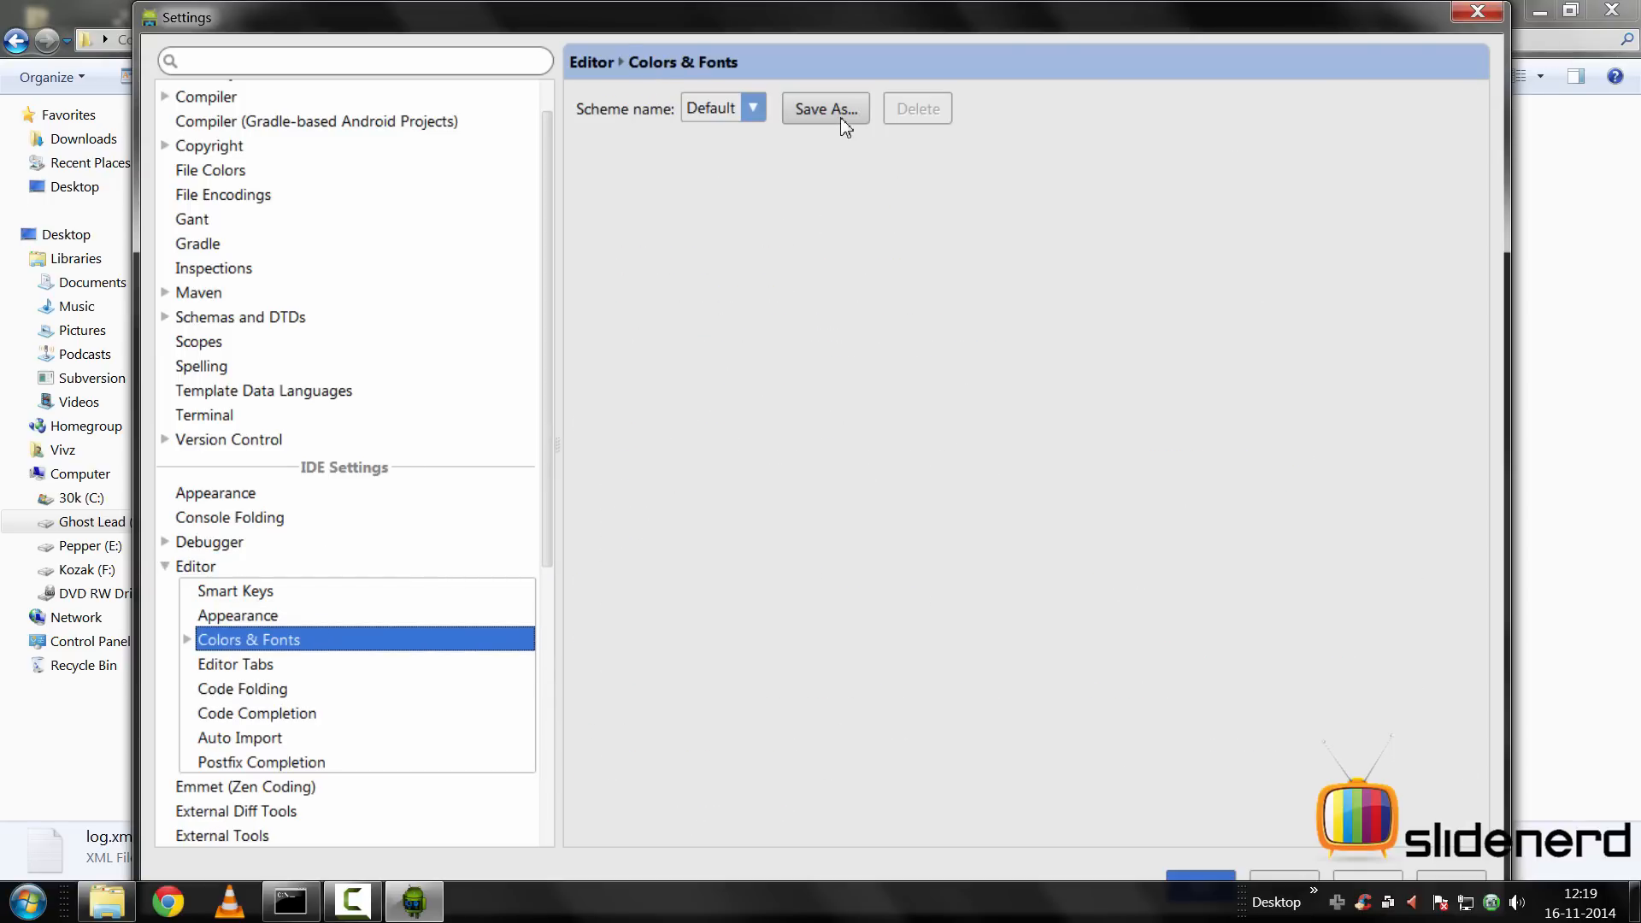
{"action": "left_click", "coordinate": [824, 108]}
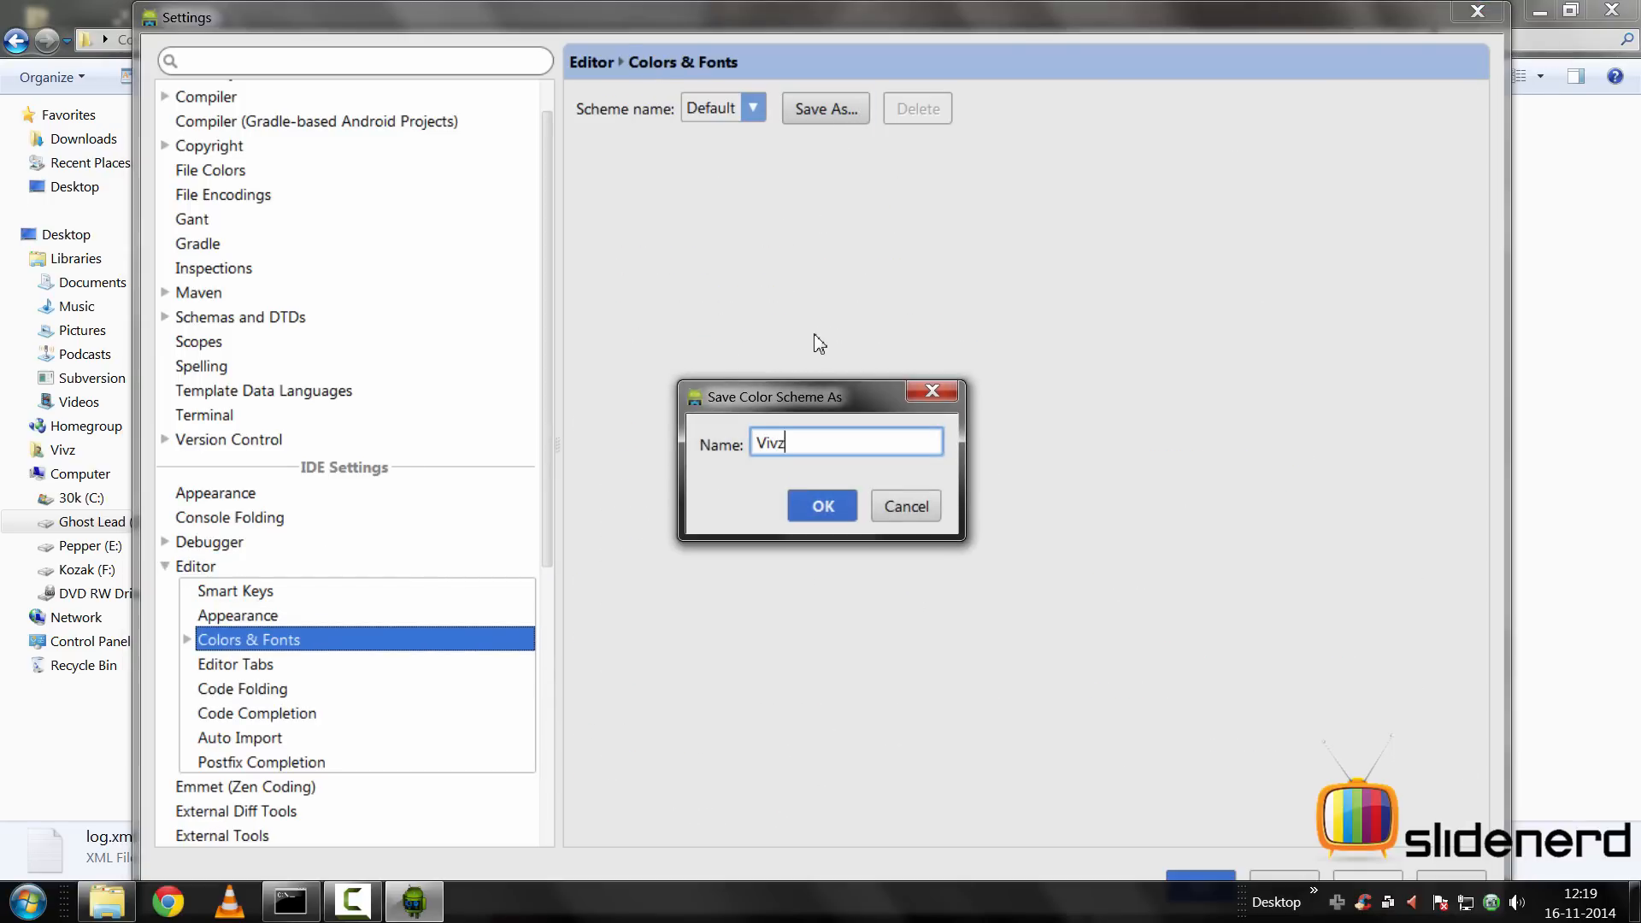
{"action": "left_click", "coordinate": [822, 505]}
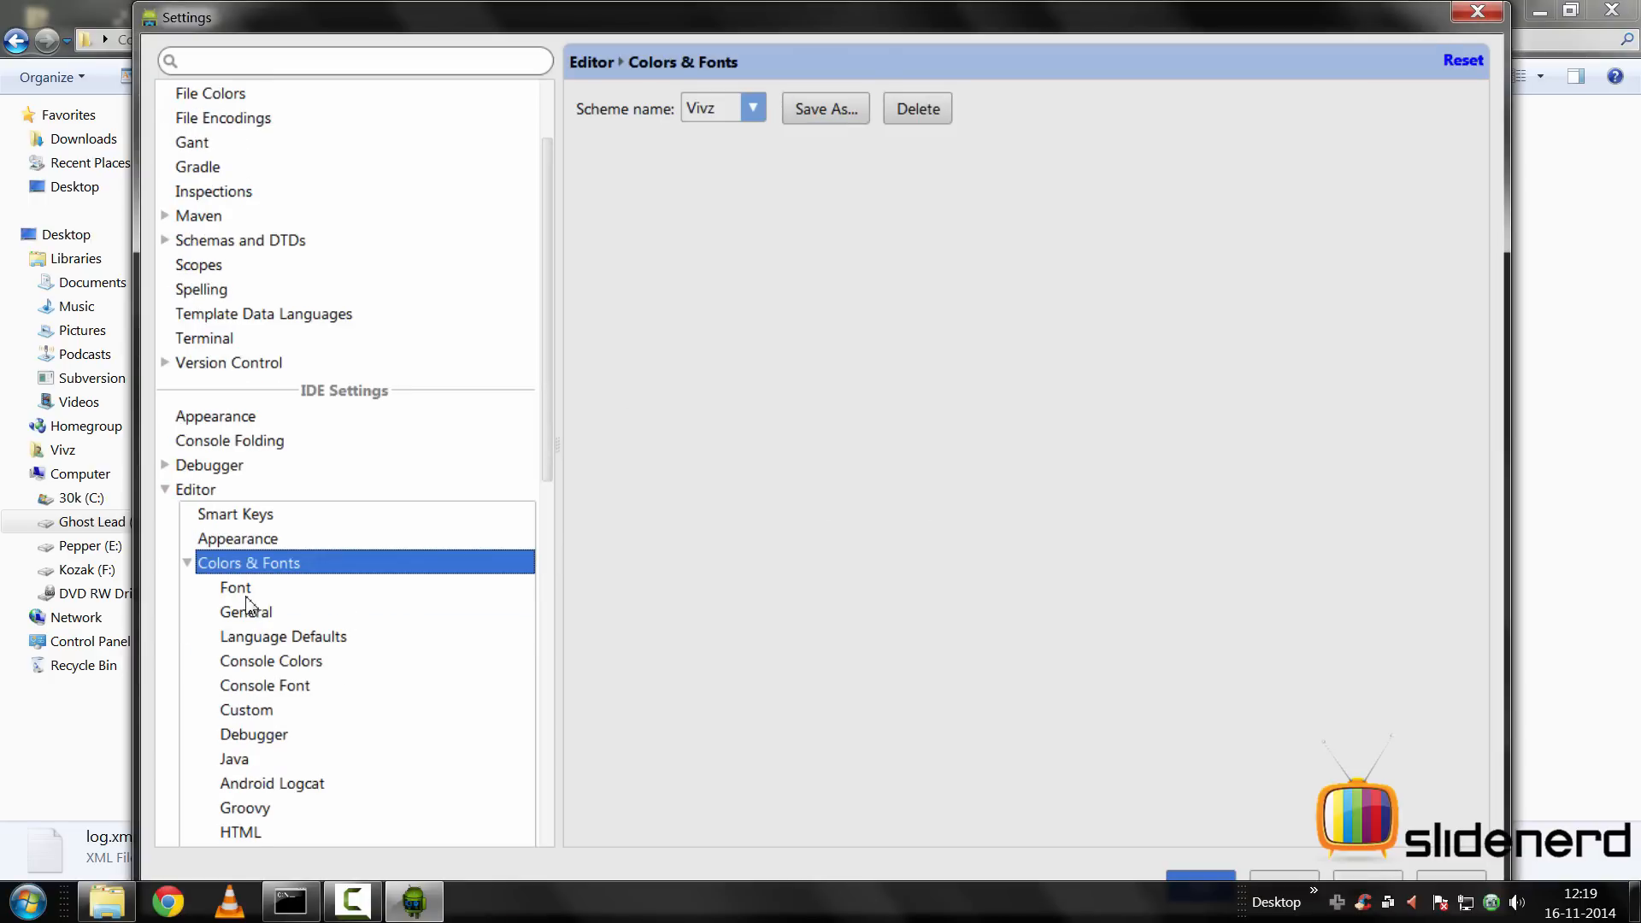
Step: Set the scheme's editor font to Segoe UI Mono at size 16 and apply
{"action": "left_click", "coordinate": [236, 587]}
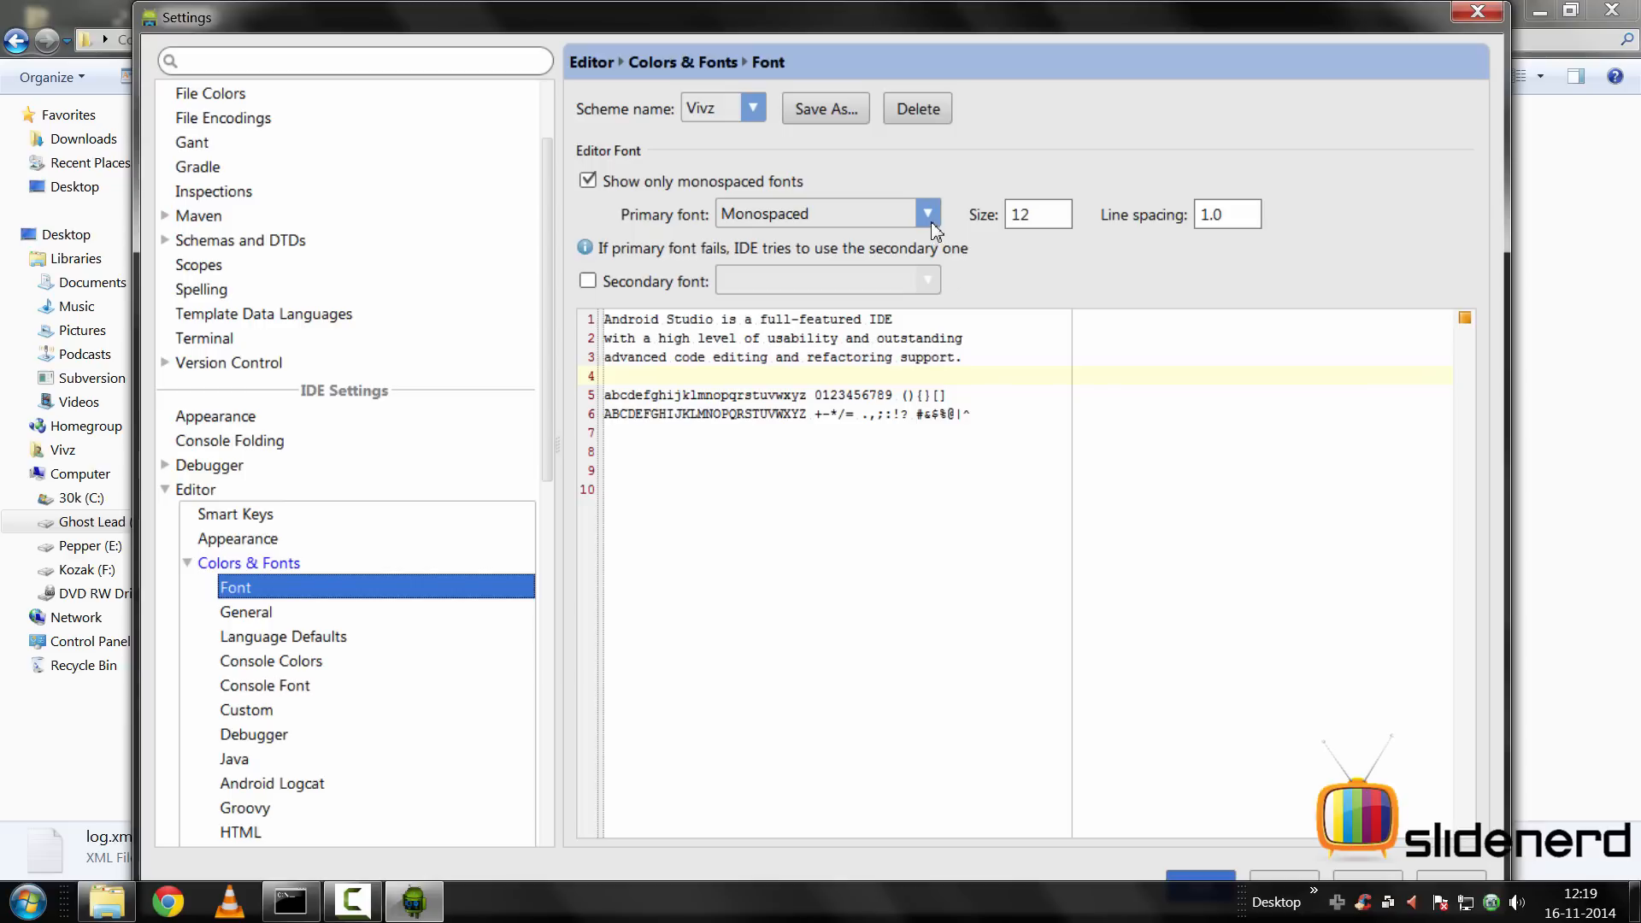
{"action": "left_click", "coordinate": [925, 213]}
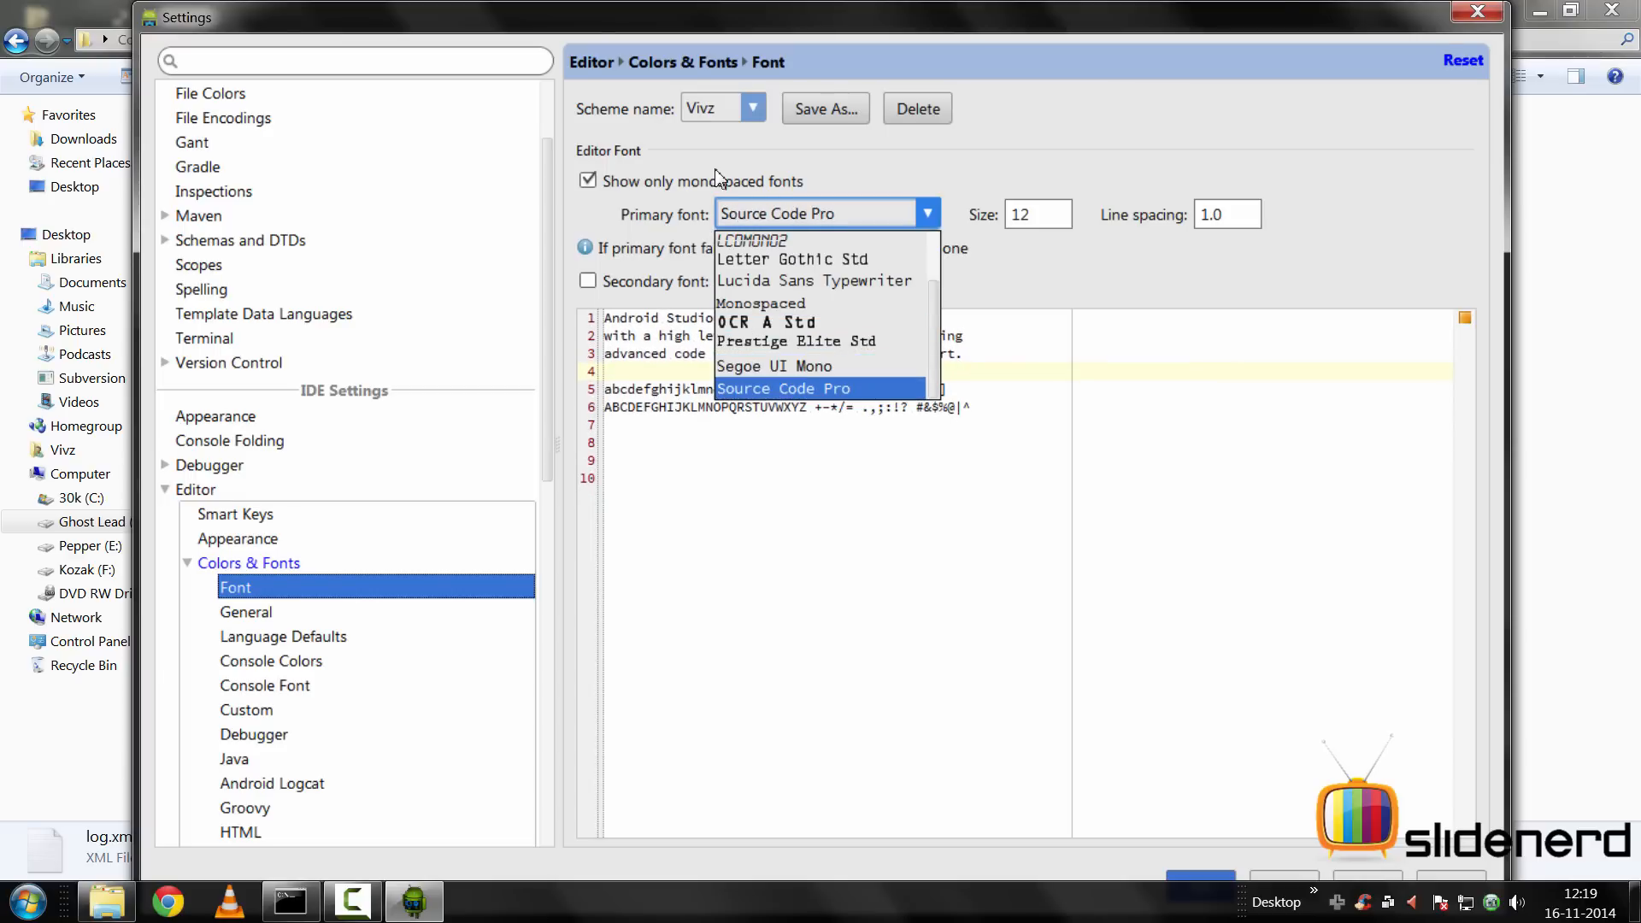
{"action": "left_click", "coordinate": [775, 365]}
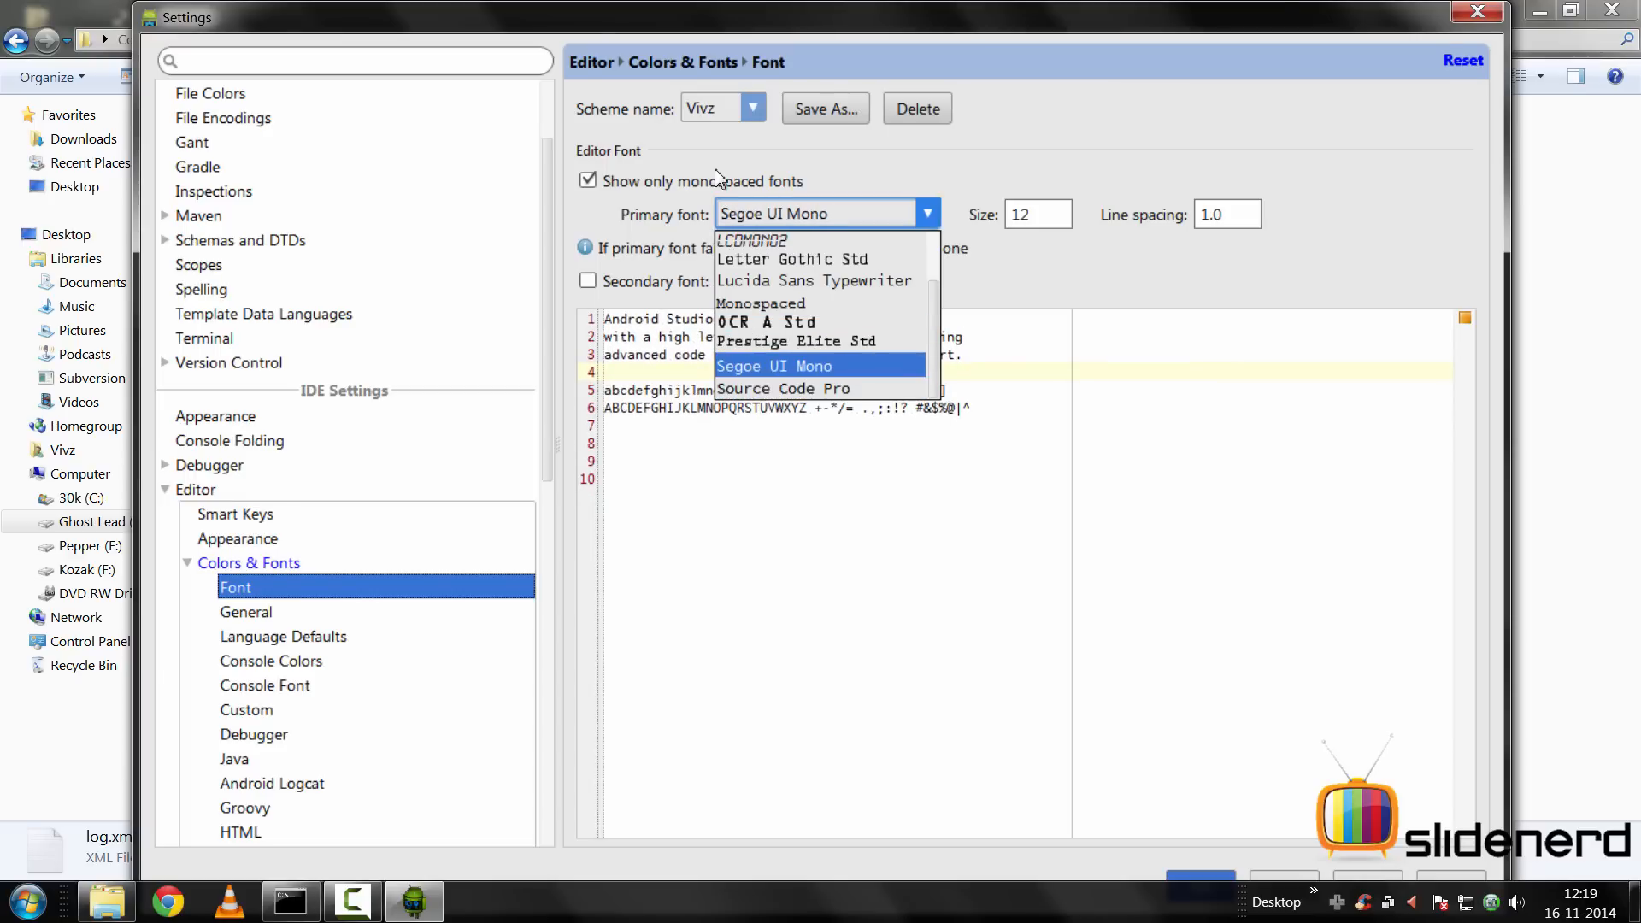
{"action": "left_click", "coordinate": [774, 365]}
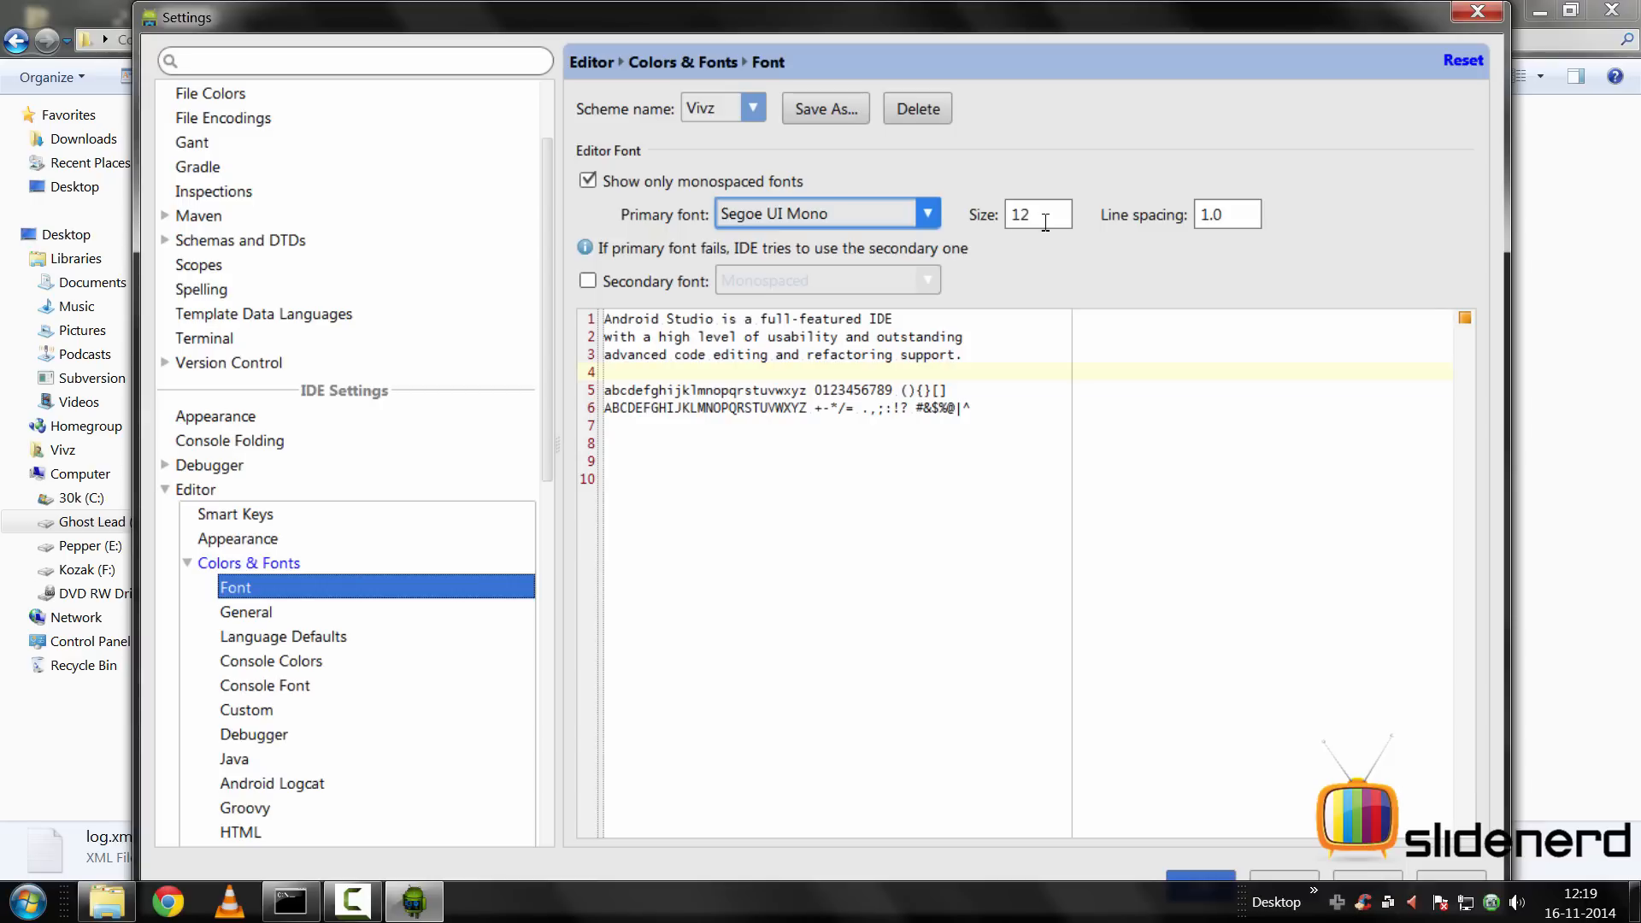
{"action": "type", "text": "16"}
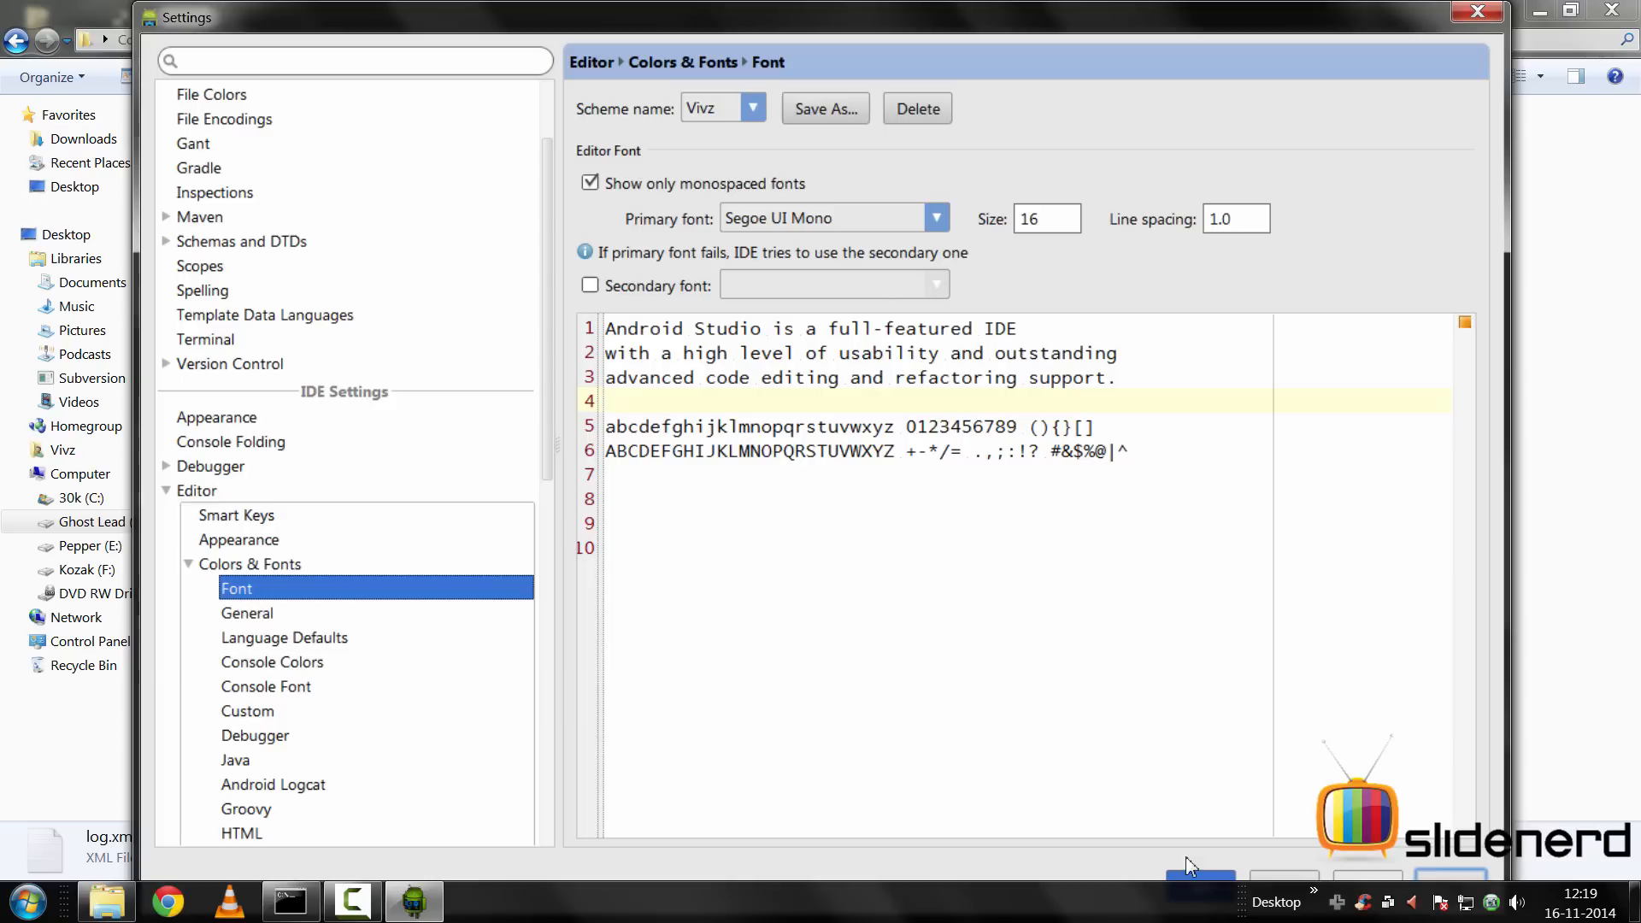
{"action": "left_click", "coordinate": [250, 565]}
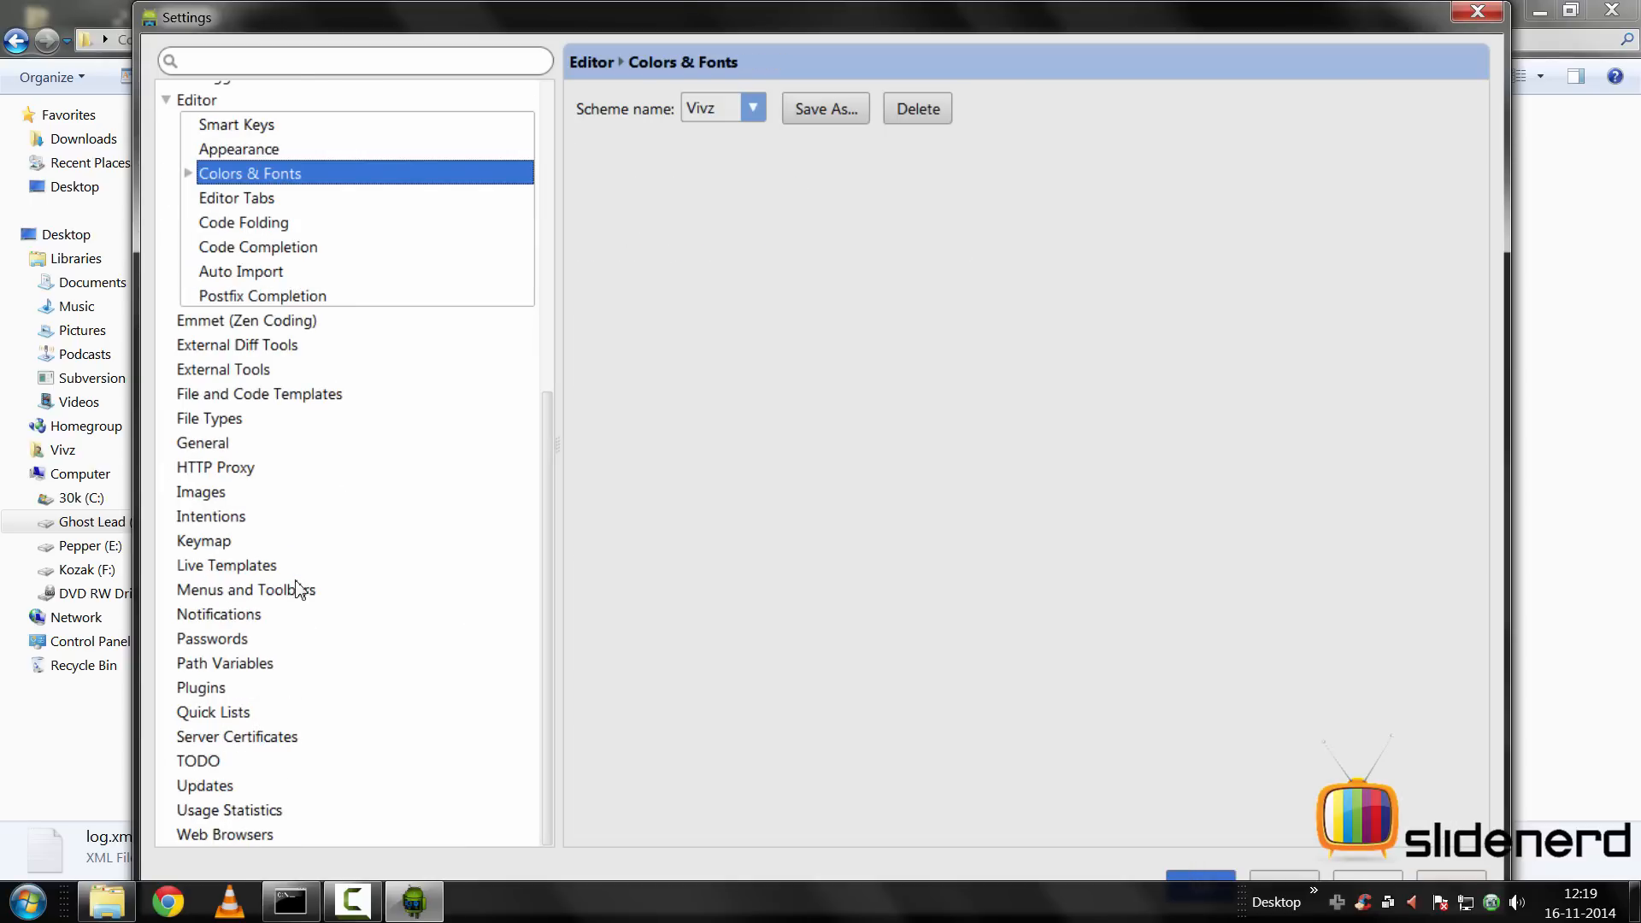
{"action": "mouse_move", "coordinate": [333, 492]}
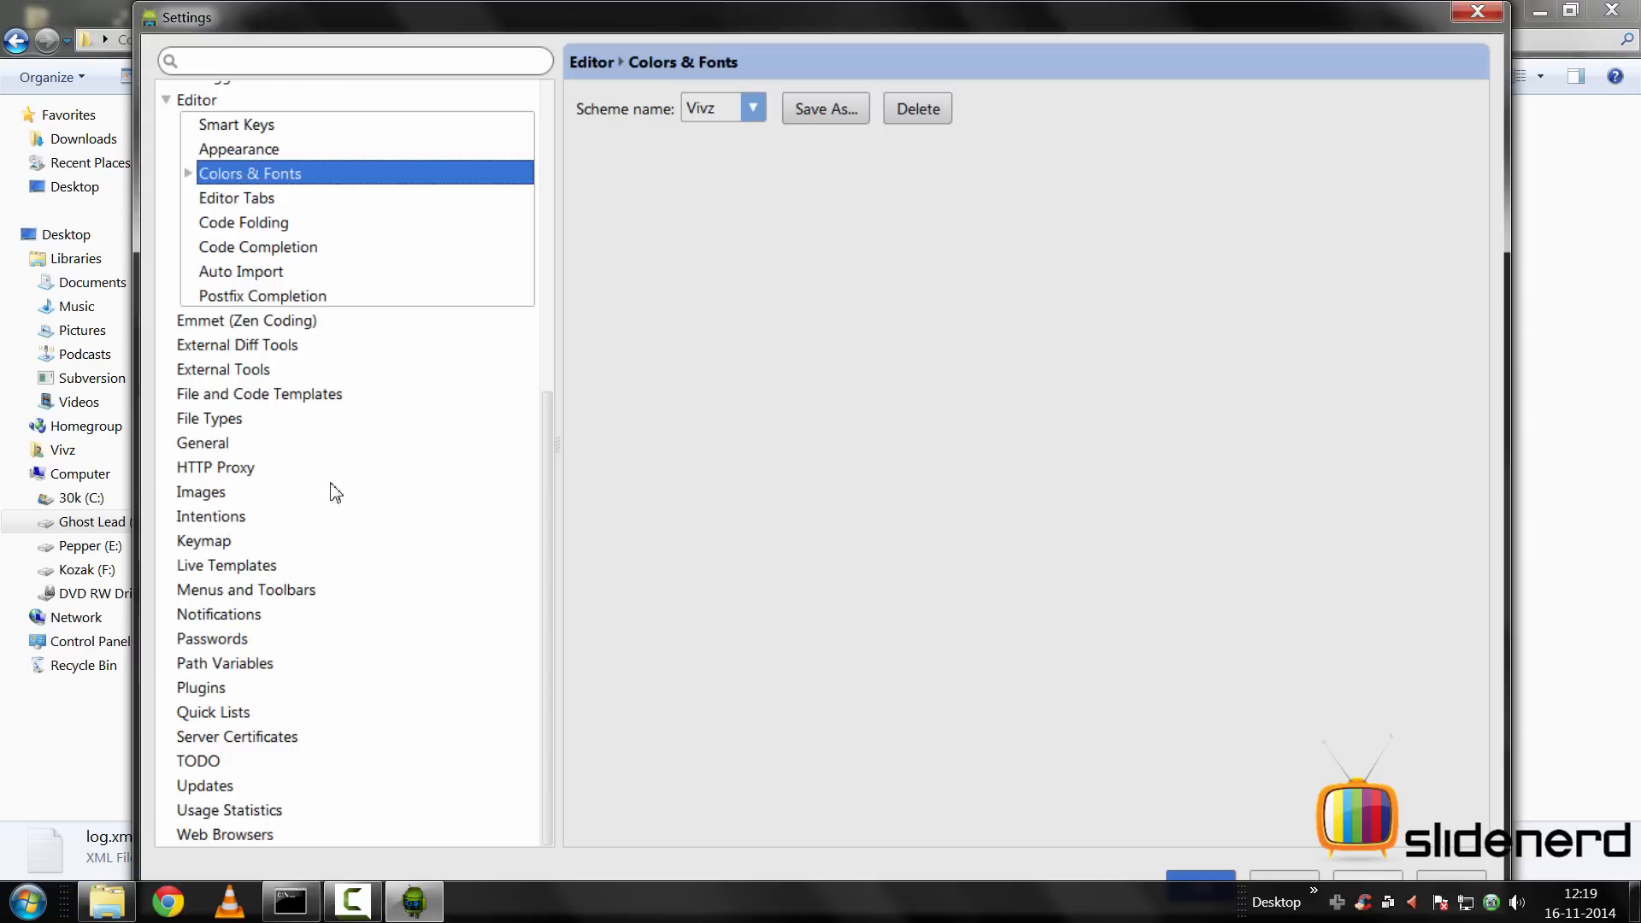
{"action": "mouse_move", "coordinate": [1225, 850]}
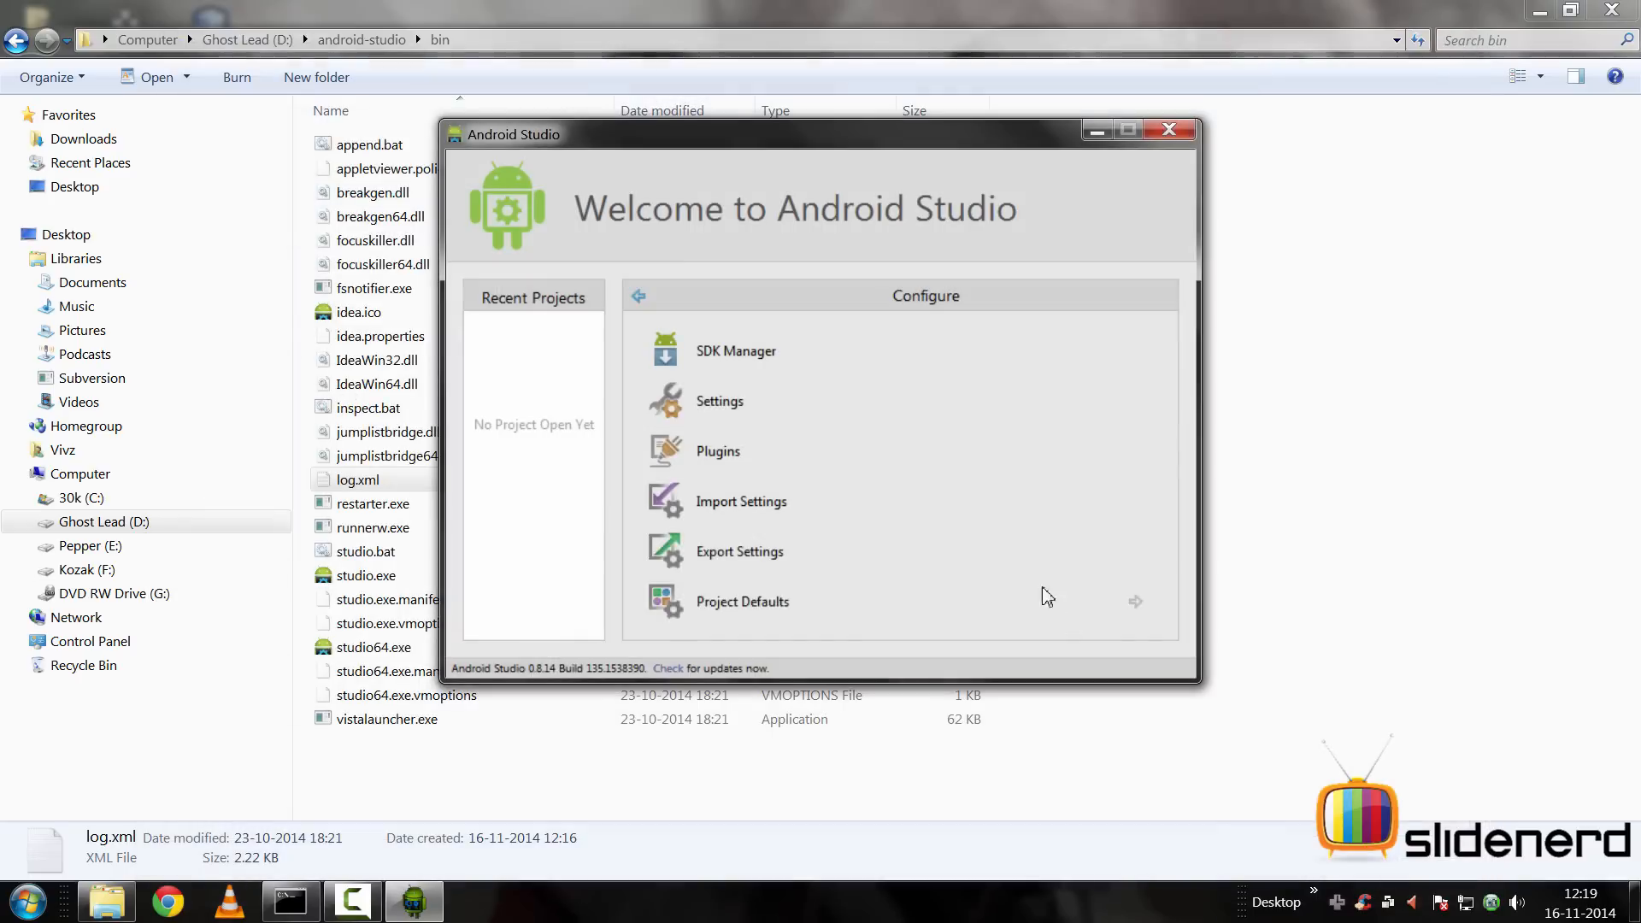
{"action": "mouse_move", "coordinate": [1063, 601]}
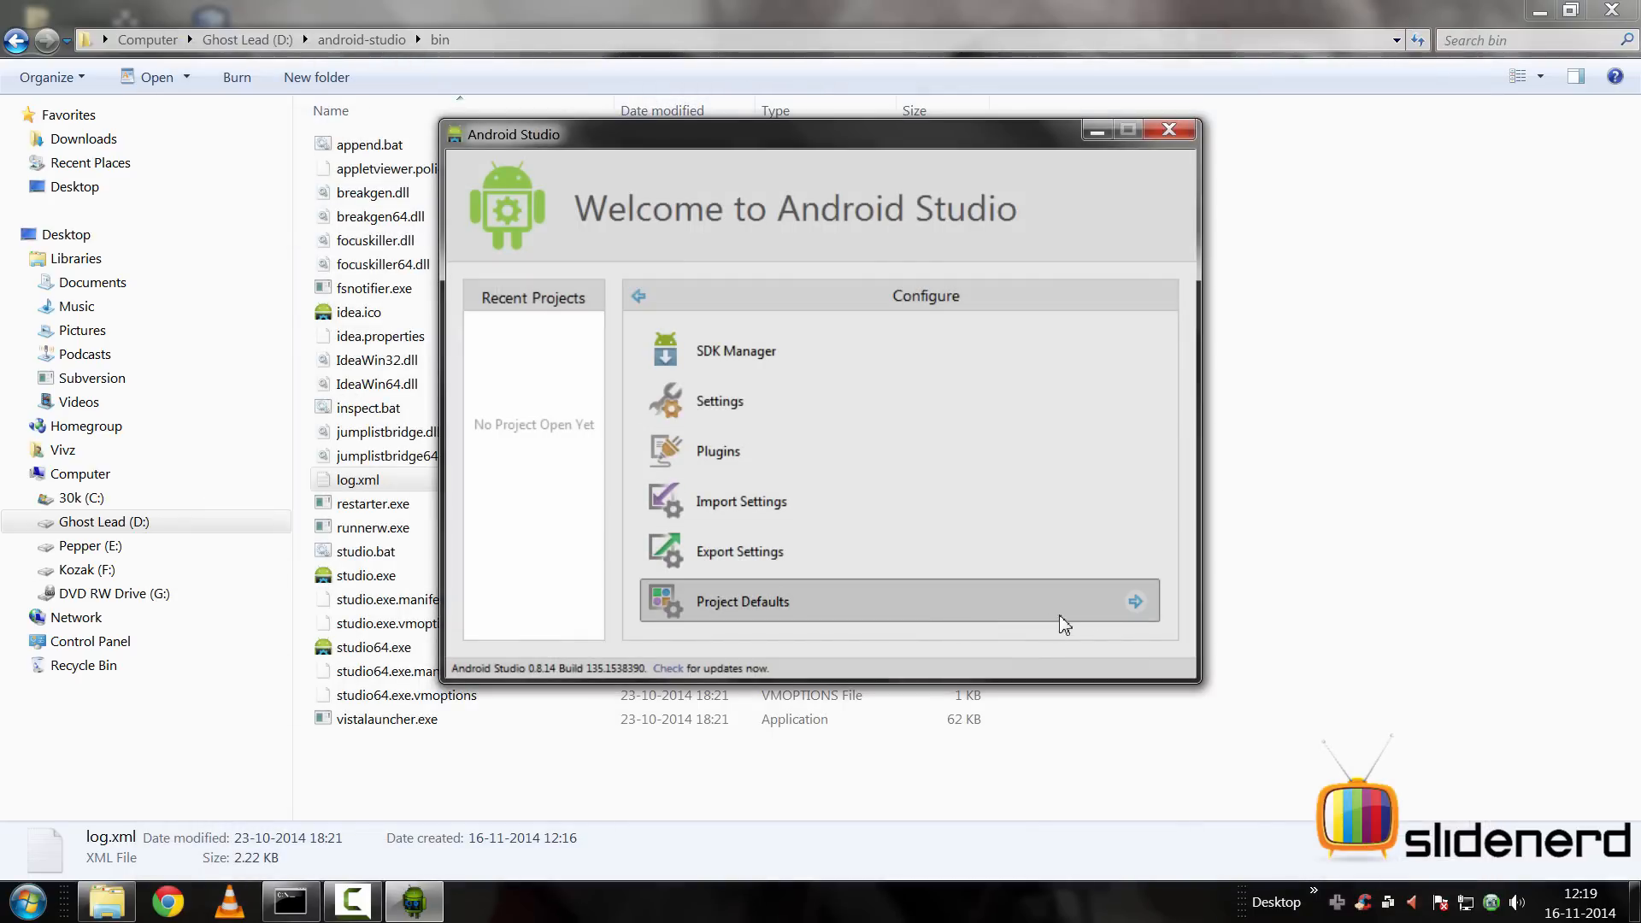
Step: Review default project settings and the Project Structure SDK and JDK 1.7.0_45 locations
{"action": "left_click", "coordinate": [741, 601]}
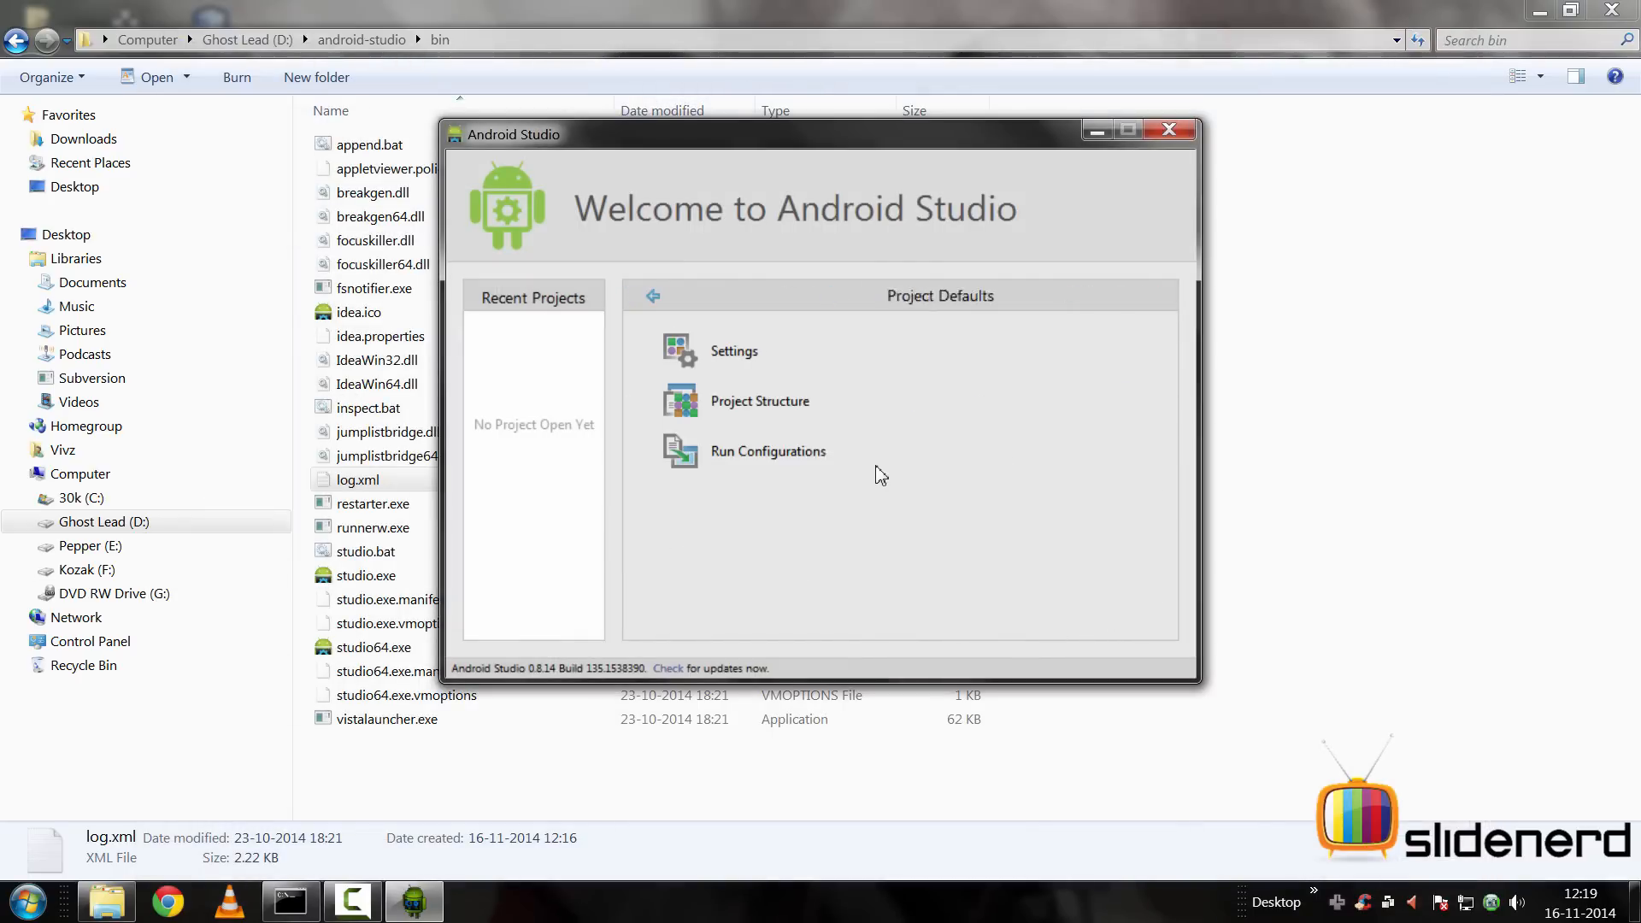
{"action": "left_click", "coordinate": [733, 351]}
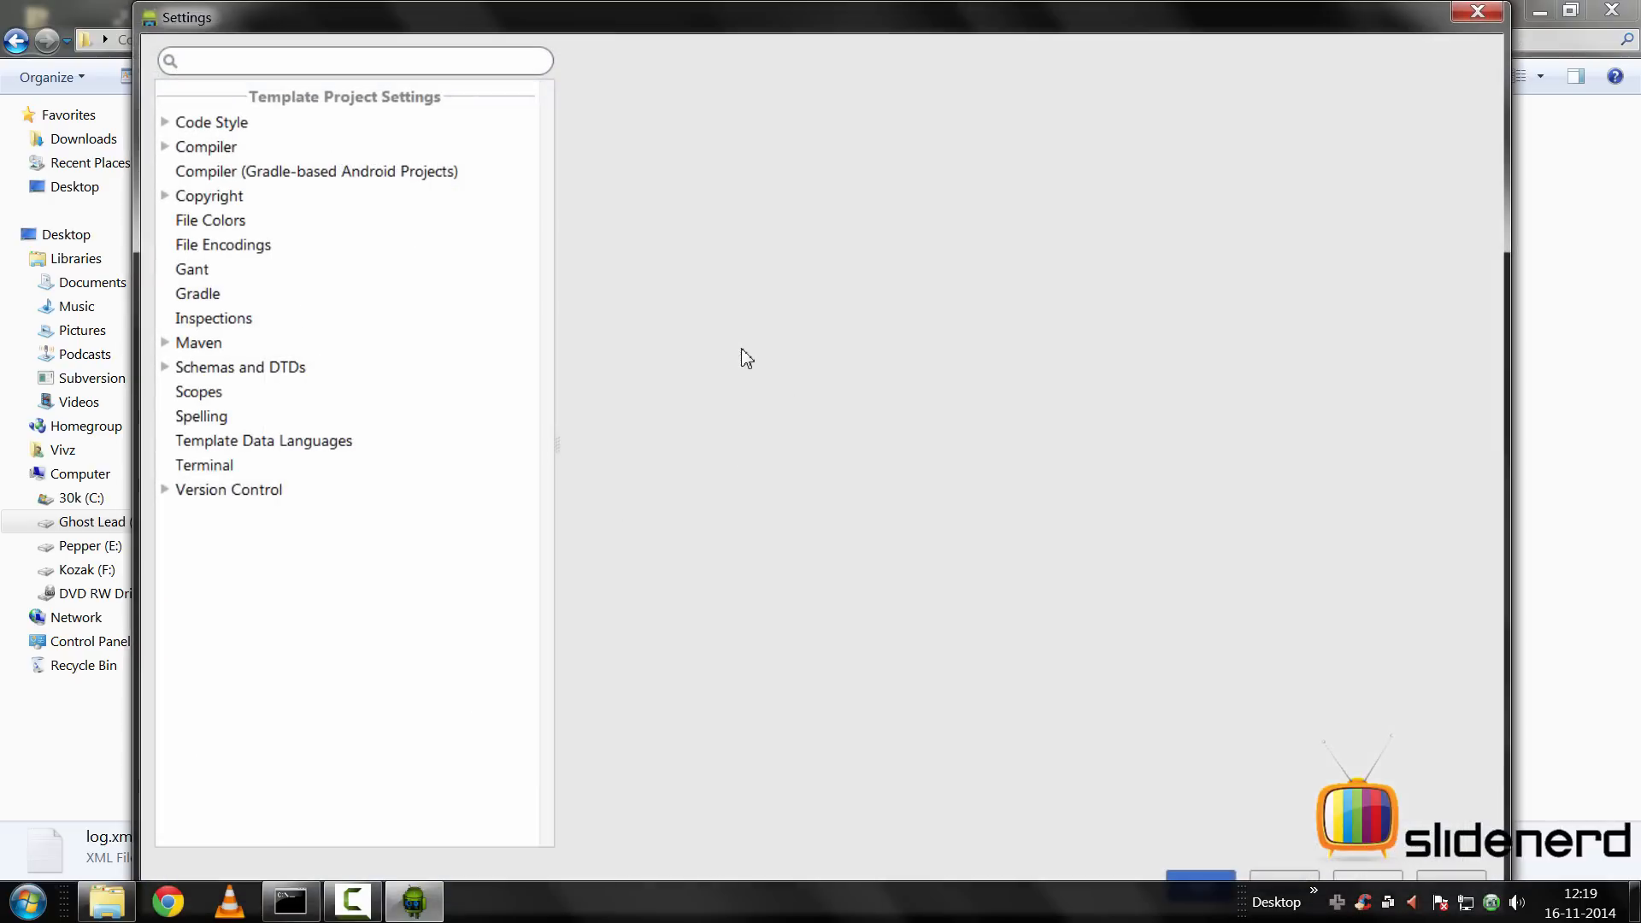
{"action": "left_click", "coordinate": [227, 489]}
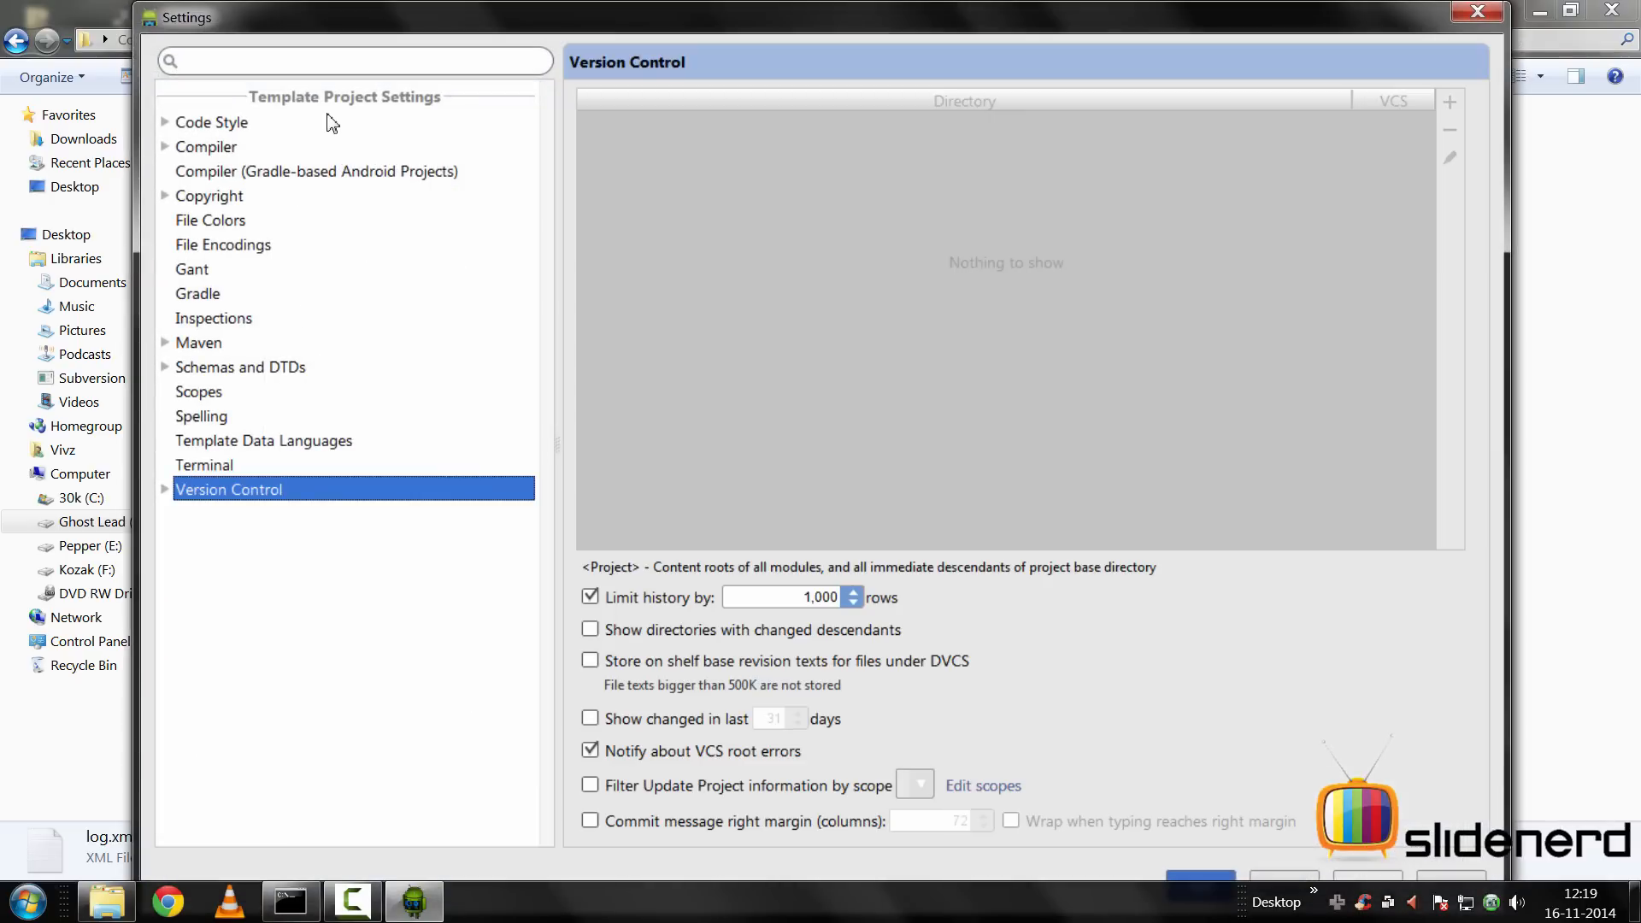
{"action": "mouse_move", "coordinate": [1139, 372]}
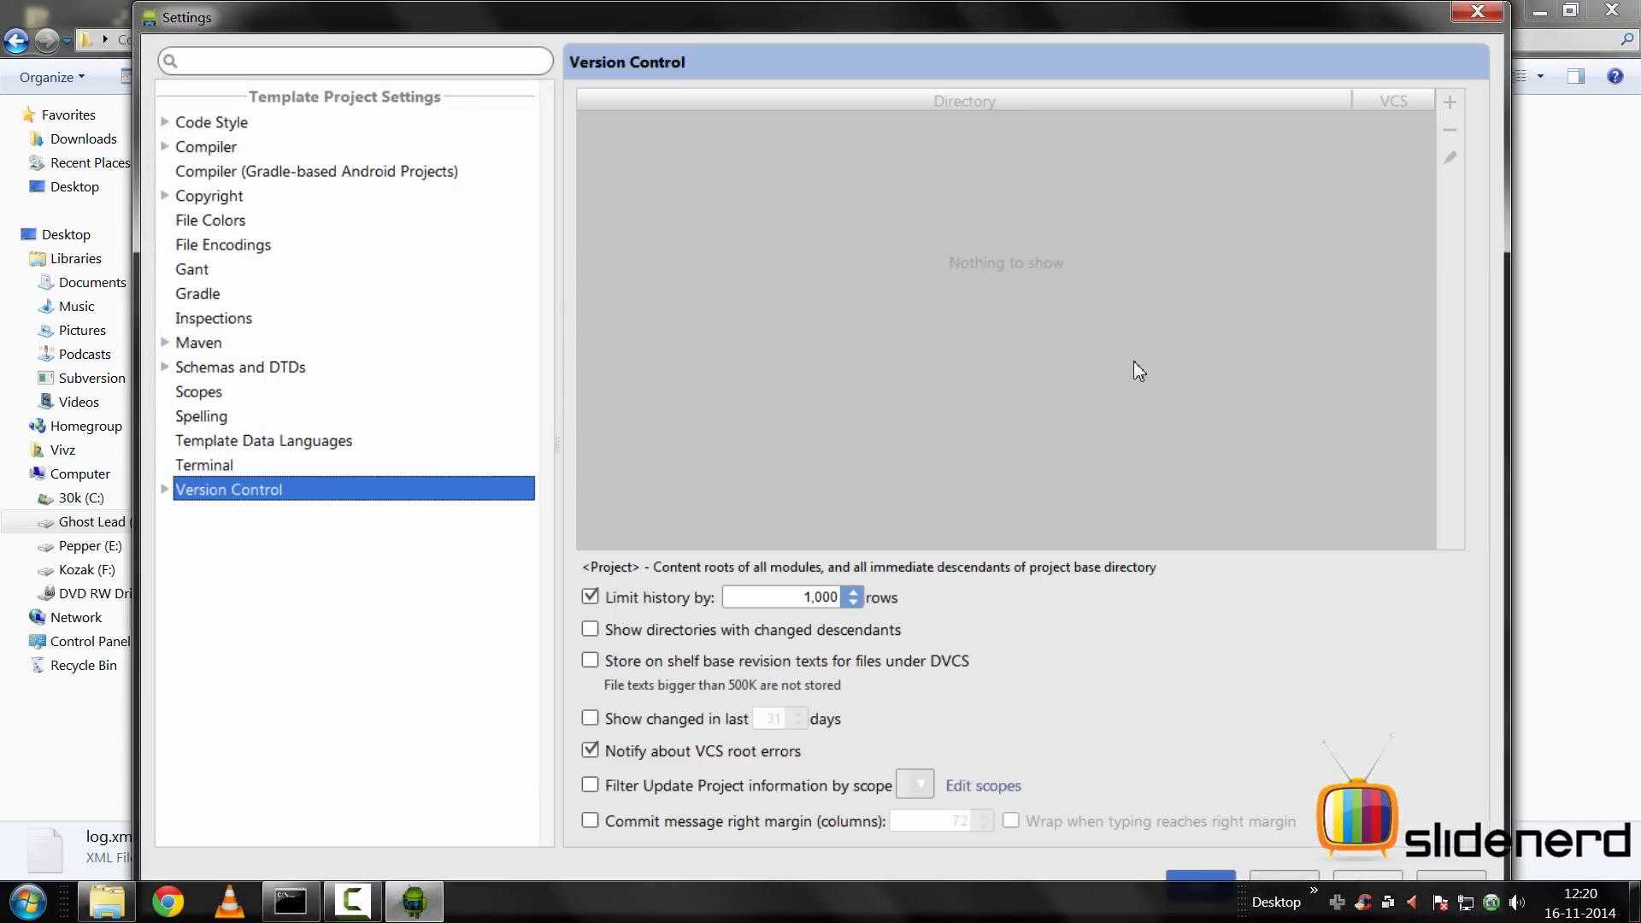
{"action": "mouse_move", "coordinate": [410, 230]}
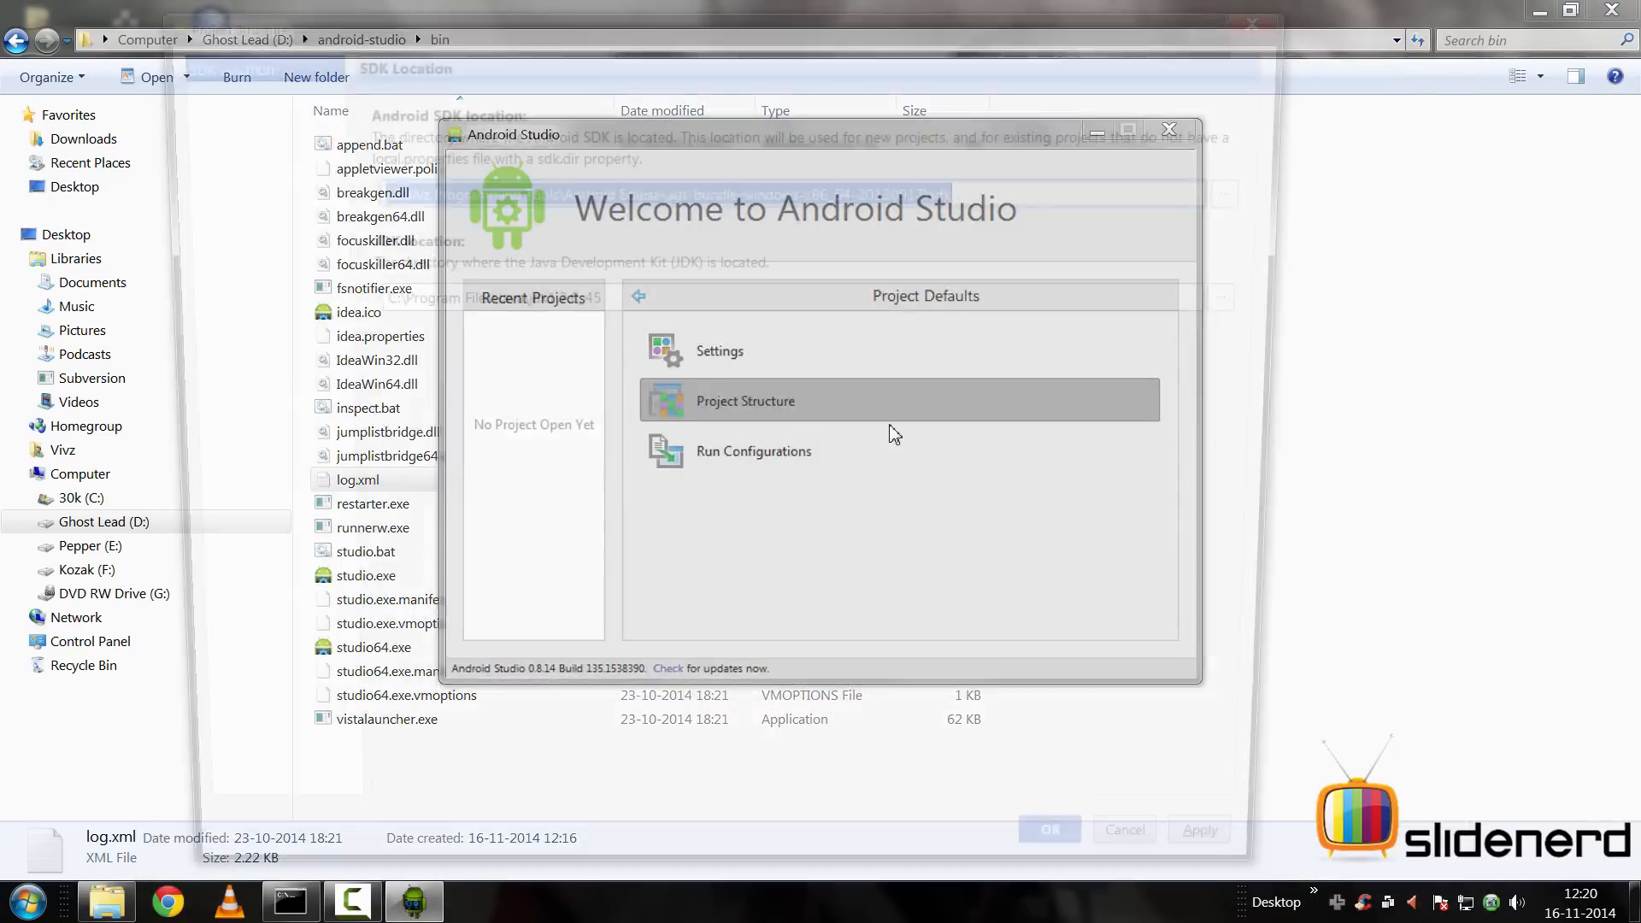
{"action": "left_click", "coordinate": [744, 400]}
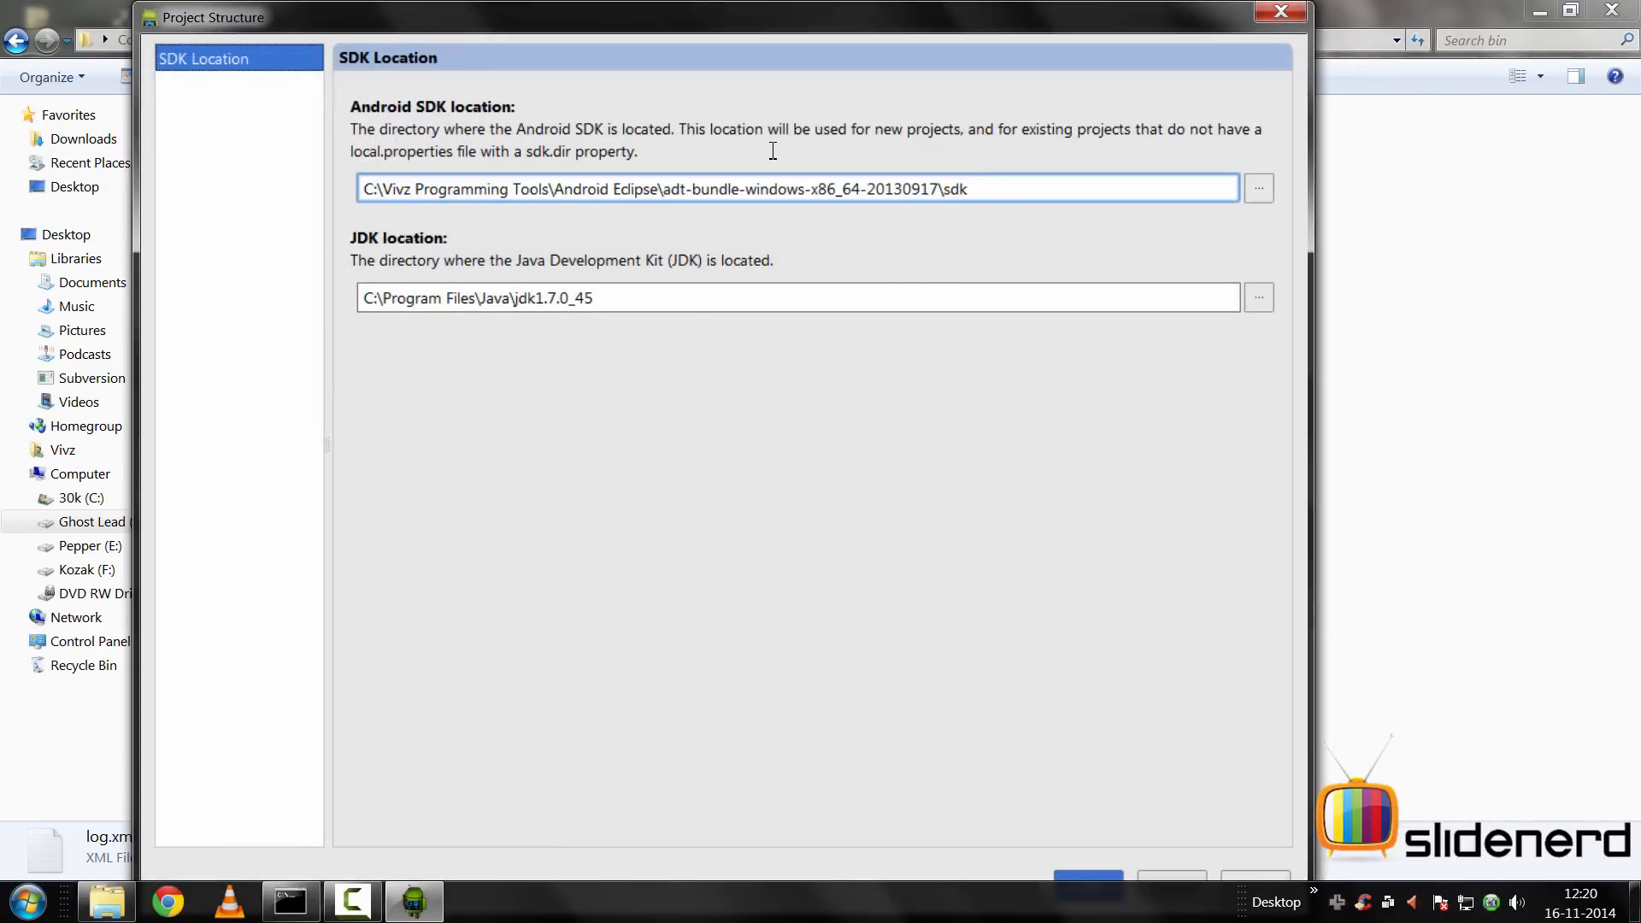
{"action": "left_click", "coordinate": [796, 298]}
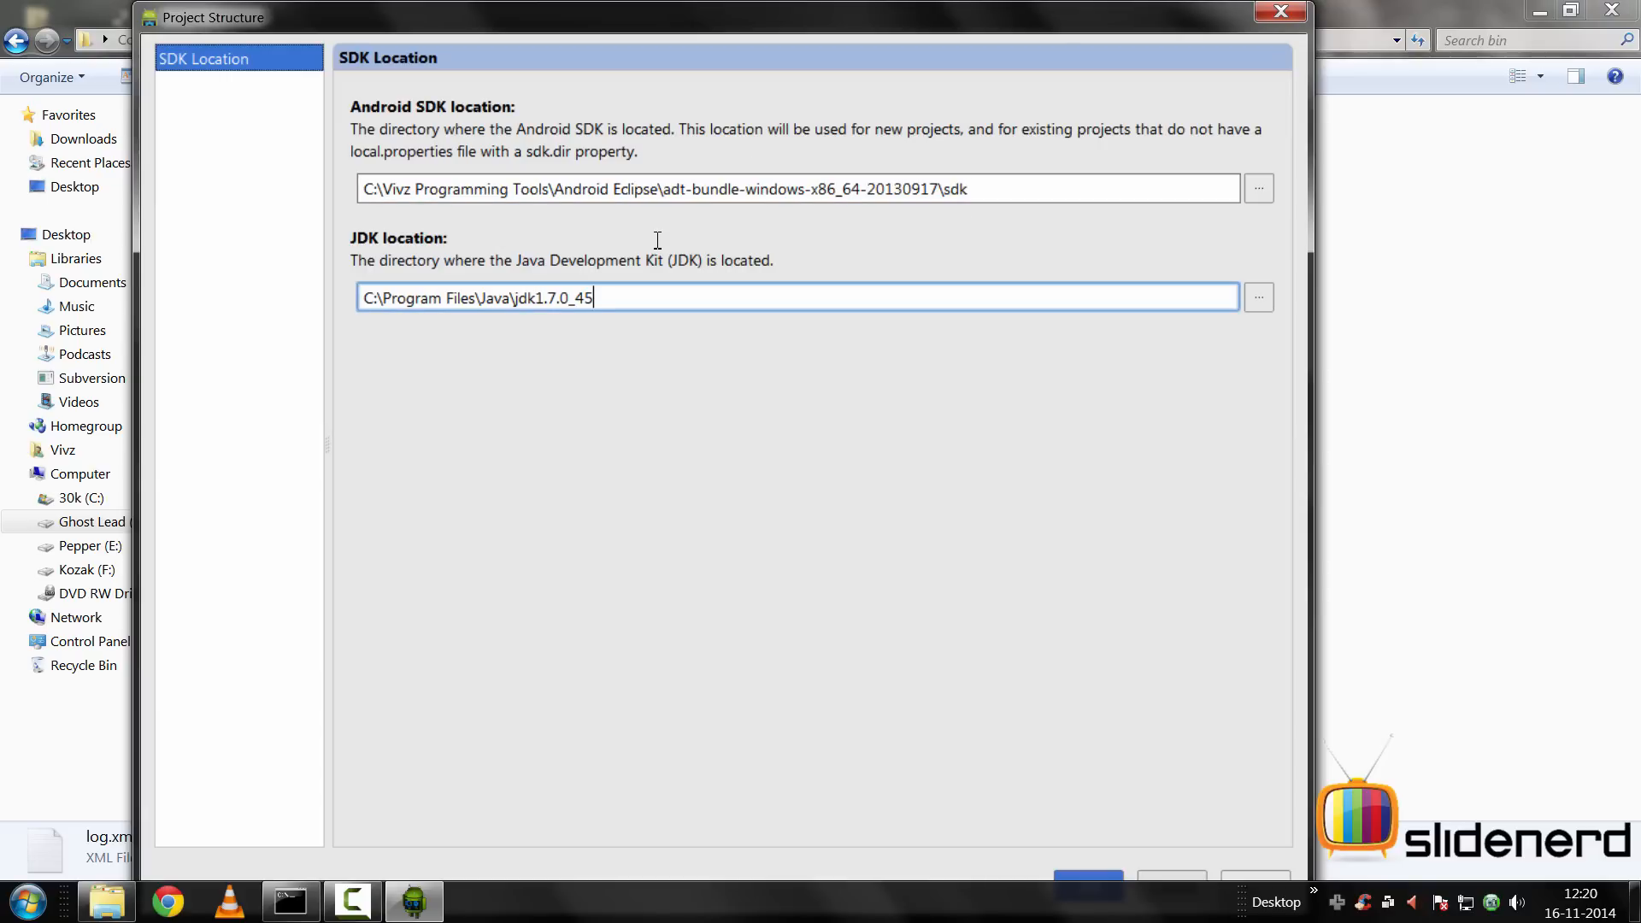
{"action": "mouse_move", "coordinate": [1115, 903]}
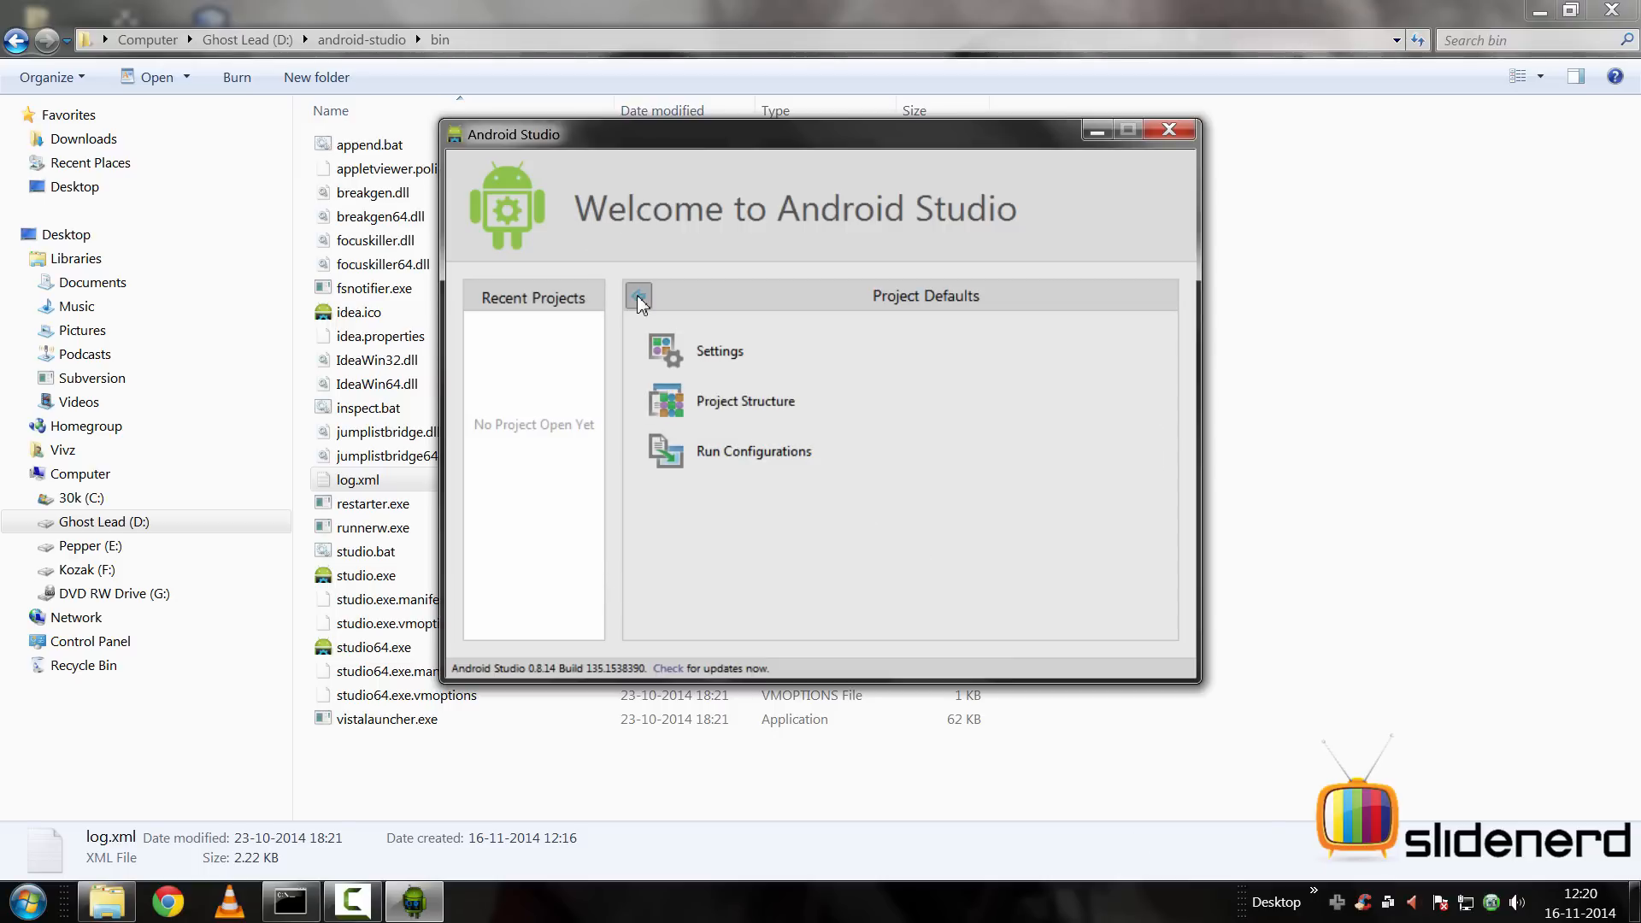
Step: Start a new project named TheLawyaApp with company domain slidenerd.vivz
{"action": "left_click", "coordinate": [639, 297]}
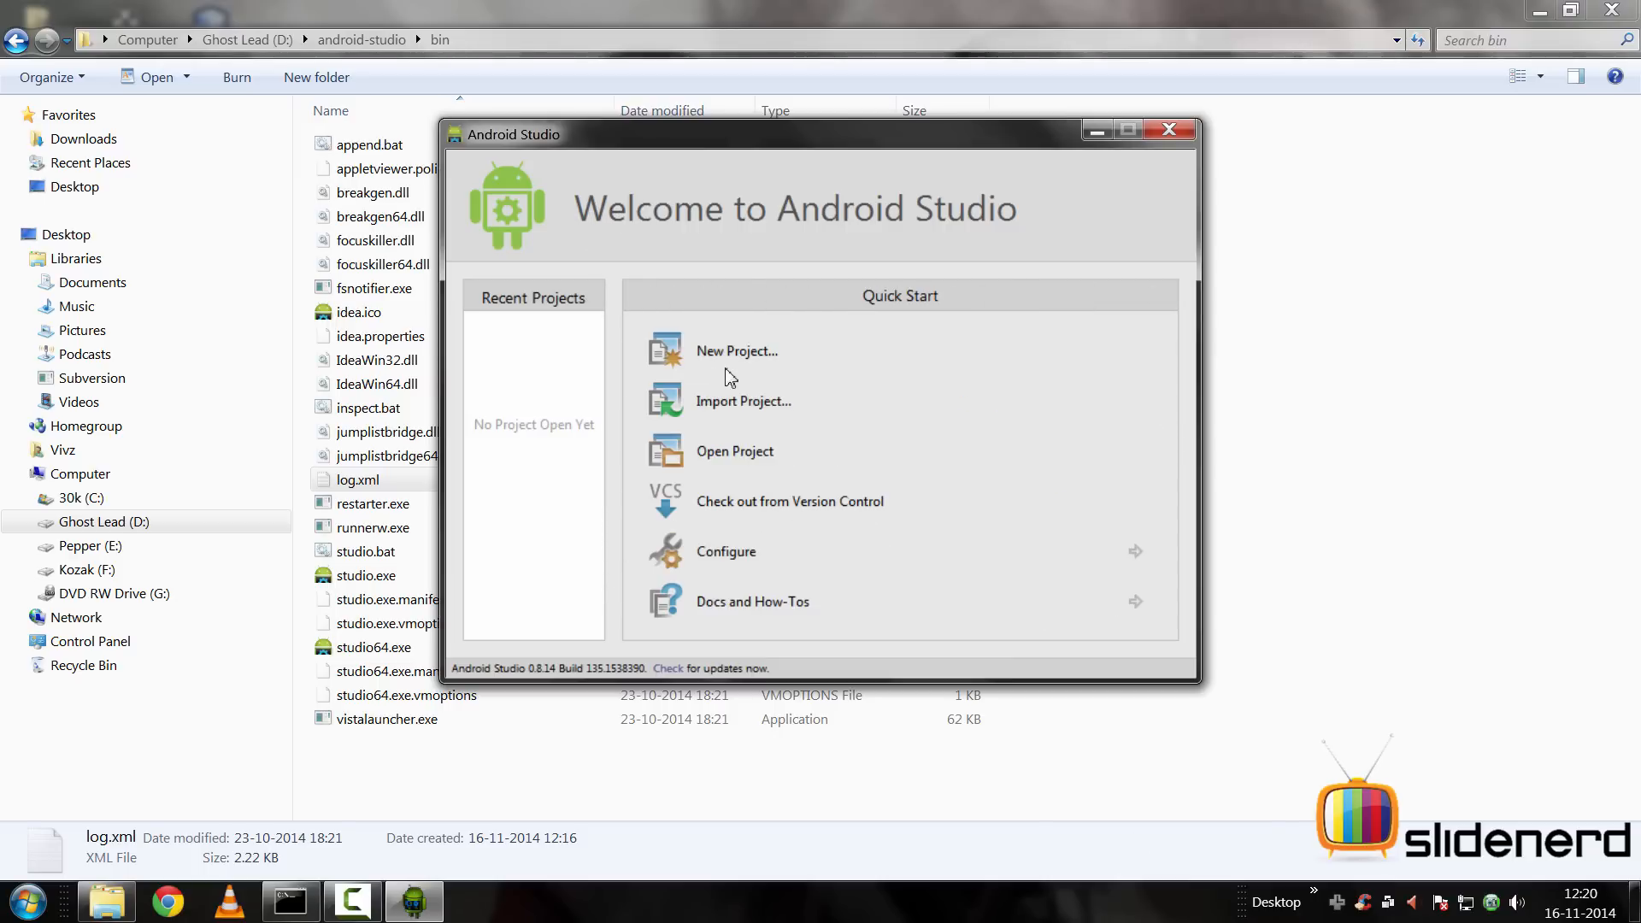
{"action": "left_click", "coordinate": [736, 350]}
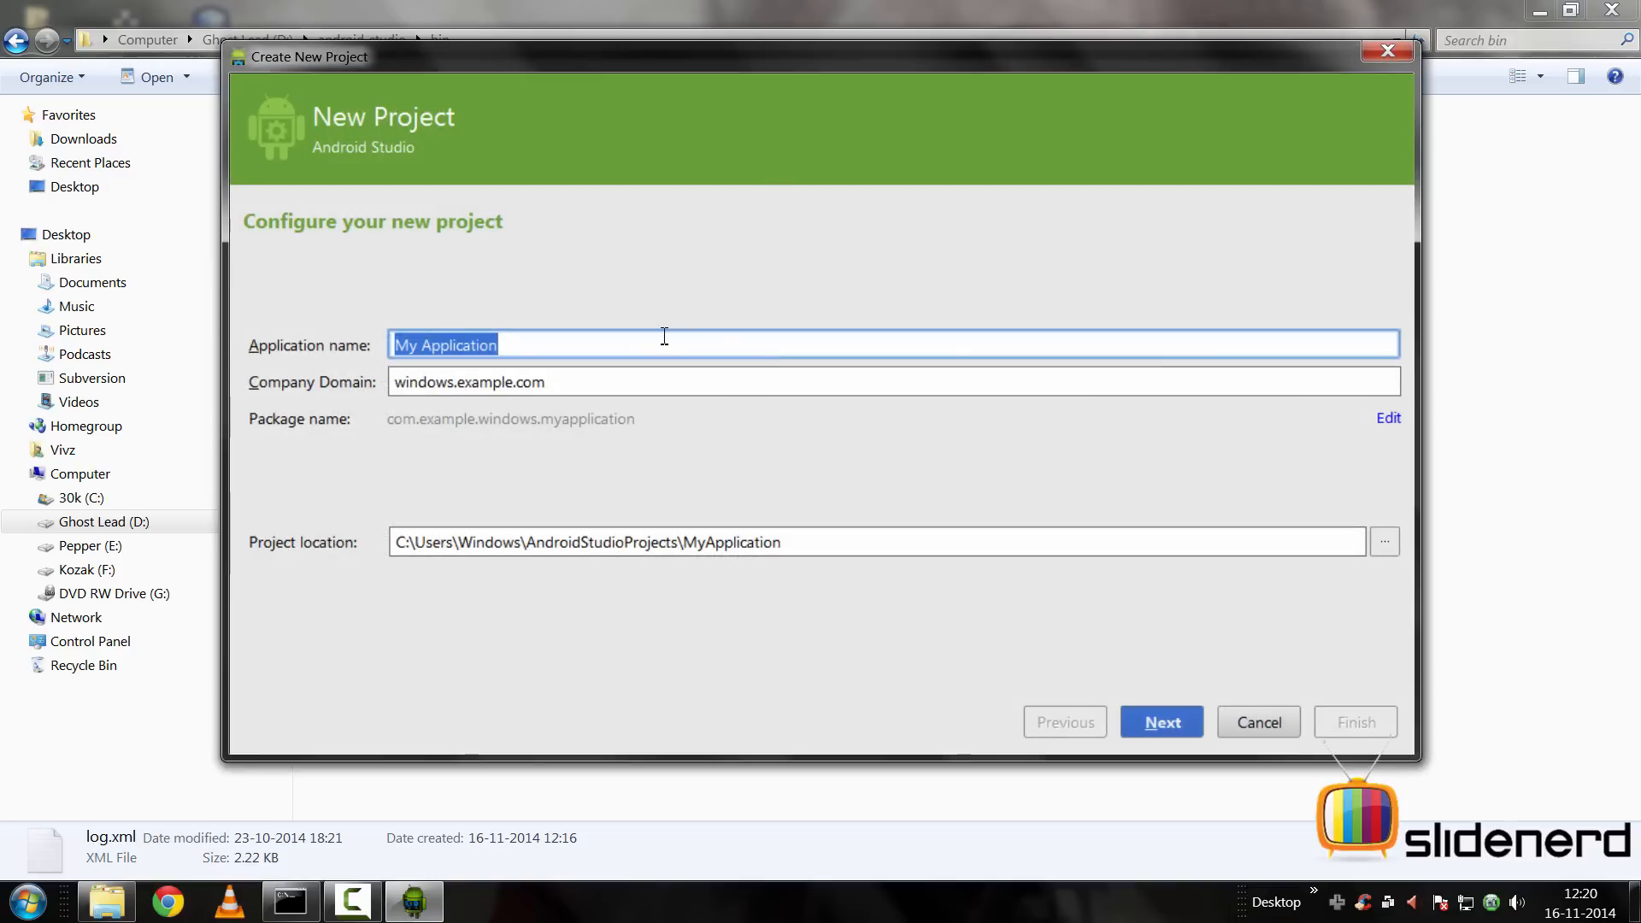
{"action": "type", "text": "TheLawy"}
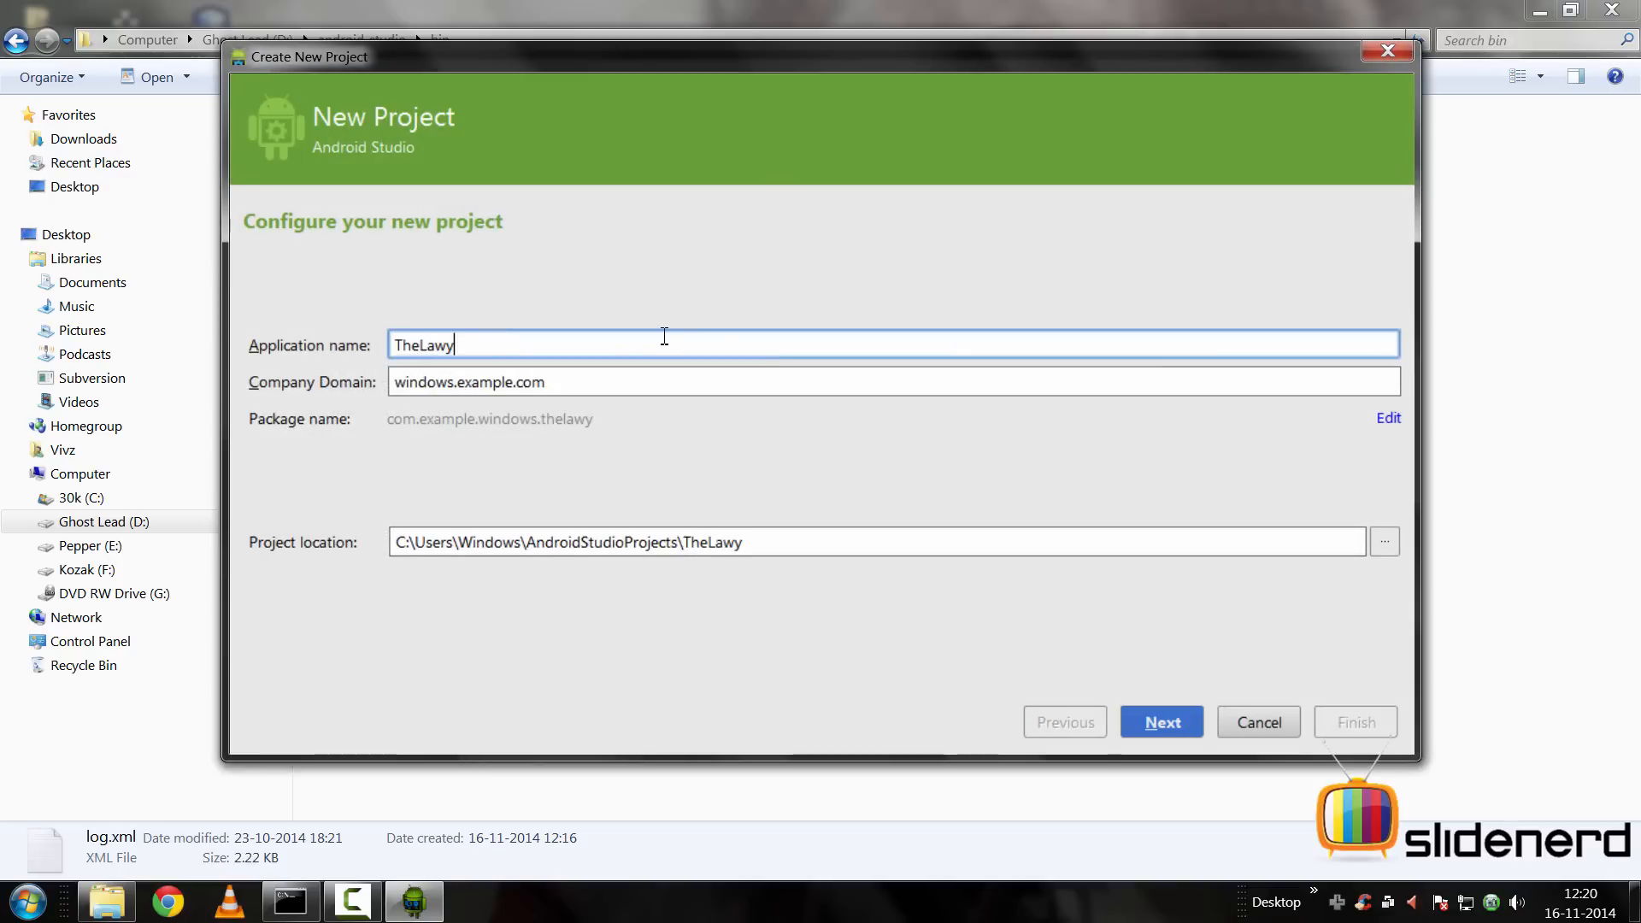
{"action": "type", "text": "App"}
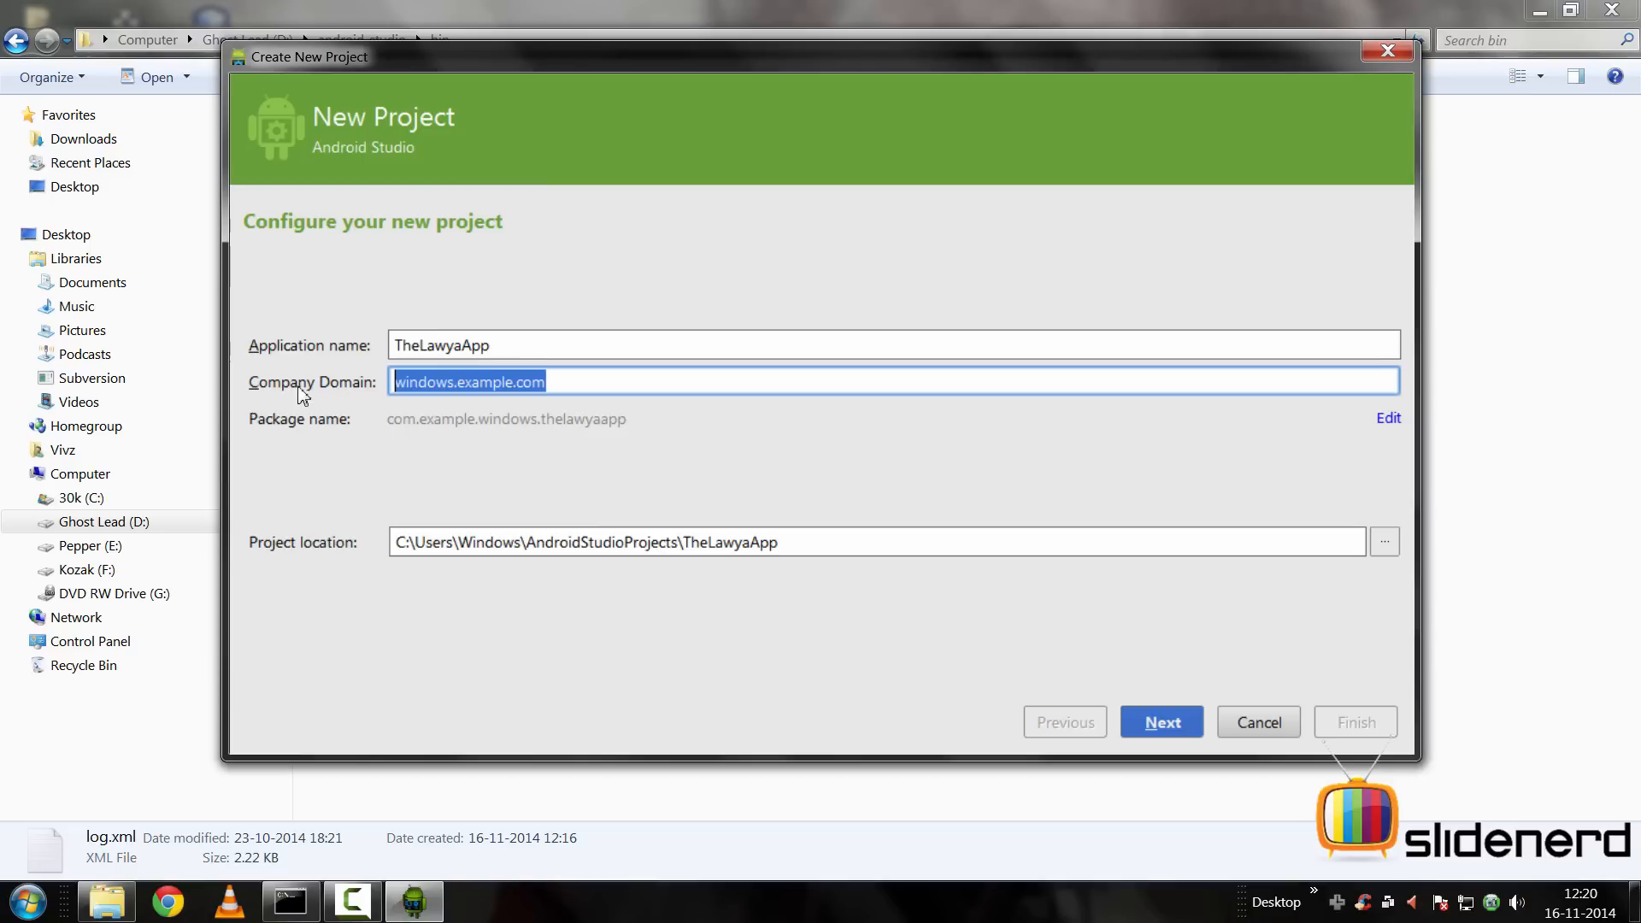
{"action": "type", "text": "slidenerd.vivz"}
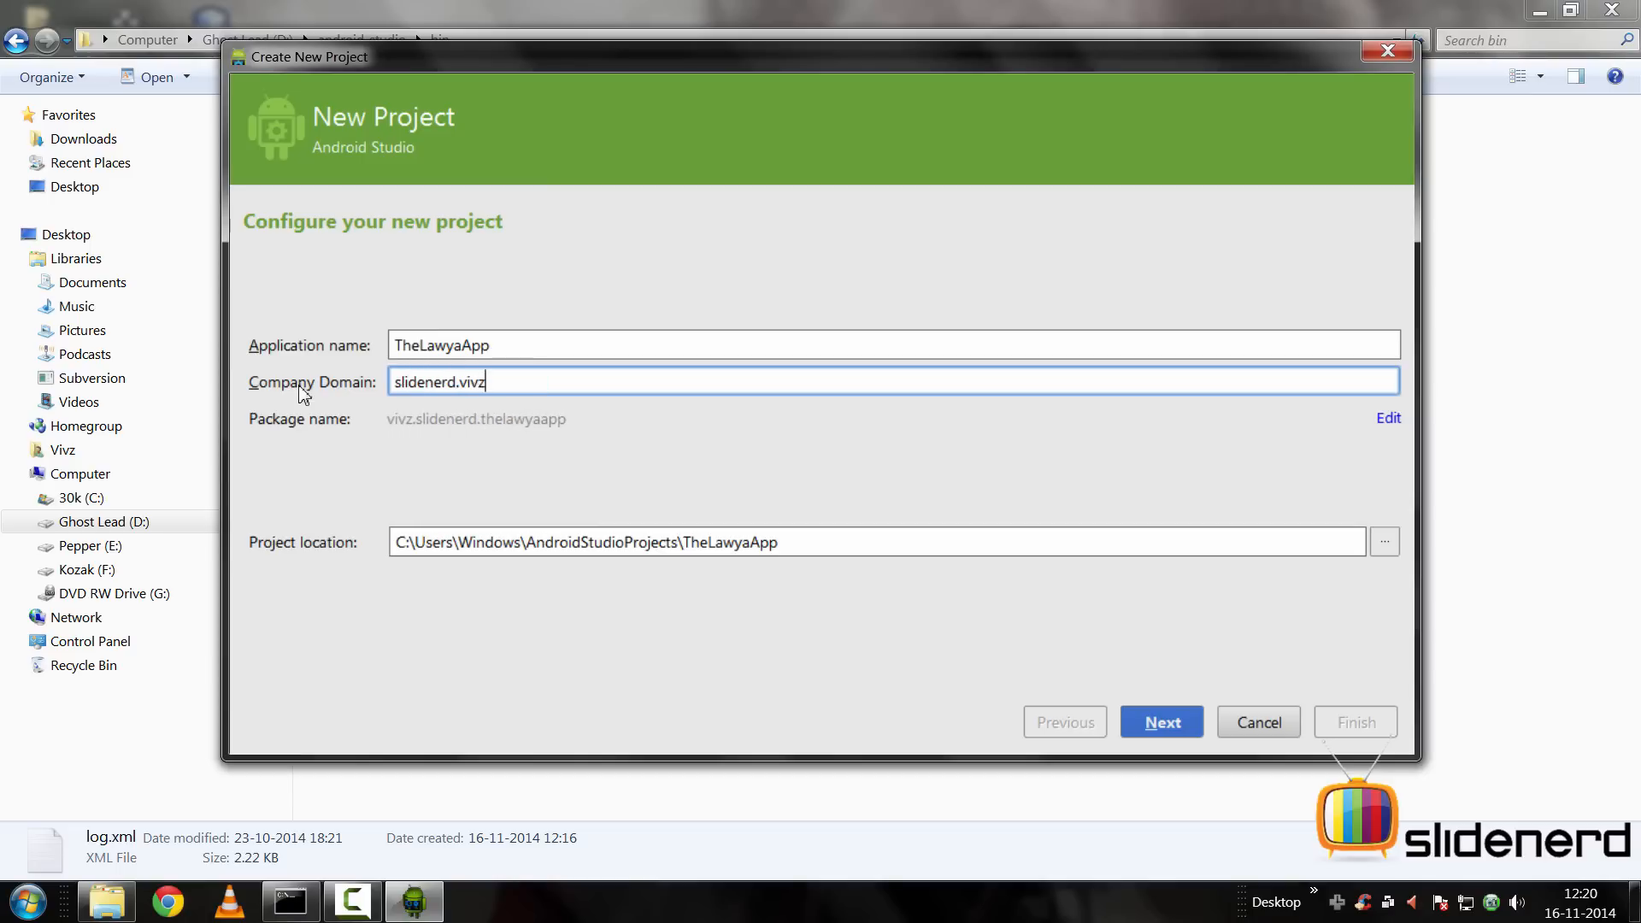
{"action": "mouse_move", "coordinate": [464, 566]}
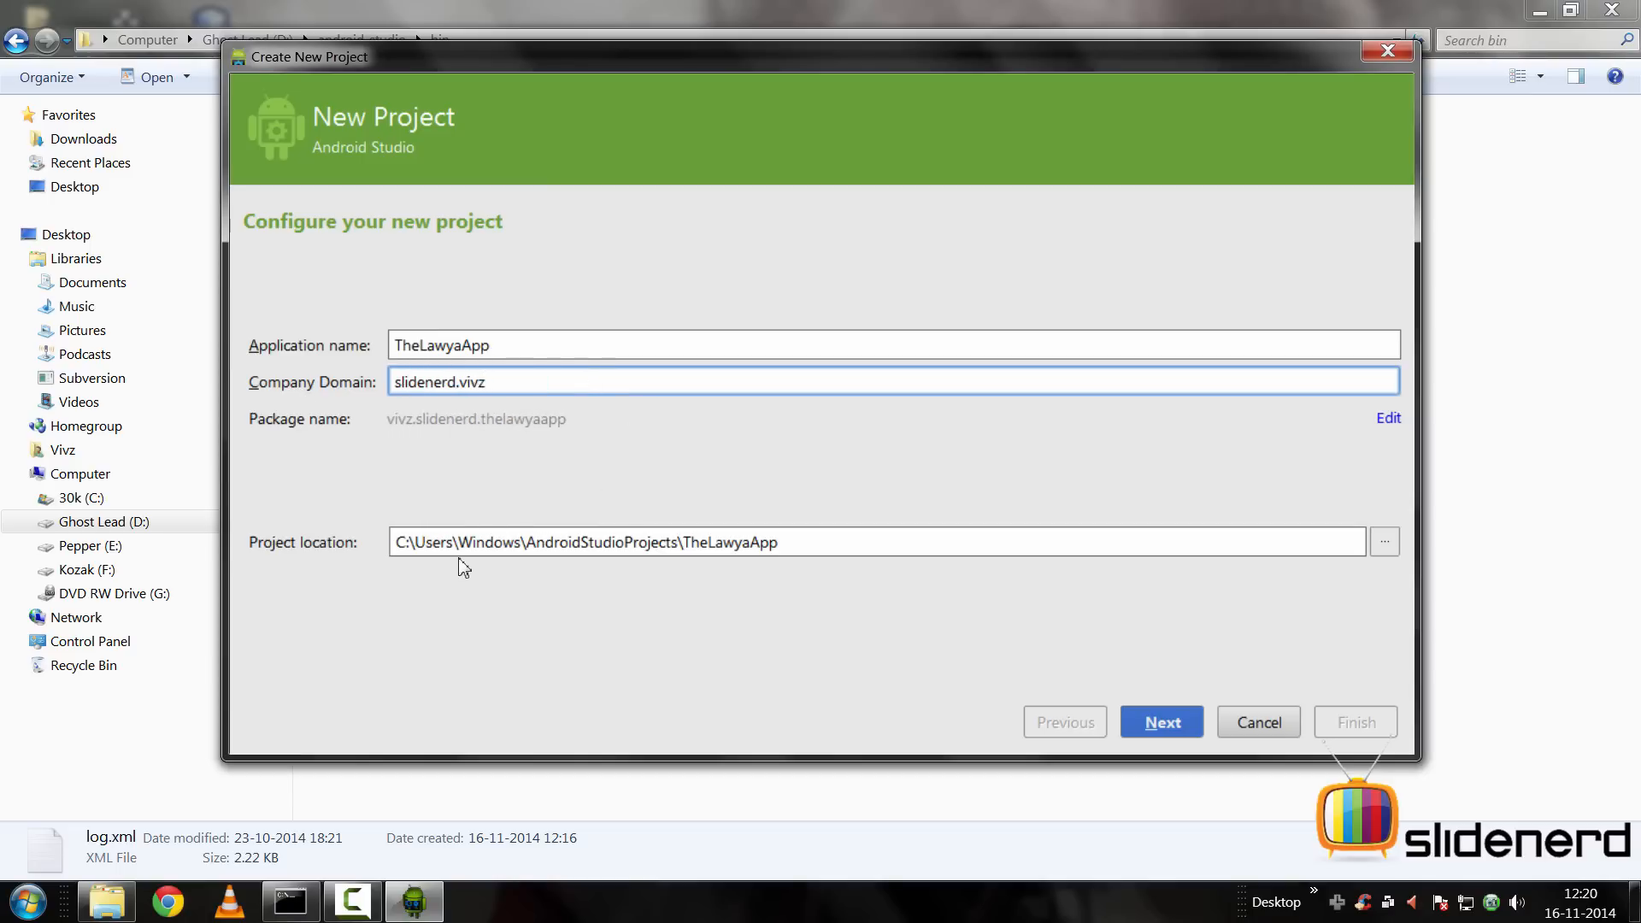
Step: Set the project location to D:\android studio projects and advance to form factors
{"action": "left_click", "coordinate": [1384, 542]}
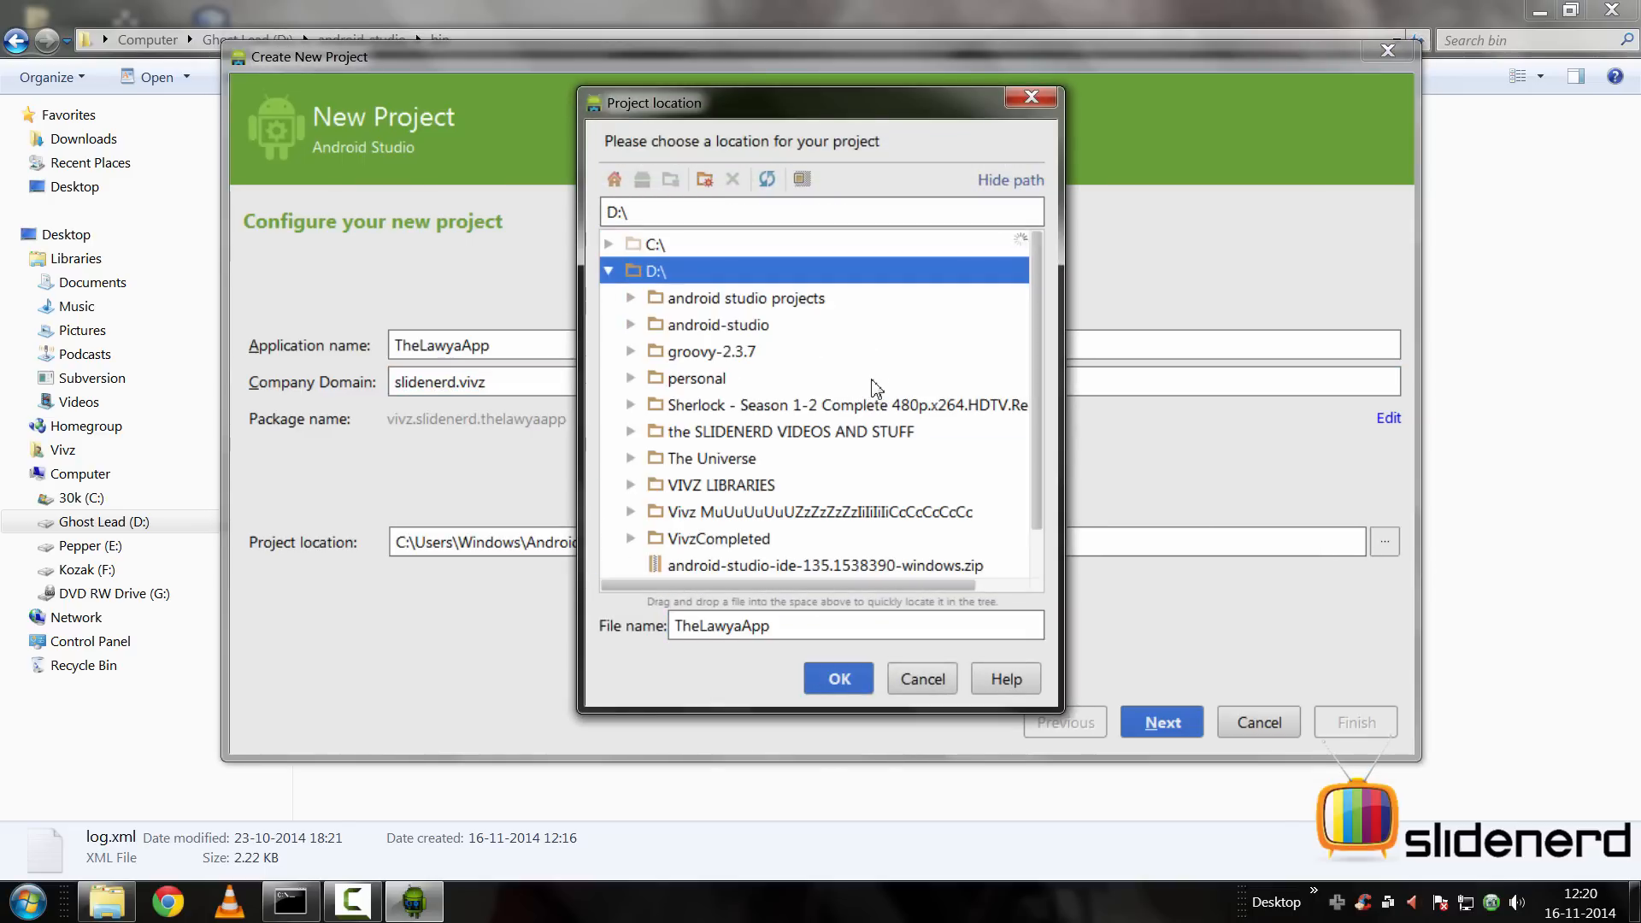
{"action": "left_click", "coordinate": [747, 298]}
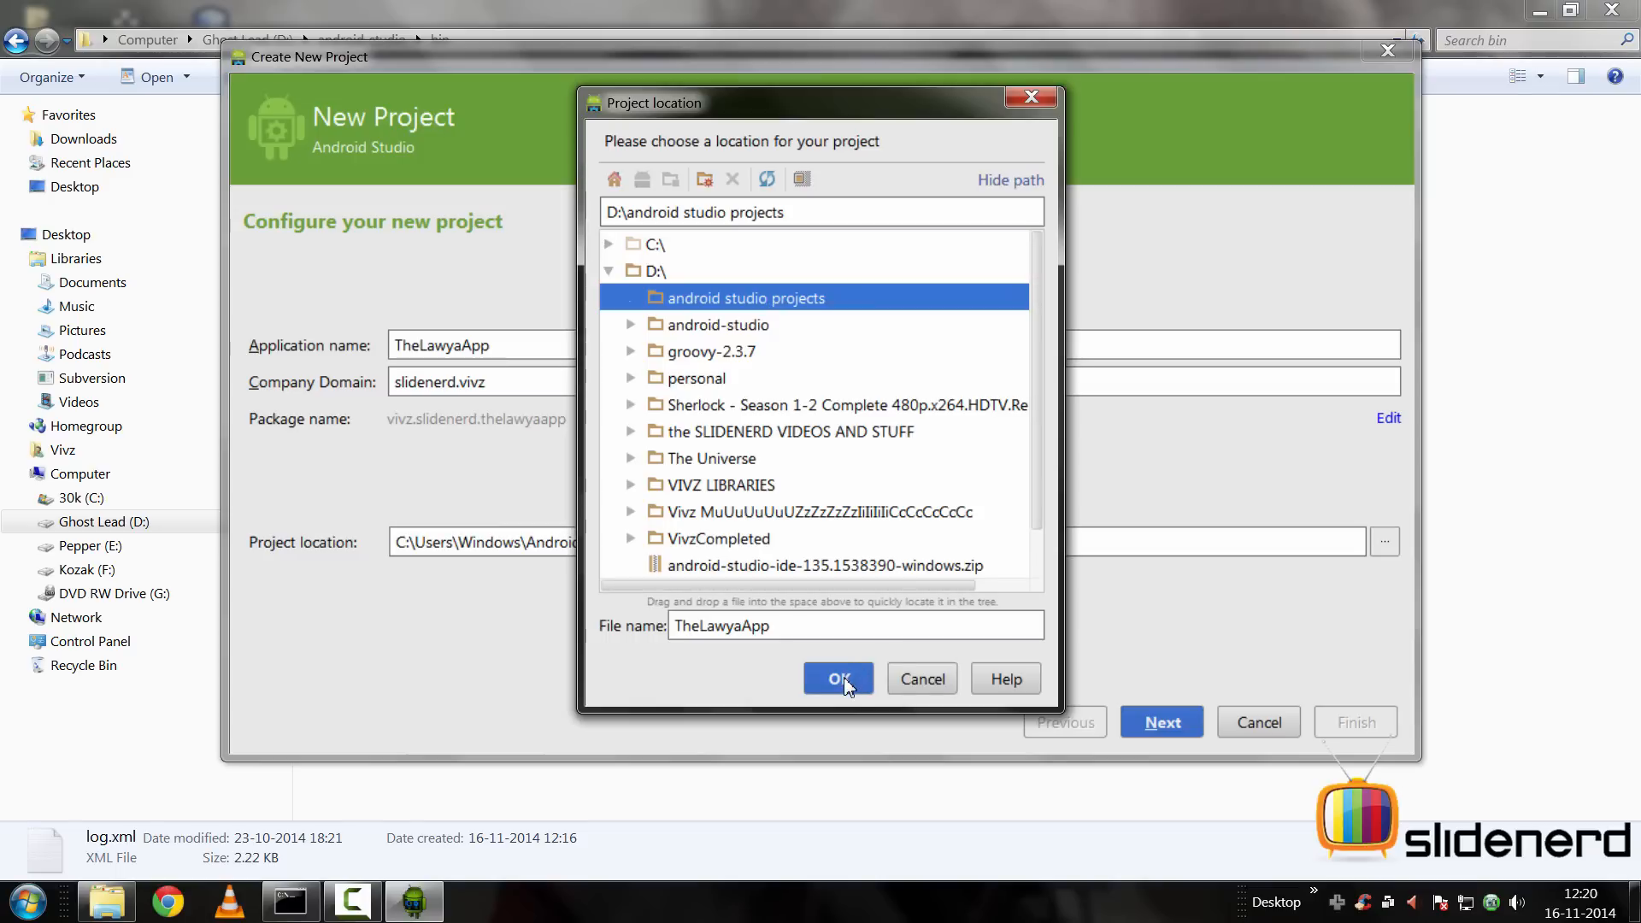
{"action": "left_click", "coordinate": [838, 678]}
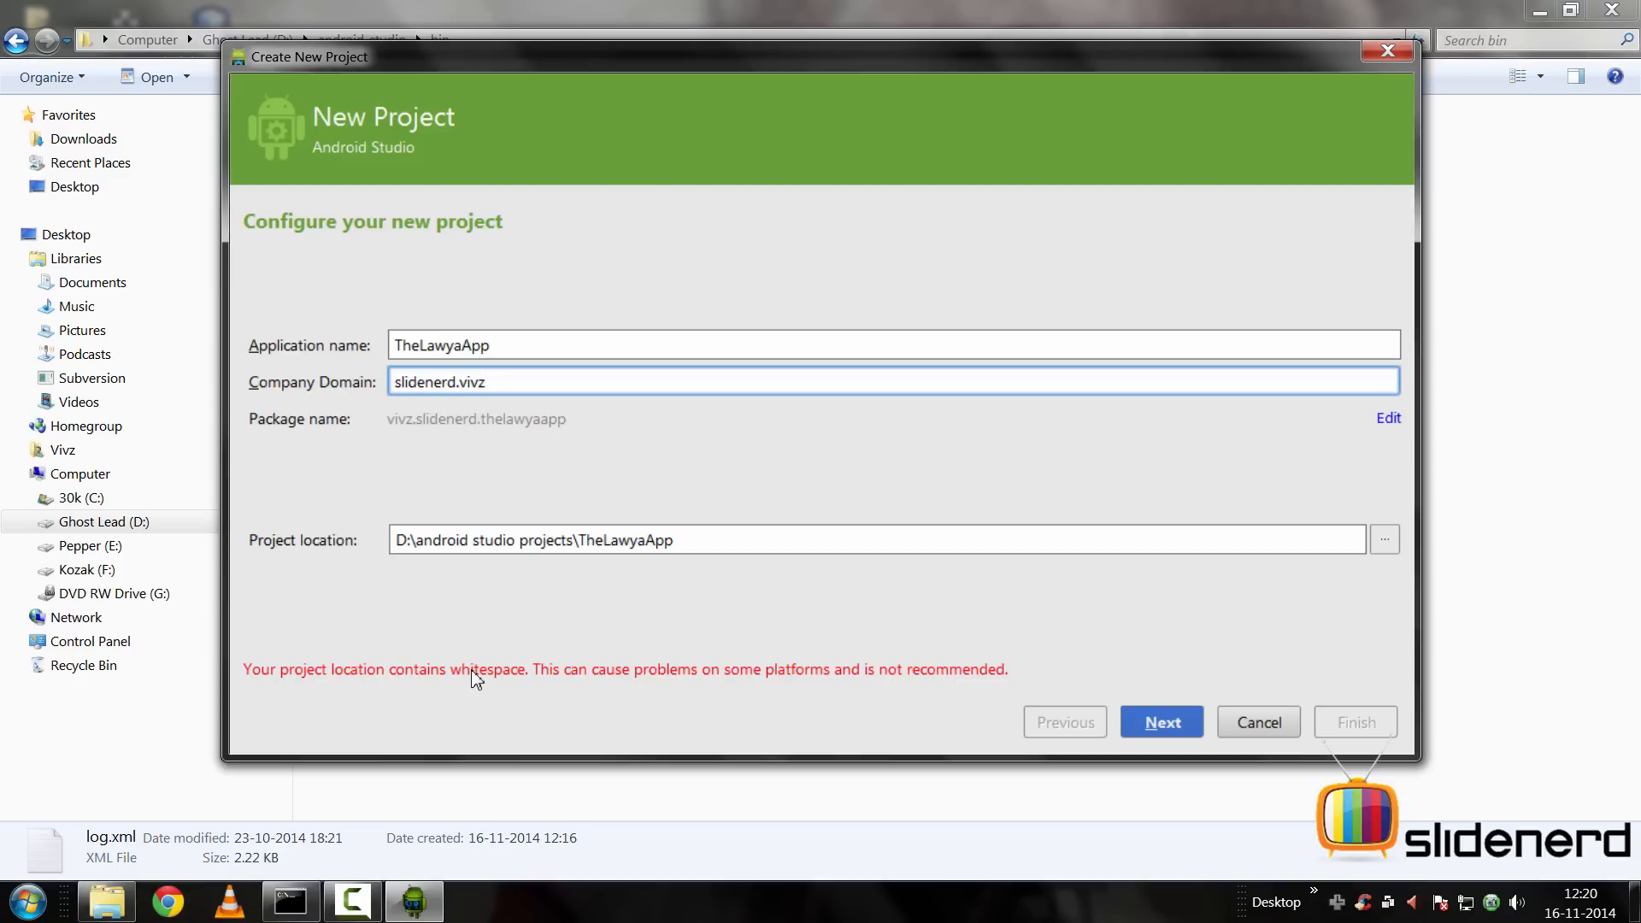
{"action": "mouse_move", "coordinate": [916, 679]}
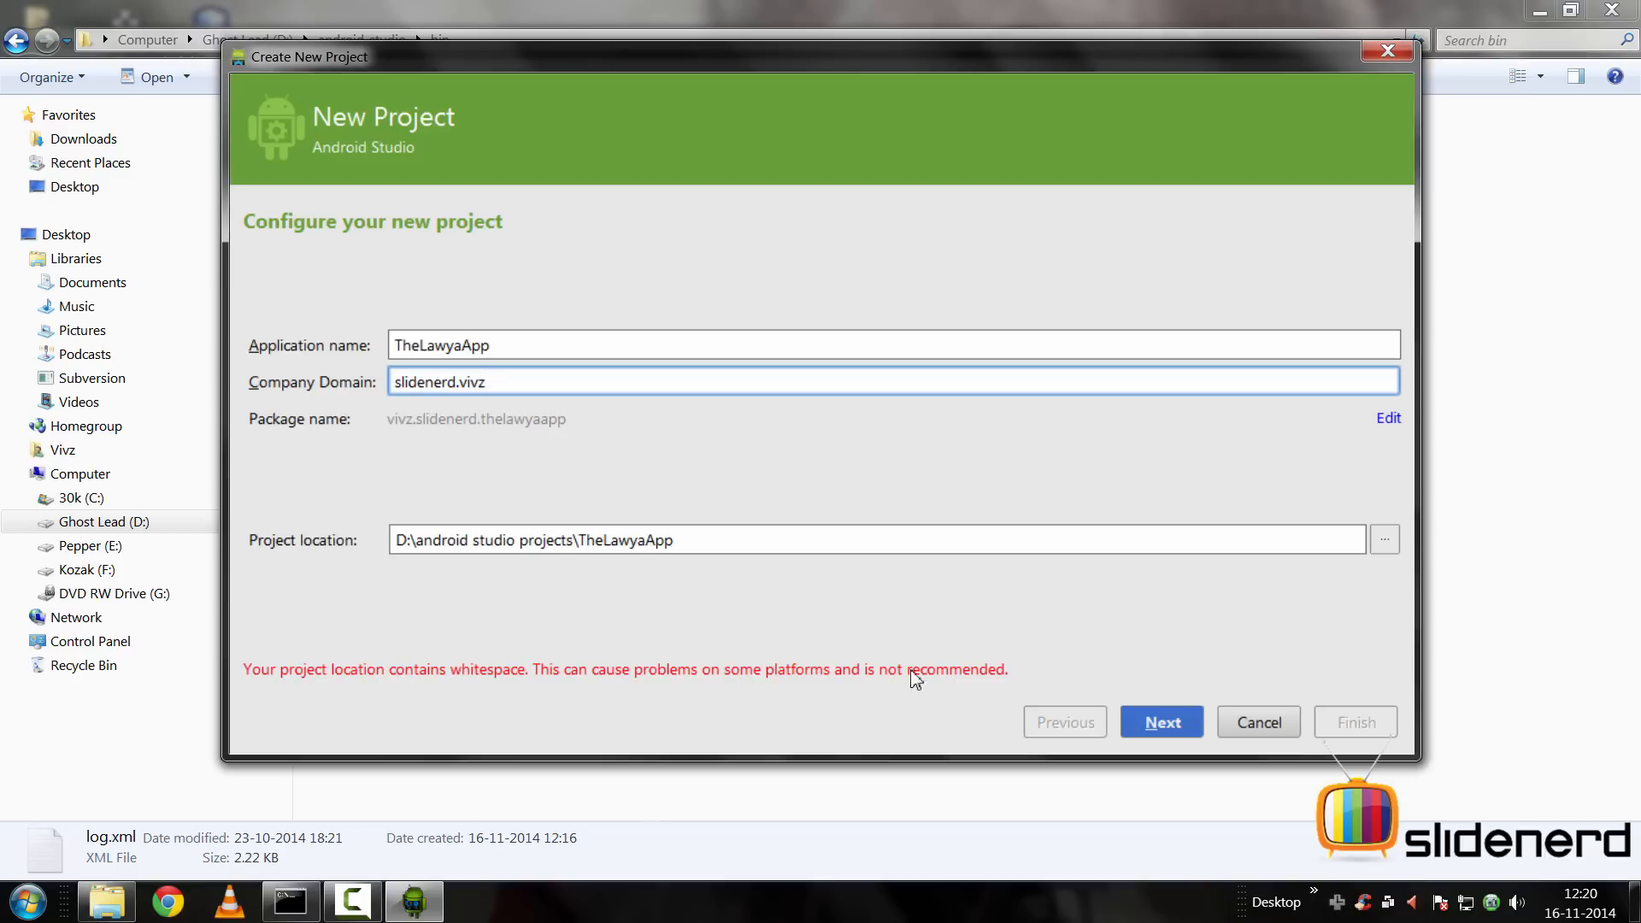
{"action": "mouse_move", "coordinate": [960, 681]}
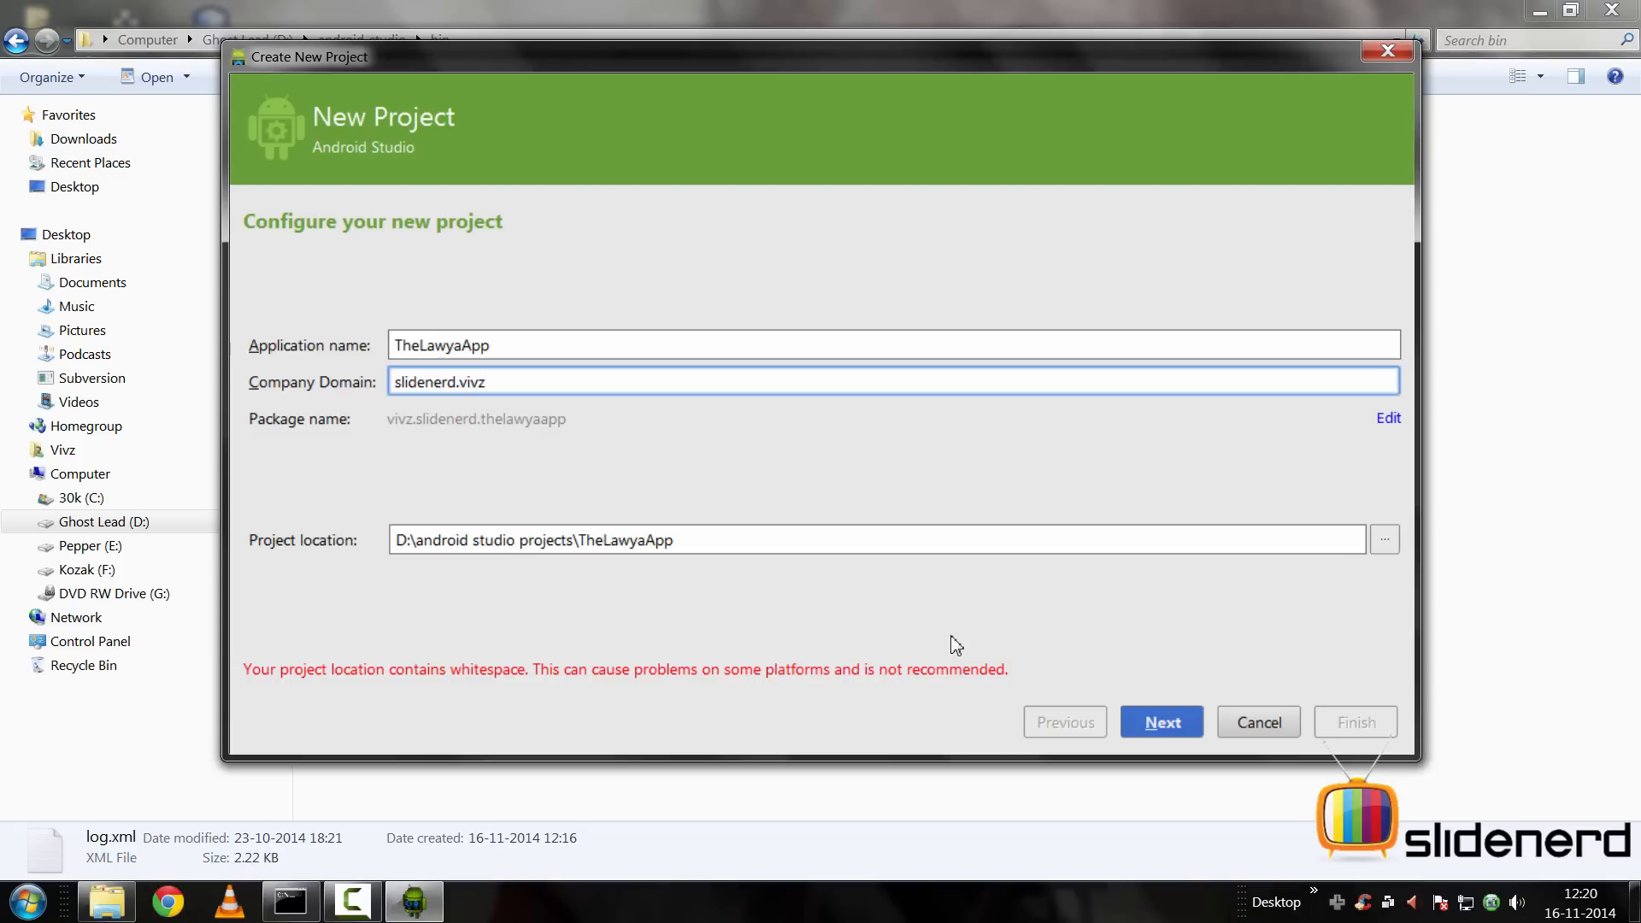
{"action": "left_click", "coordinate": [1161, 722]}
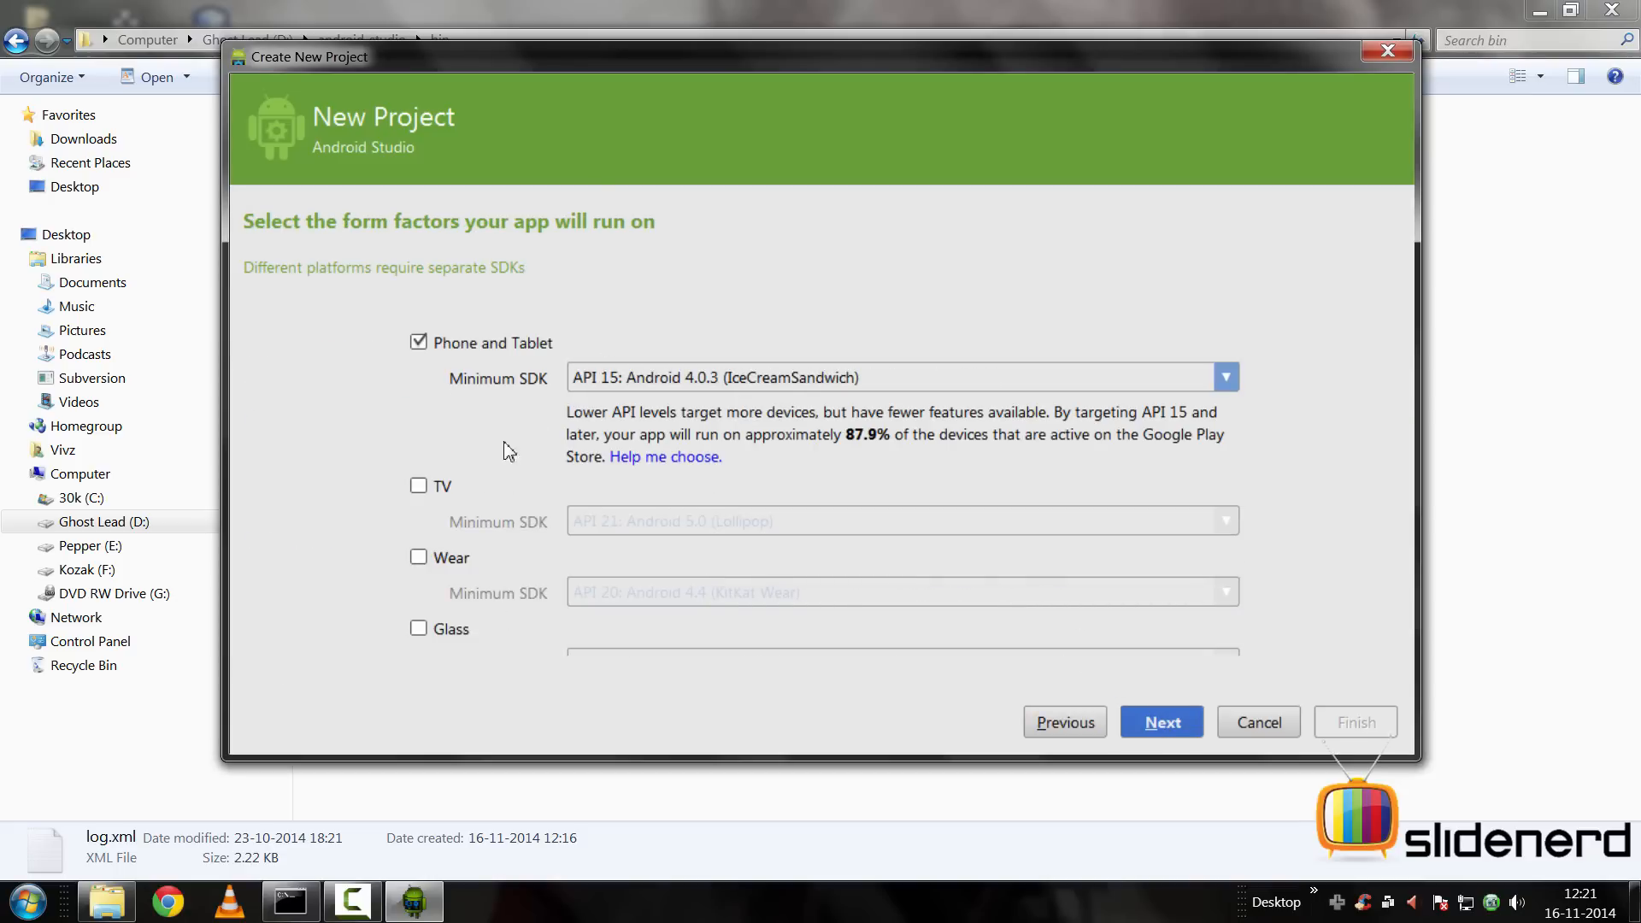
{"action": "mouse_move", "coordinate": [558, 421]}
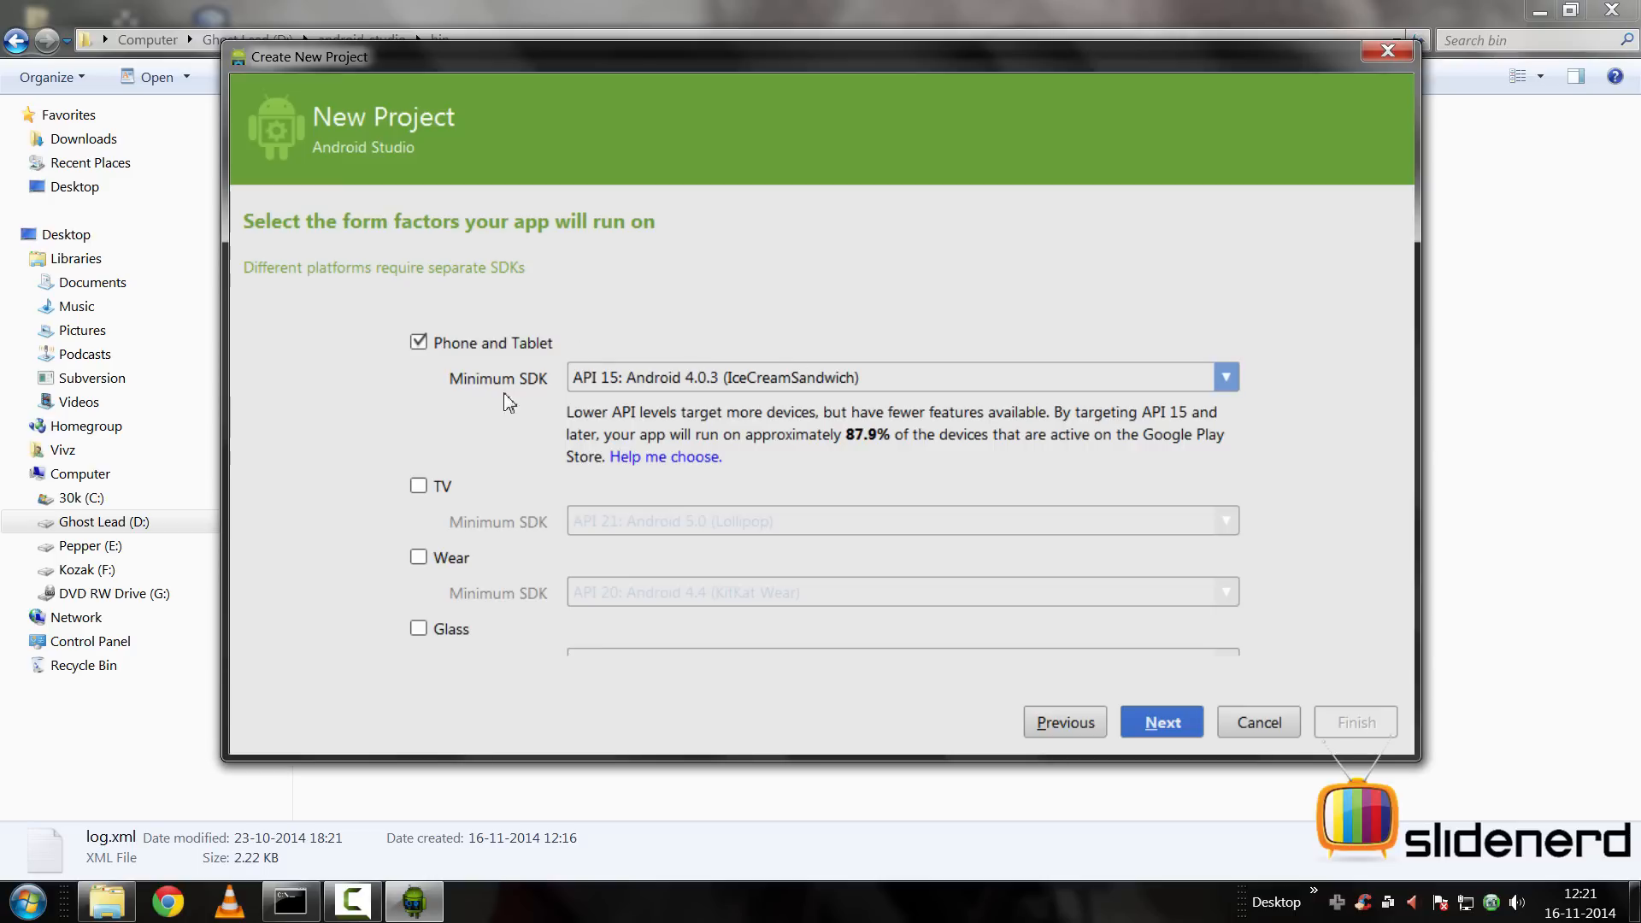
{"action": "mouse_move", "coordinate": [724, 395]}
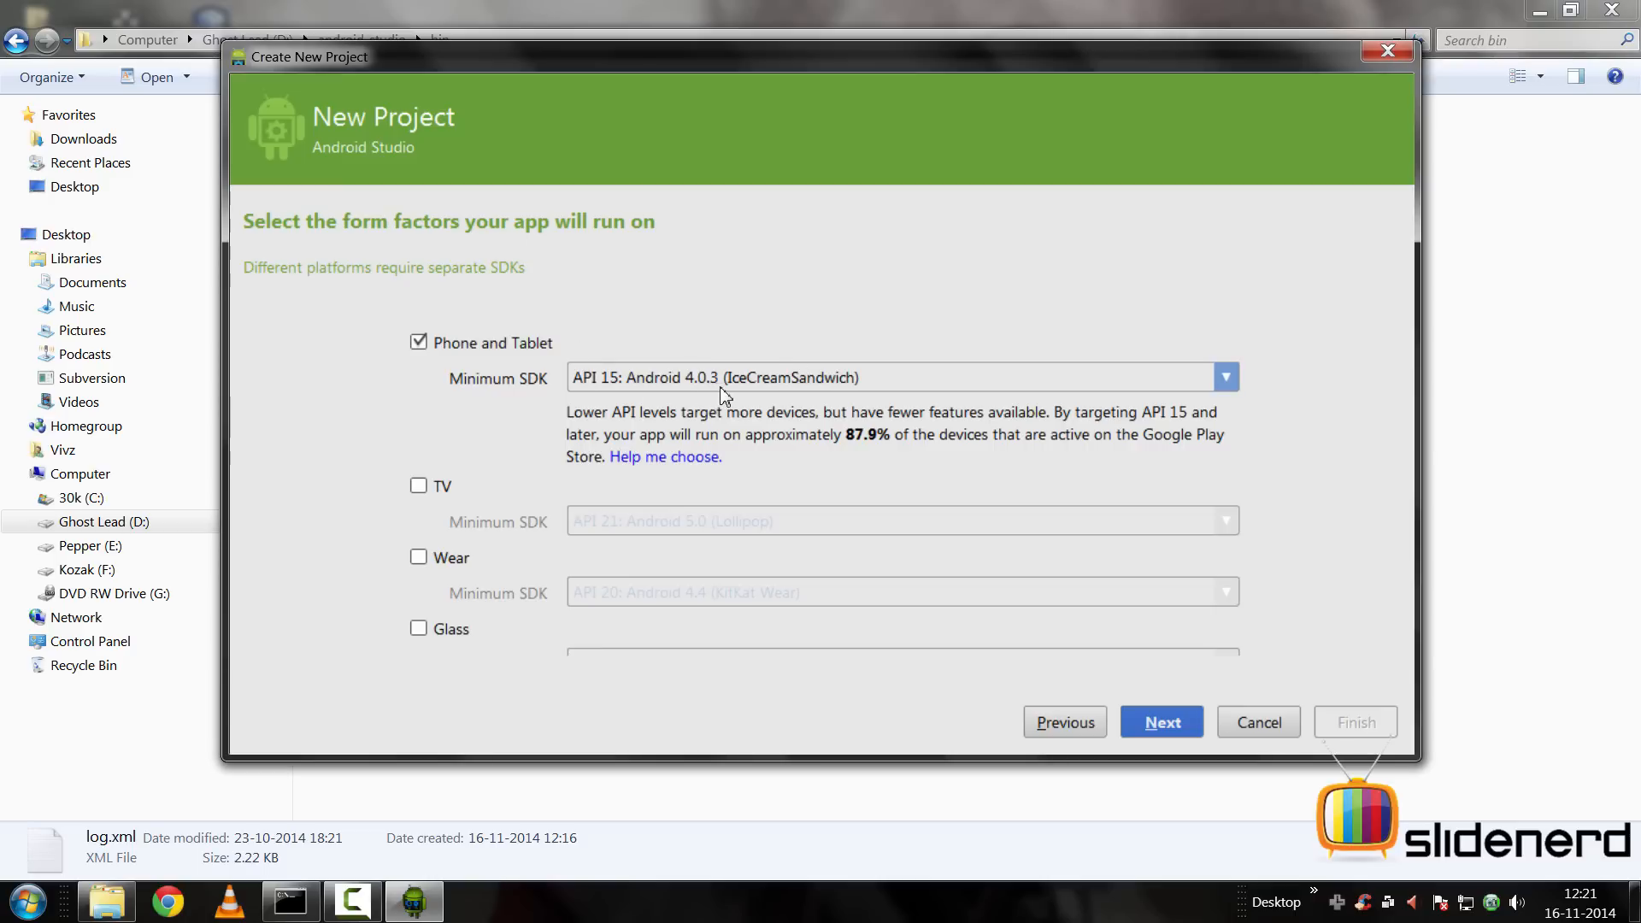
Step: Choose API 10: Android 2.3.3 (Gingerbread) as the minimum SDK and continue
{"action": "left_click", "coordinate": [1225, 377]}
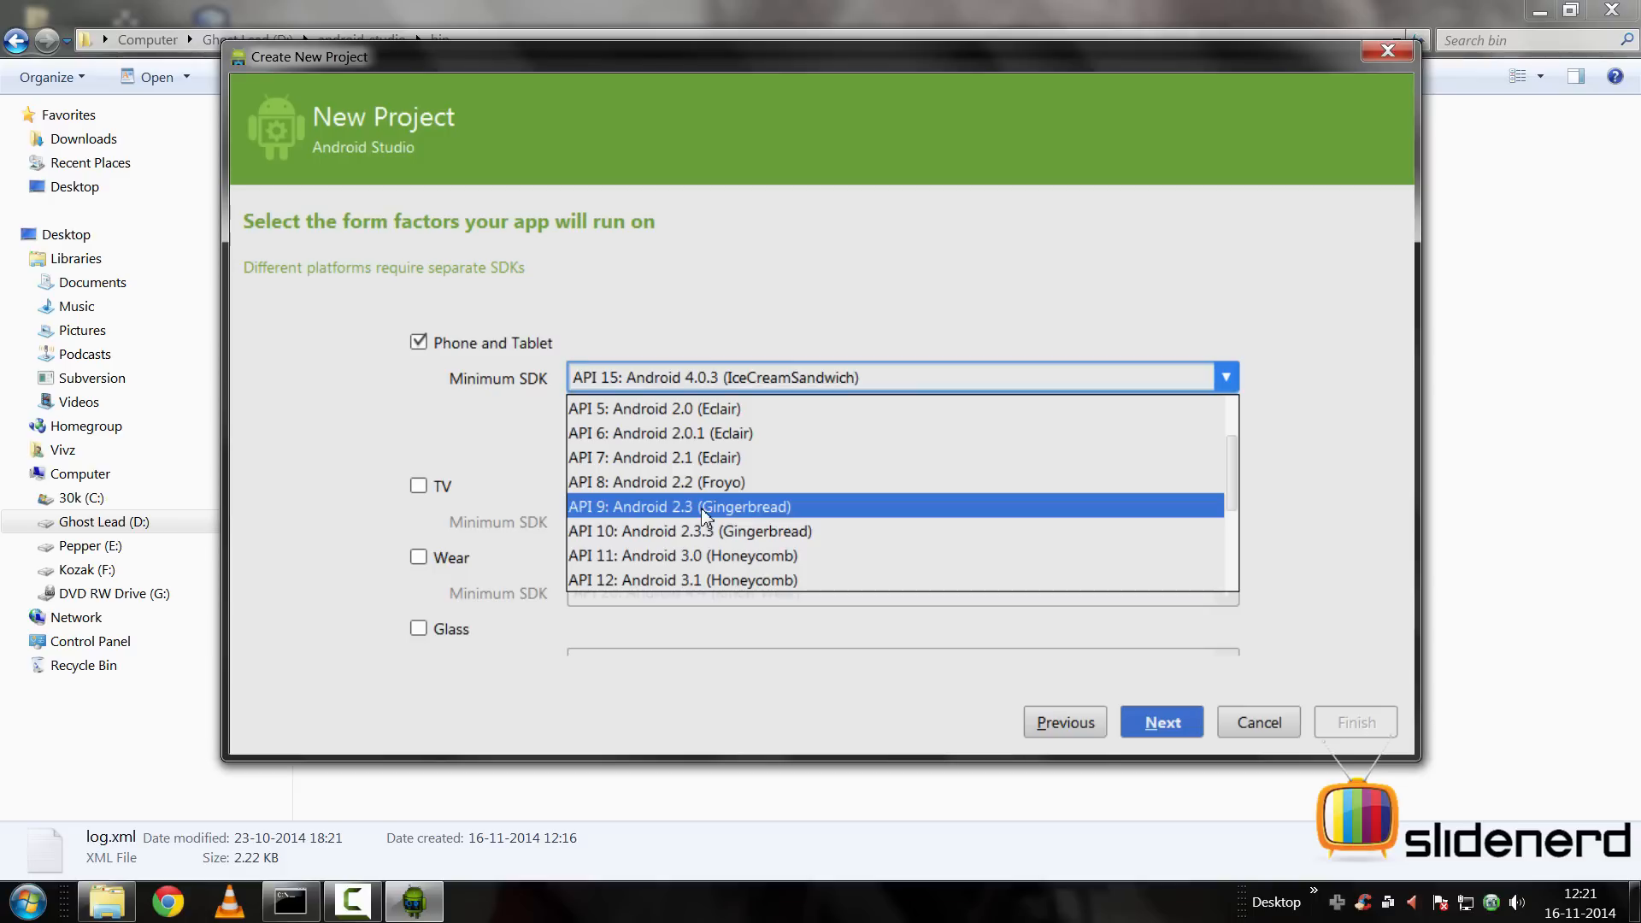
{"action": "left_click", "coordinate": [689, 531]}
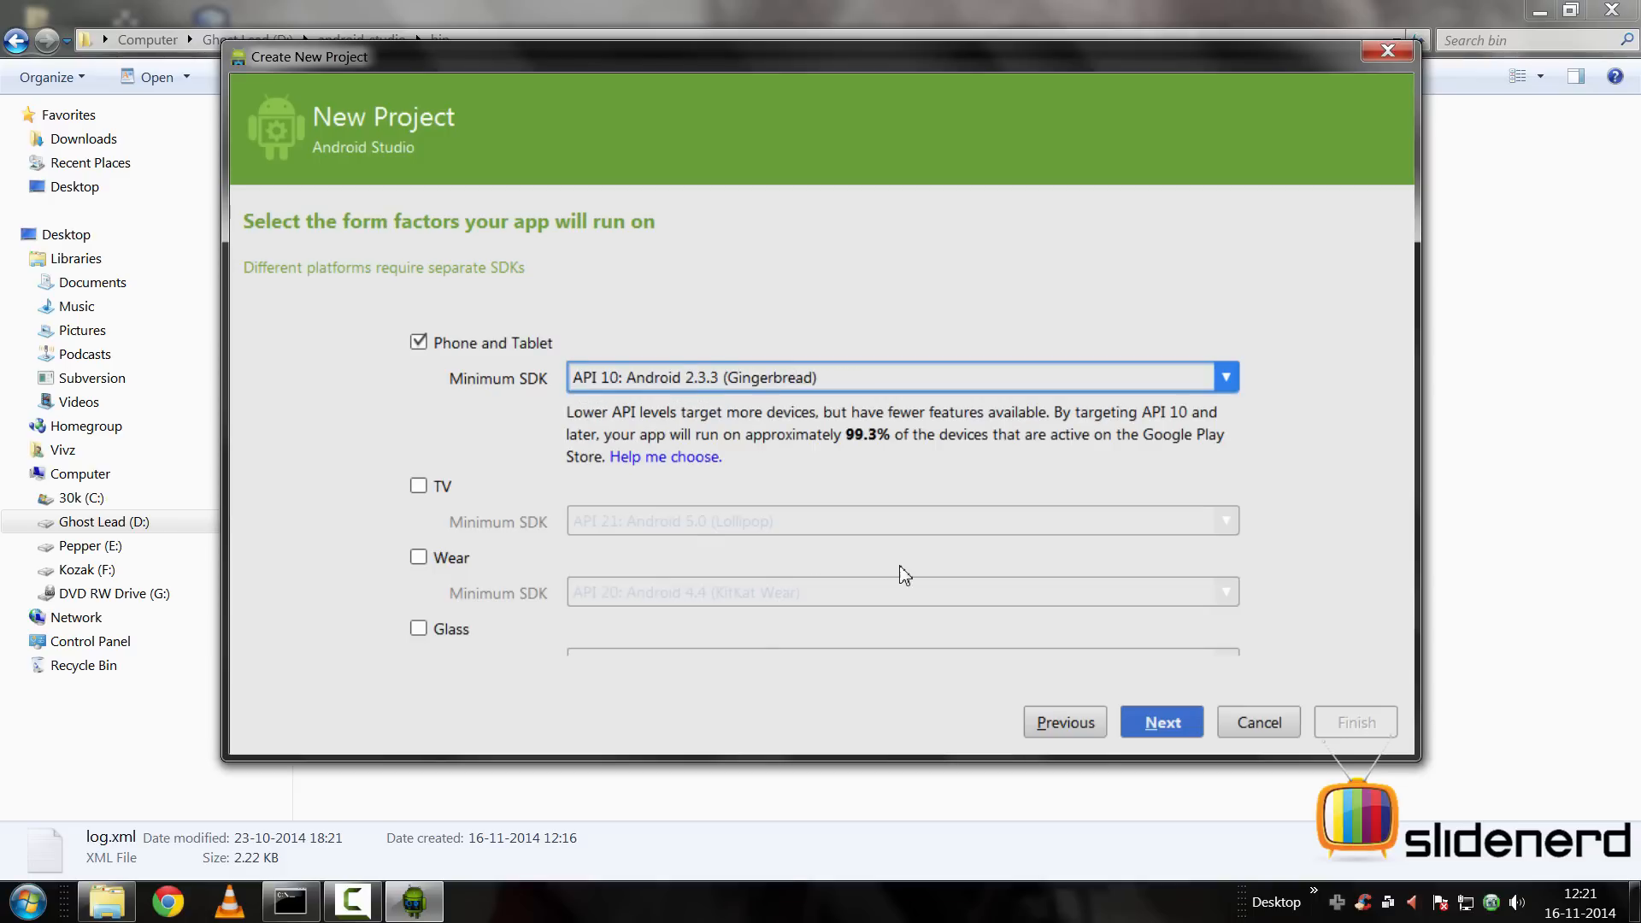
{"action": "left_click", "coordinate": [1161, 722]}
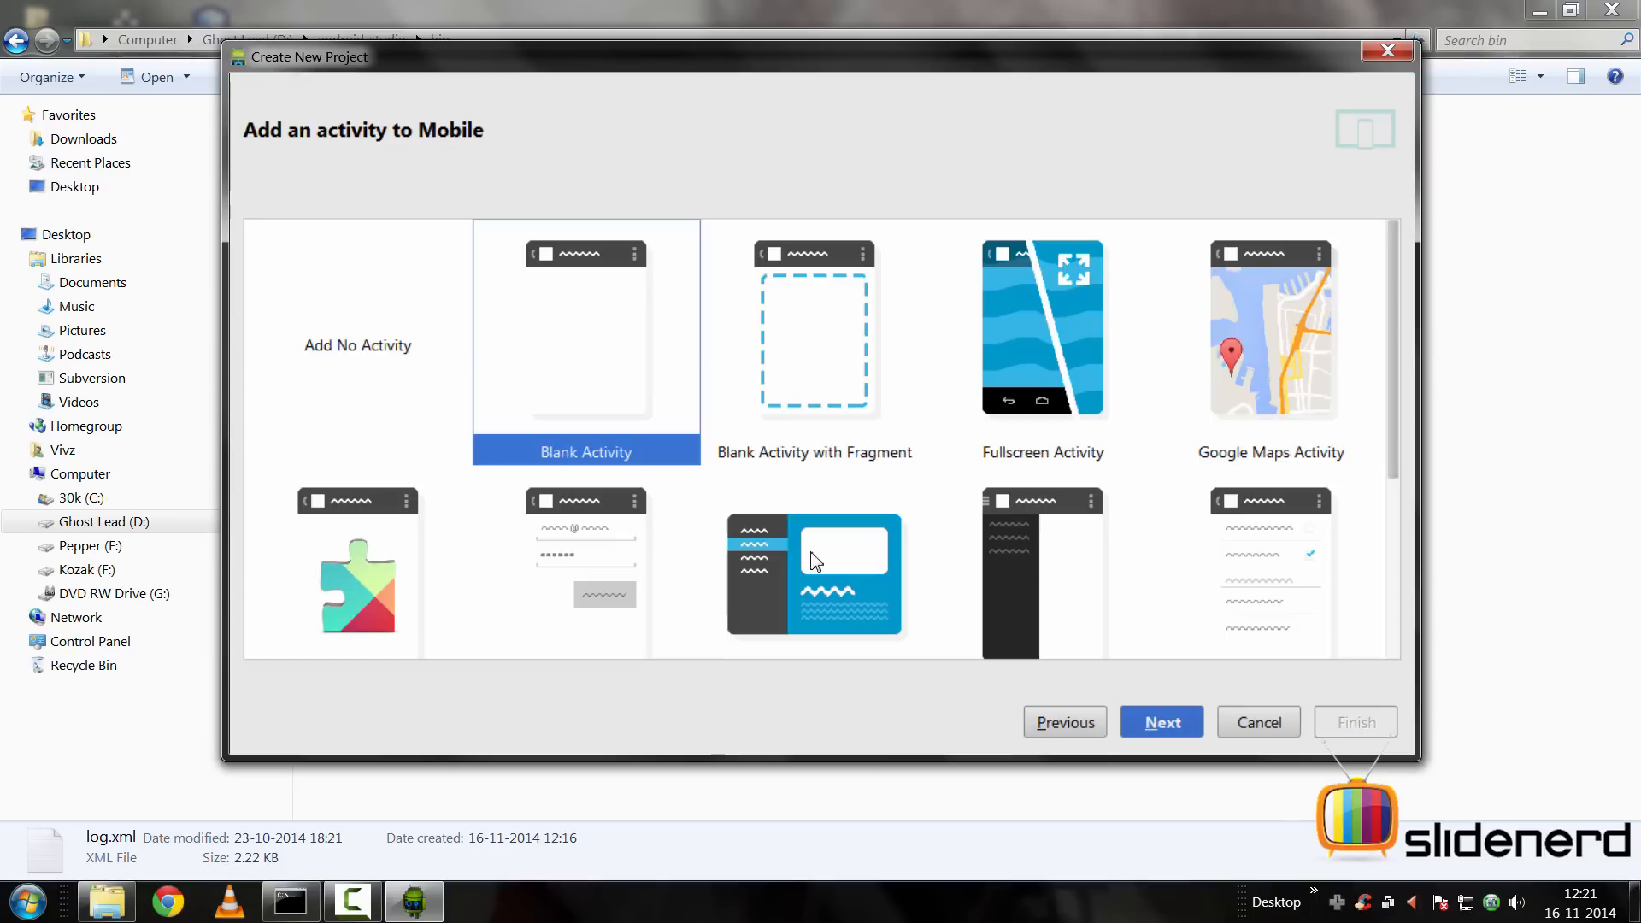
{"action": "mouse_move", "coordinate": [1041, 374]}
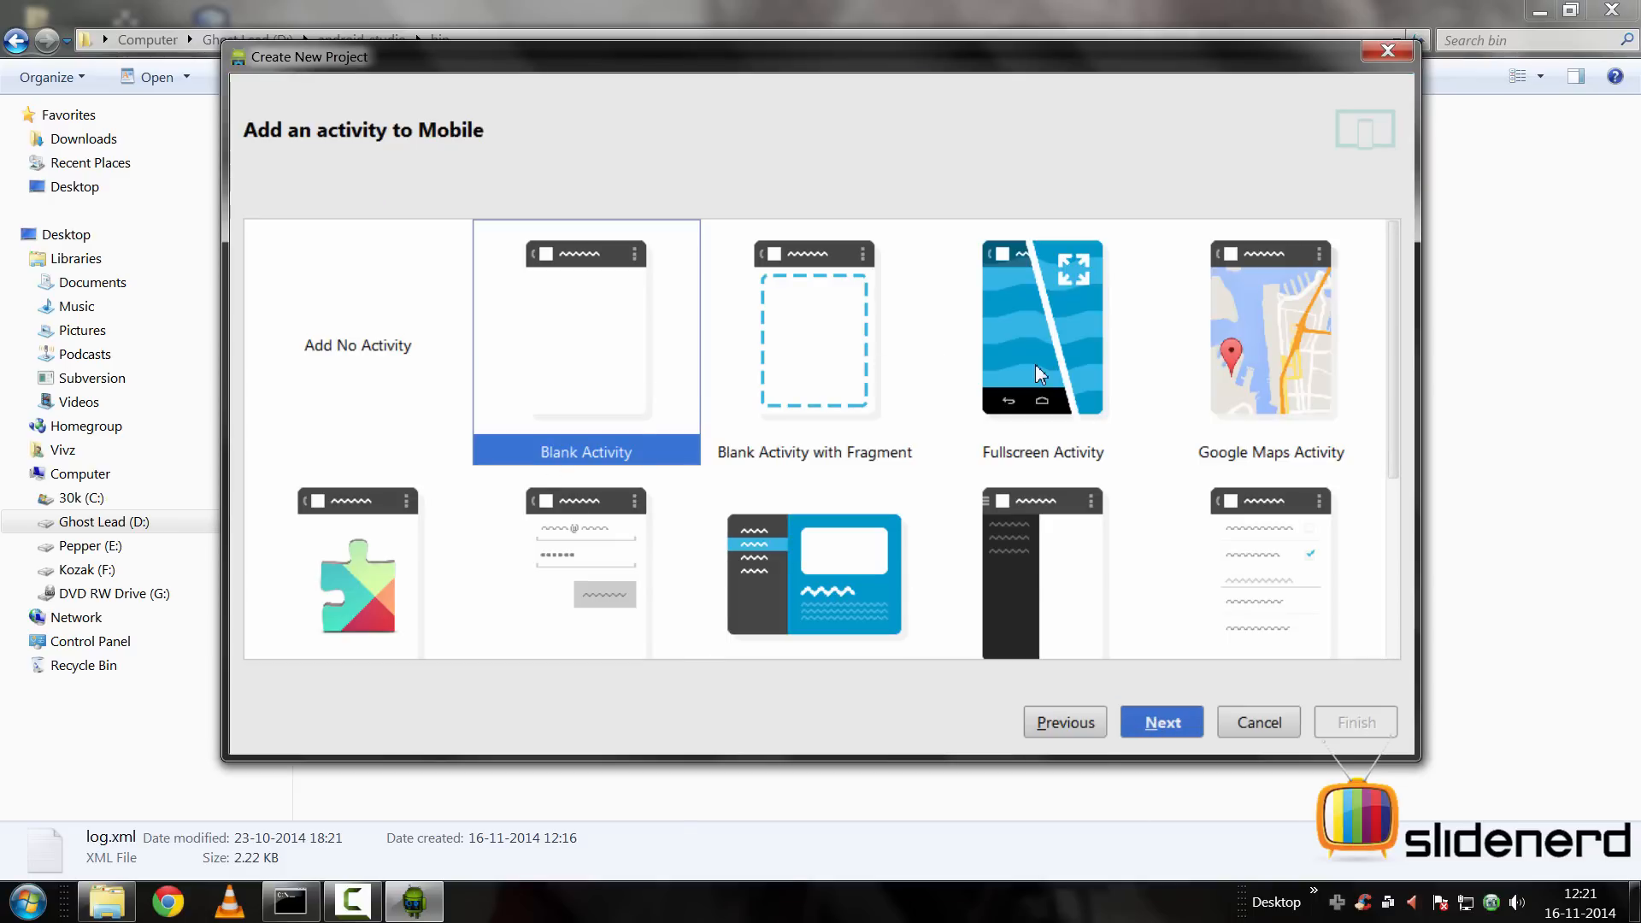
{"action": "mouse_move", "coordinate": [1160, 458]}
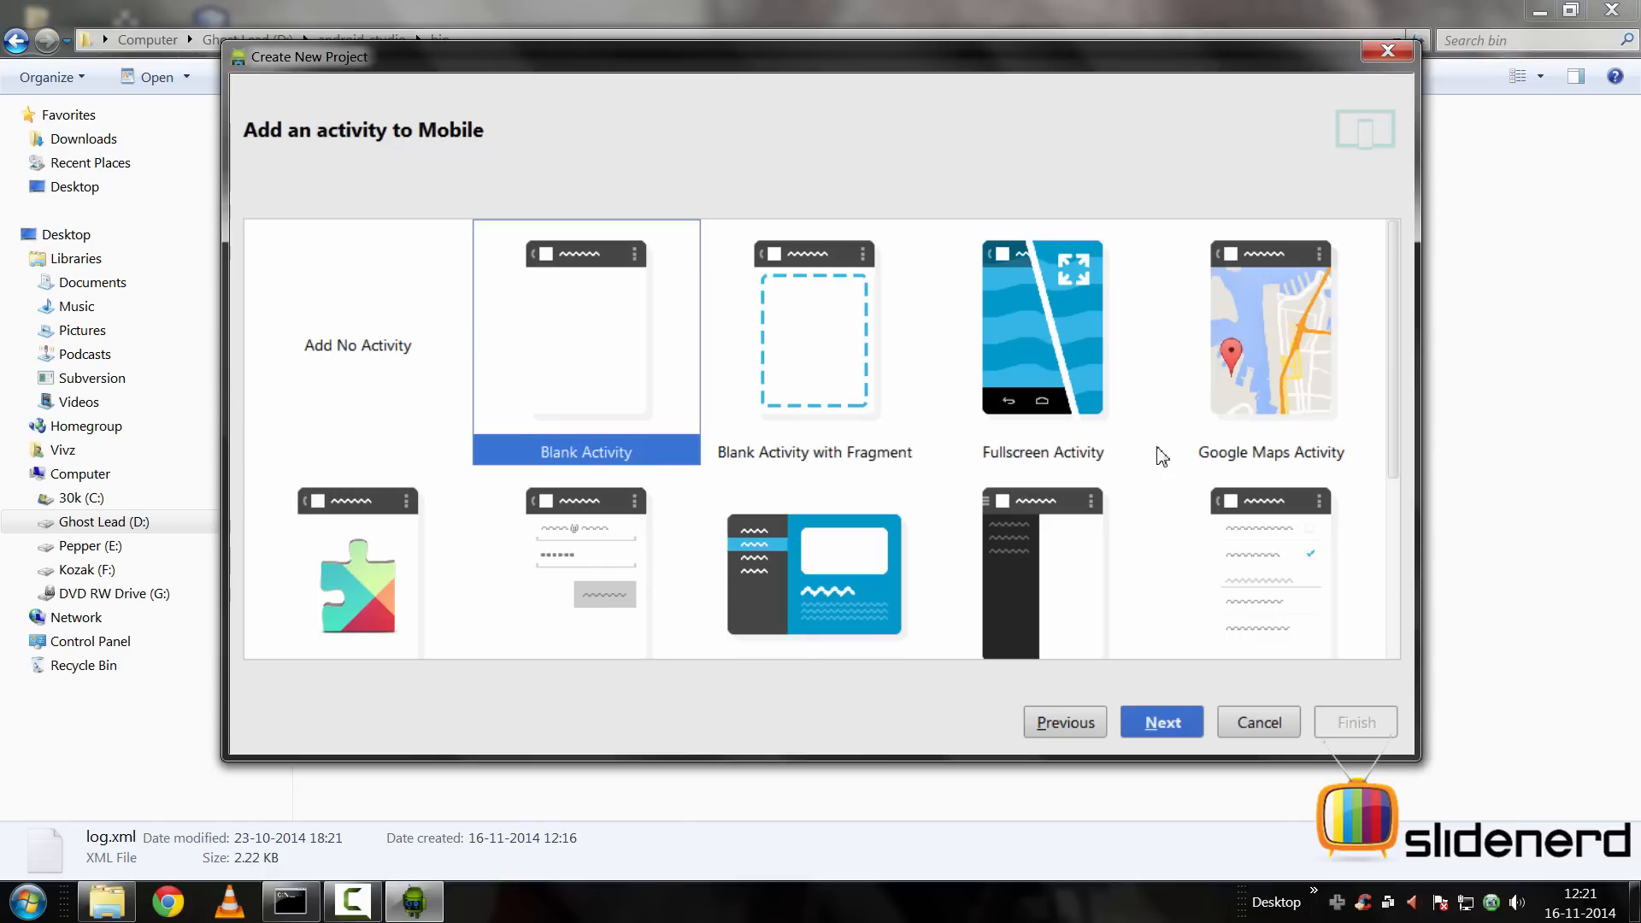
{"action": "mouse_move", "coordinate": [1001, 513]}
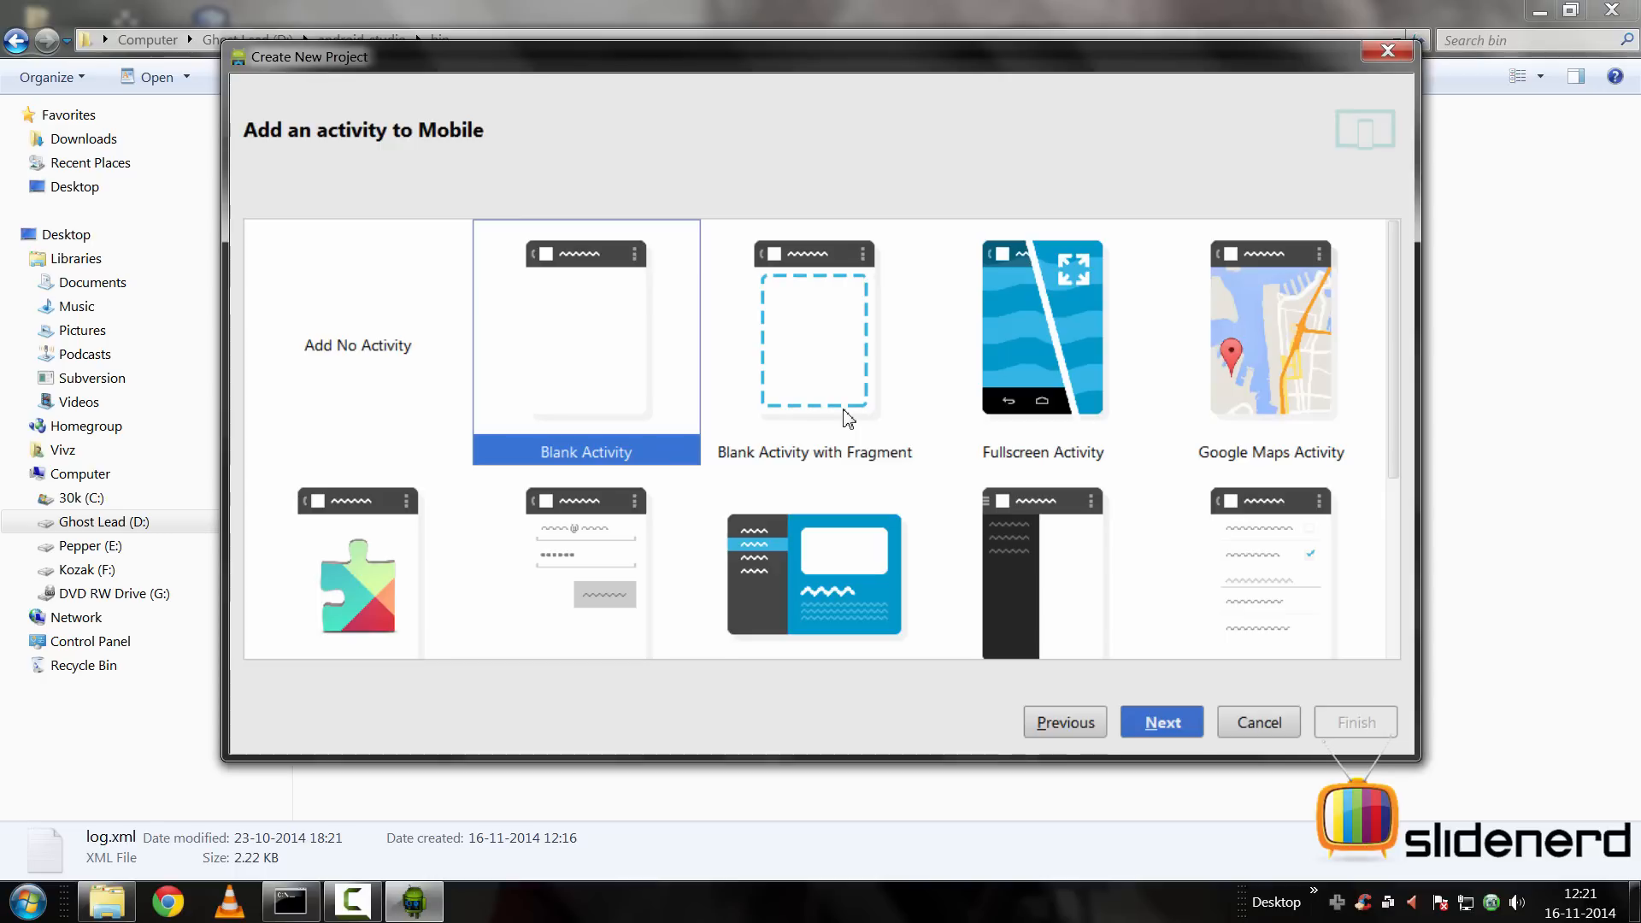
Step: Select the Blank Activity with Fragment template and scroll through the other templates
{"action": "left_click", "coordinate": [813, 345]}
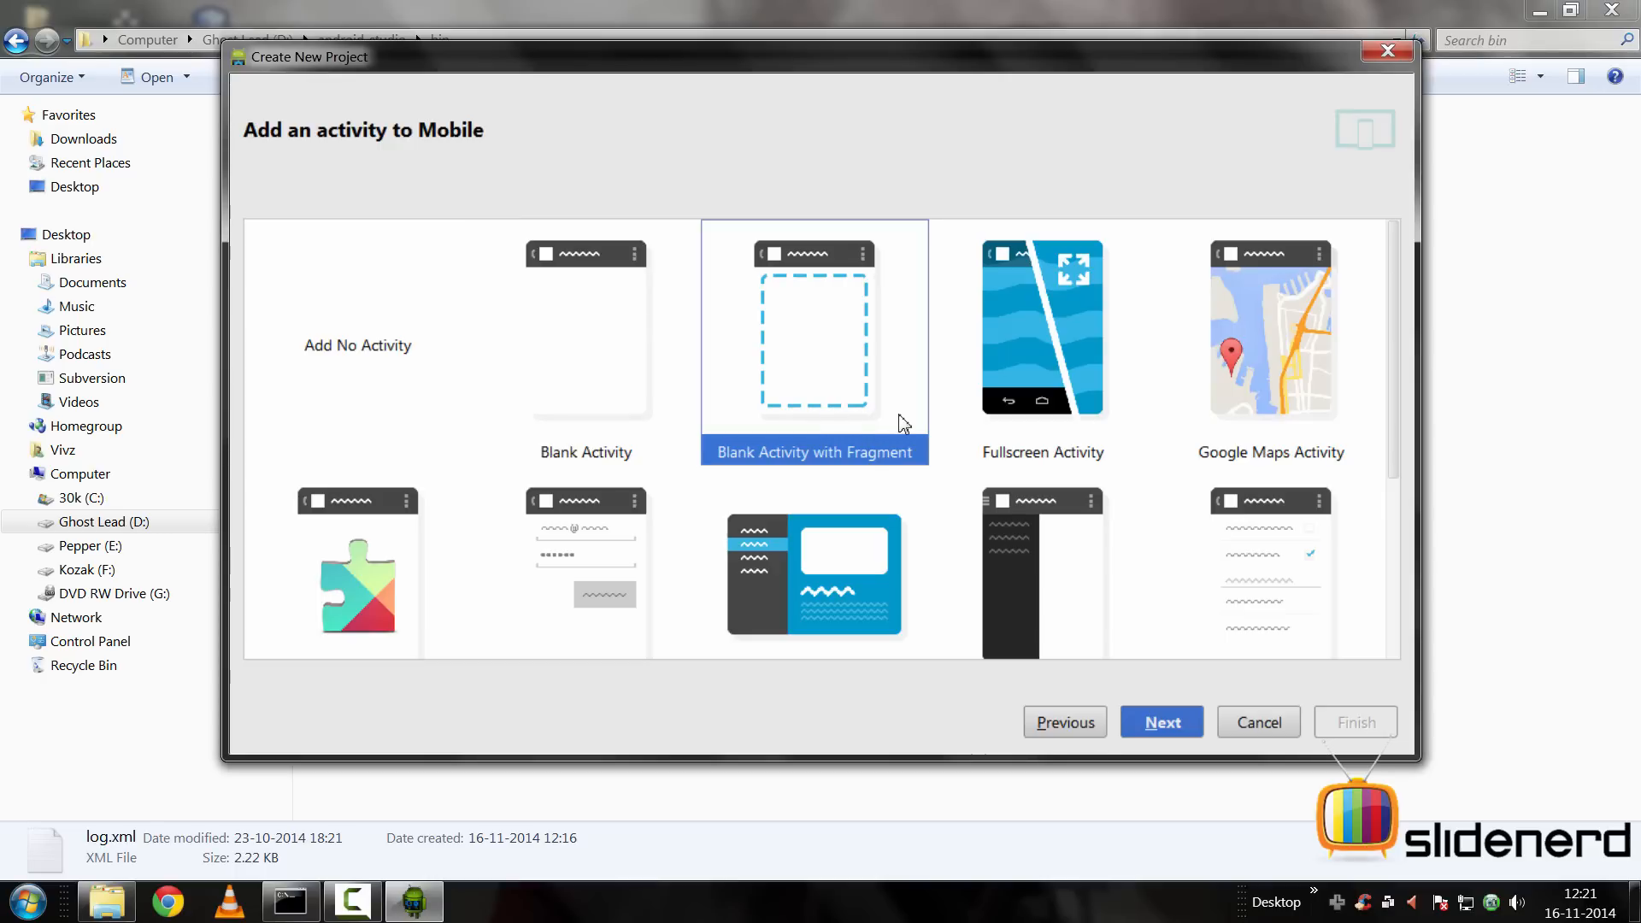
{"action": "scroll", "scroll_direction": "down", "scroll_amount": 3}
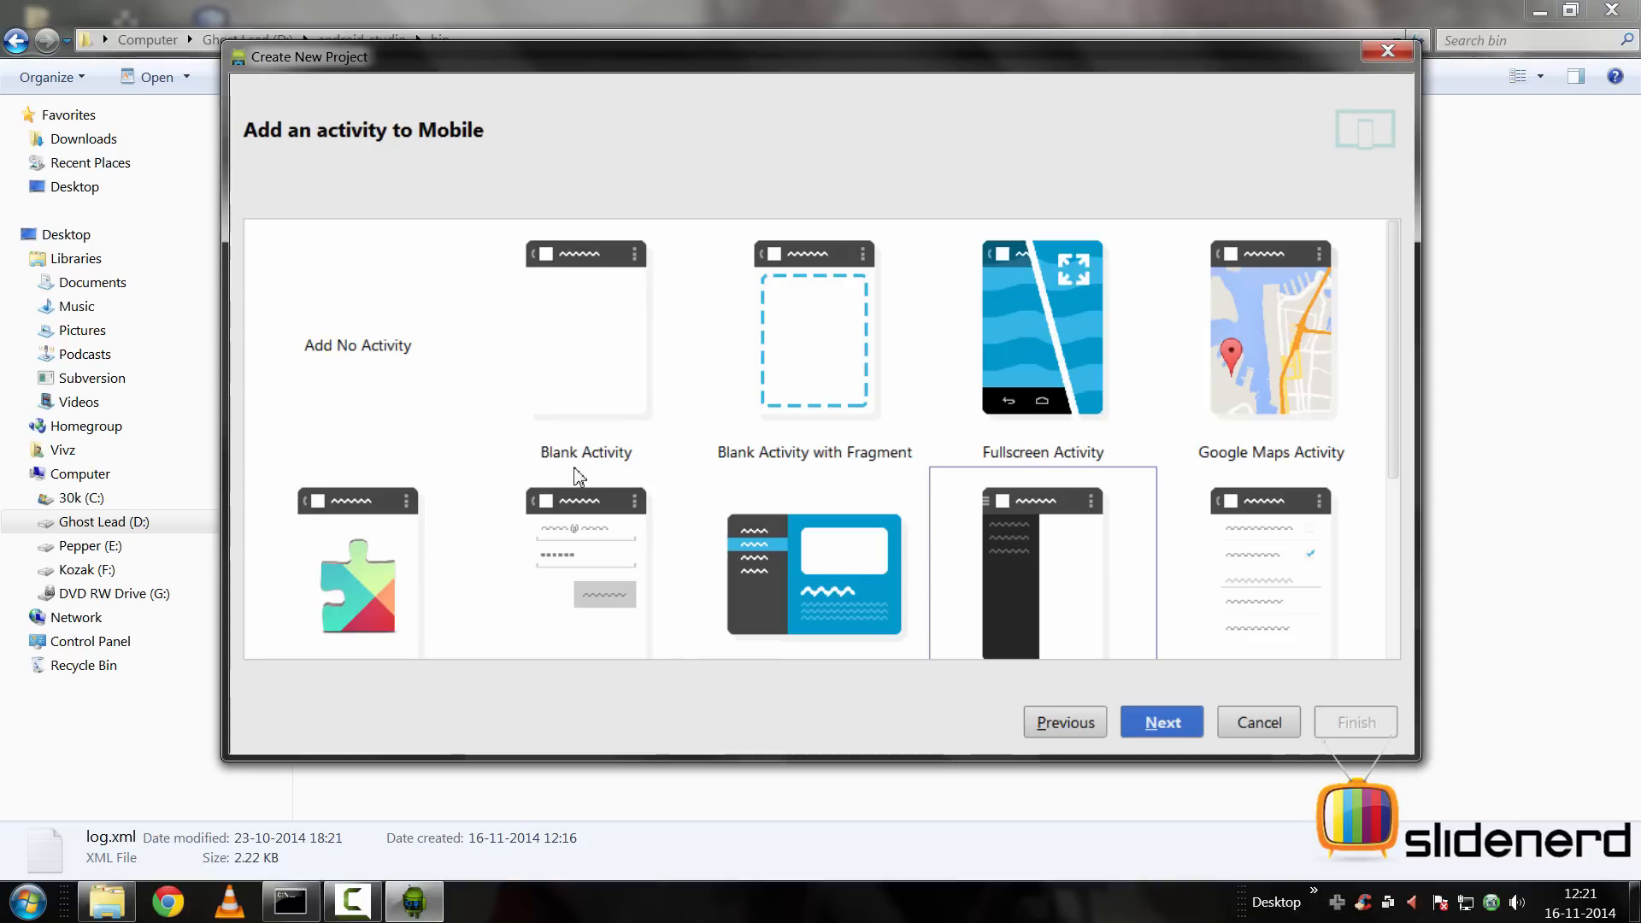
{"action": "mouse_move", "coordinate": [1021, 523]}
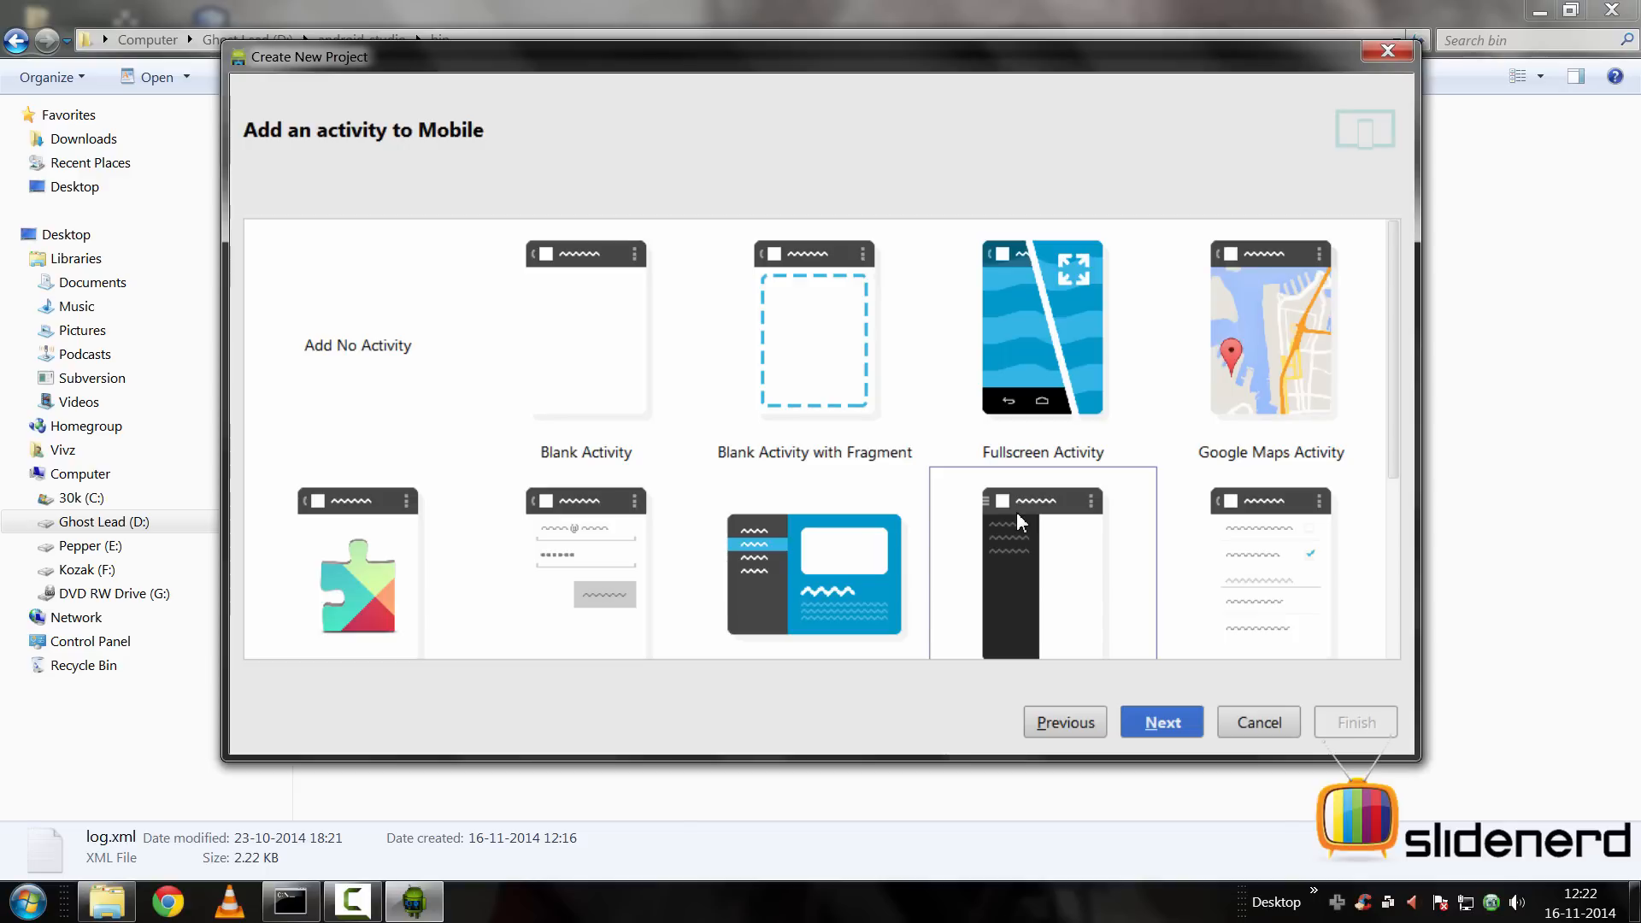
{"action": "mouse_move", "coordinate": [877, 440]}
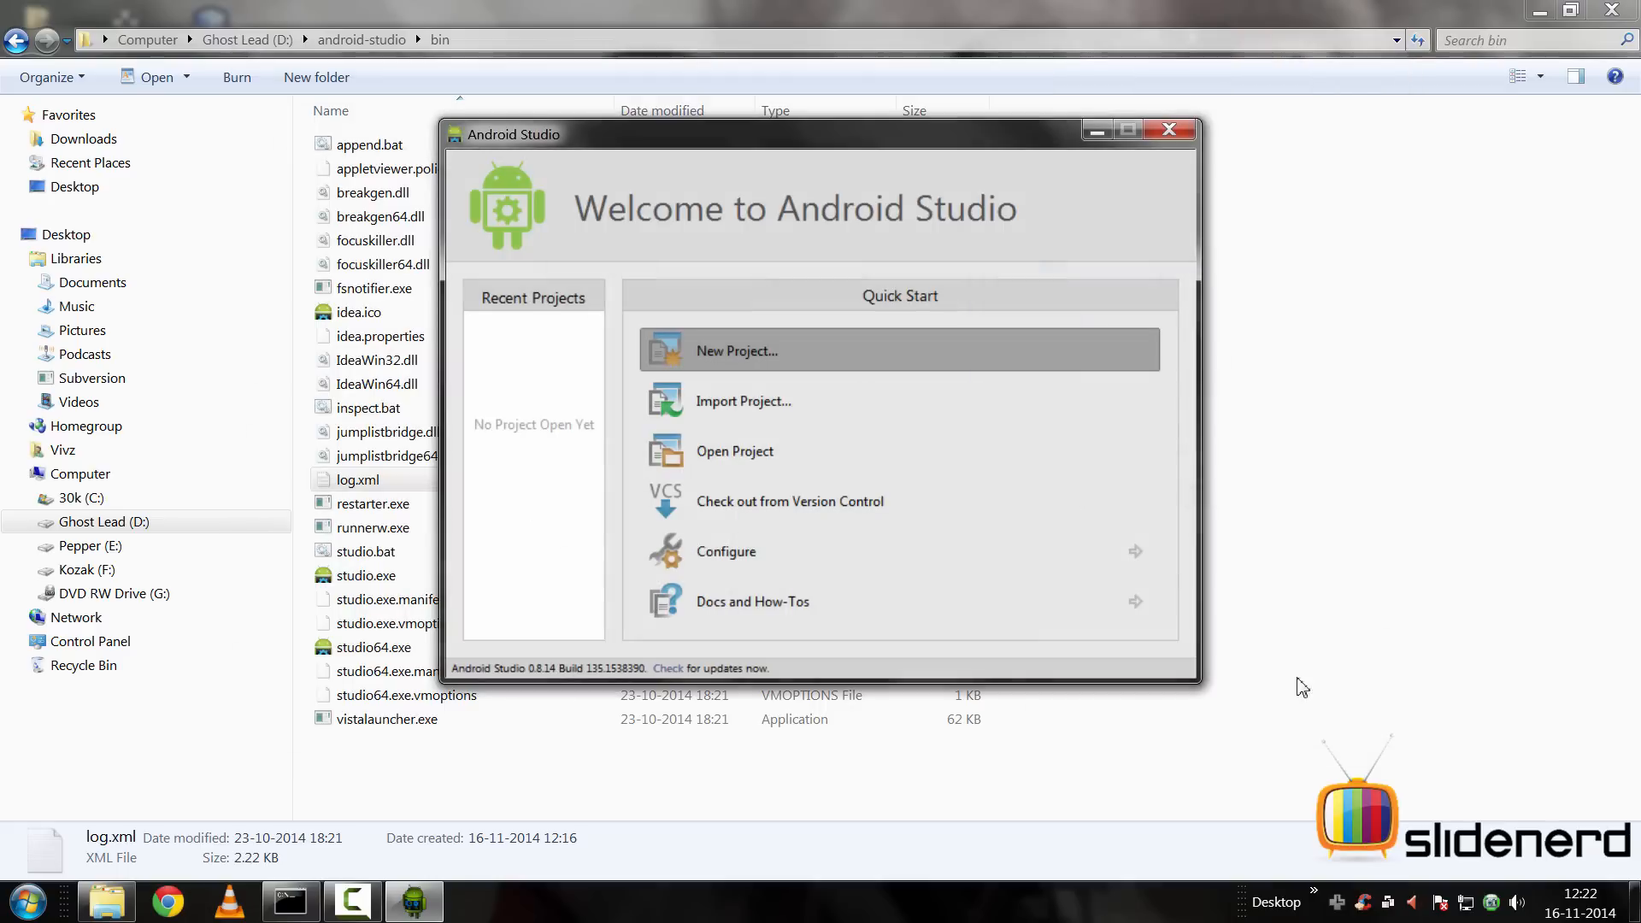
{"action": "mouse_move", "coordinate": [1118, 577]}
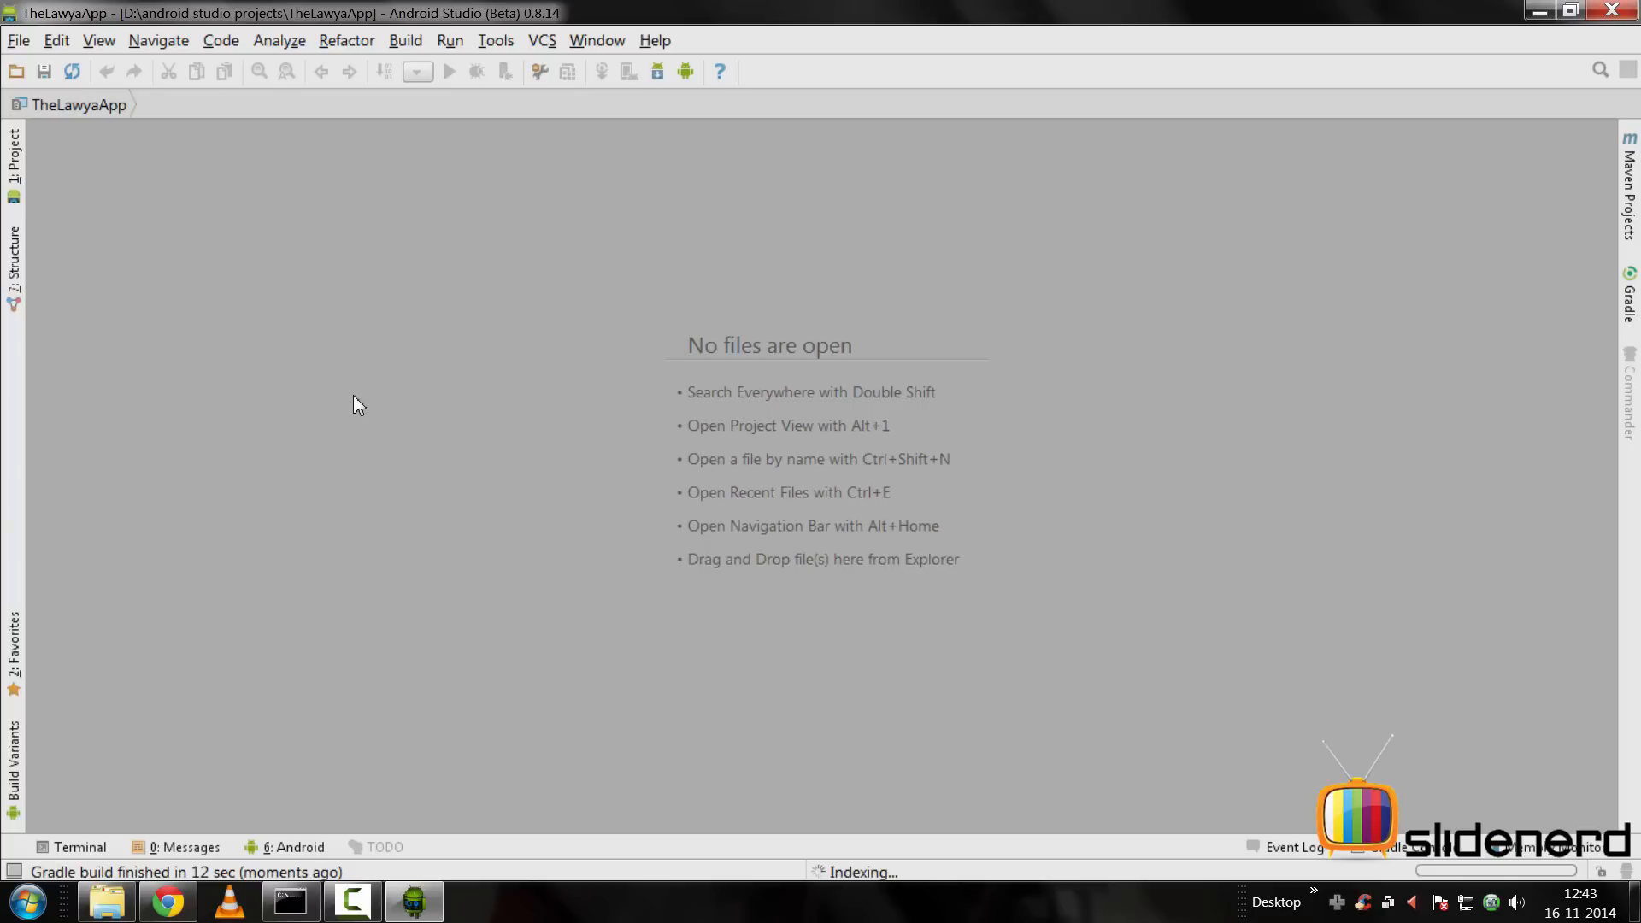
Step: Show the Project tree and expand the app module to reveal manifests, java and res
{"action": "left_click", "coordinate": [14, 147]}
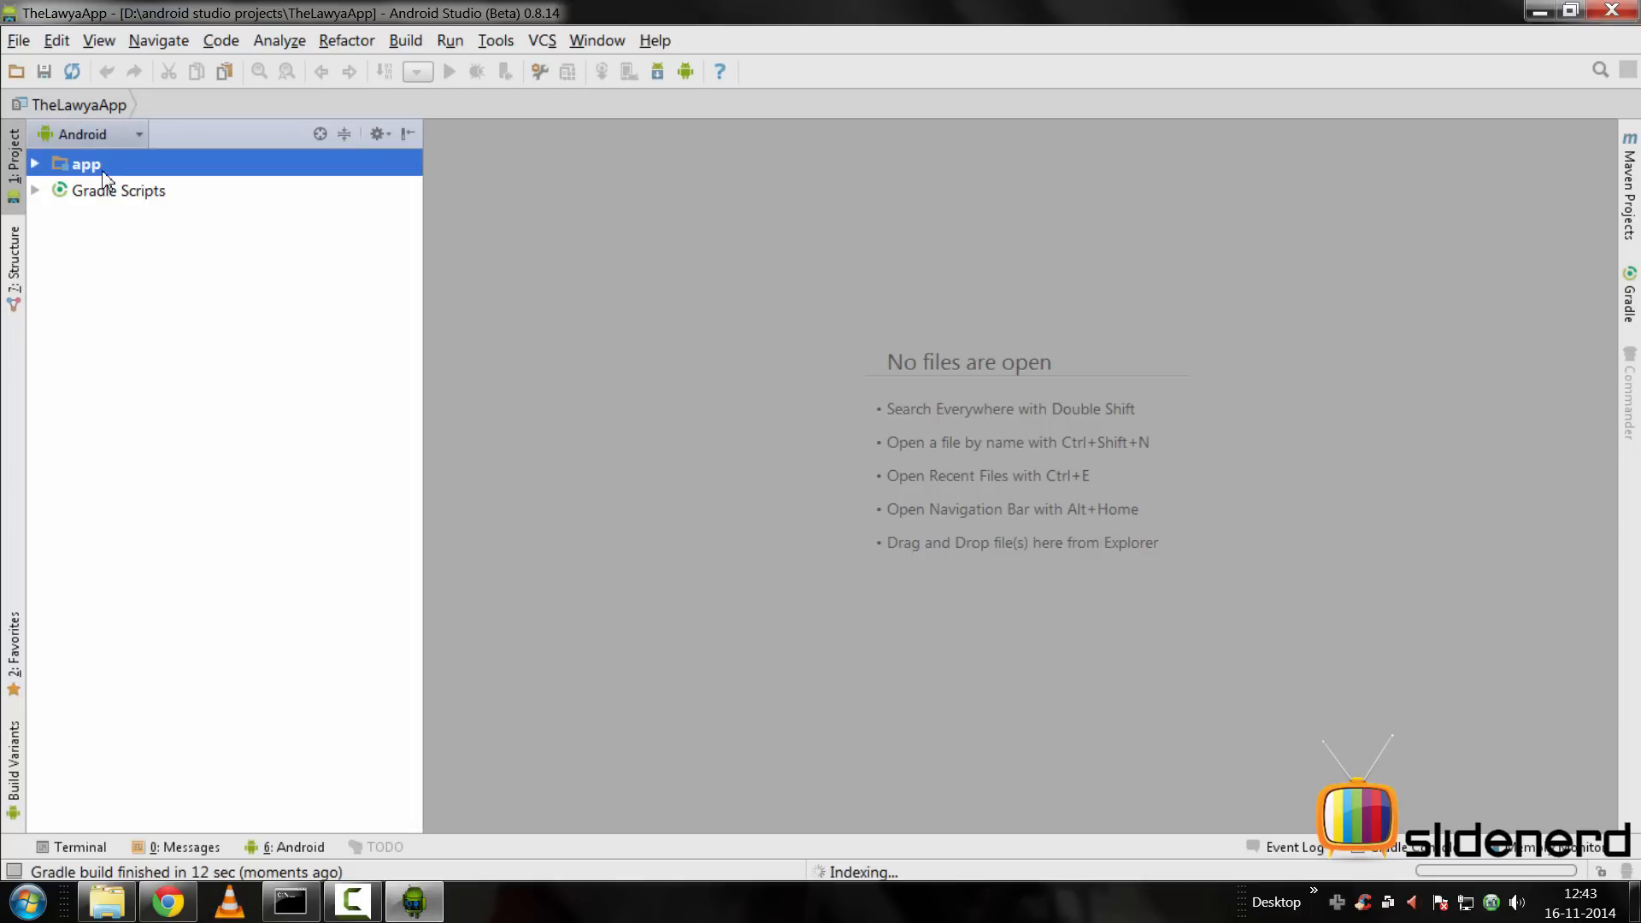
{"action": "left_click", "coordinate": [34, 163]}
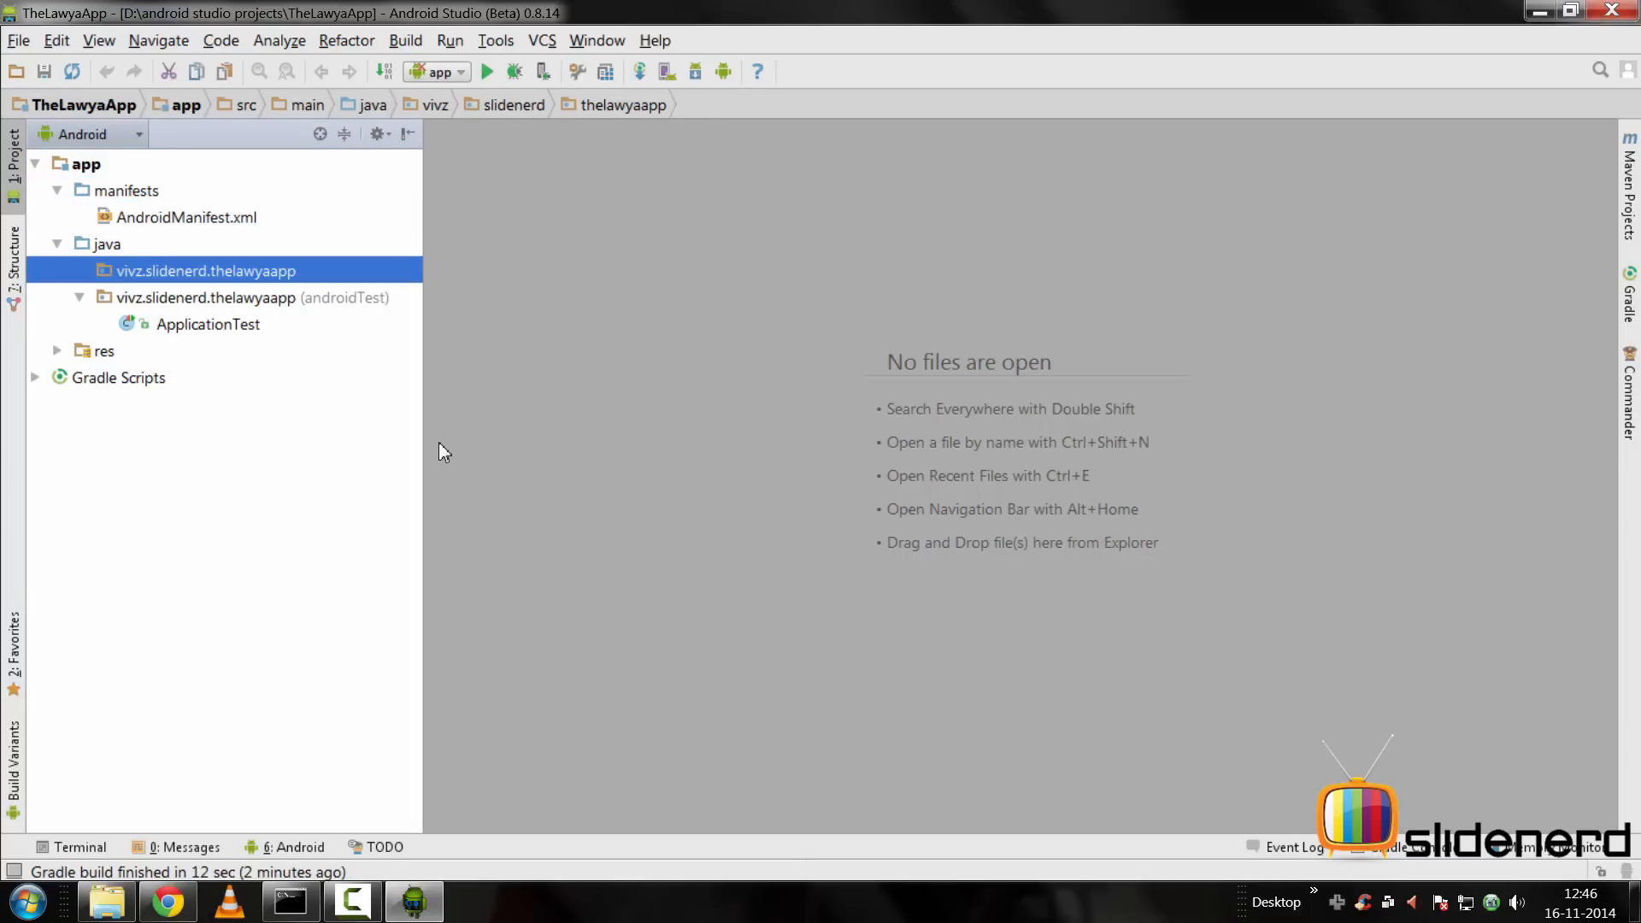
{"action": "mouse_move", "coordinate": [615, 496]}
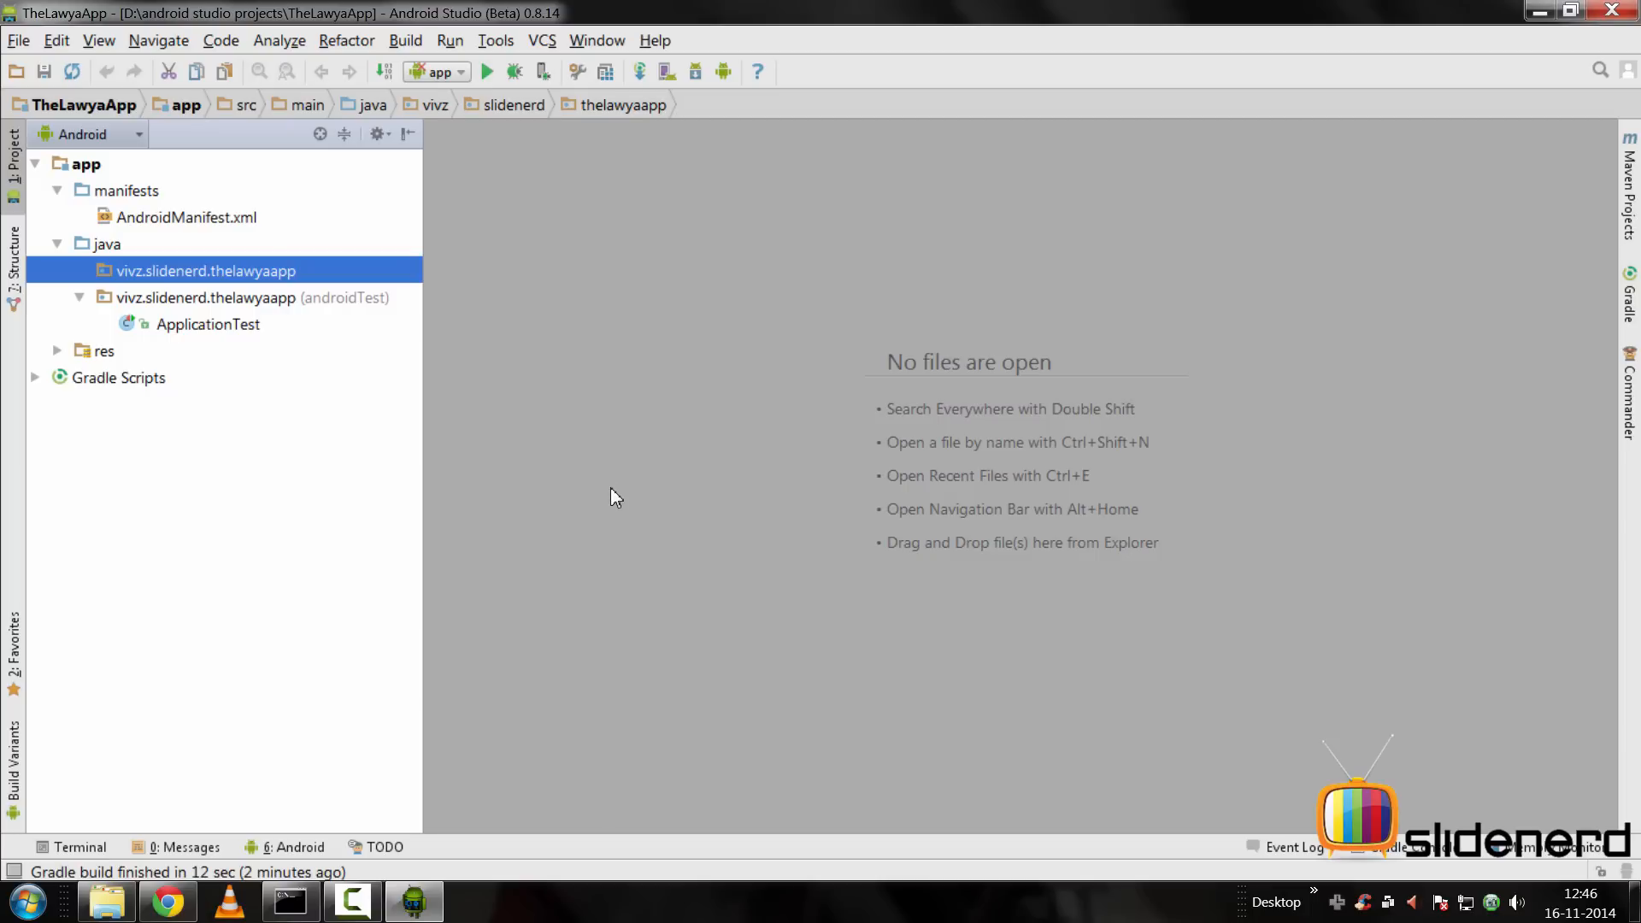
{"action": "mouse_move", "coordinate": [620, 490]}
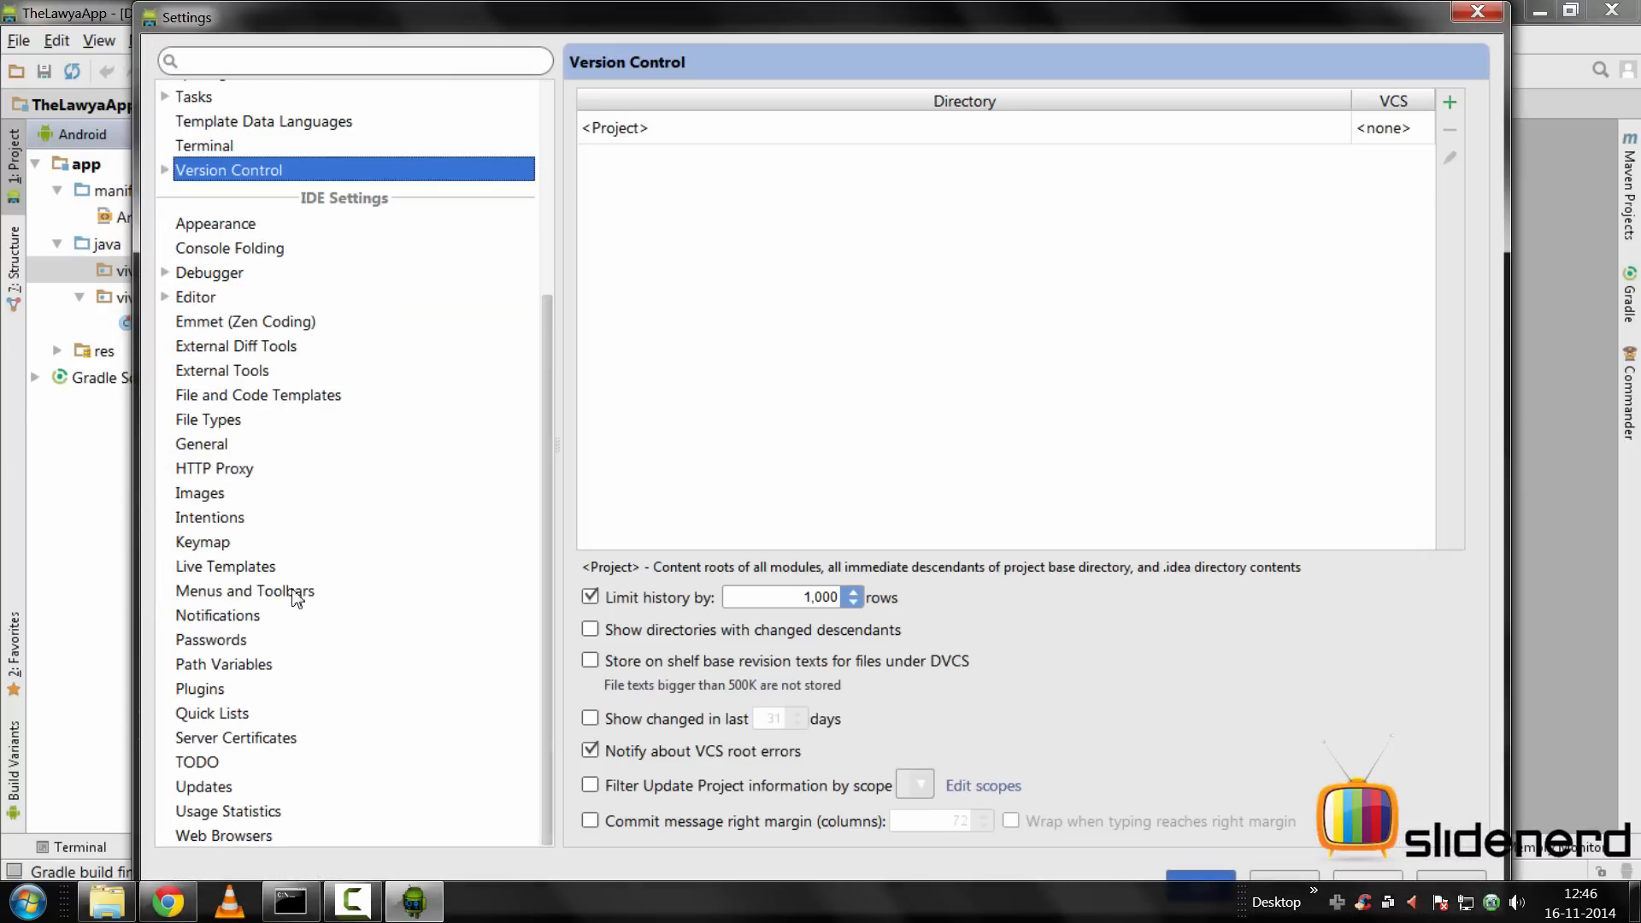
Step: Install the Genymotion plugin from the online repositories and restart Android Studio
{"action": "left_click", "coordinate": [199, 687]}
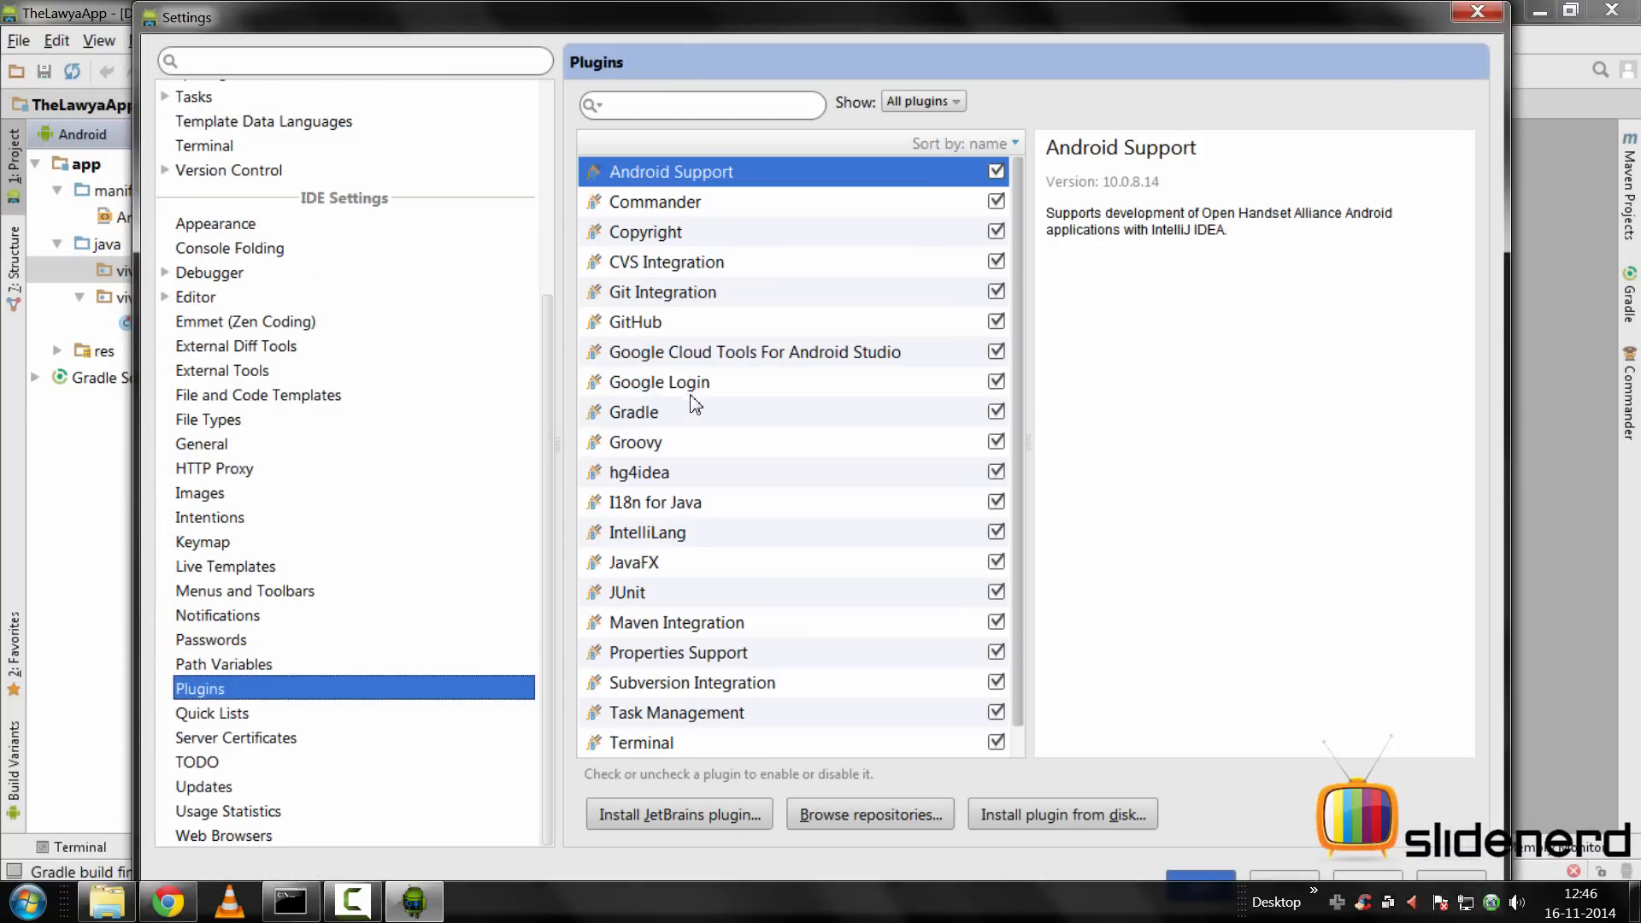
{"action": "mouse_move", "coordinate": [885, 836]}
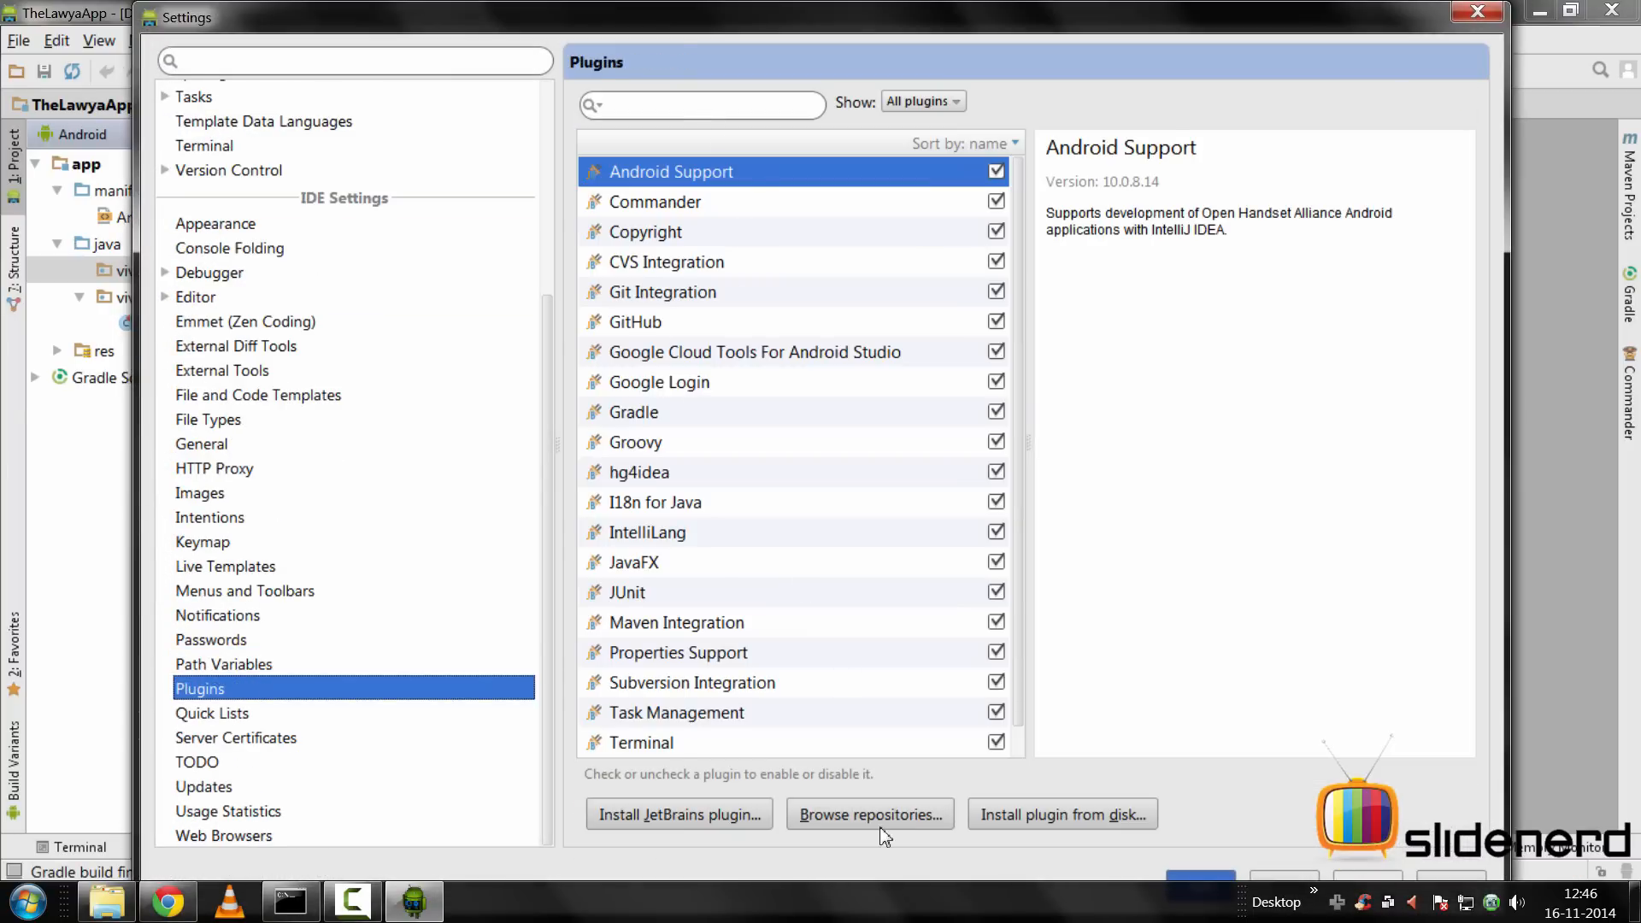
{"action": "left_click", "coordinate": [867, 814]}
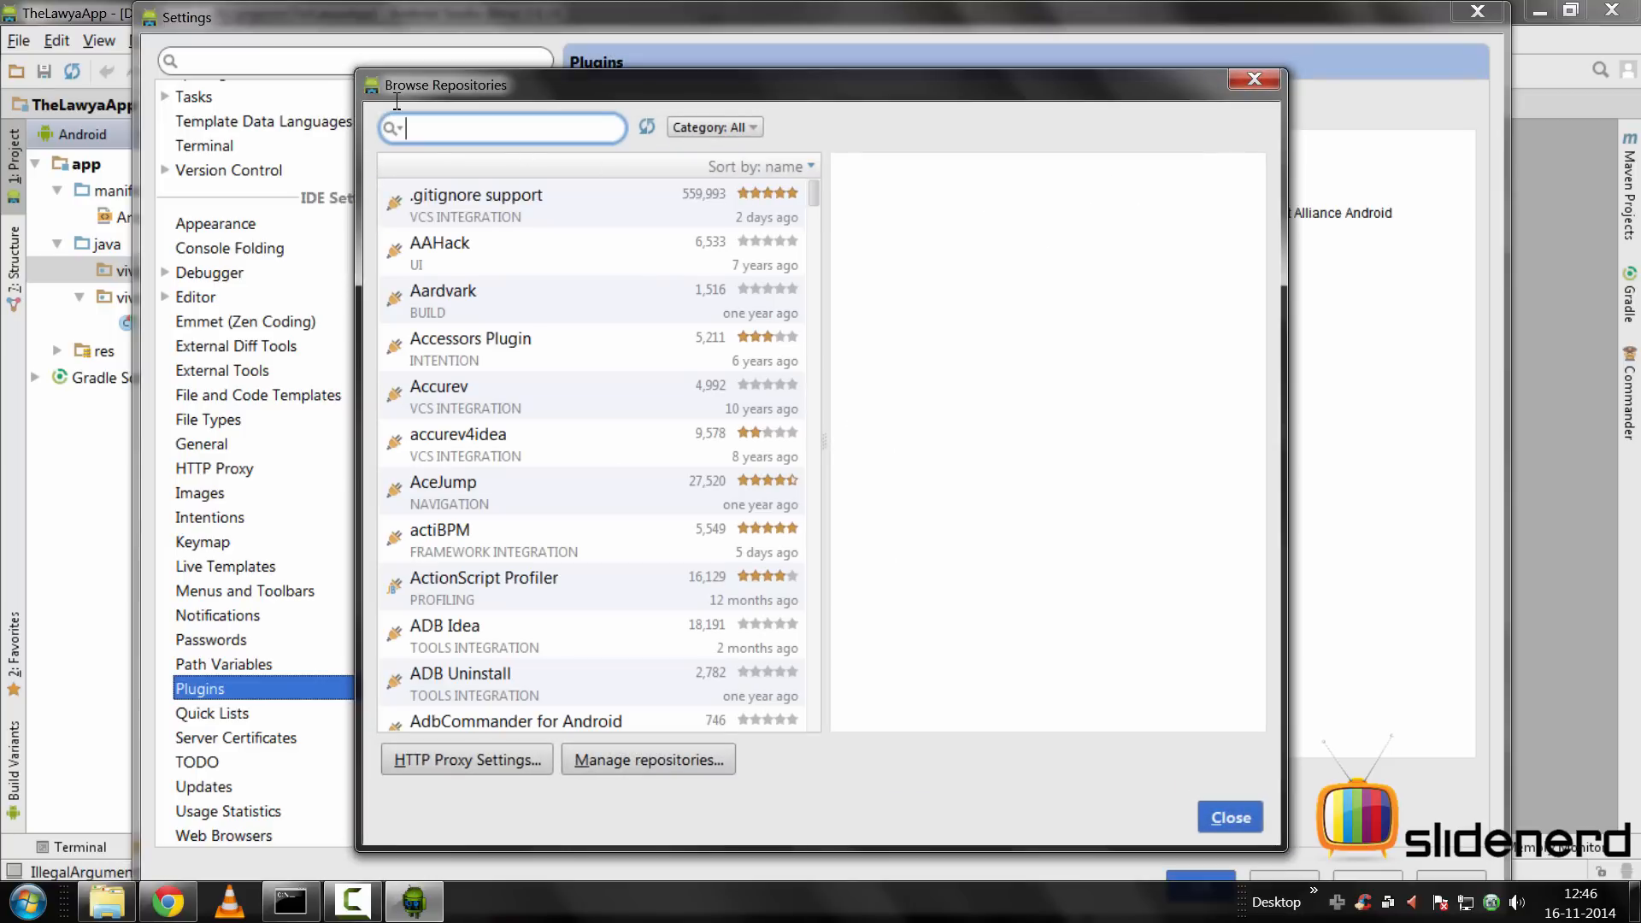
{"action": "type", "text": "genymotion"}
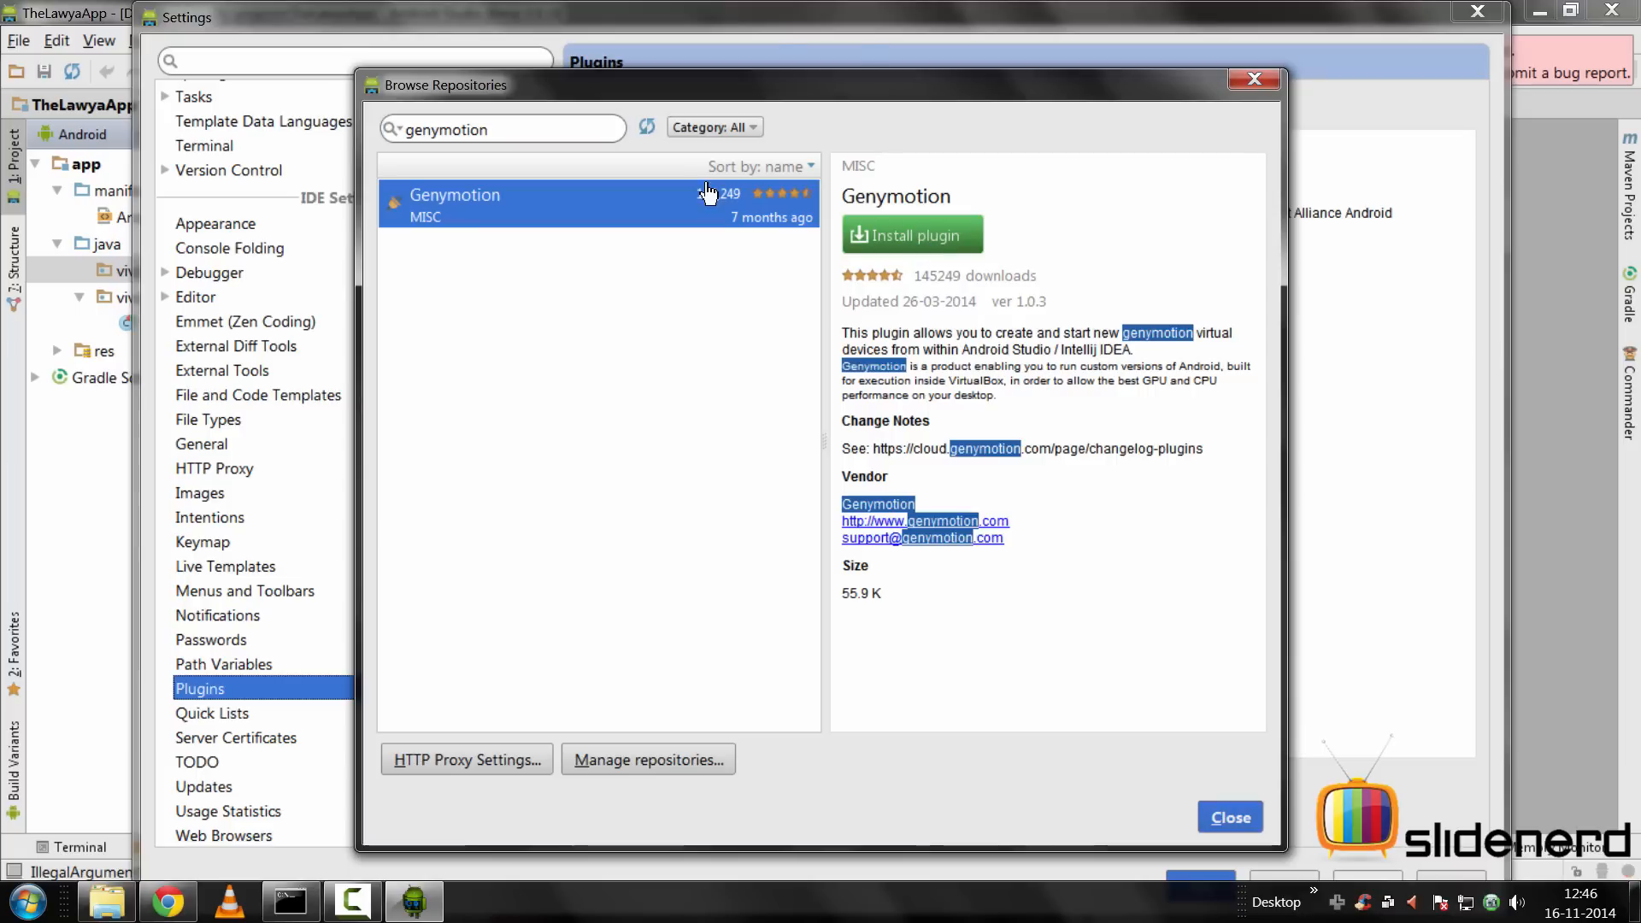
{"action": "left_click", "coordinate": [909, 233]}
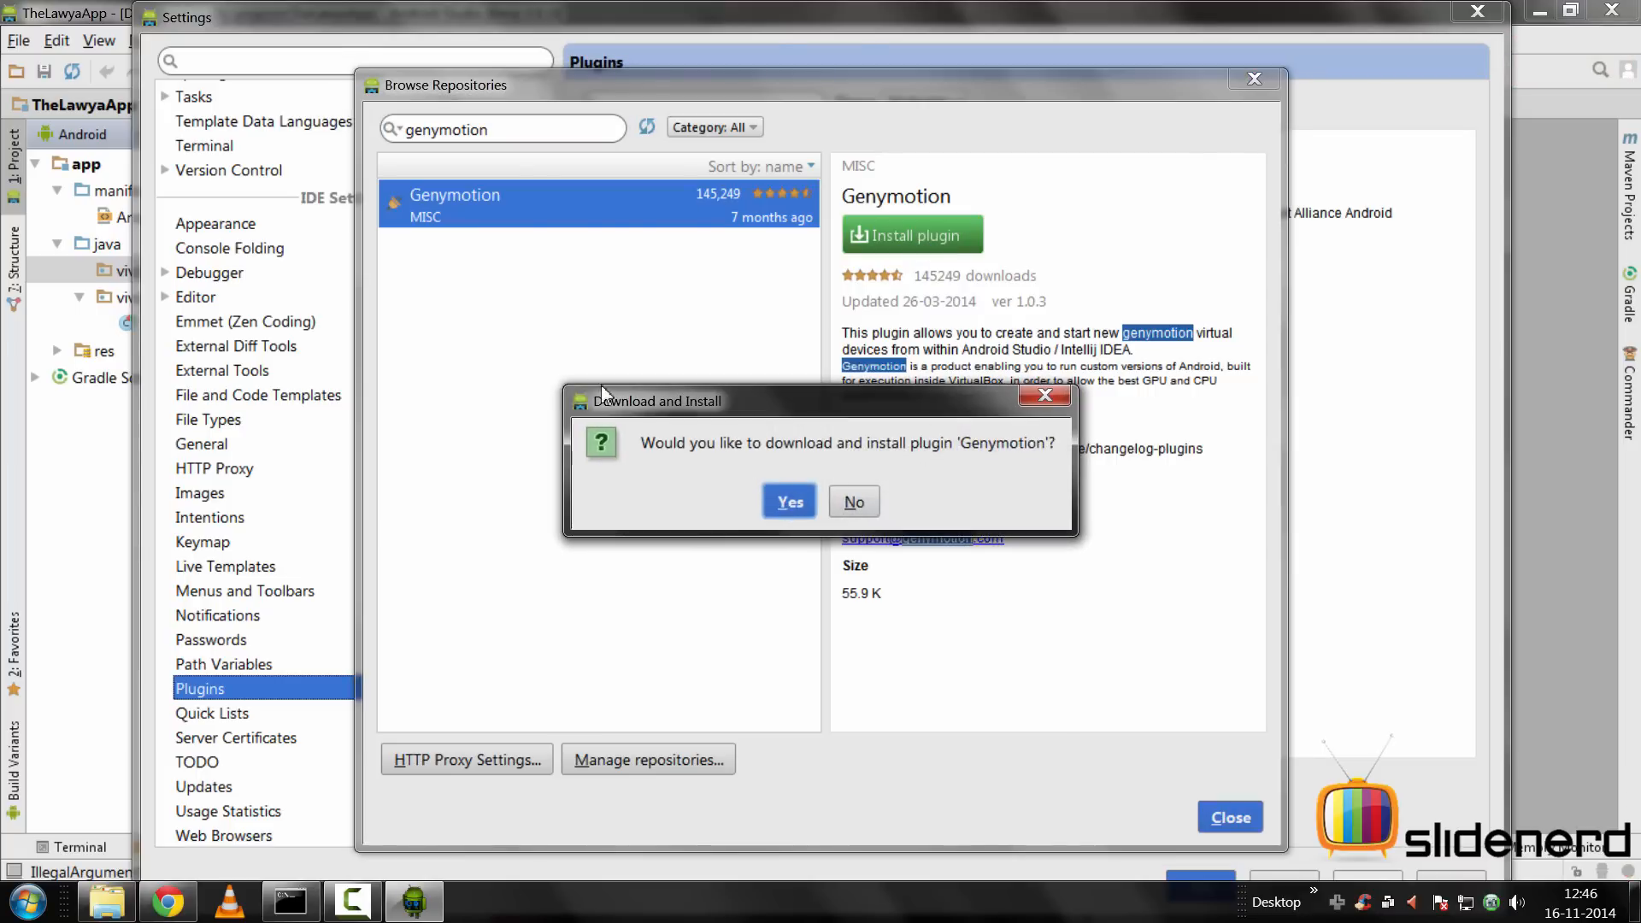
{"action": "left_click", "coordinate": [788, 502]}
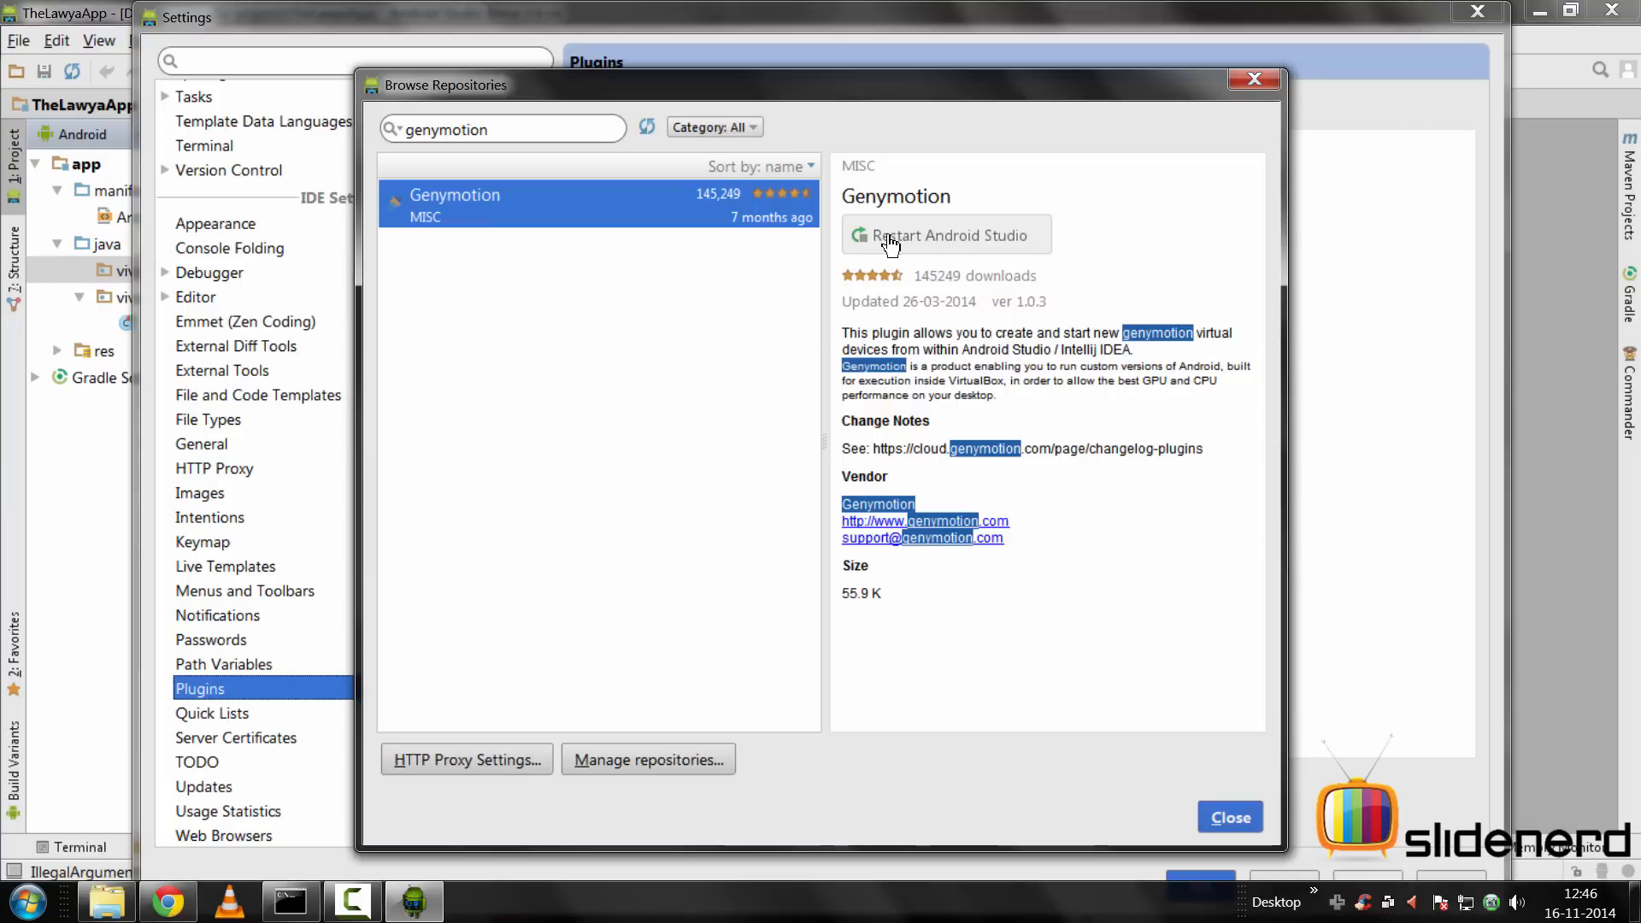
{"action": "mouse_move", "coordinate": [724, 191]}
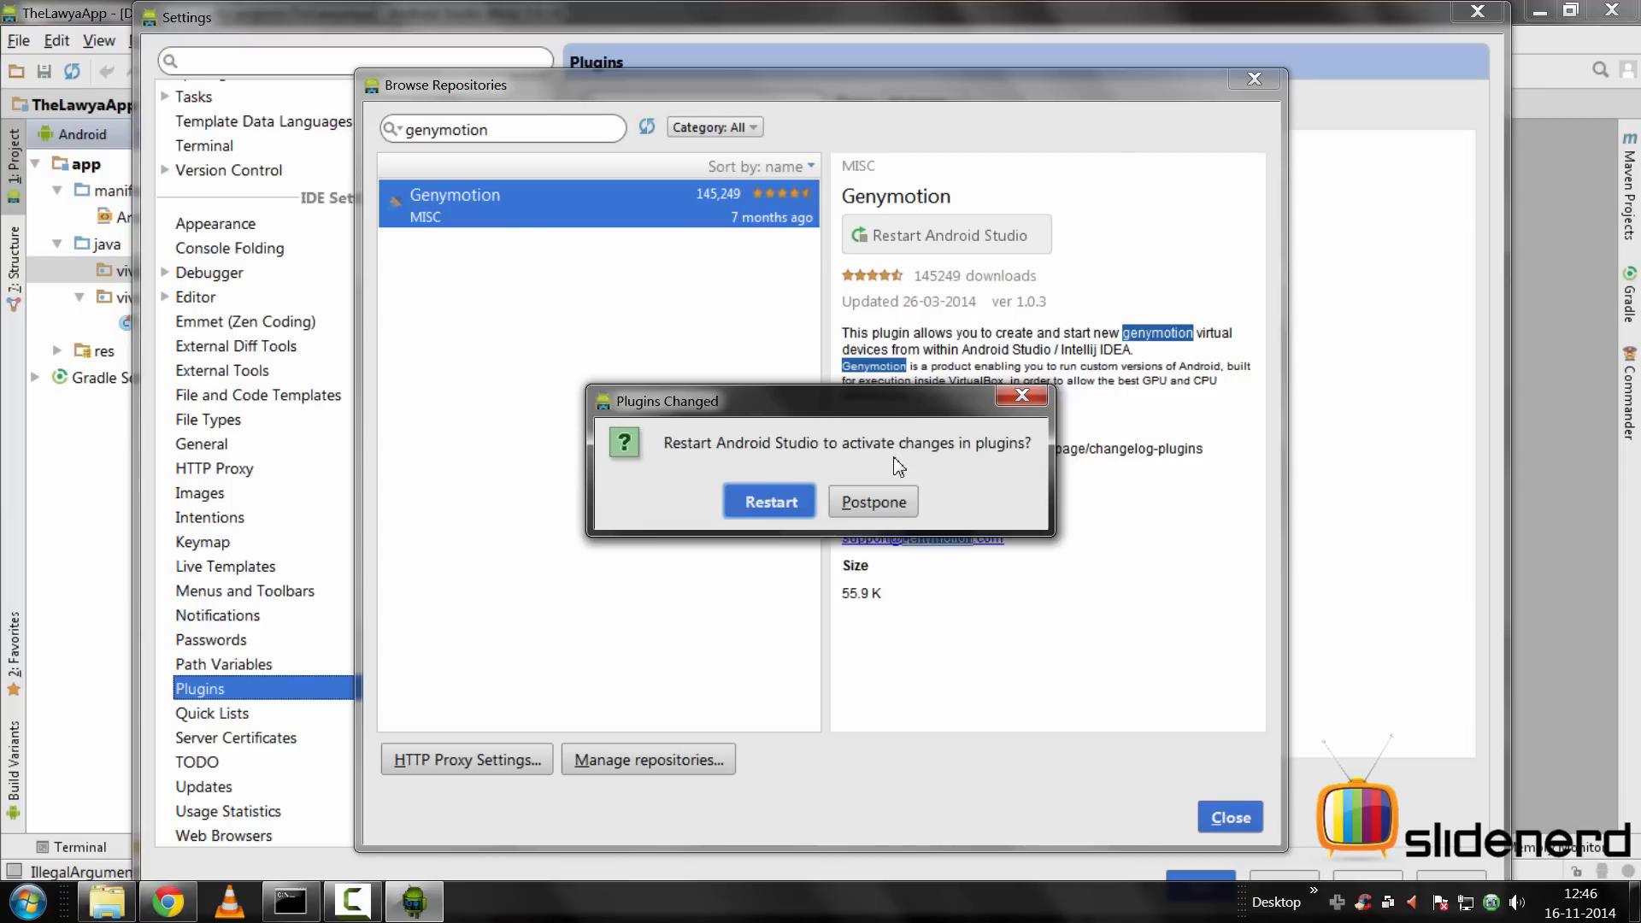
{"action": "mouse_move", "coordinate": [813, 474]}
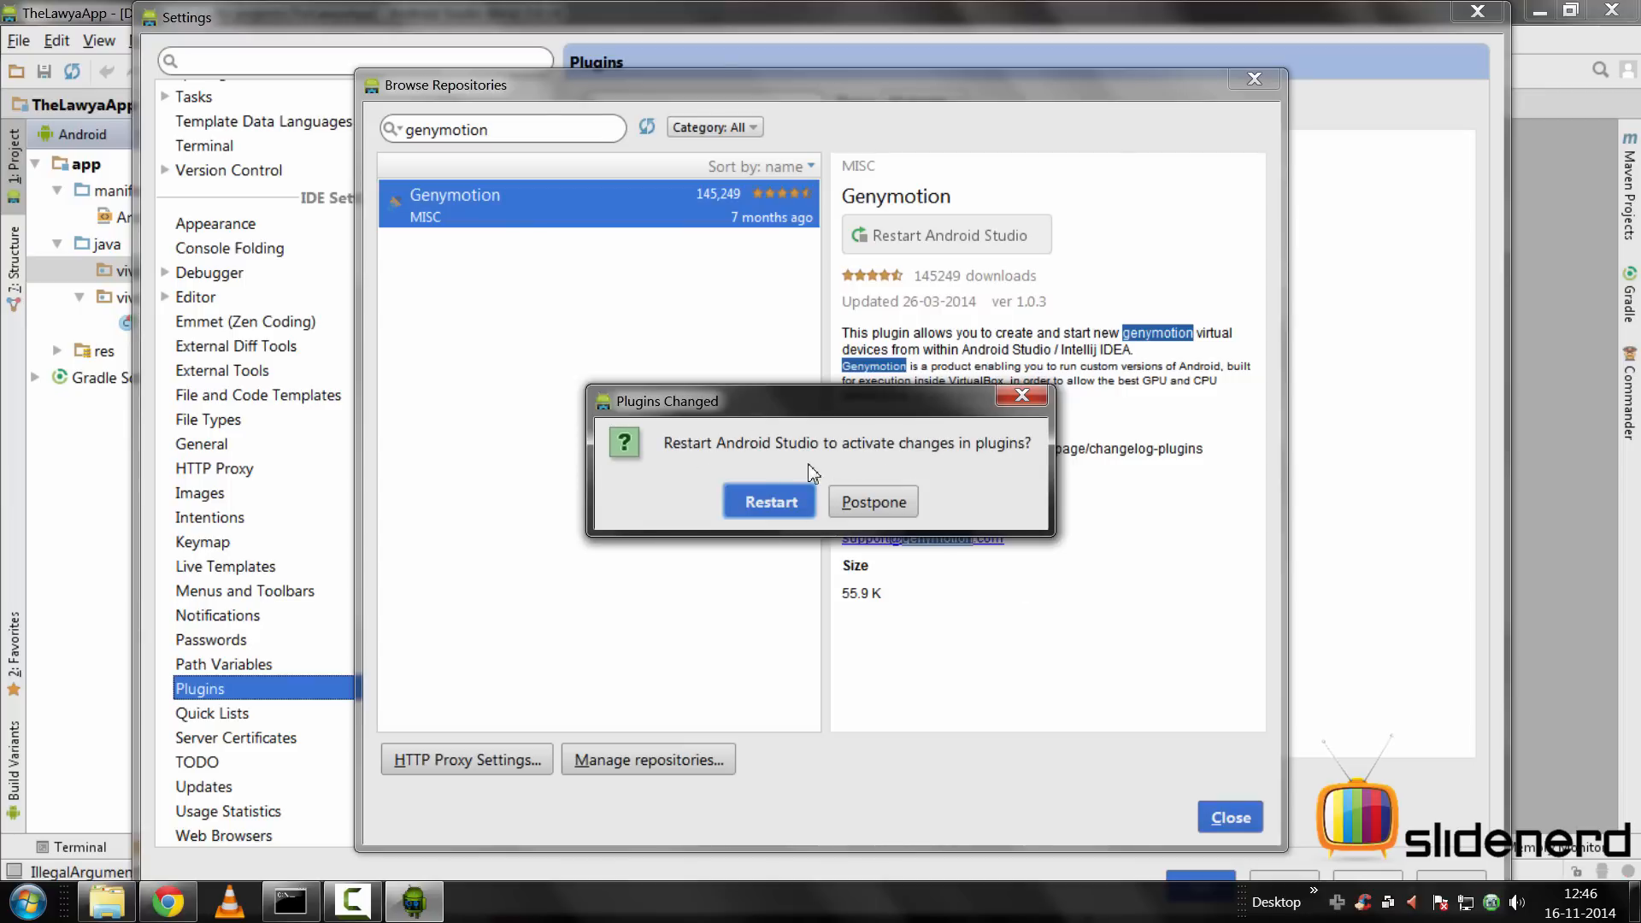
{"action": "left_click", "coordinate": [872, 502]}
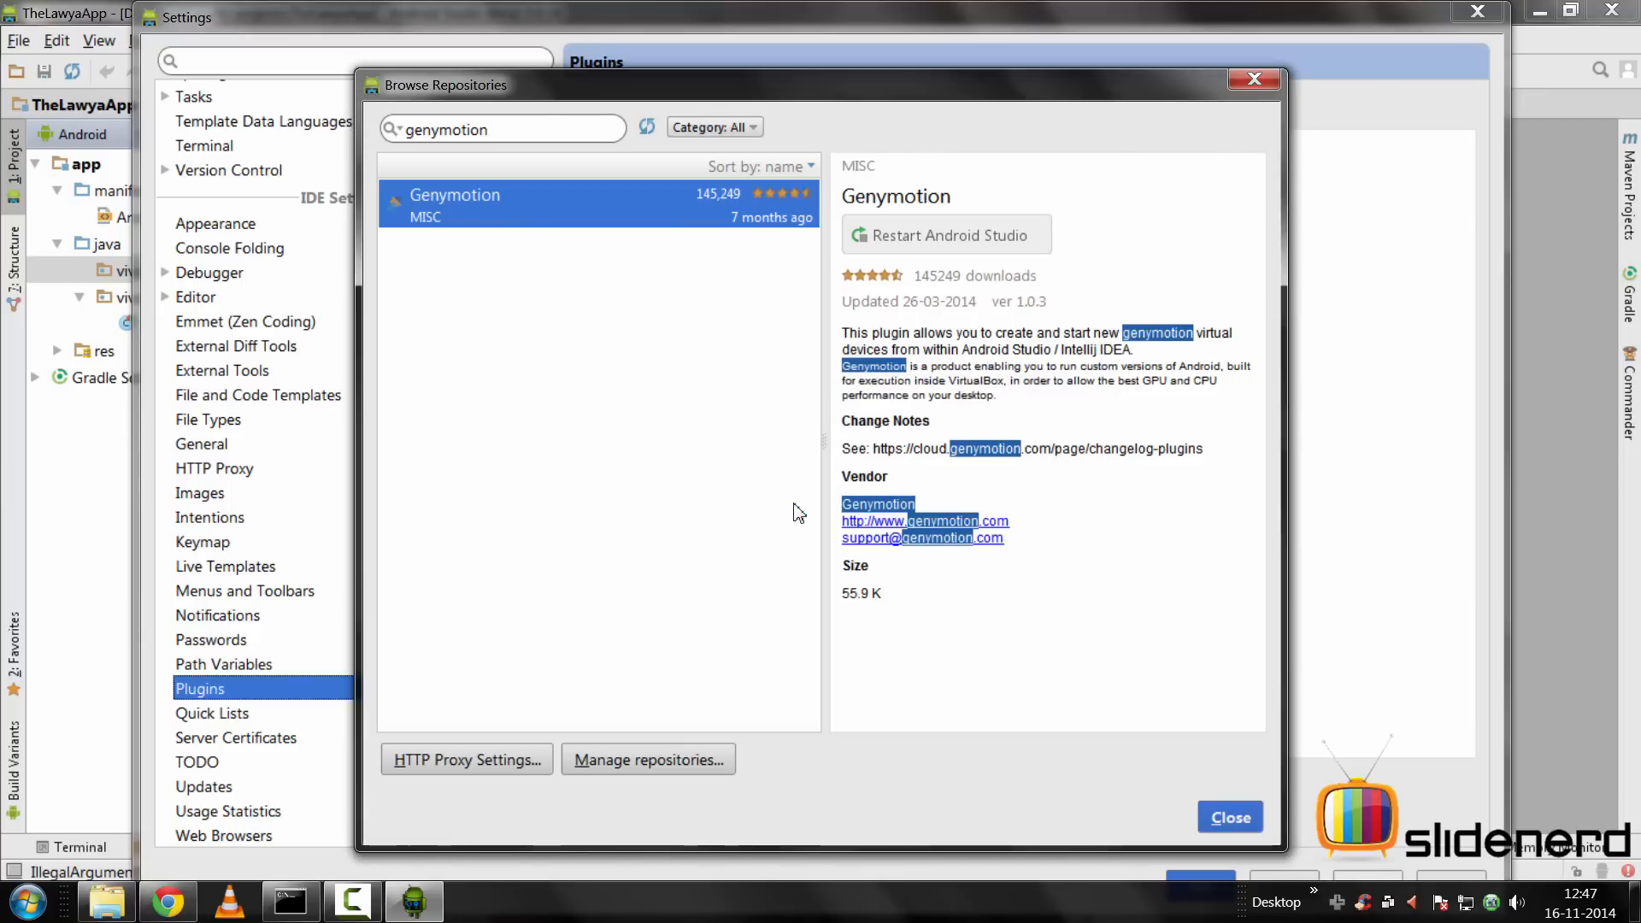
{"action": "left_click", "coordinate": [1229, 818]}
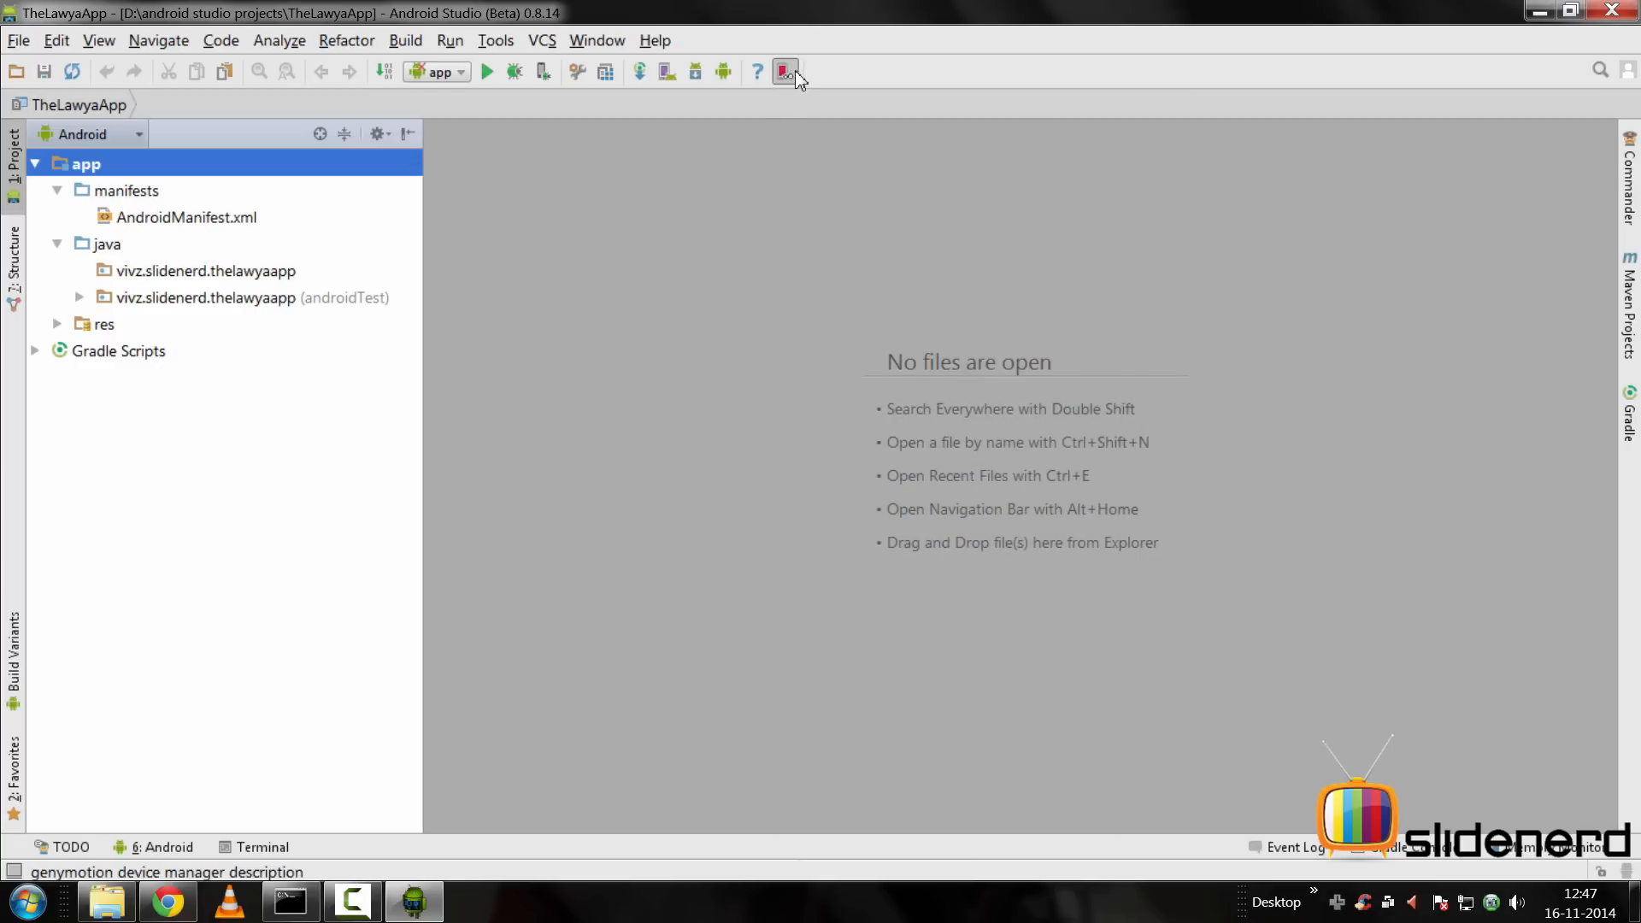
{"action": "mouse_move", "coordinate": [610, 62]}
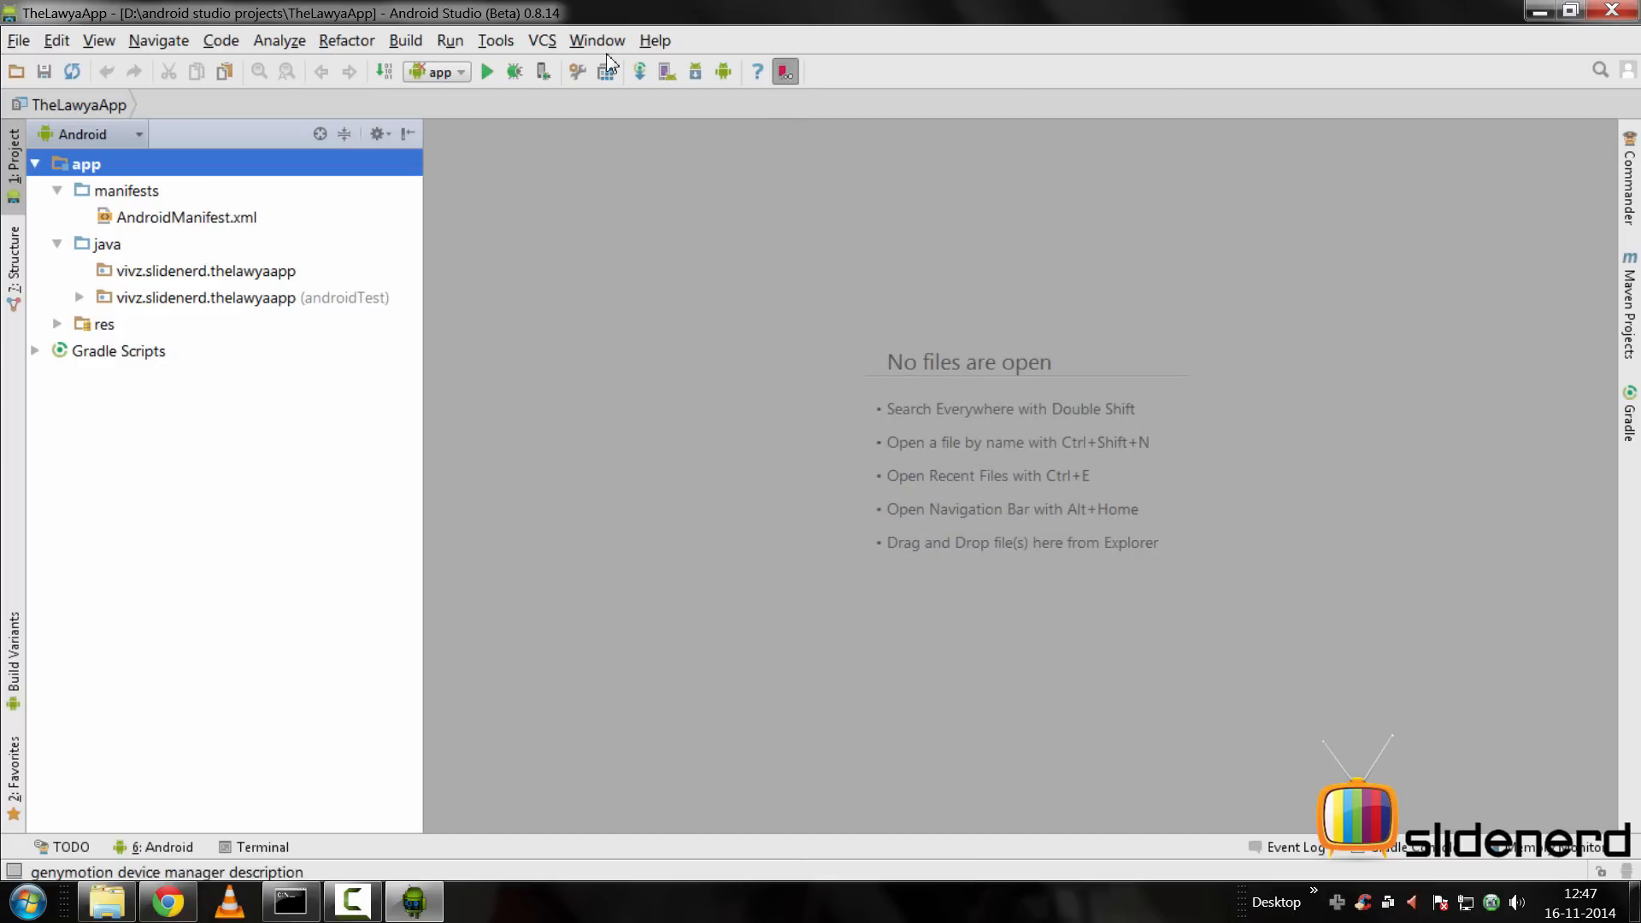
Step: Set the Genymotion folder to C:\Program Files\Genymobile\Genymotion and save the setting
{"action": "left_click", "coordinate": [783, 71]}
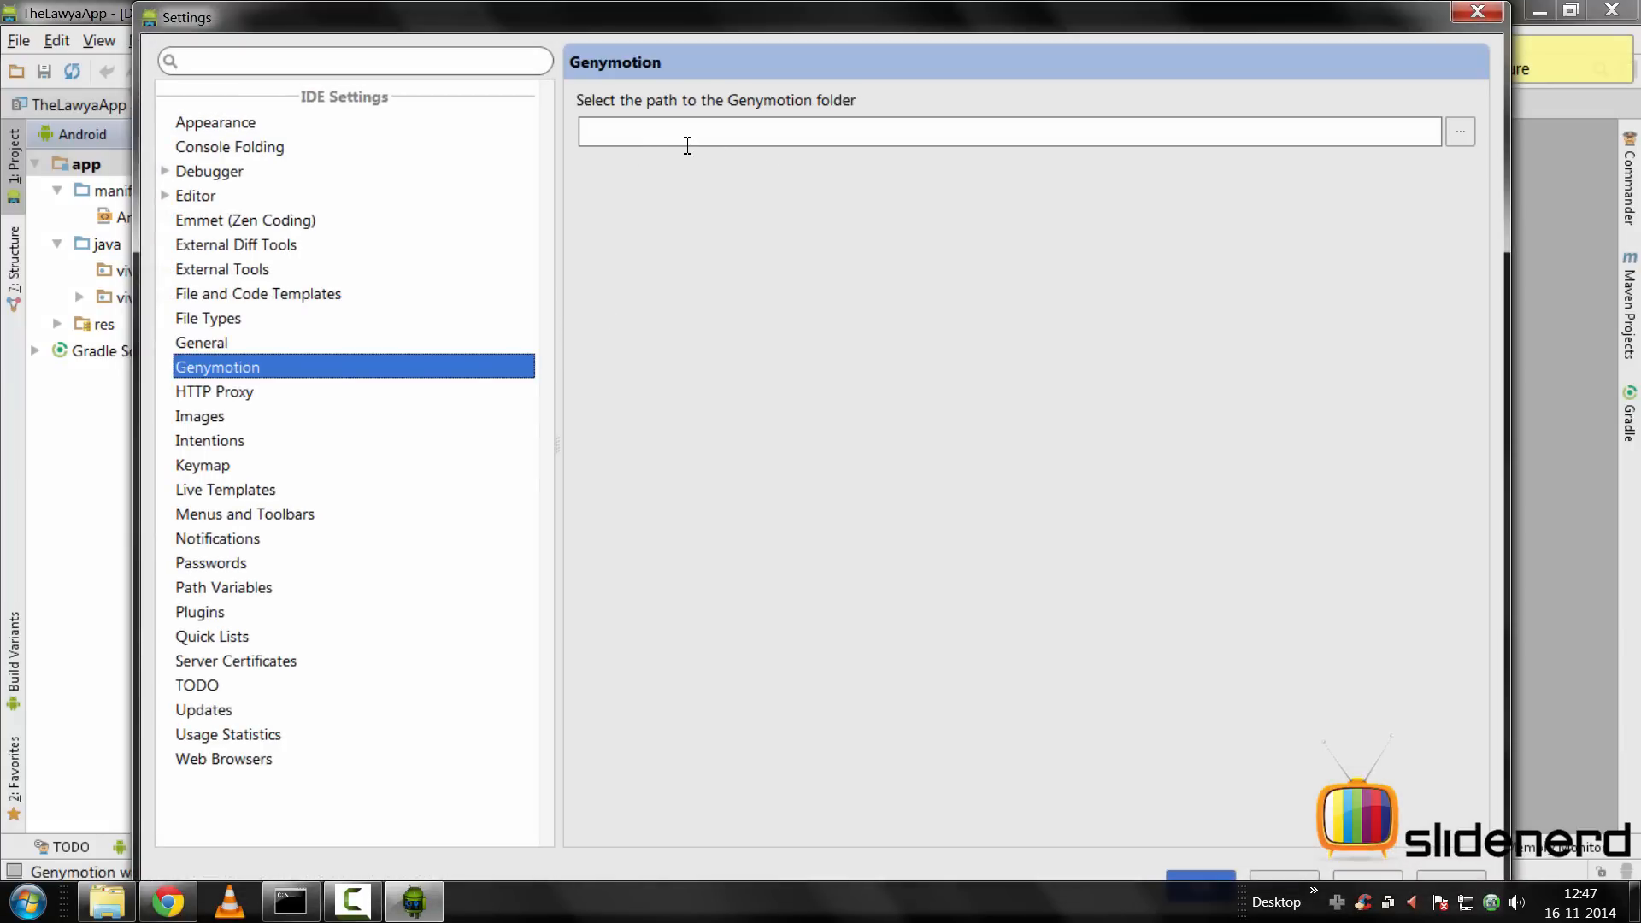
{"action": "left_click", "coordinate": [1005, 131]}
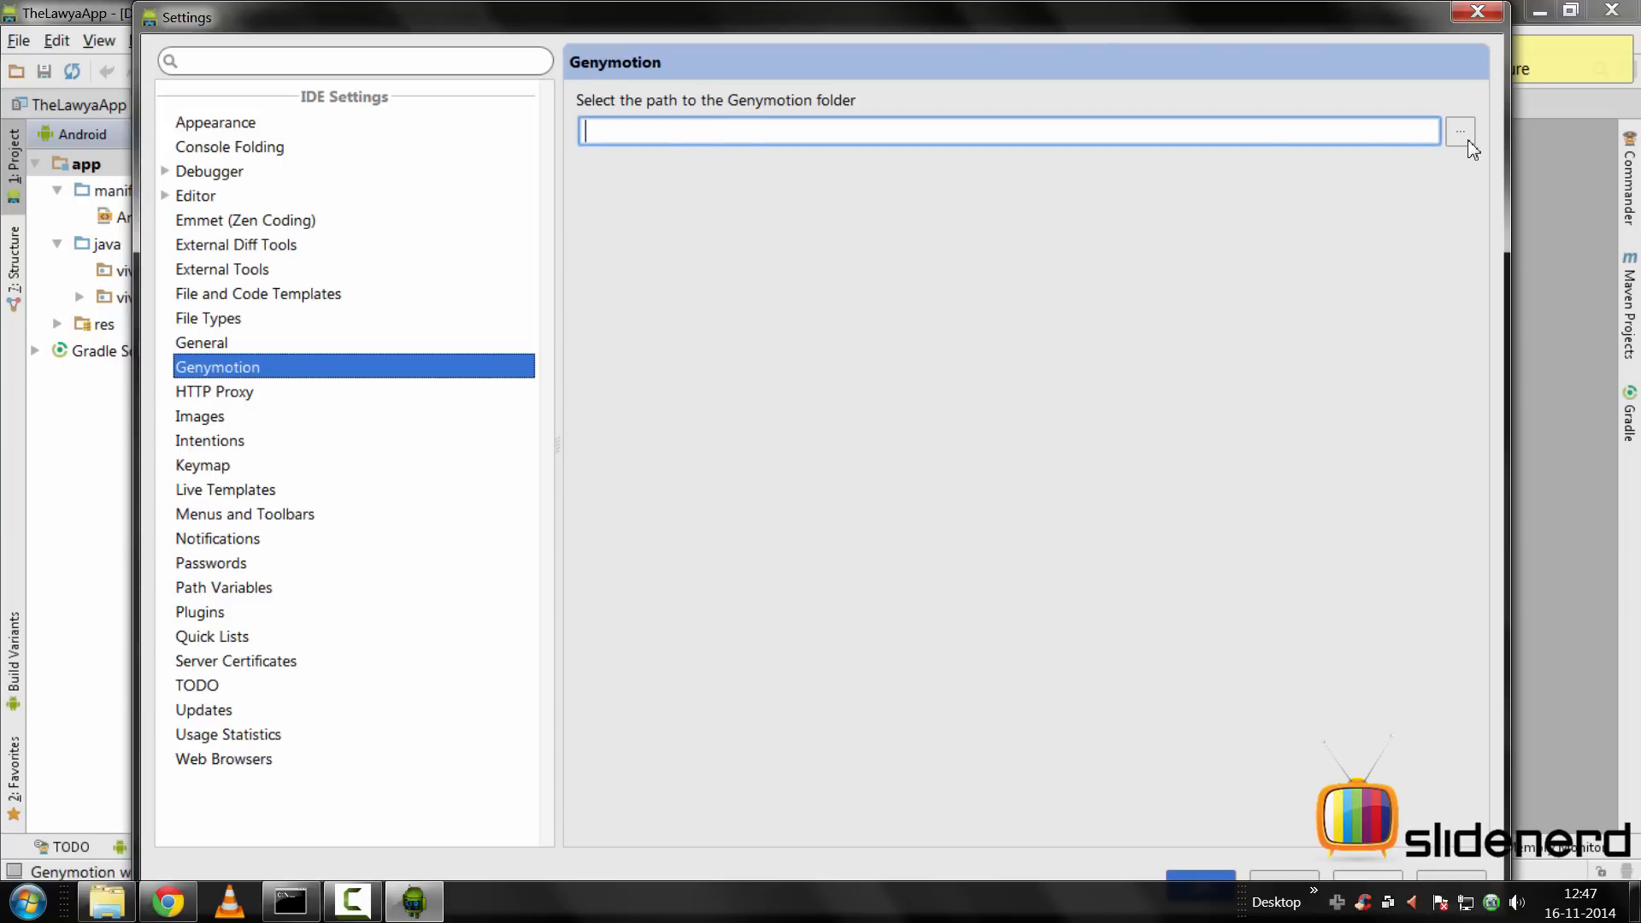
{"action": "left_click", "coordinate": [1459, 131]}
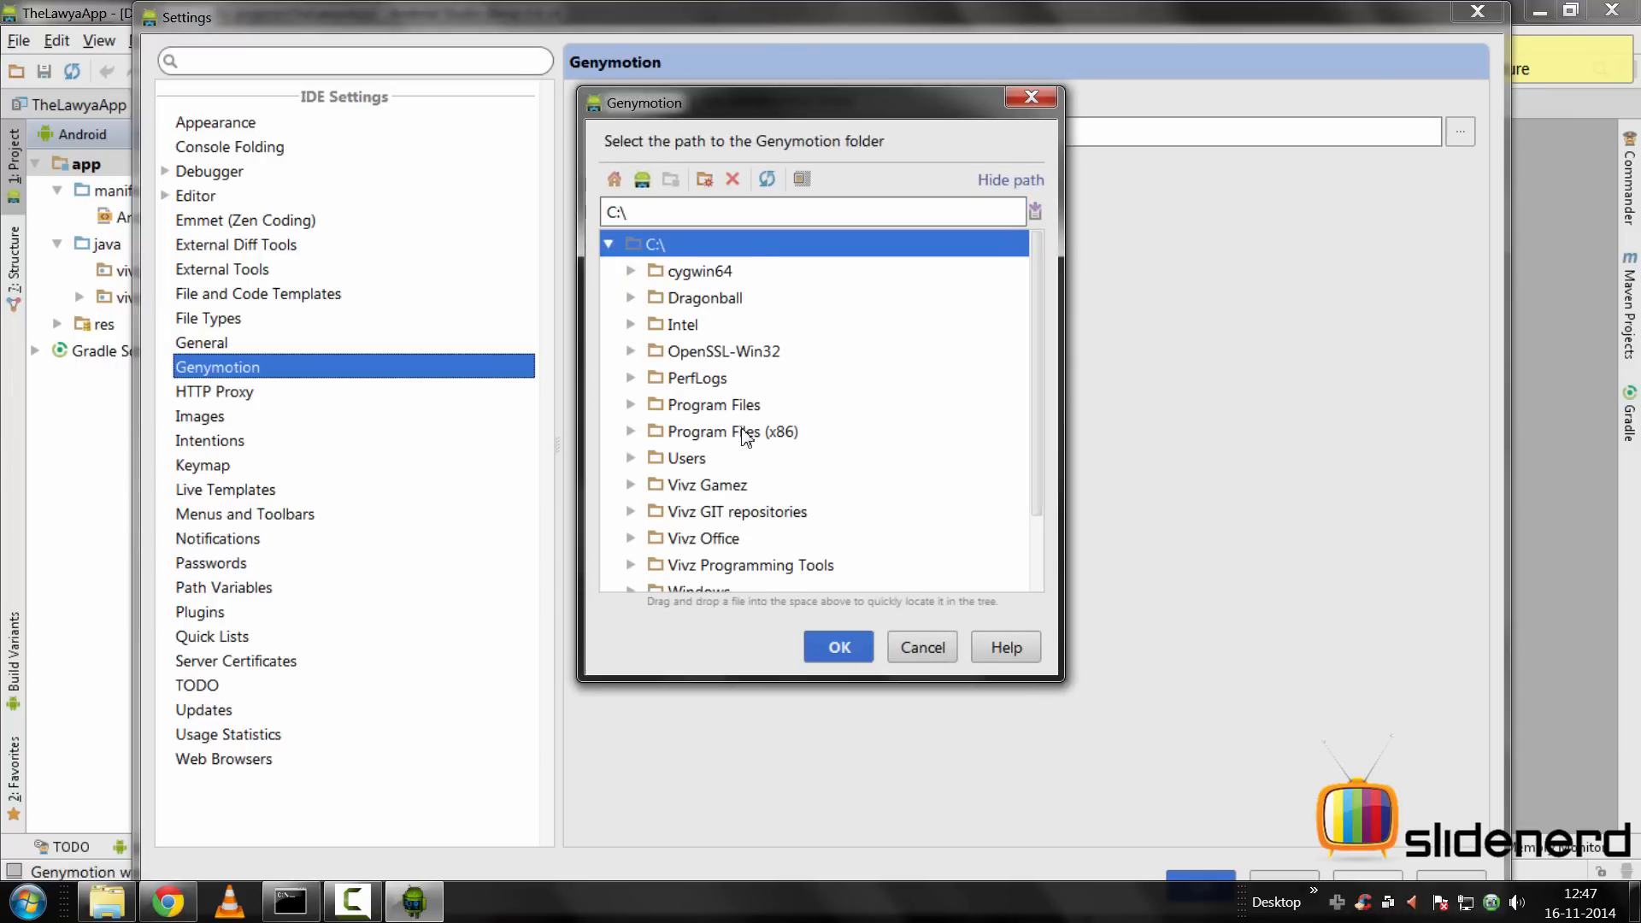
{"action": "double_click", "coordinate": [735, 431]}
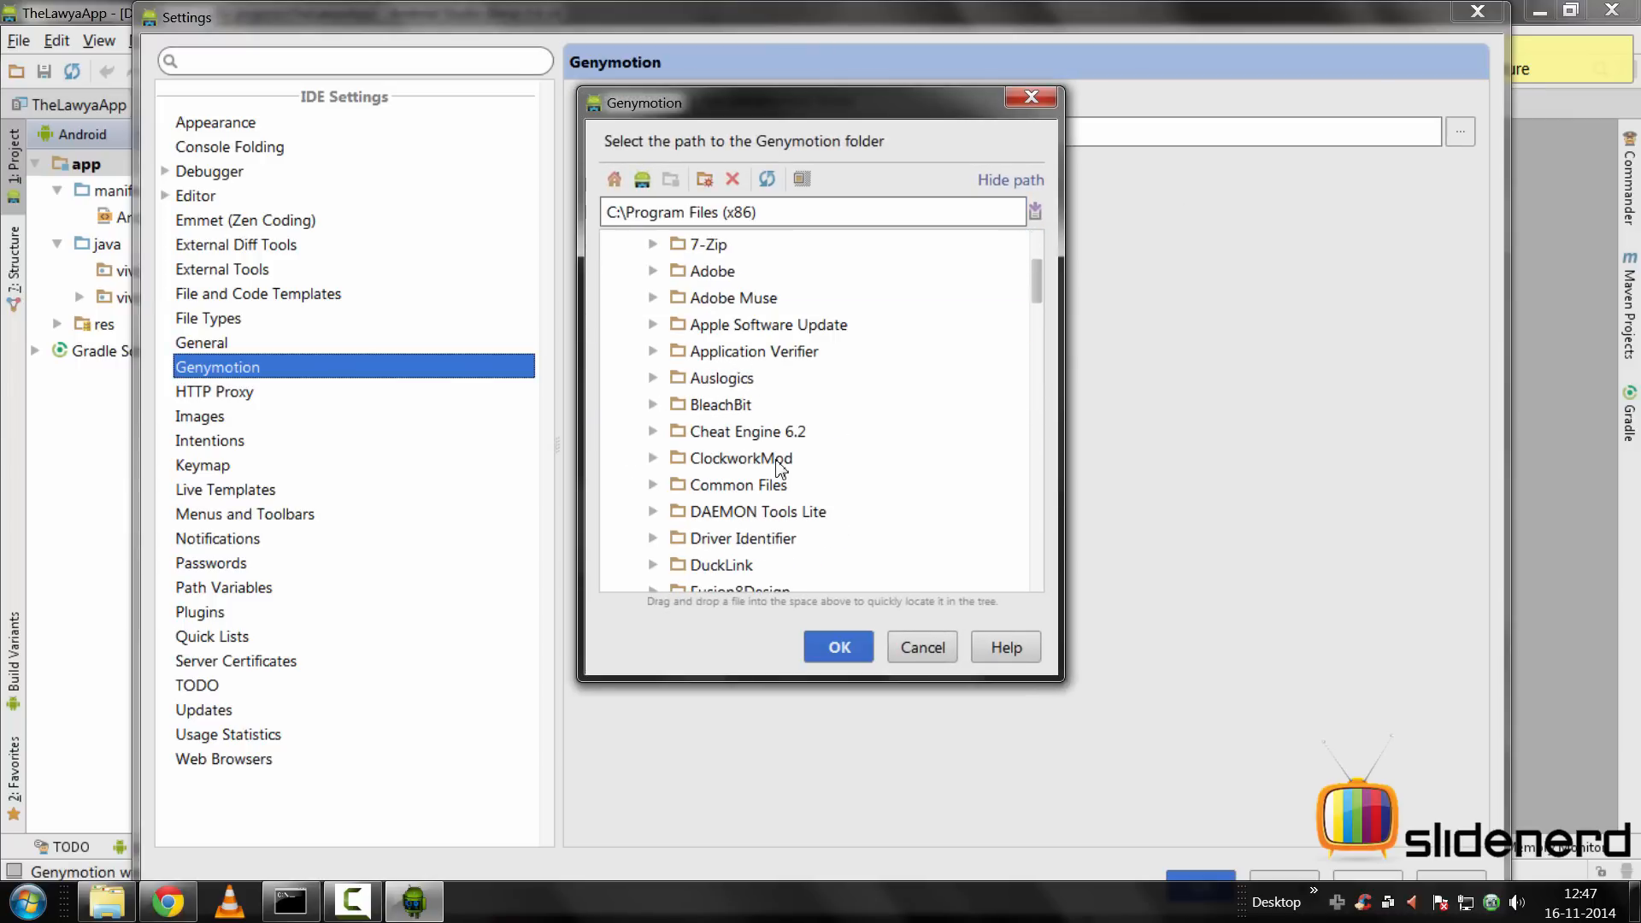
{"action": "scroll", "scroll_direction": "down", "scroll_amount": 3}
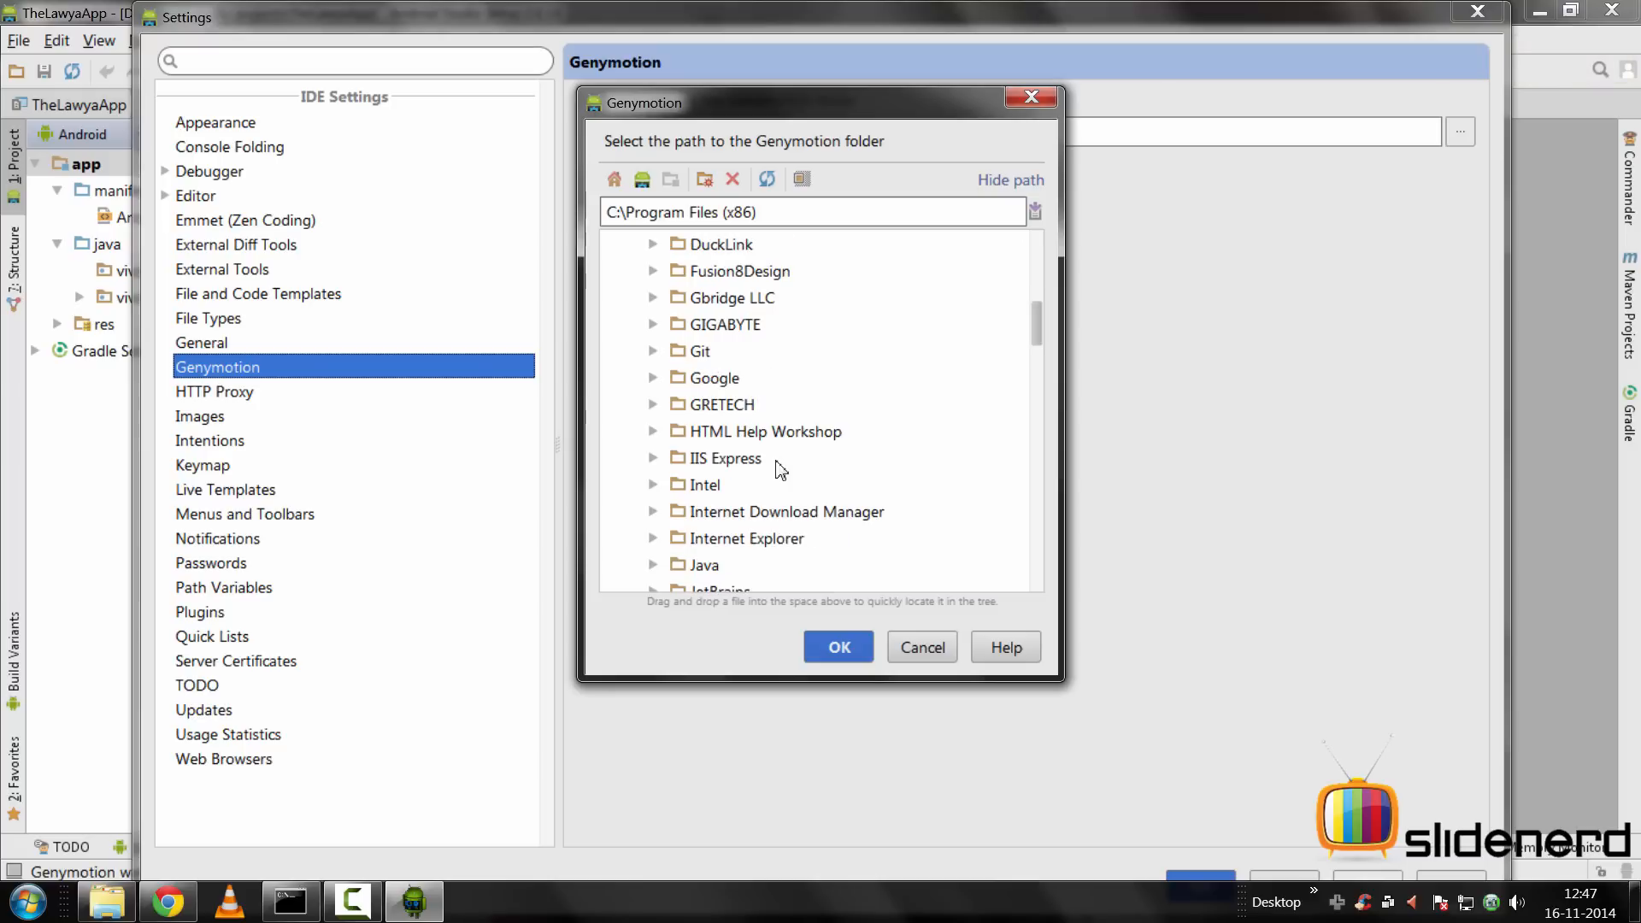
{"action": "left_click", "coordinate": [720, 405]}
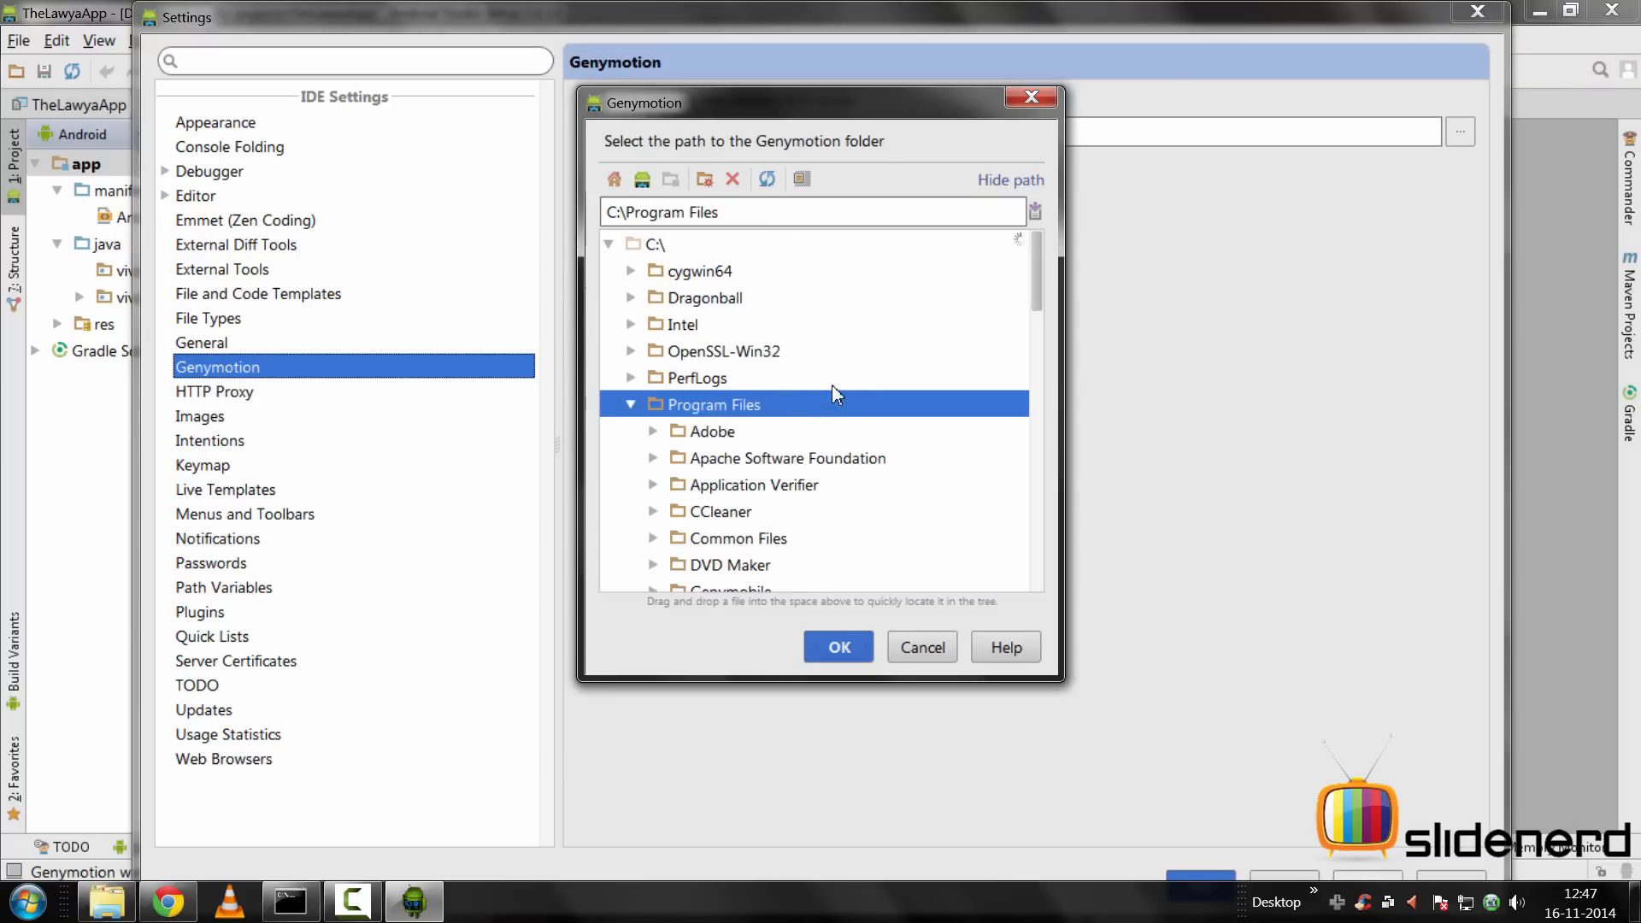
{"action": "double_click", "coordinate": [726, 378]}
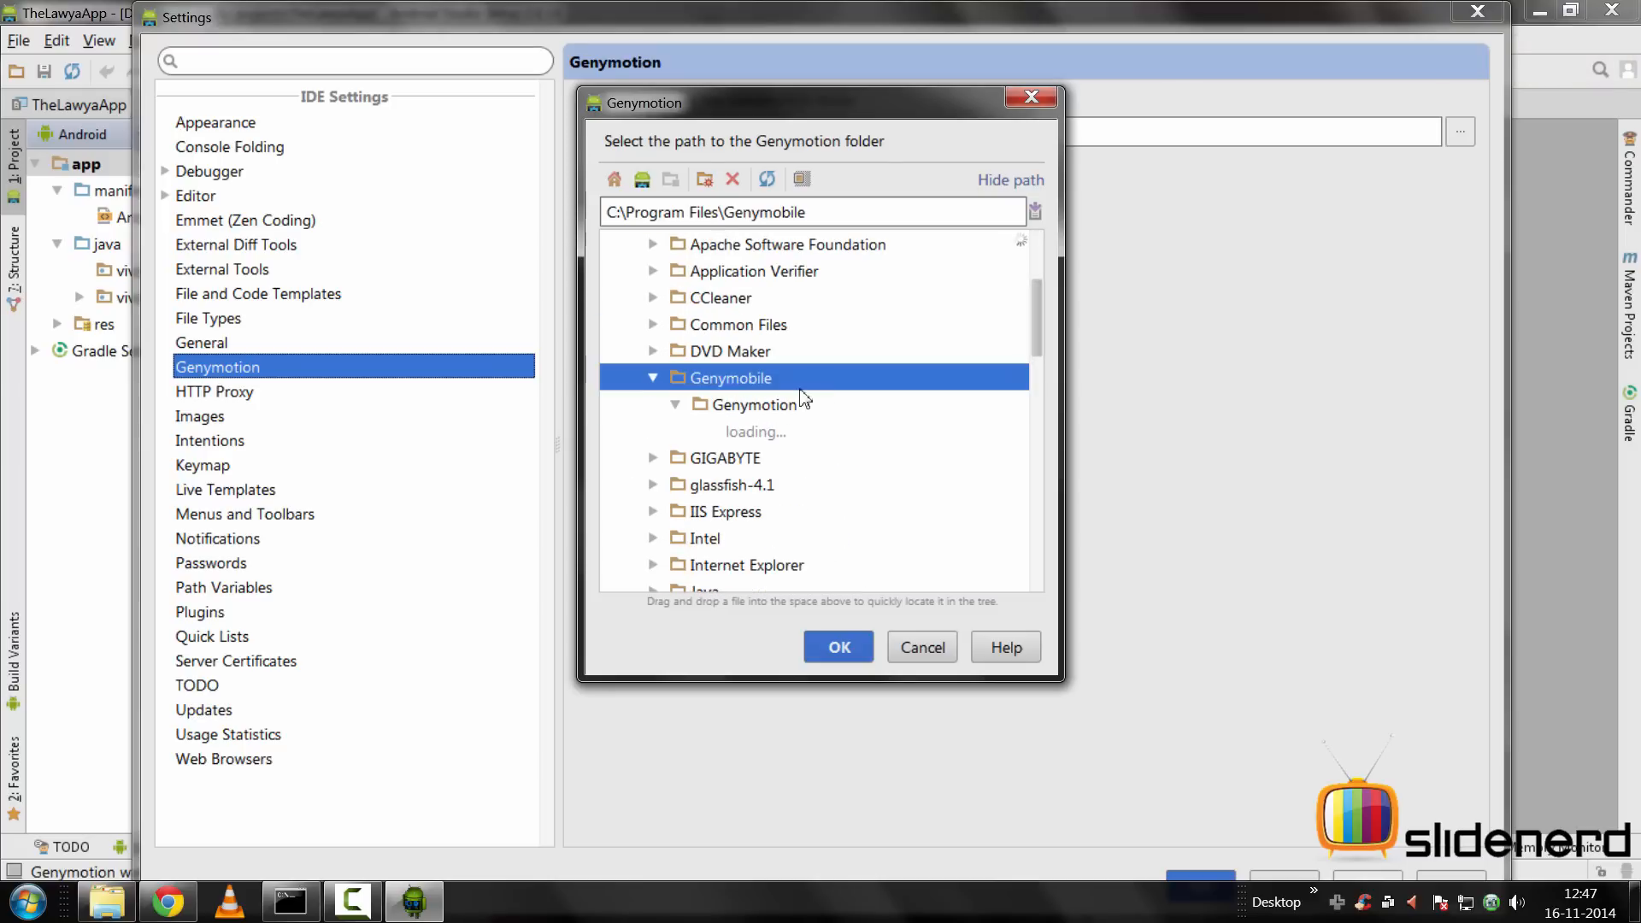
{"action": "left_click", "coordinate": [754, 405]}
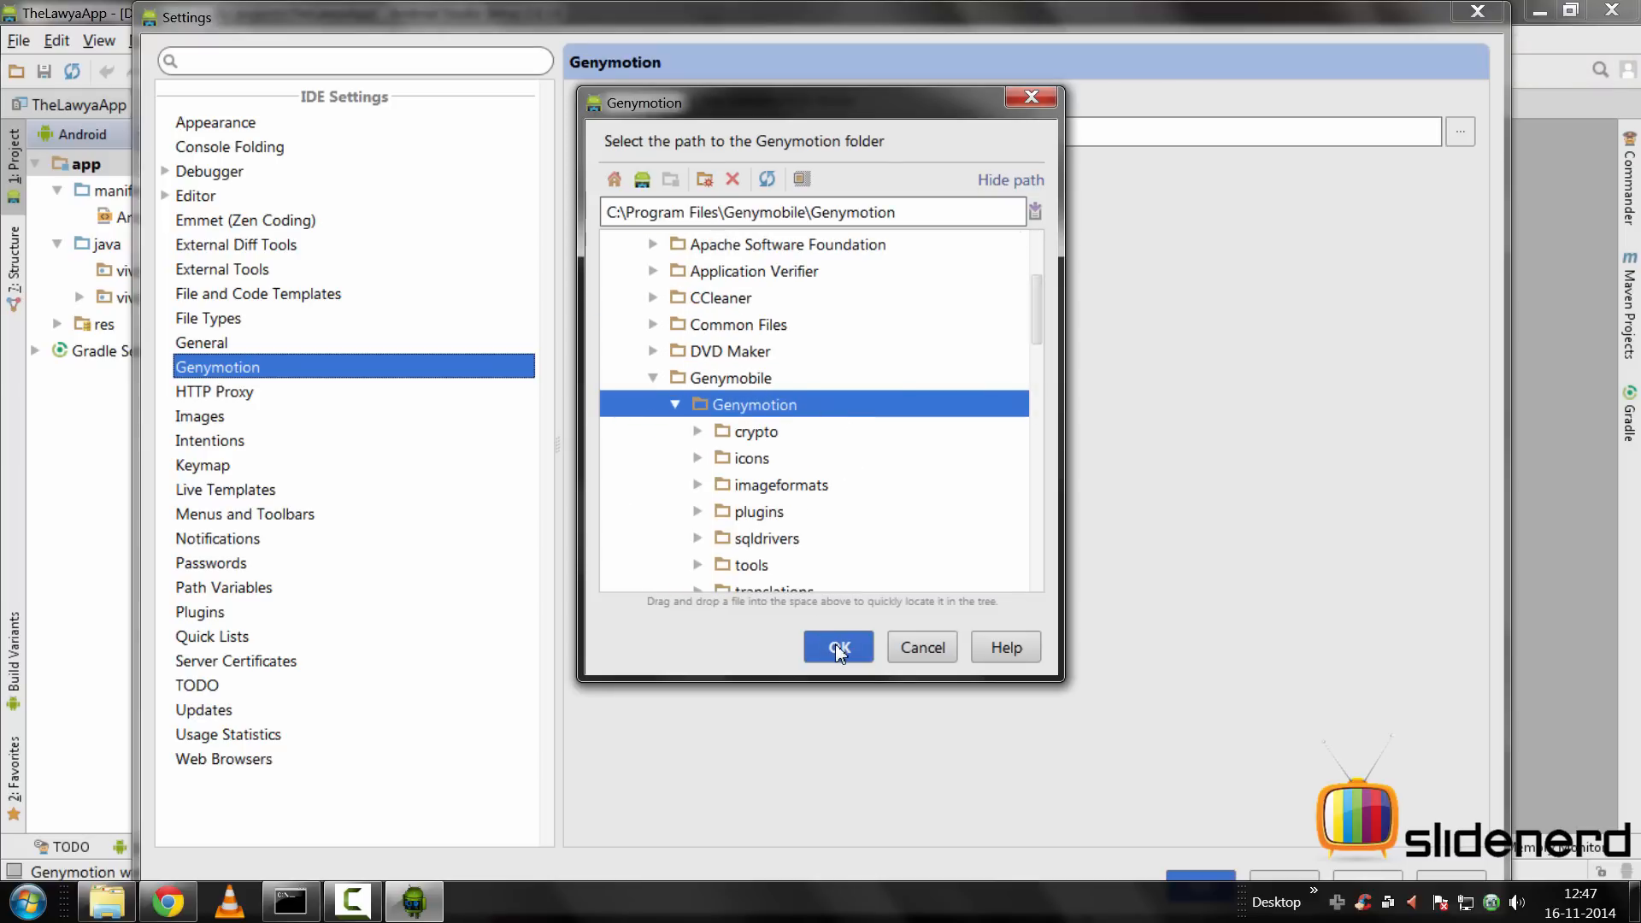
{"action": "left_click", "coordinate": [836, 647]}
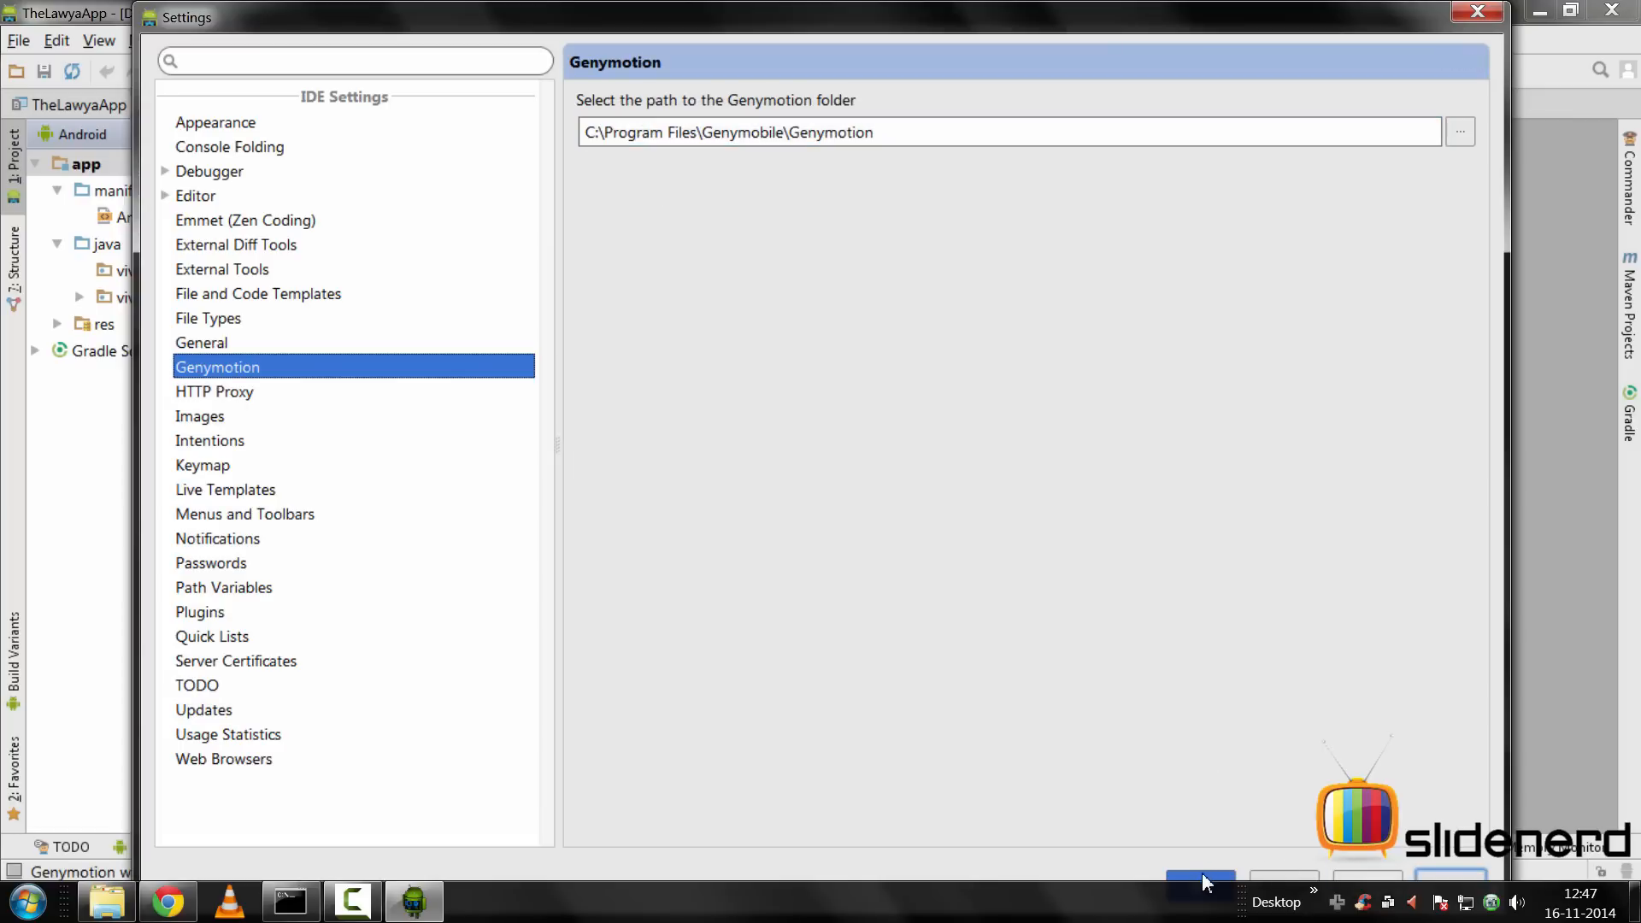
{"action": "left_click", "coordinate": [1201, 878]}
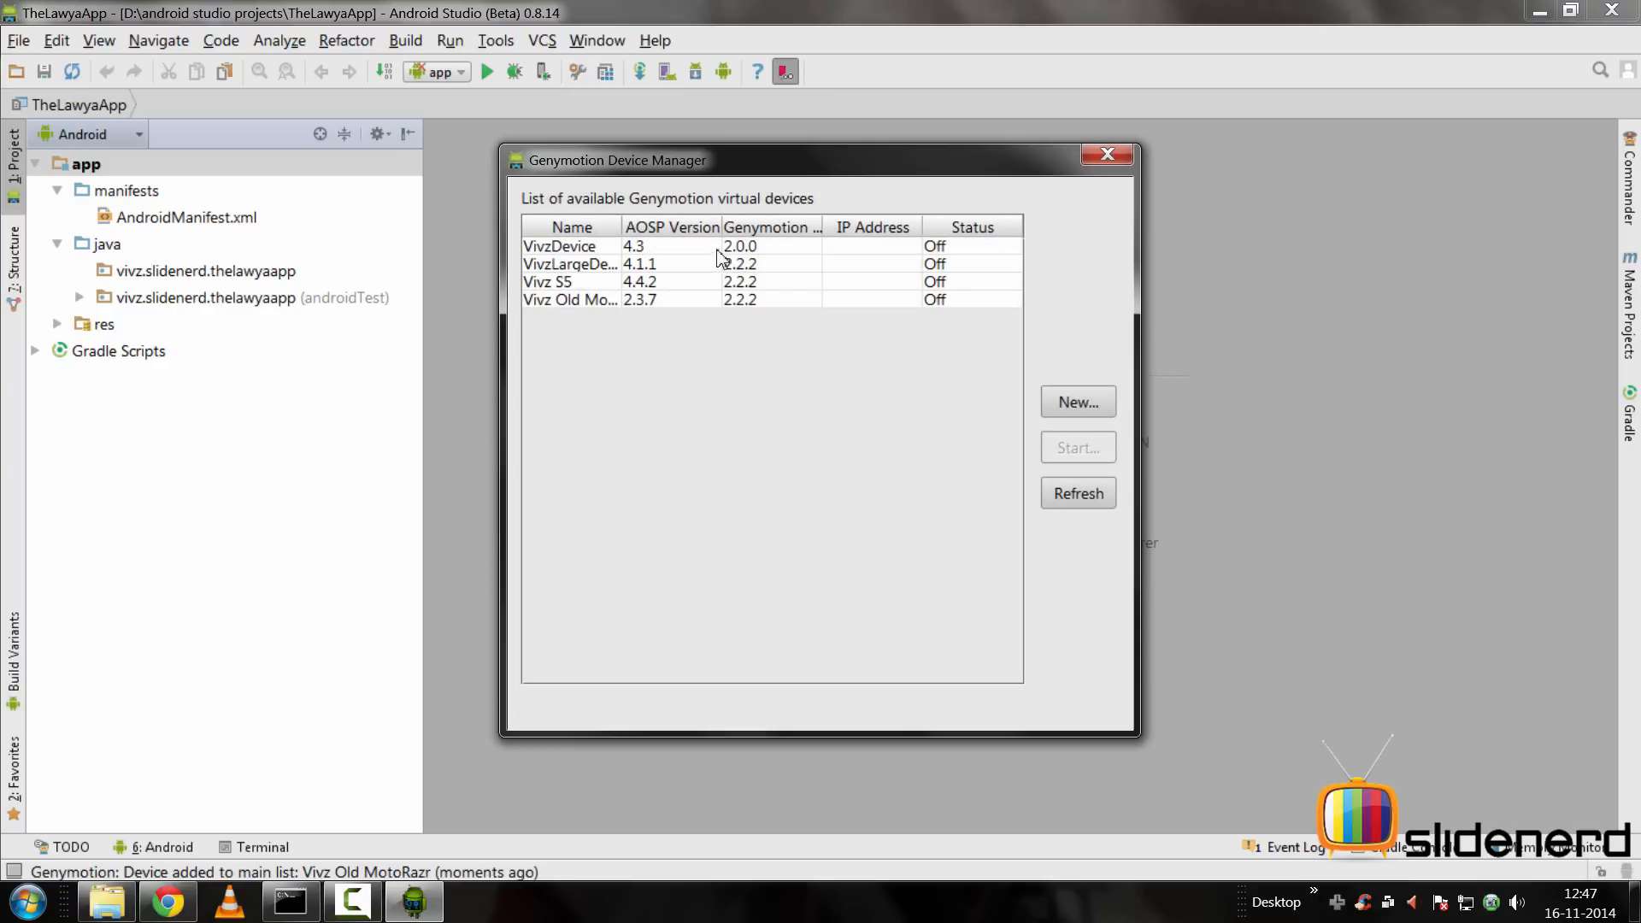
Step: Start the Vivz S5 virtual device and select the app's main java package
{"action": "left_click", "coordinate": [546, 281]}
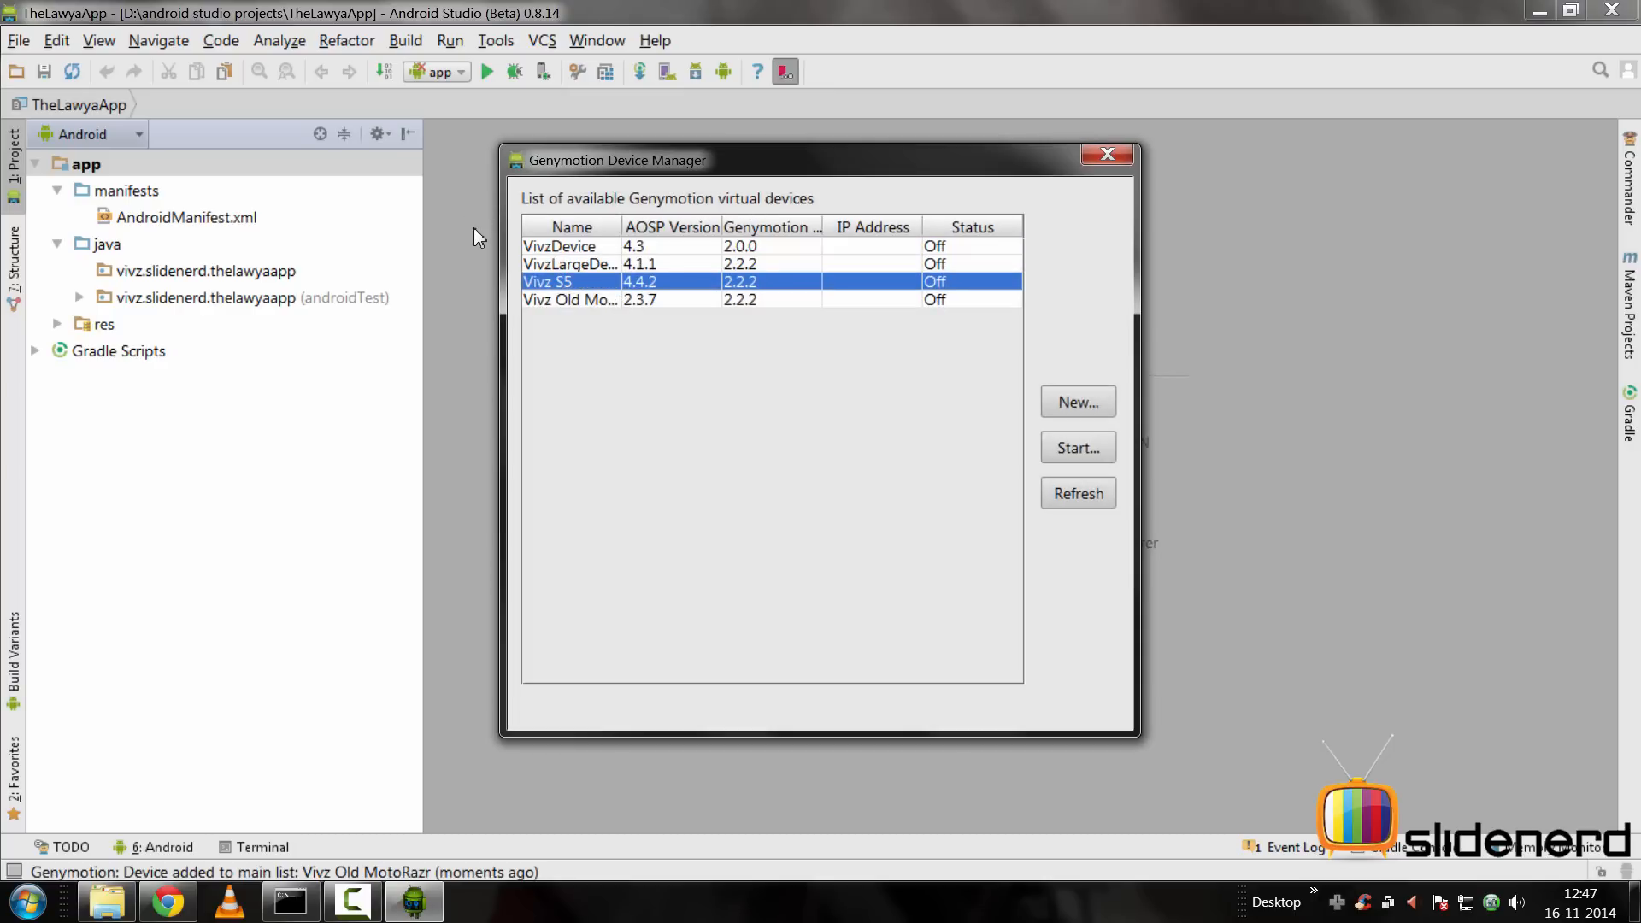
{"action": "left_click", "coordinate": [1105, 155]}
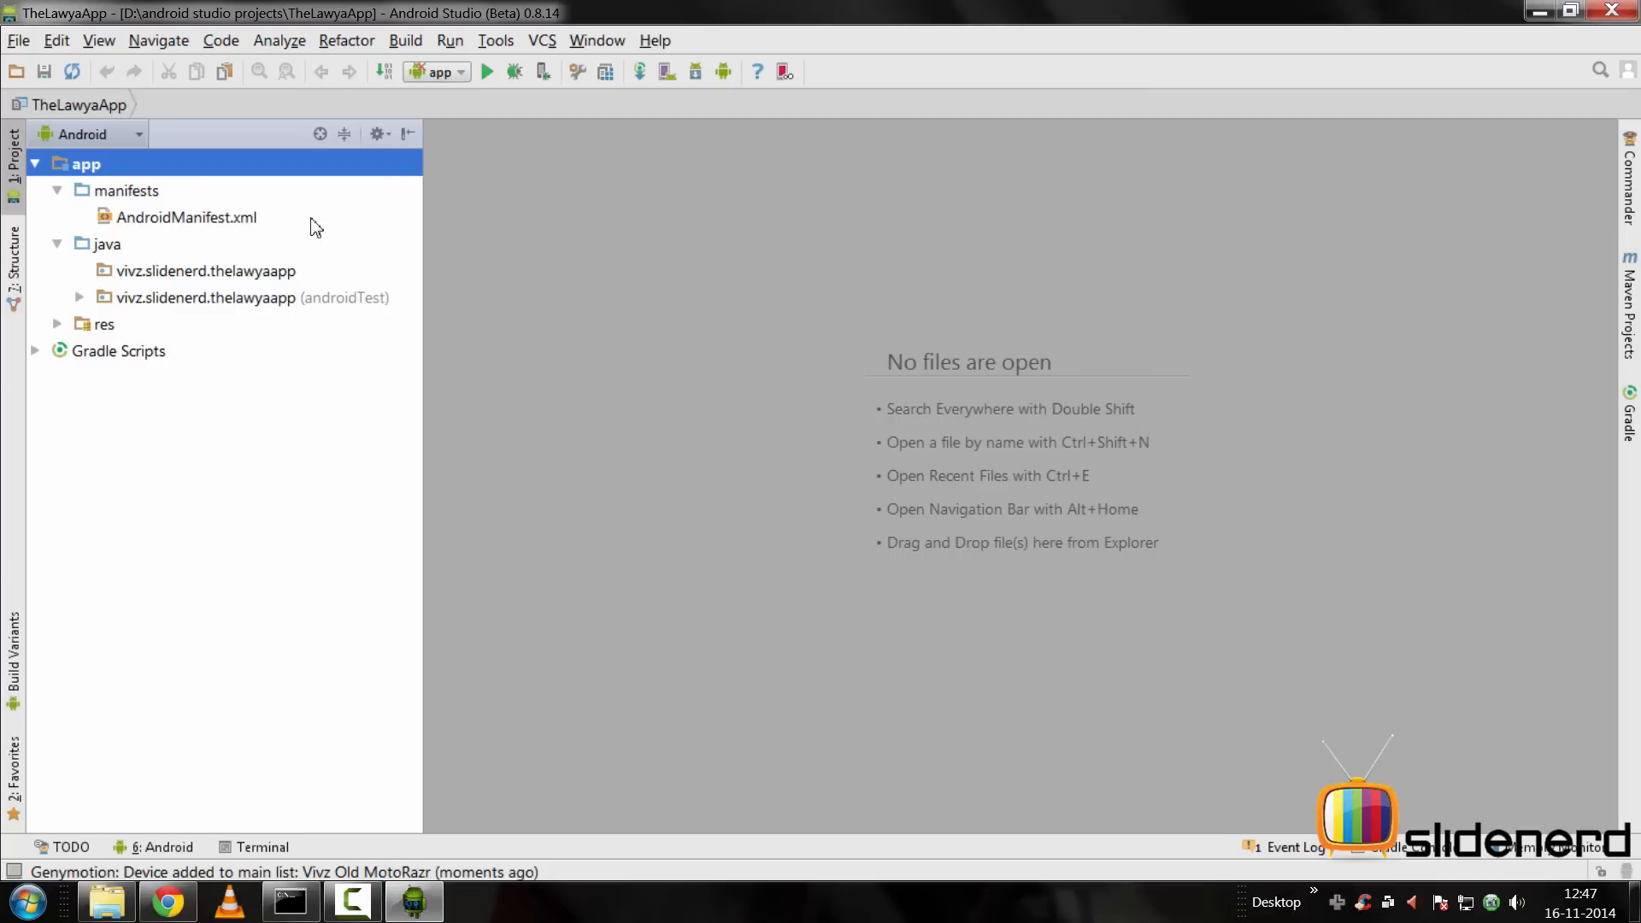
{"action": "left_click", "coordinate": [205, 270]}
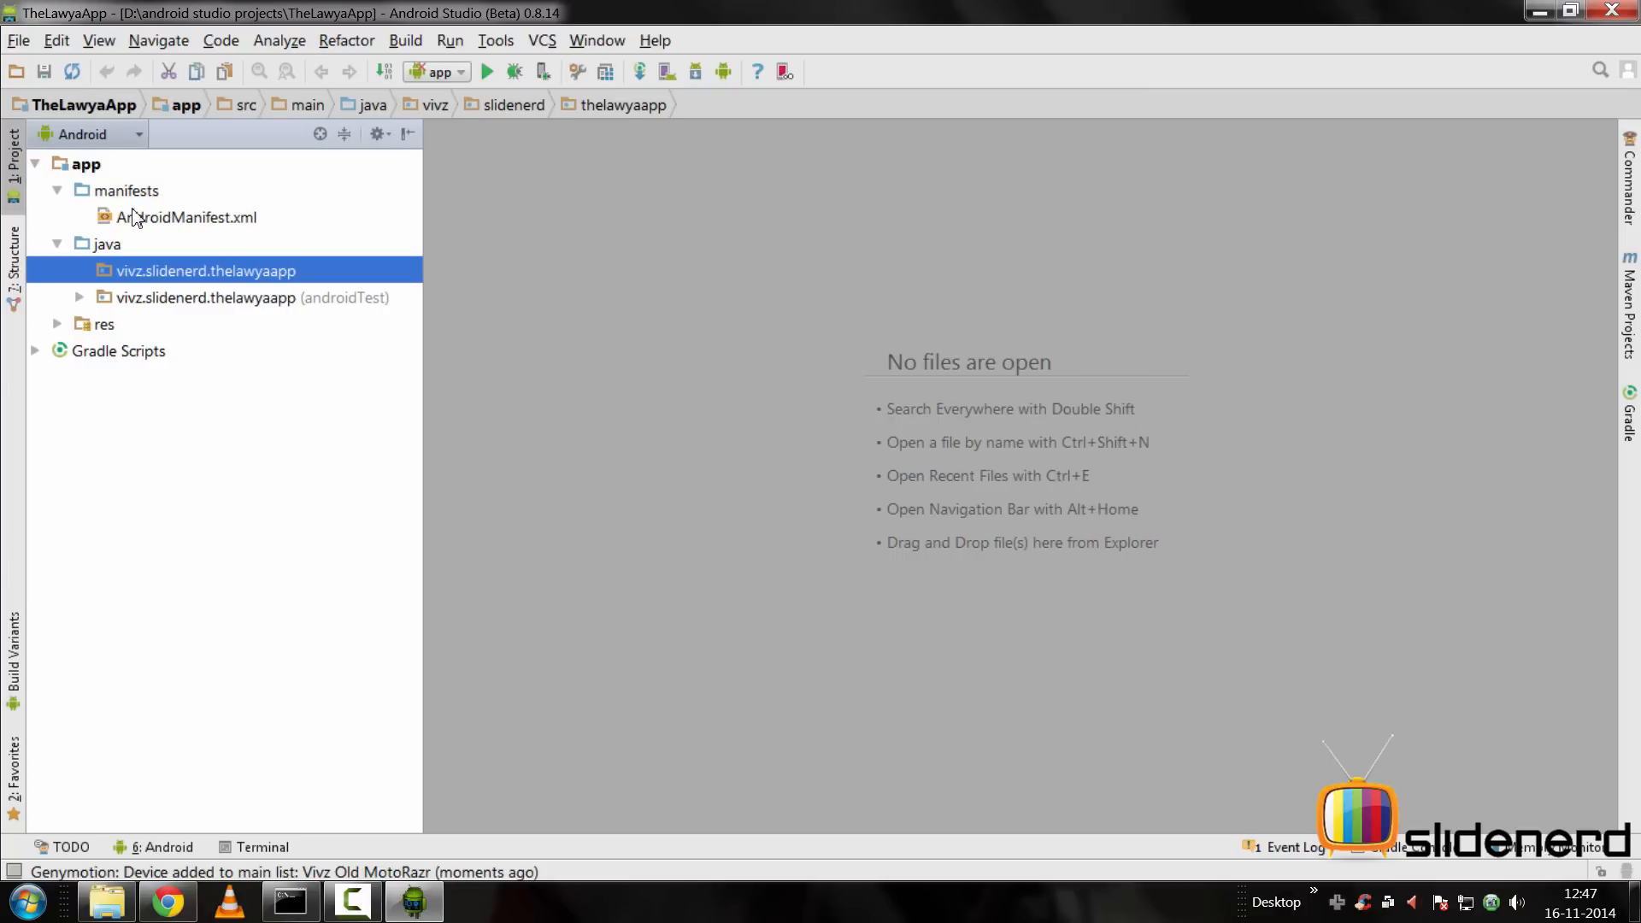
{"action": "mouse_move", "coordinate": [225, 277]}
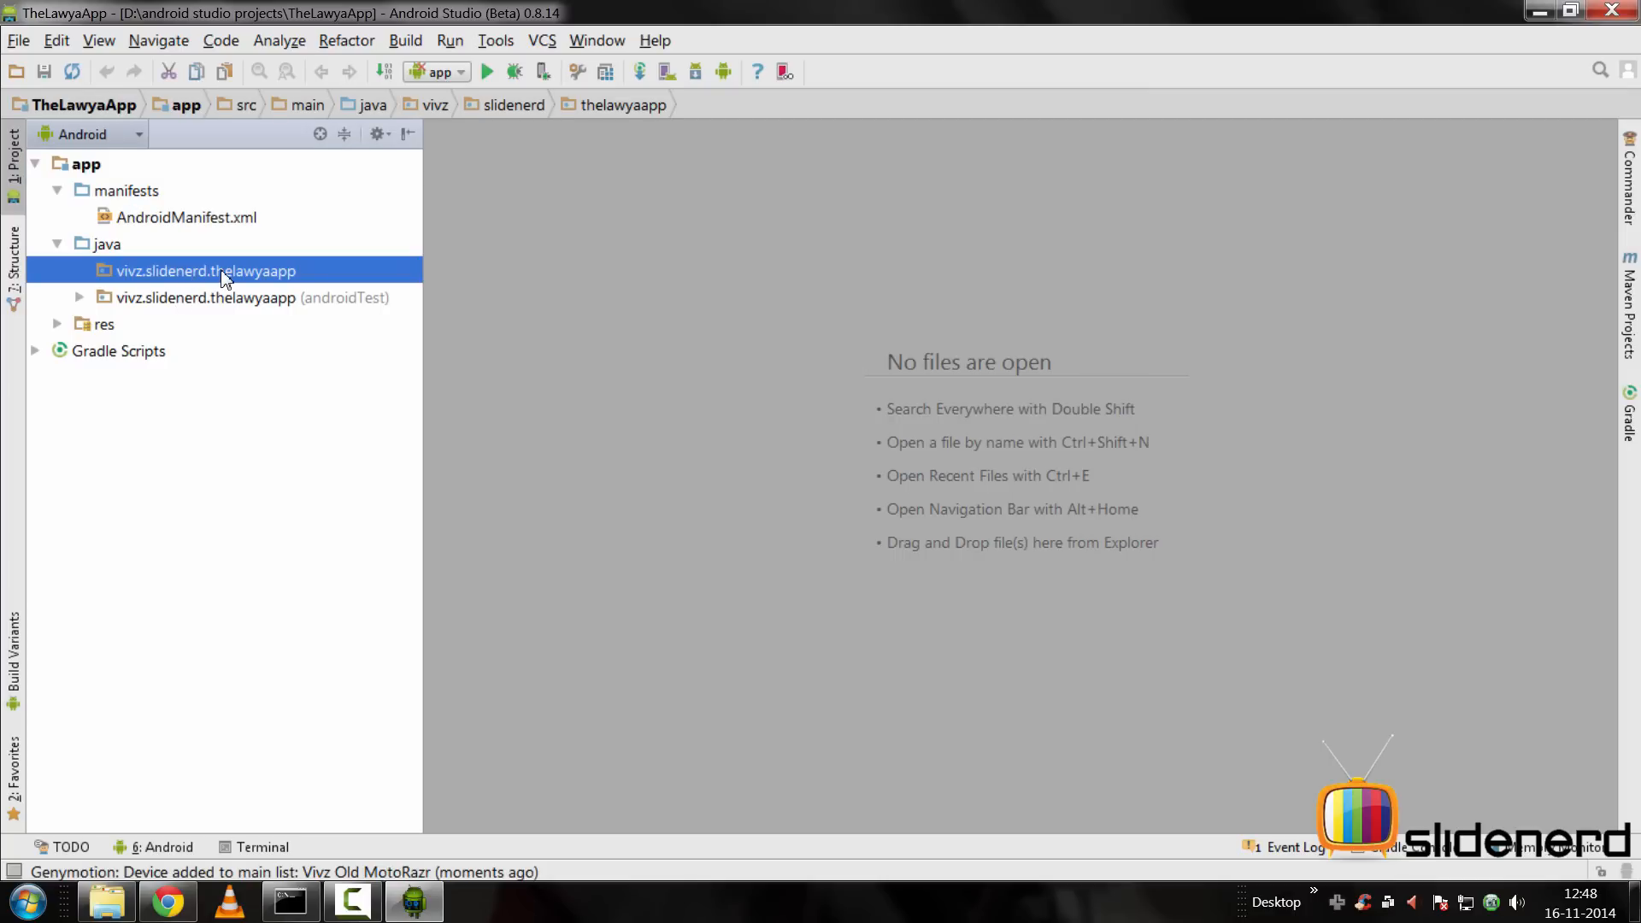
Step: Add a Blank Activity with Fragment to the main package as the launcher activity
{"action": "right_click", "coordinate": [206, 270]}
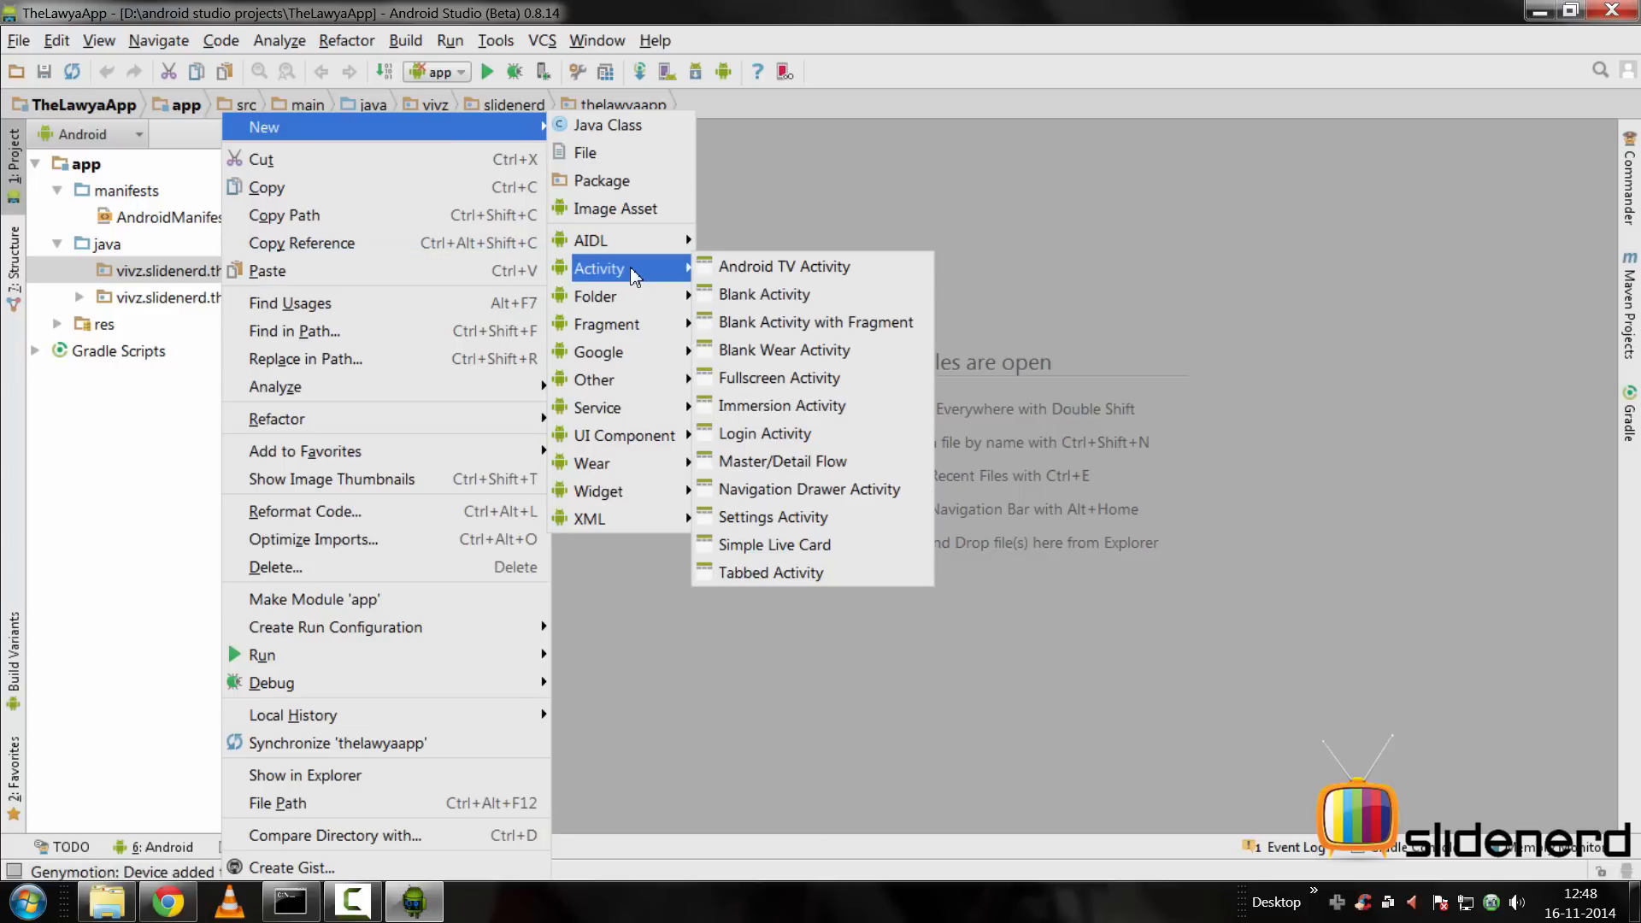
{"action": "mouse_move", "coordinate": [806, 323]}
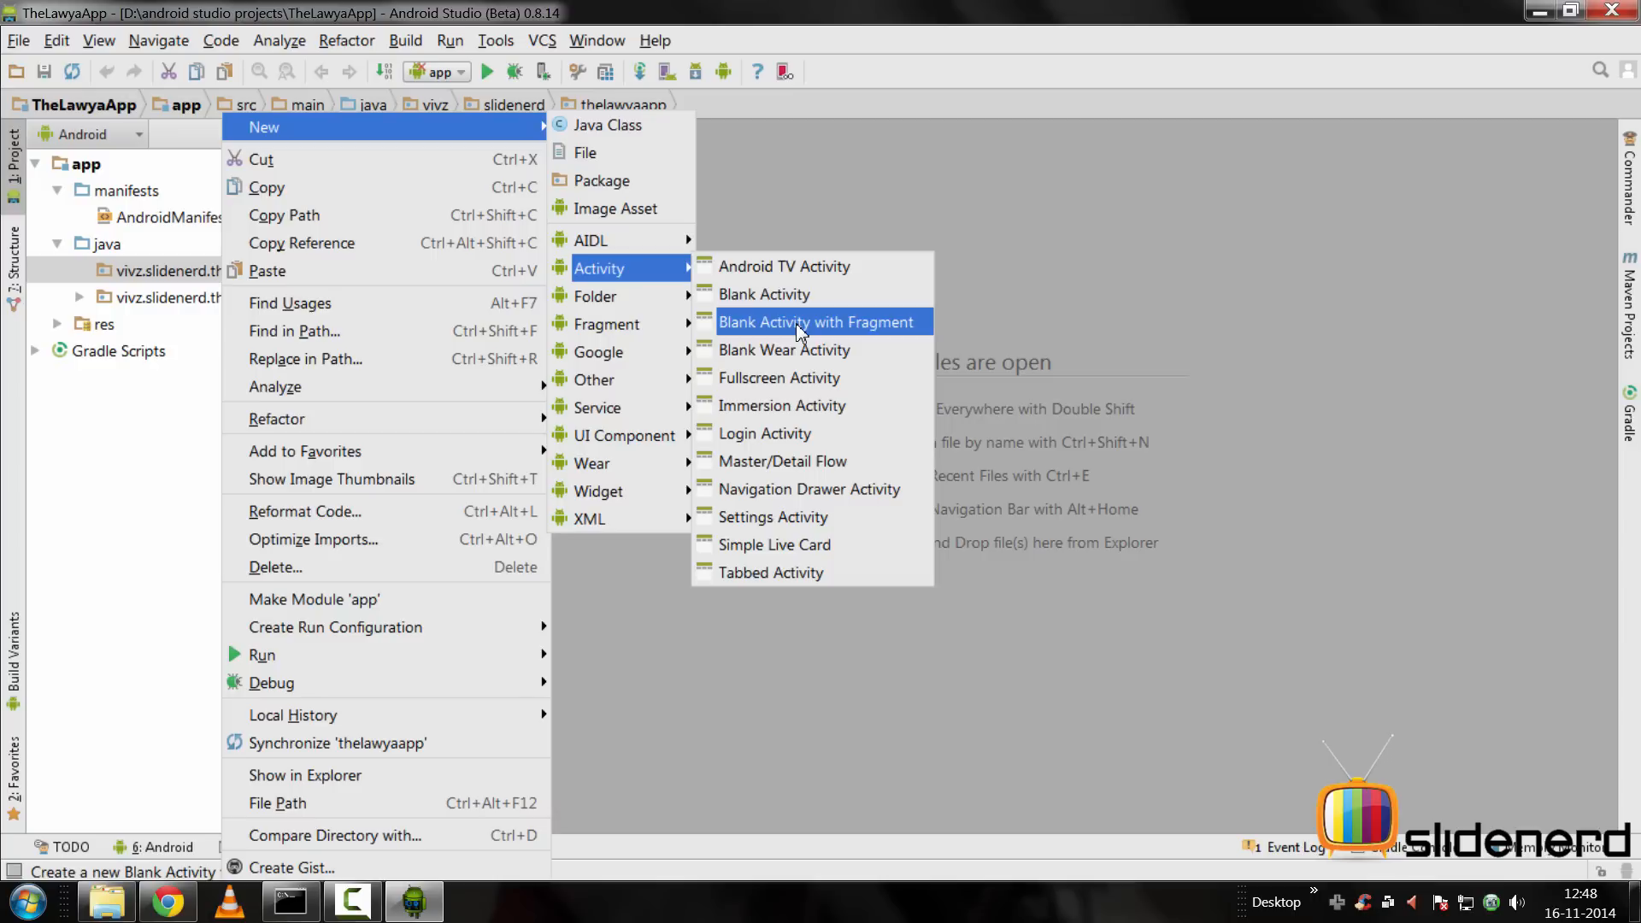
{"action": "left_click", "coordinate": [820, 322]}
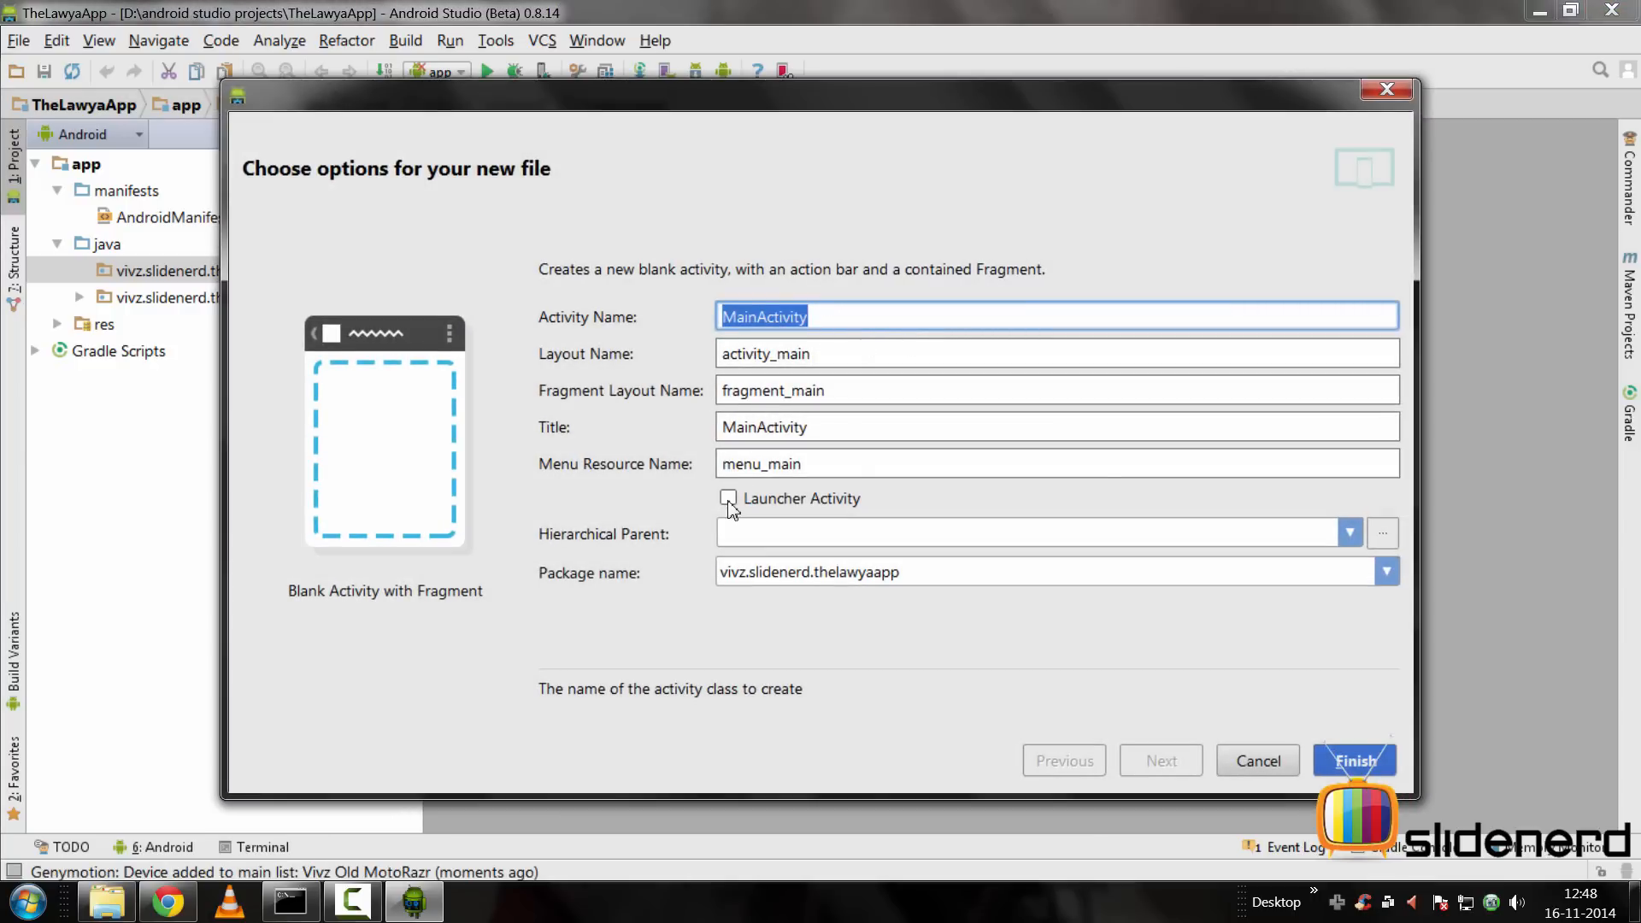
{"action": "left_click", "coordinate": [728, 498]}
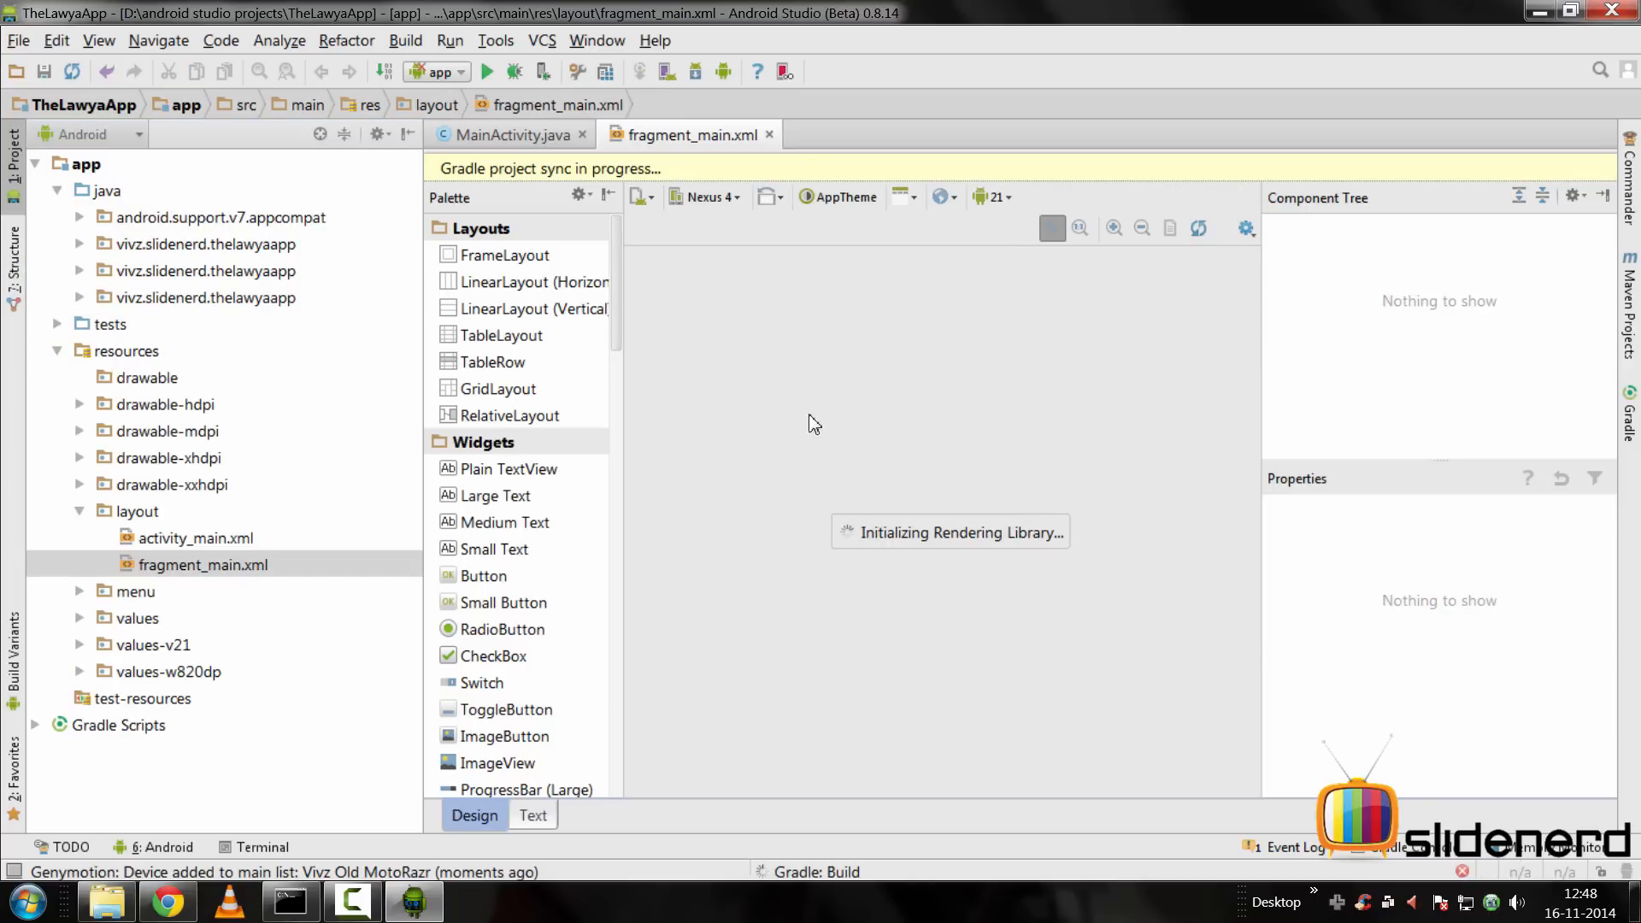
{"action": "mouse_move", "coordinate": [691, 395]}
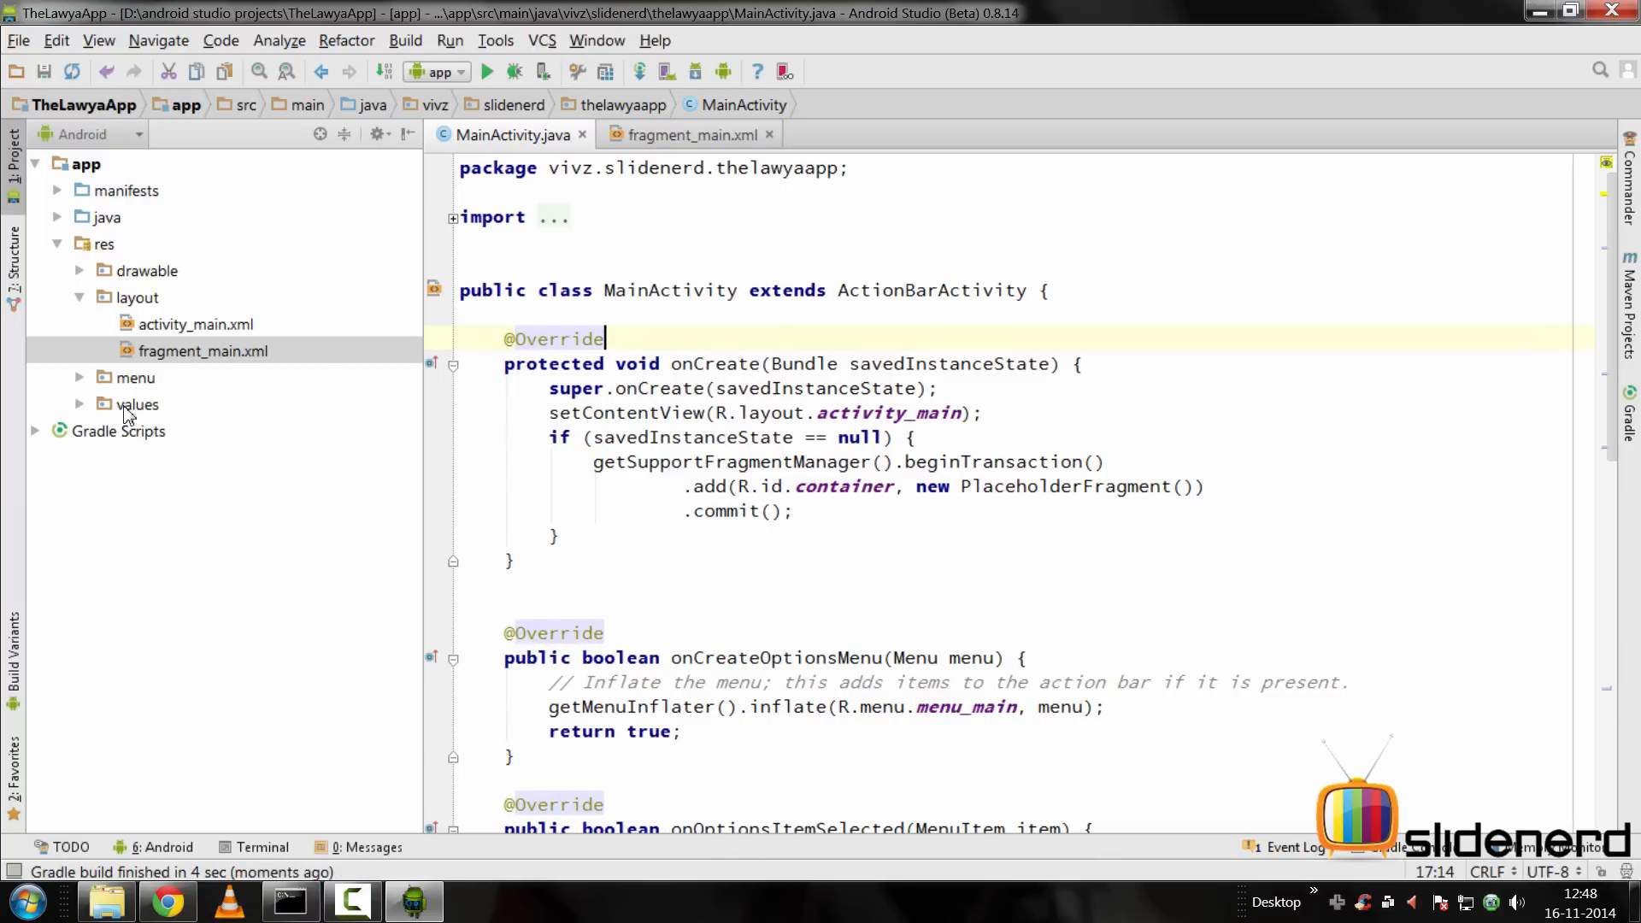
Step: Expand Gradle Scripts to list the project's build.gradle files
{"action": "left_click", "coordinate": [118, 430]}
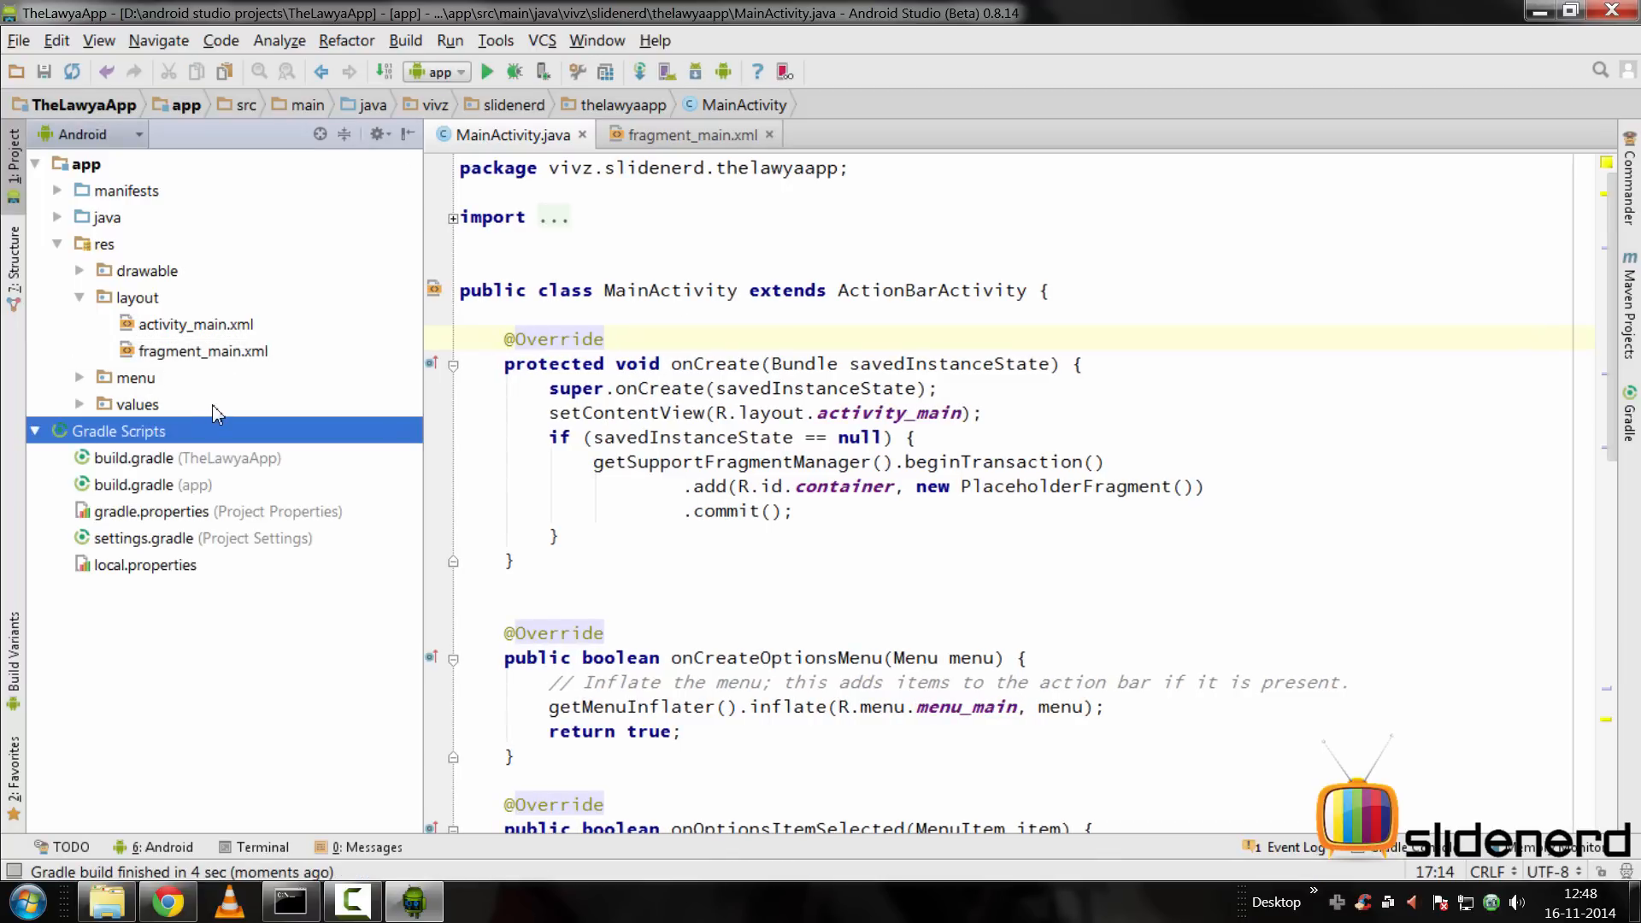
Step: Review both build.gradle files and the appcompat dependency, then open the Genymotion Device Manager
{"action": "double_click", "coordinate": [185, 457]}
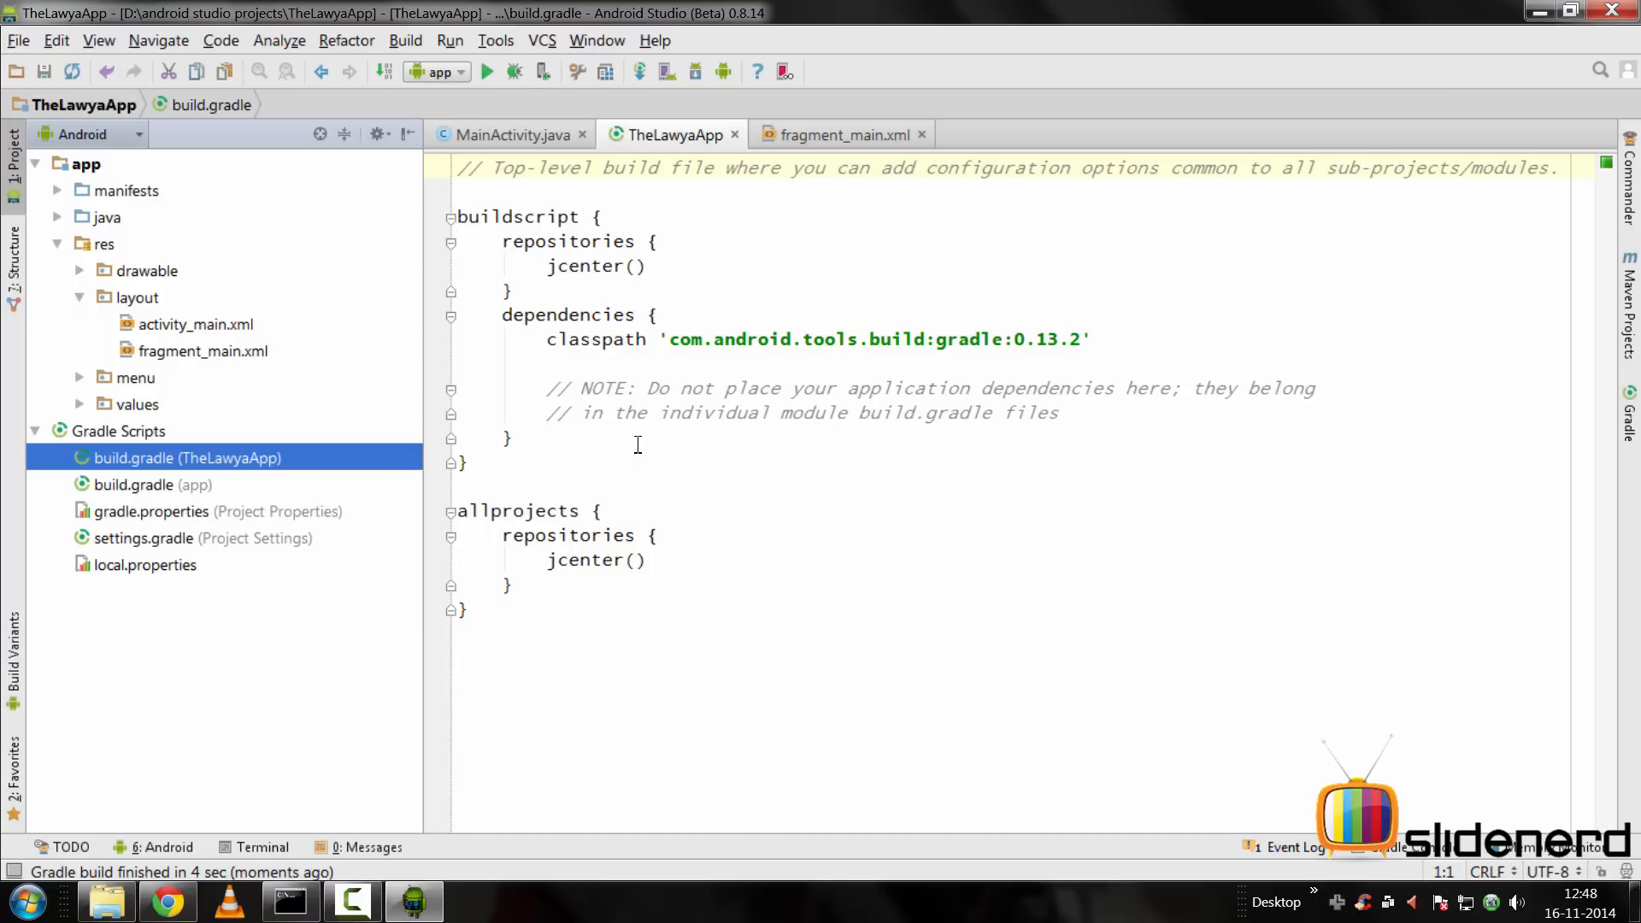
{"action": "left_click", "coordinate": [152, 485]}
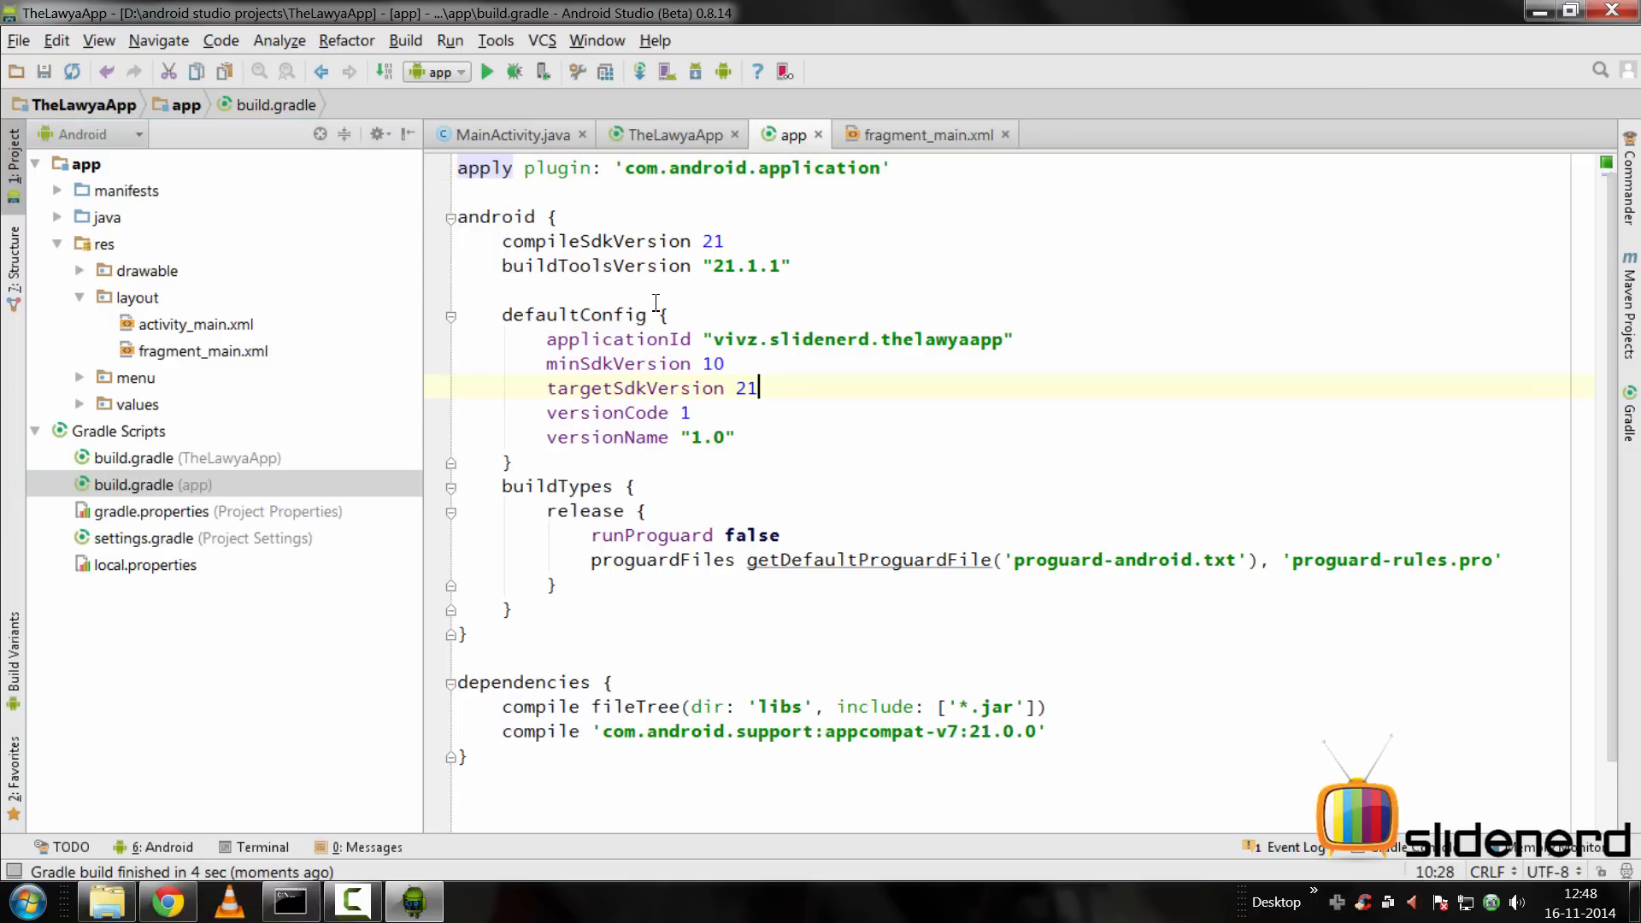
{"action": "scroll", "scroll_direction": "down", "scroll_amount": 3}
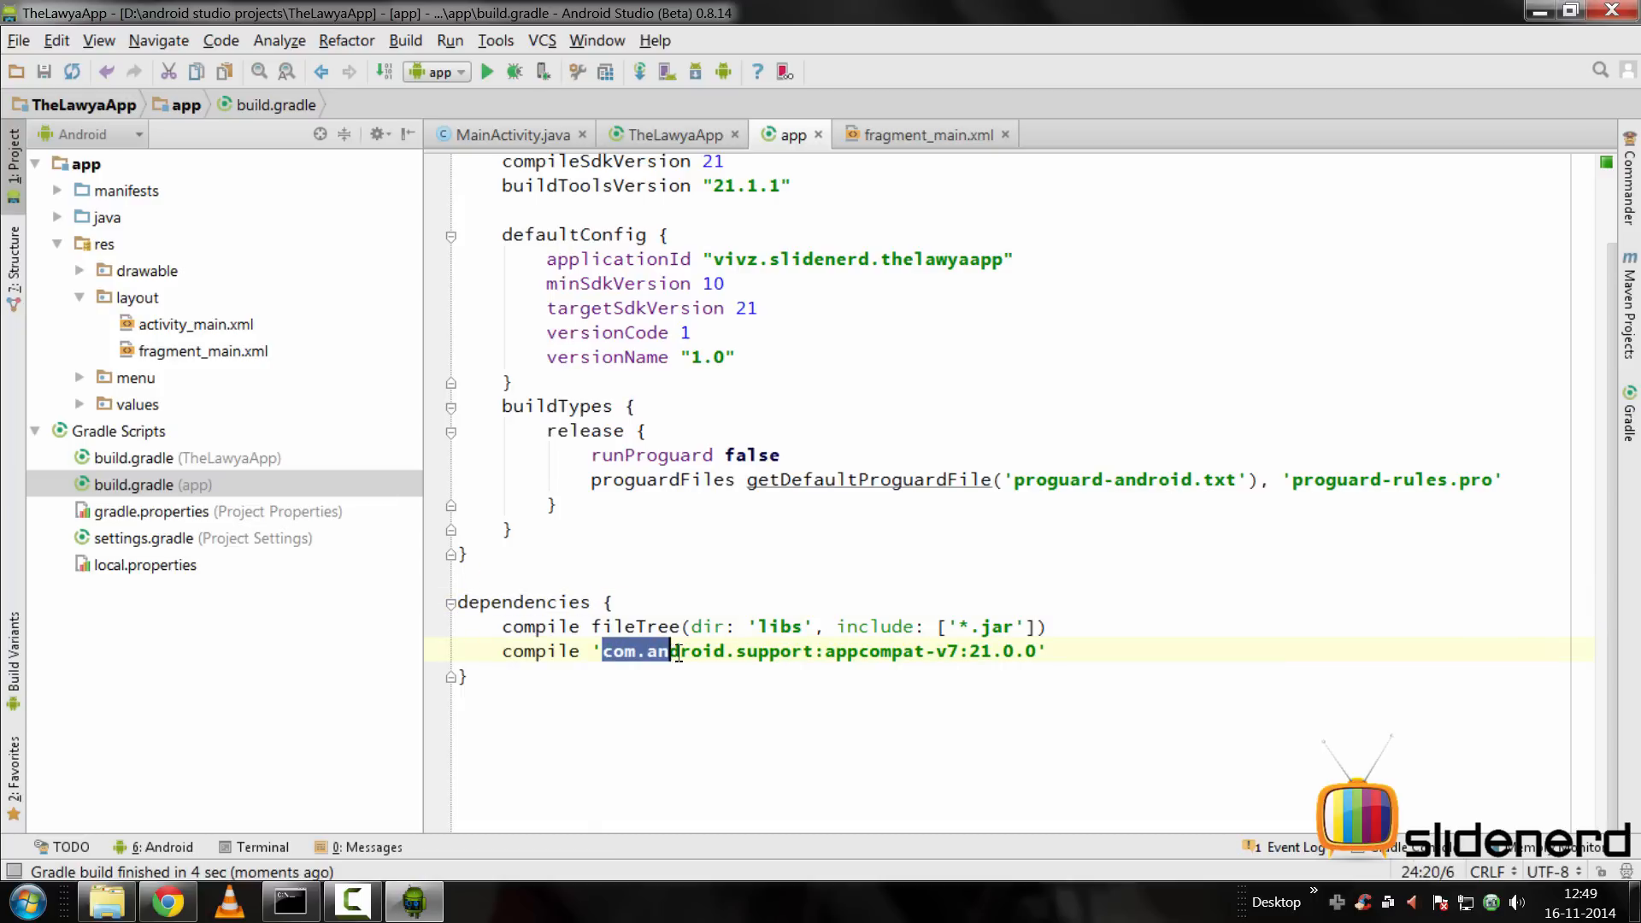
{"action": "left_click_drag", "start_coordinate": [670, 649], "coordinate": [947, 650]}
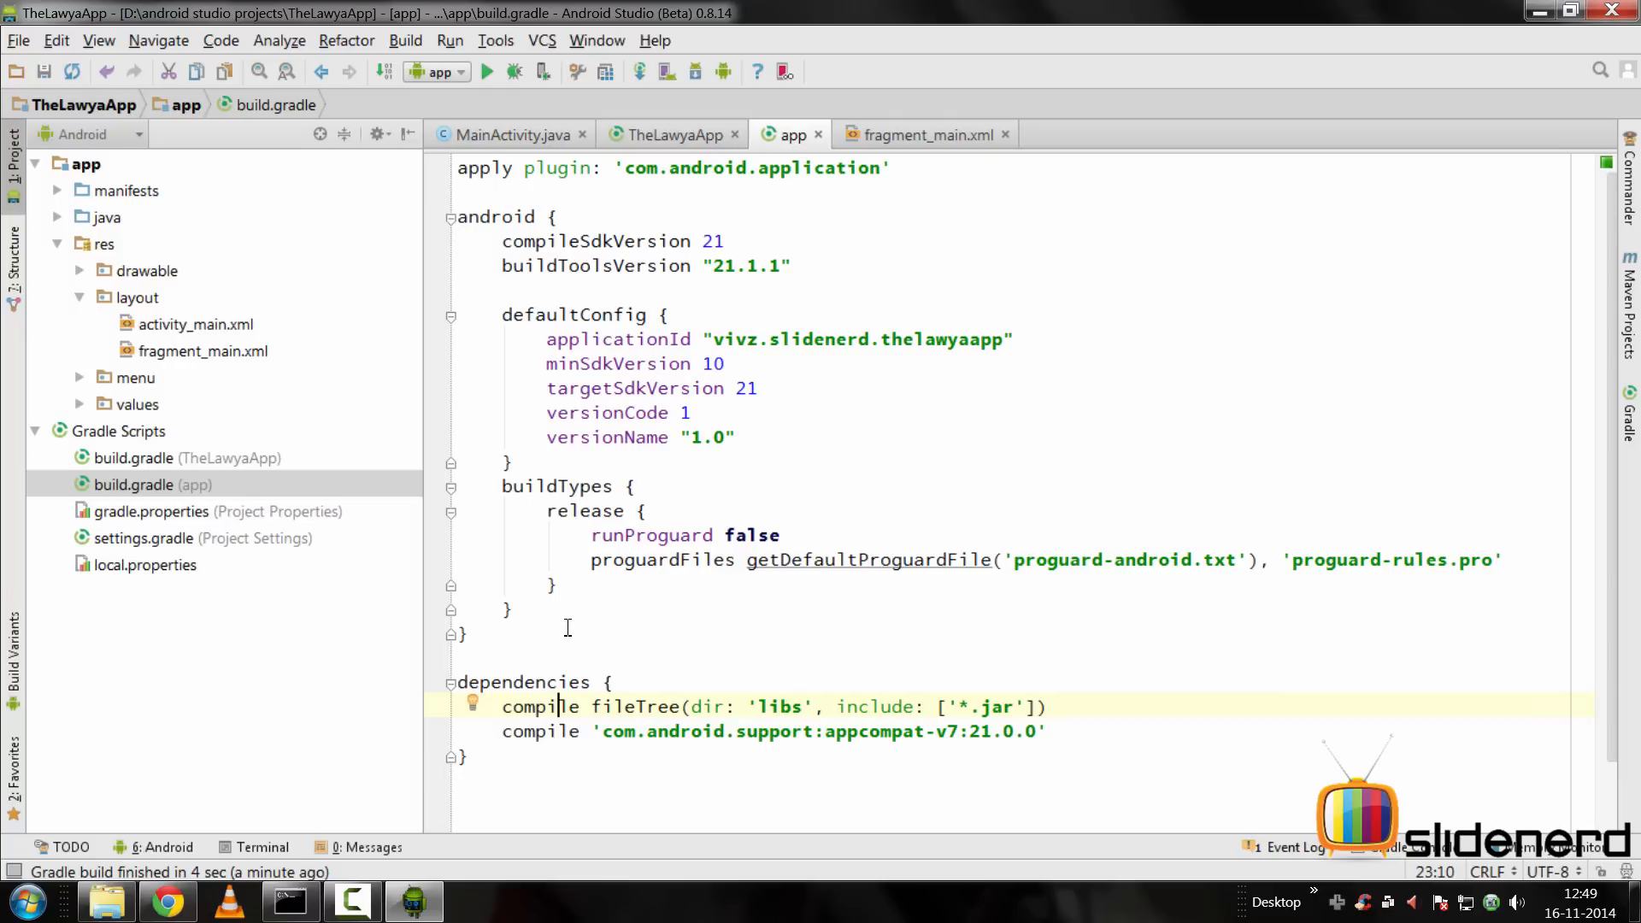
{"action": "mouse_move", "coordinate": [579, 431]}
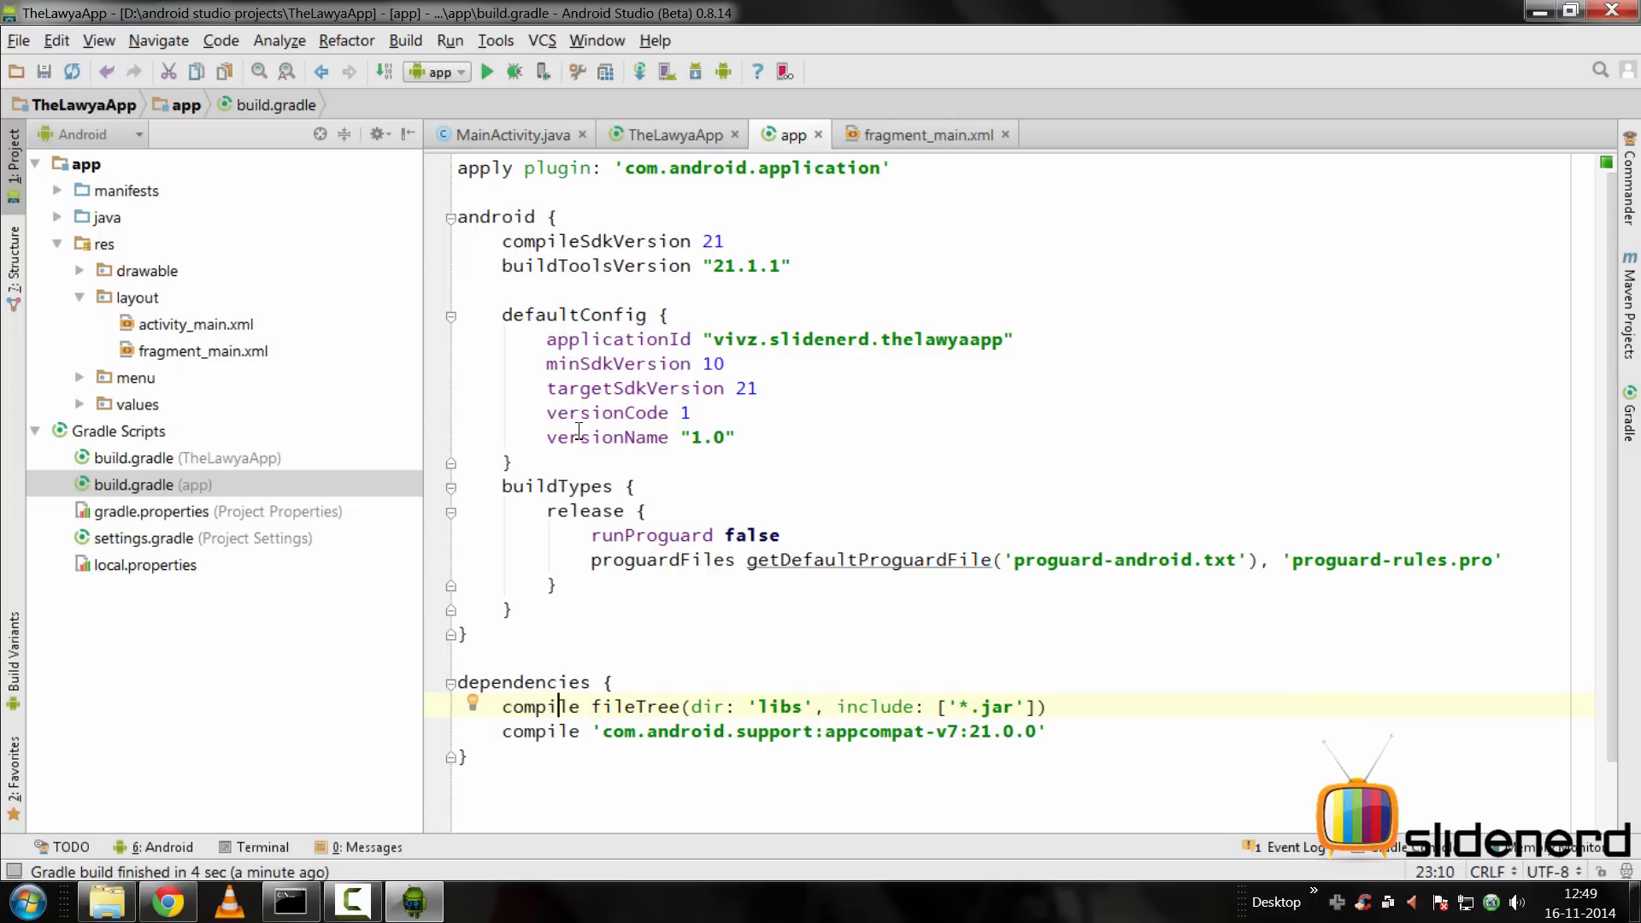
{"action": "mouse_move", "coordinate": [644, 411]}
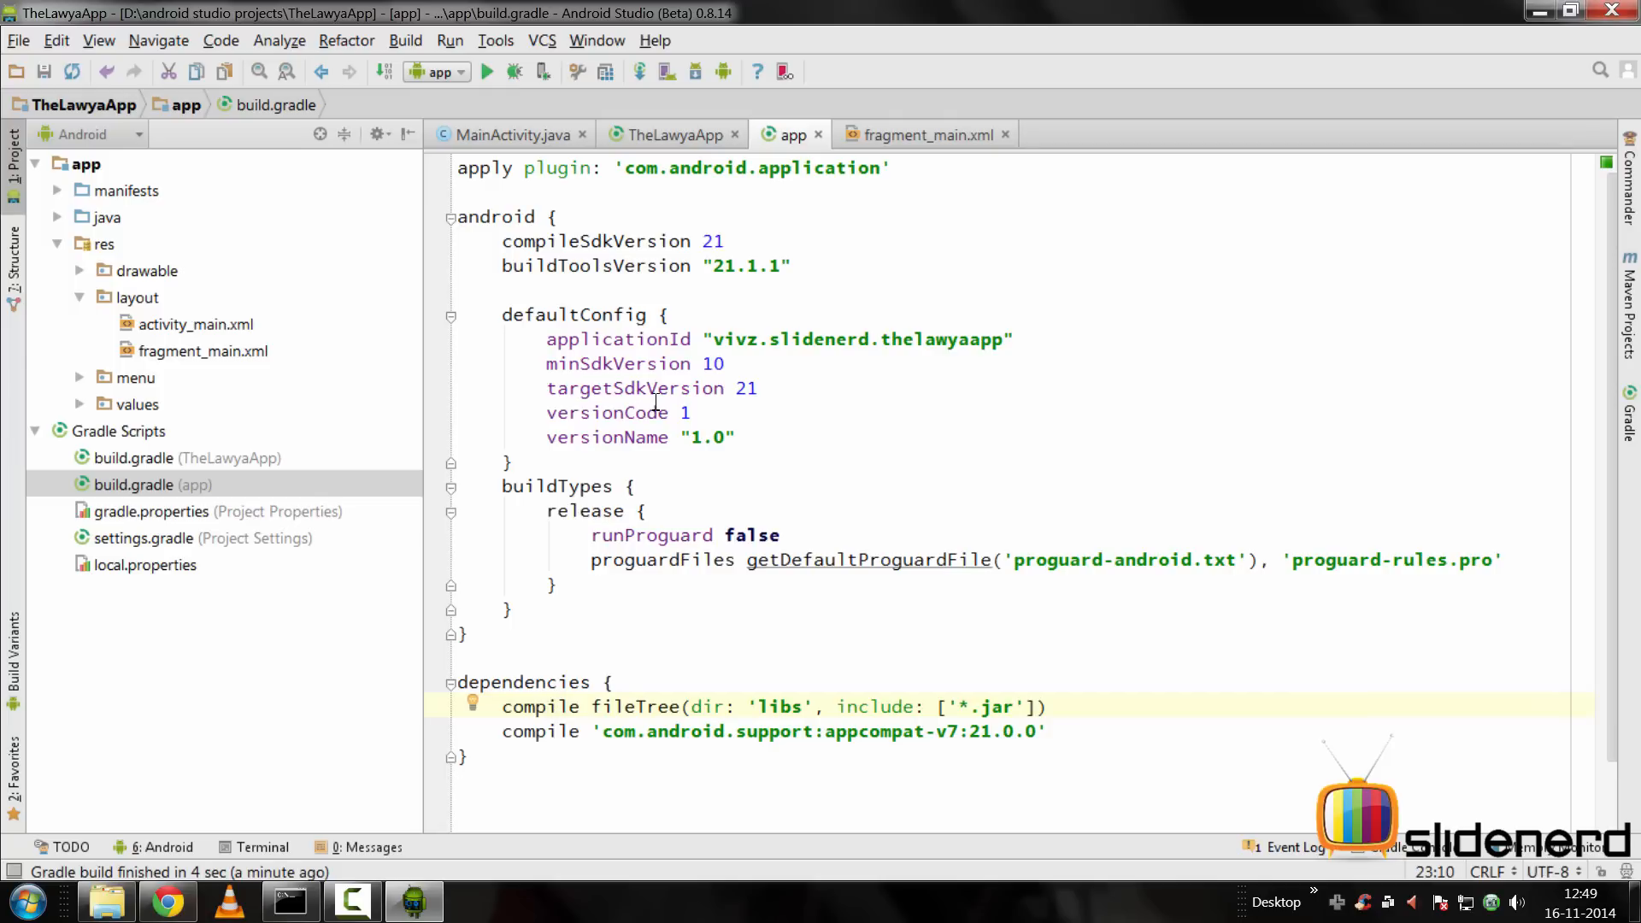
{"action": "left_click", "coordinate": [507, 134]}
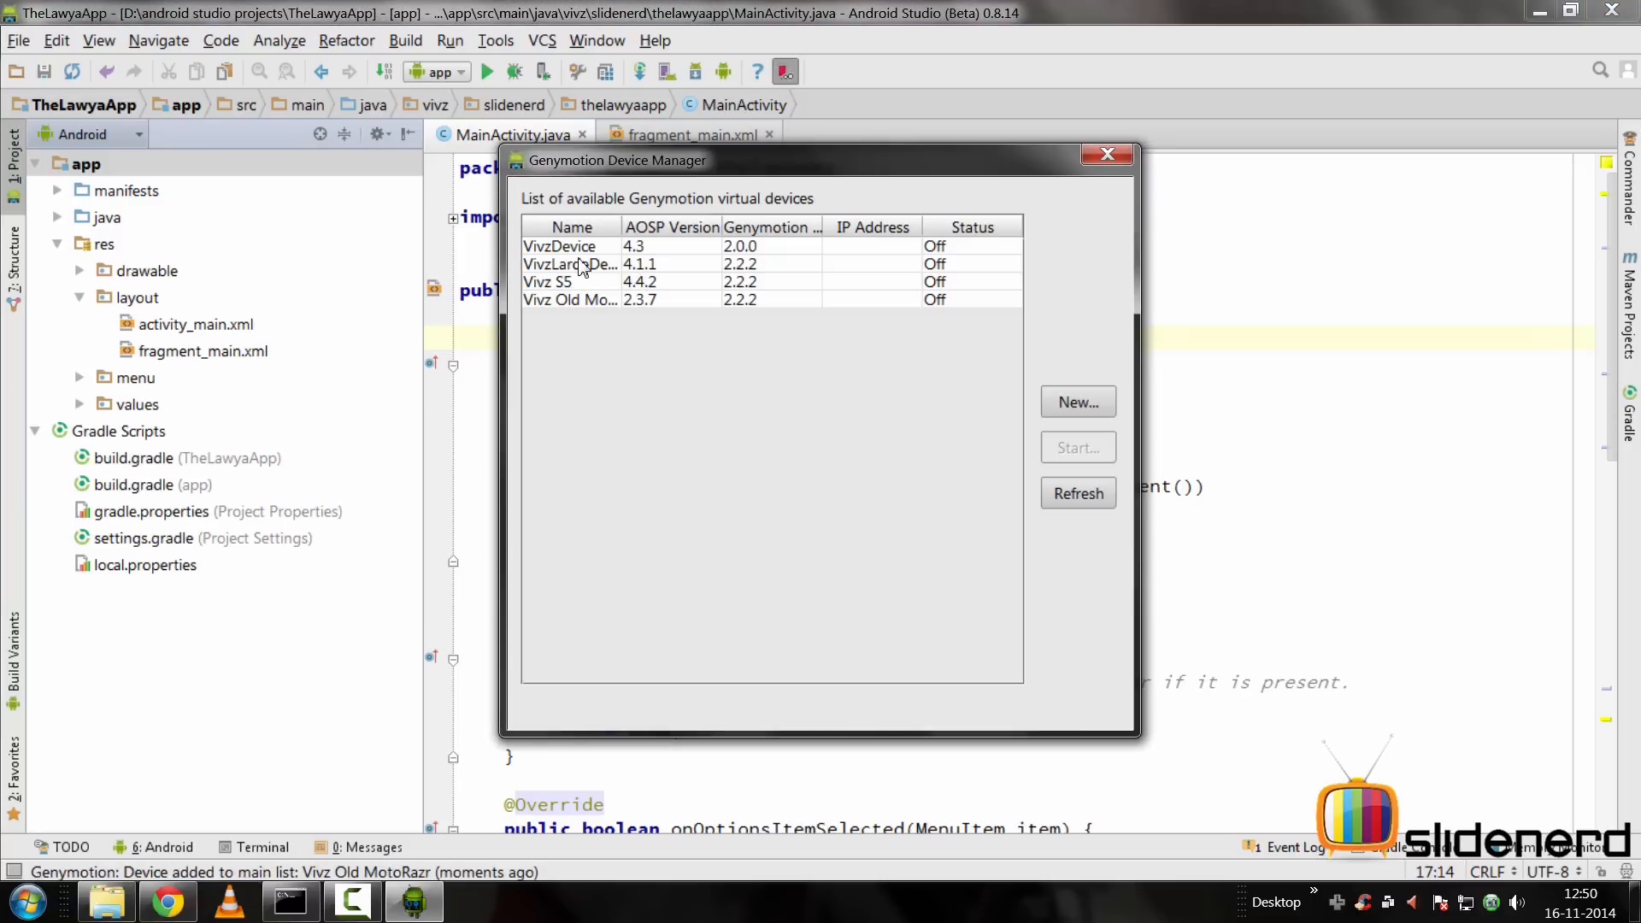
Step: Select VivzDevice, then open and close the standalone Genymotion app
{"action": "left_click", "coordinate": [560, 246]}
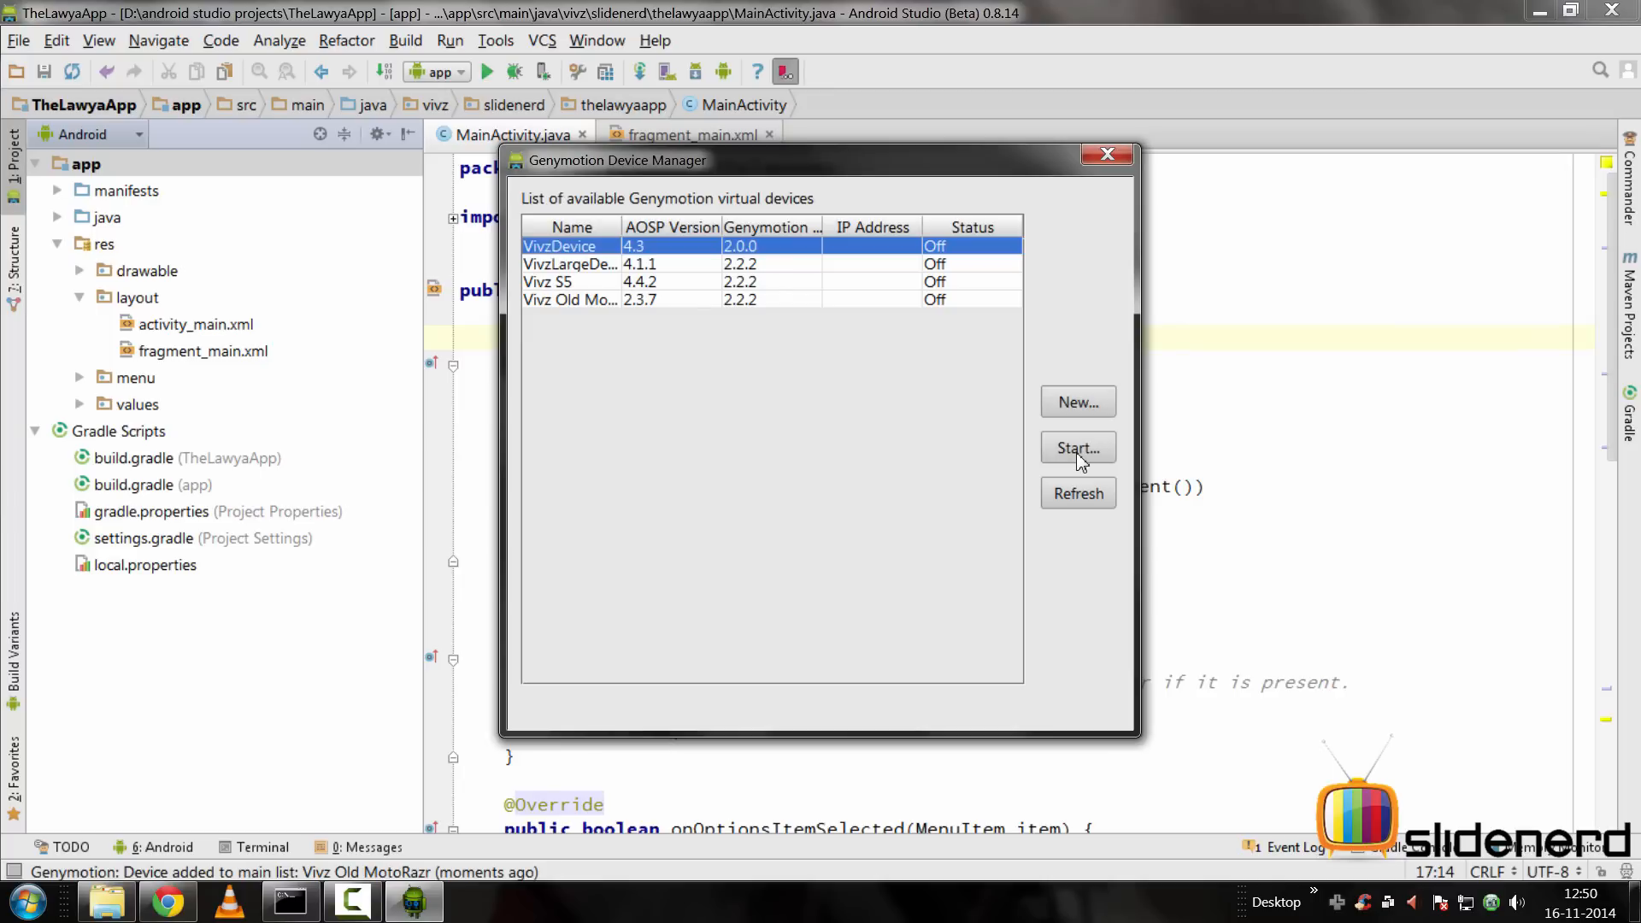
{"action": "left_click", "coordinate": [26, 900]}
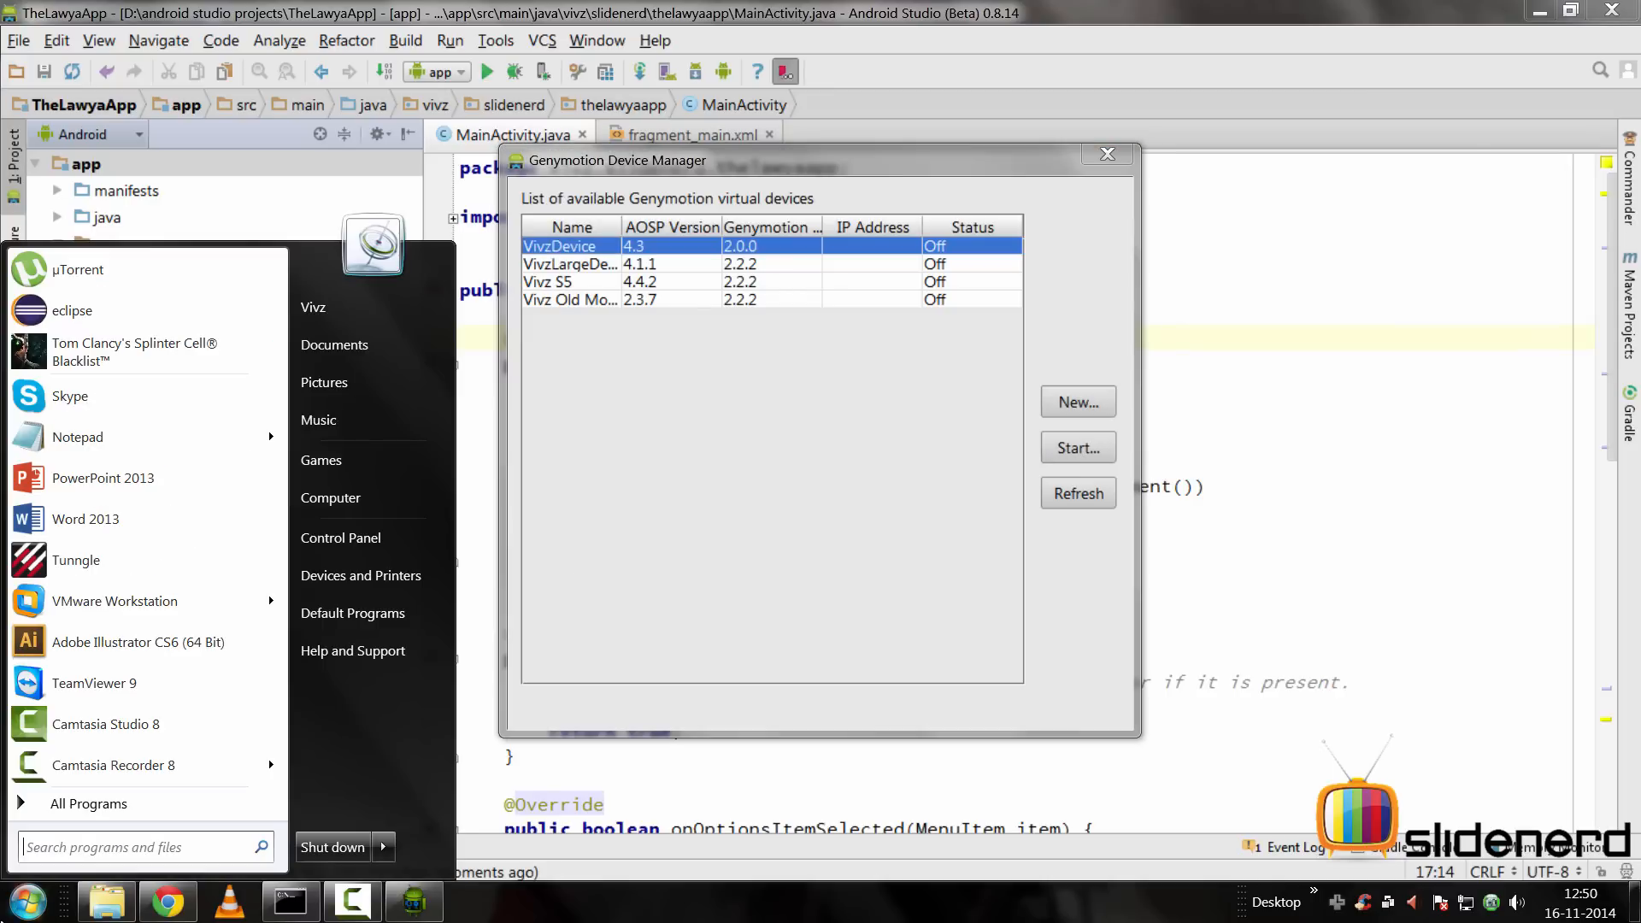
{"action": "type", "text": "gen"}
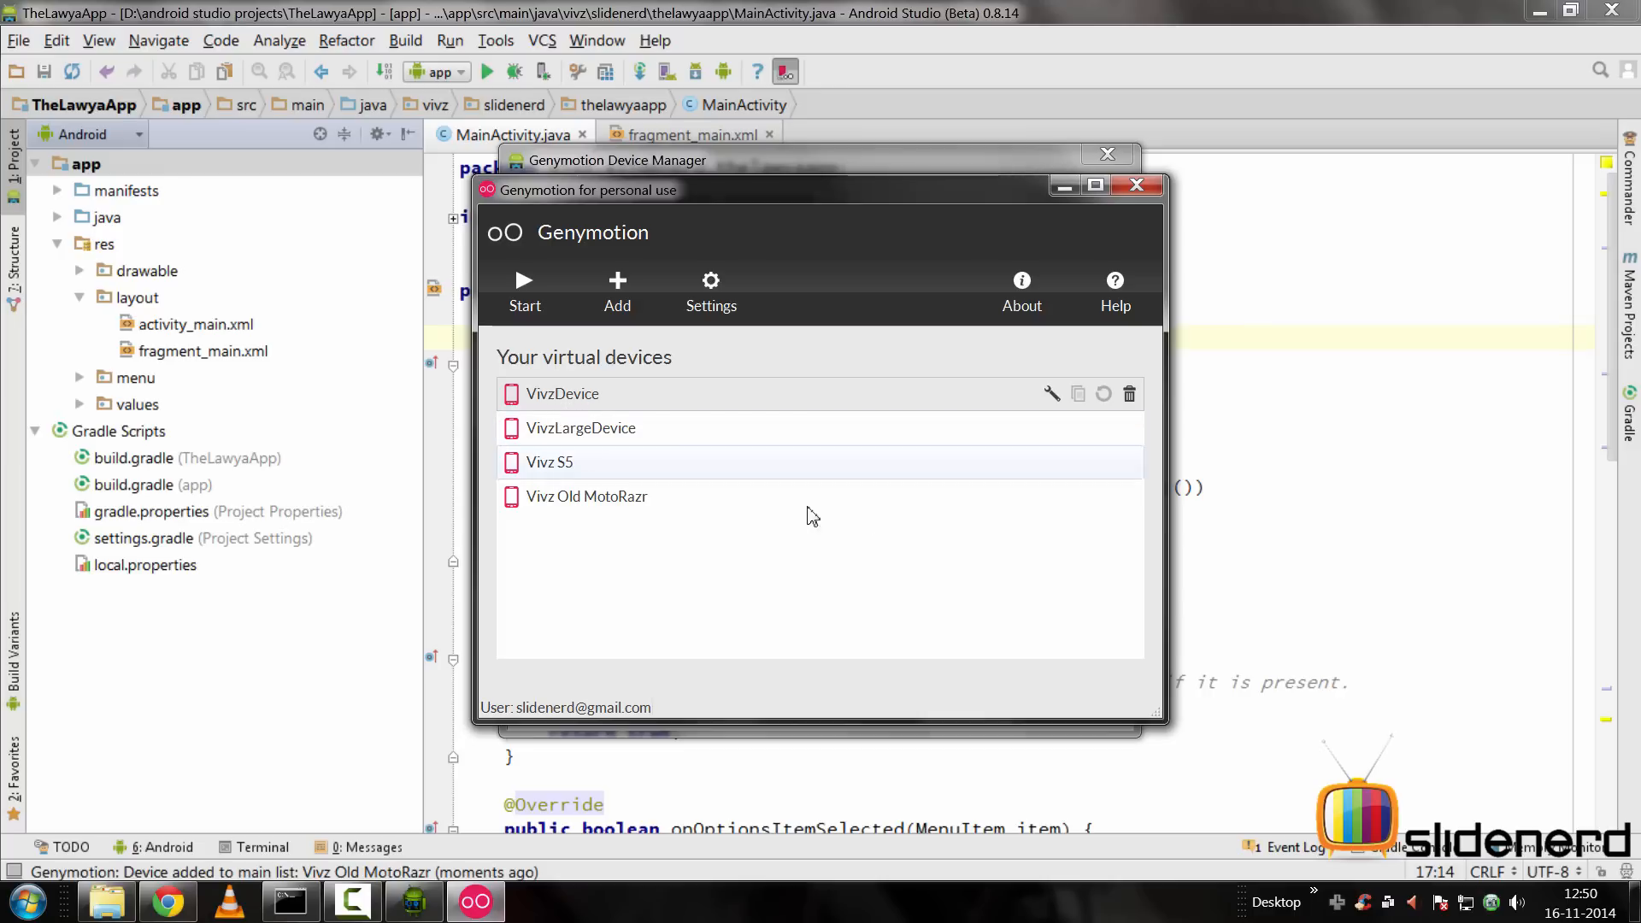
{"action": "left_click", "coordinate": [617, 293]}
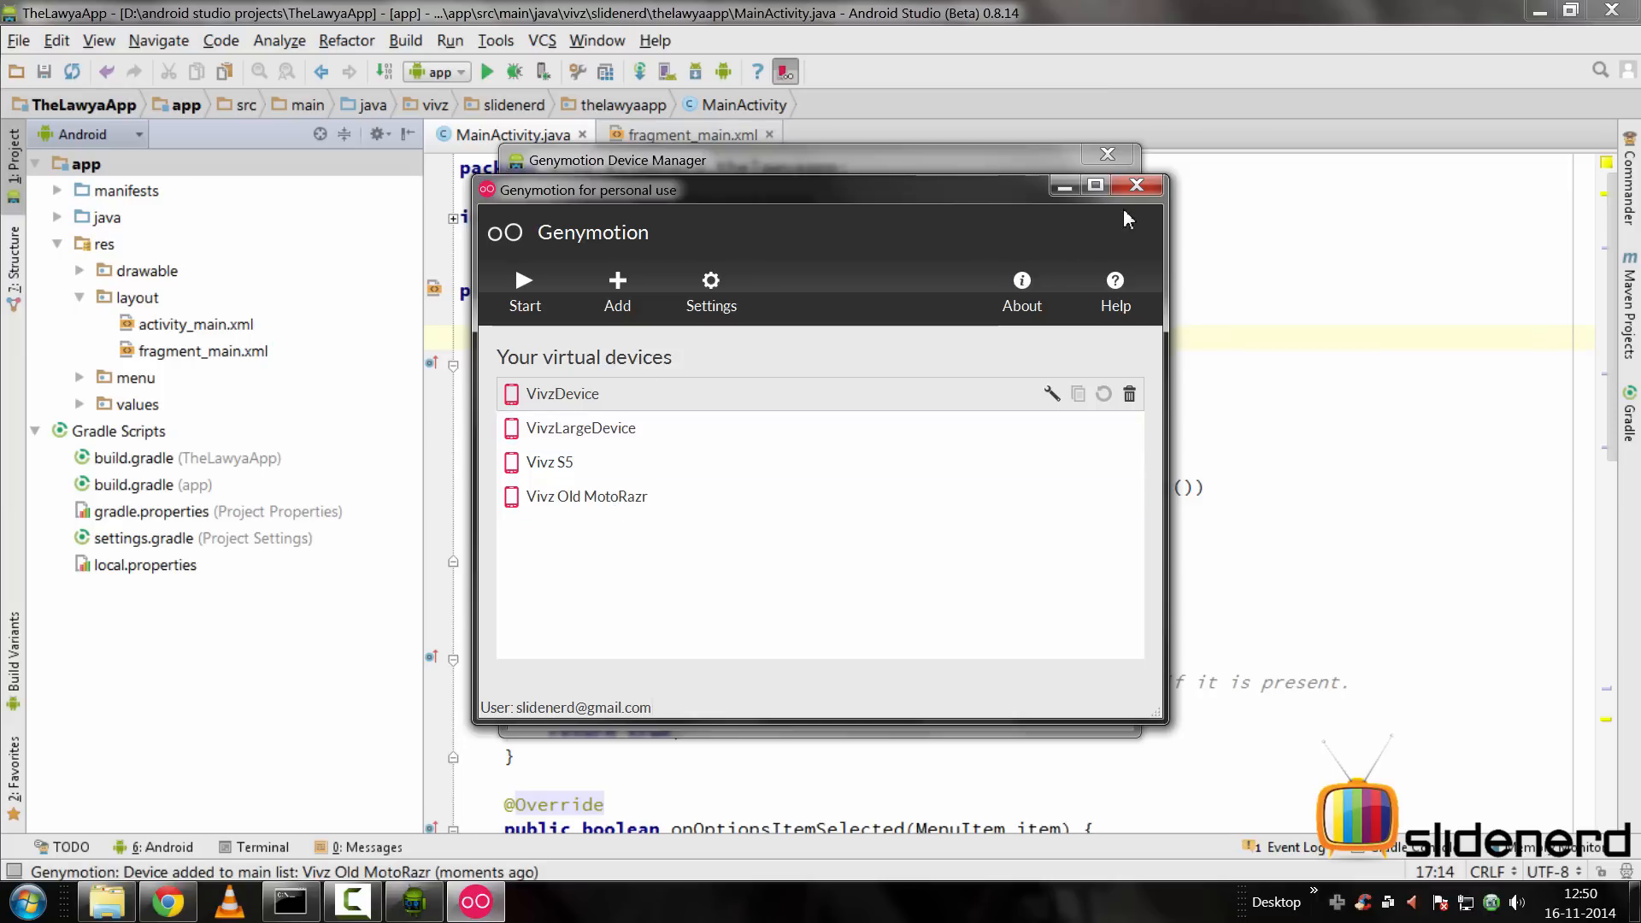
{"action": "left_click", "coordinate": [1141, 186]}
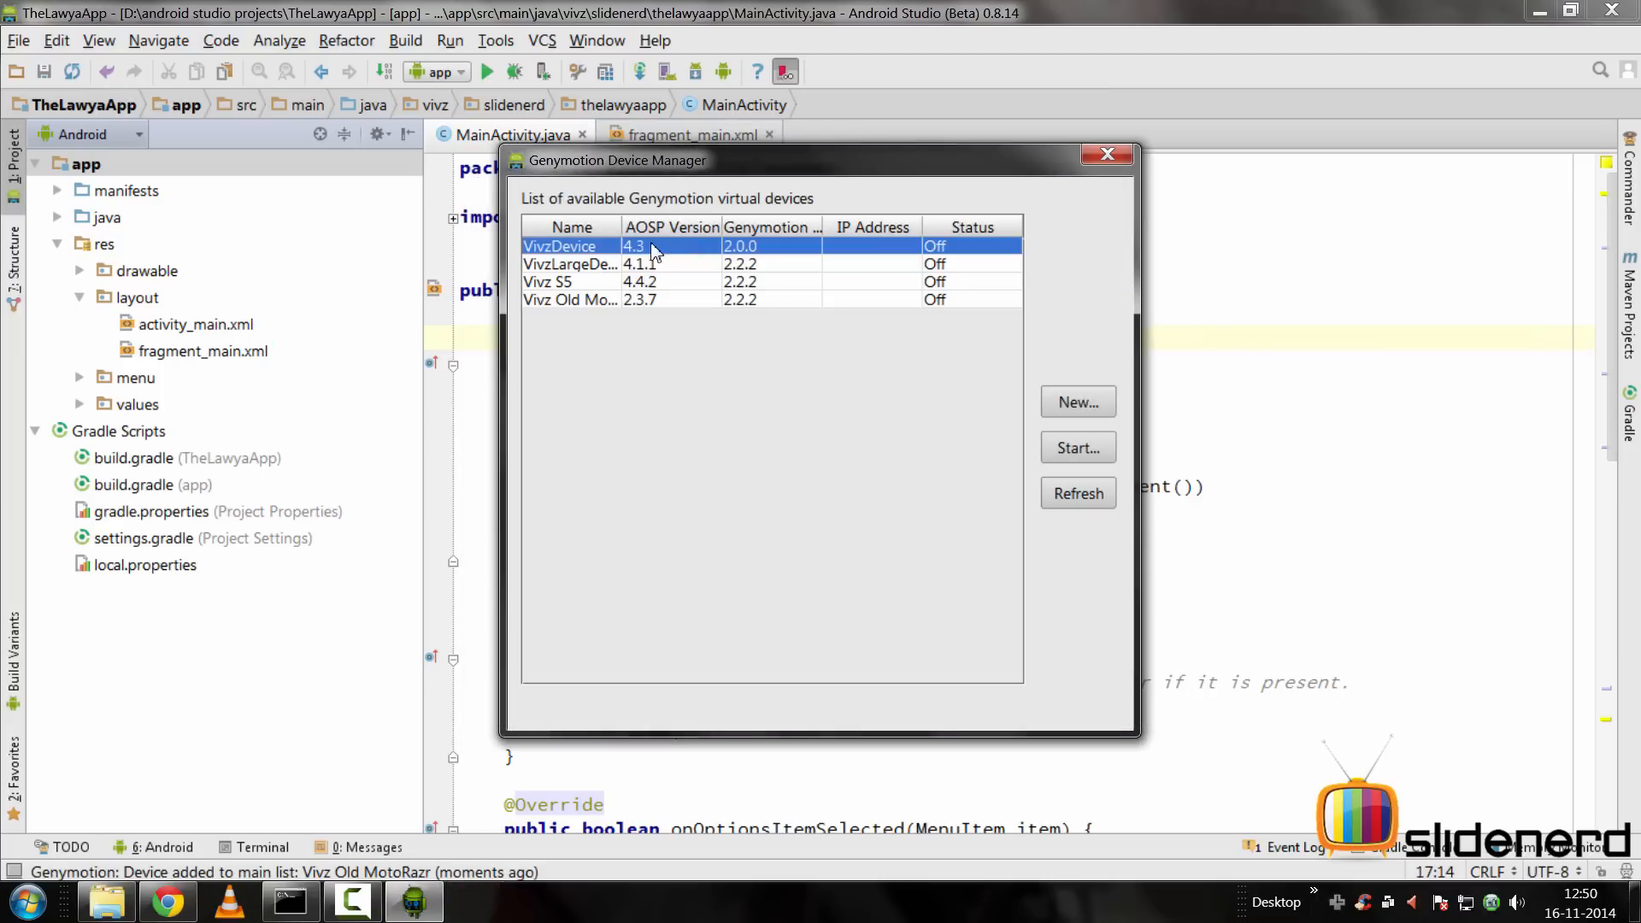
Step: Boot VivzDevice from the device manager, dismissing the version mismatch warning
{"action": "left_click", "coordinate": [1077, 447]}
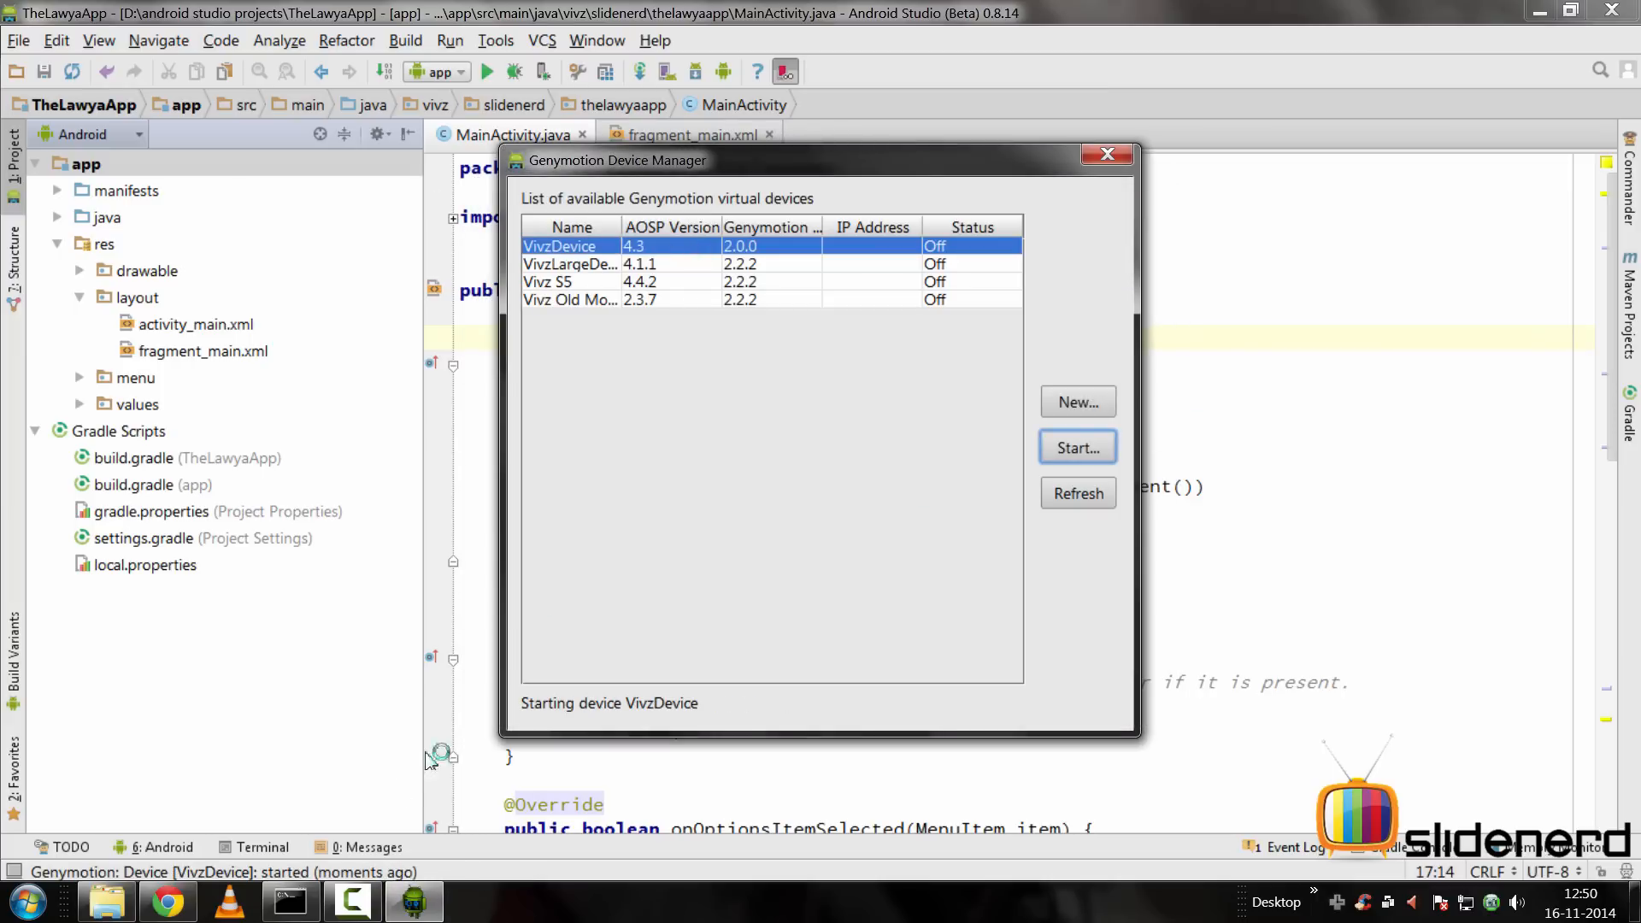
{"action": "left_click", "coordinate": [1077, 447]}
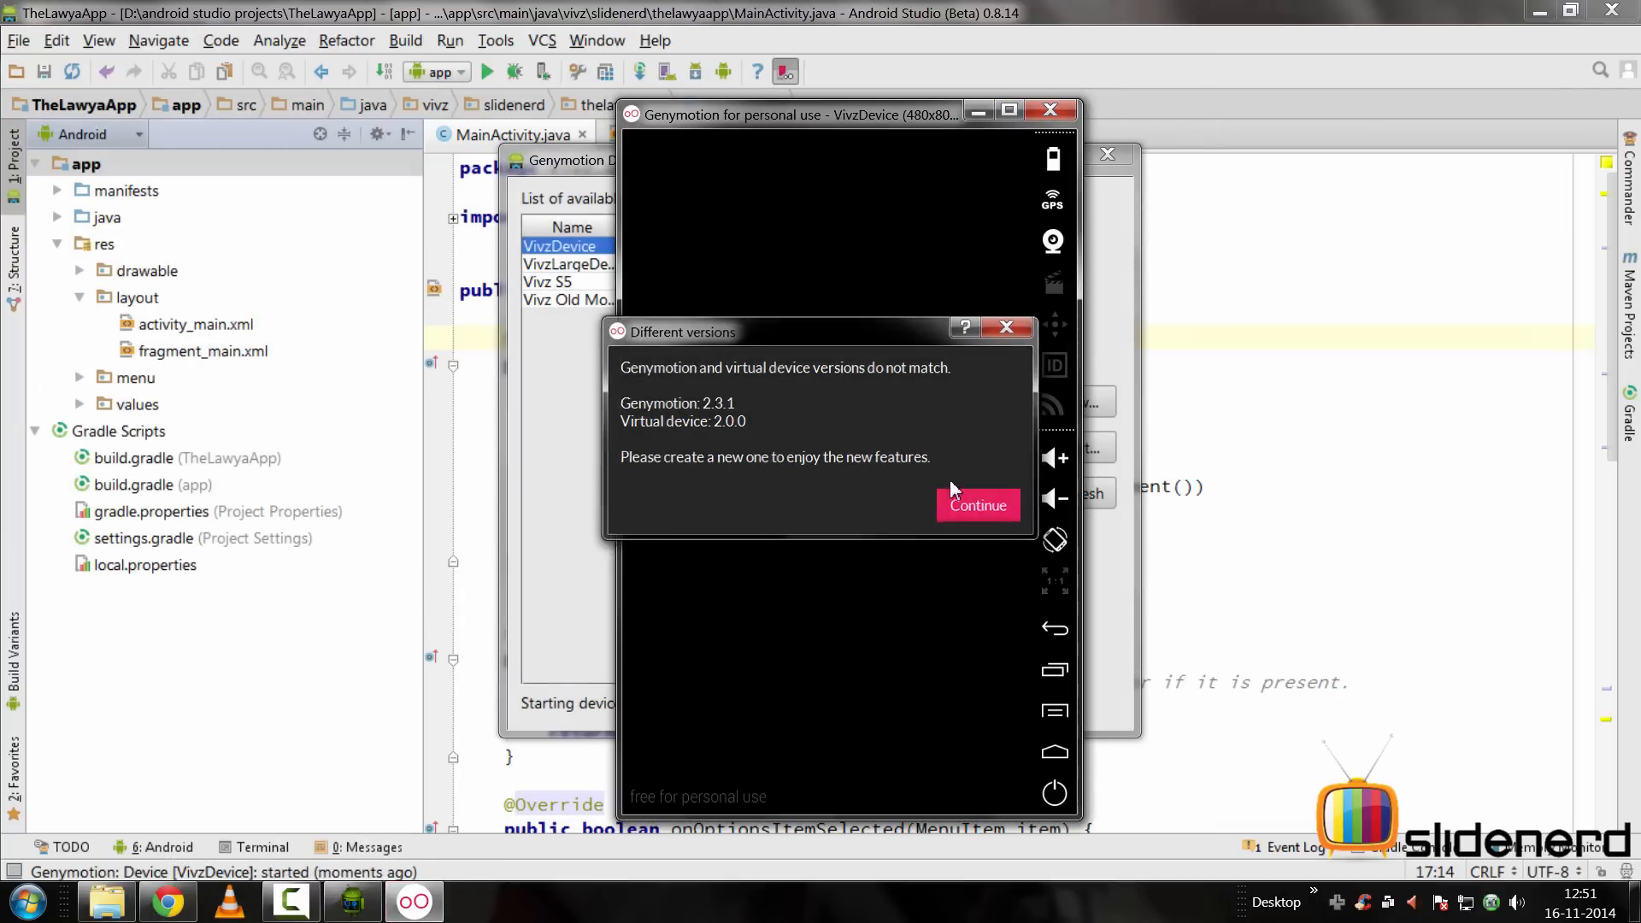
{"action": "left_click", "coordinate": [976, 505]}
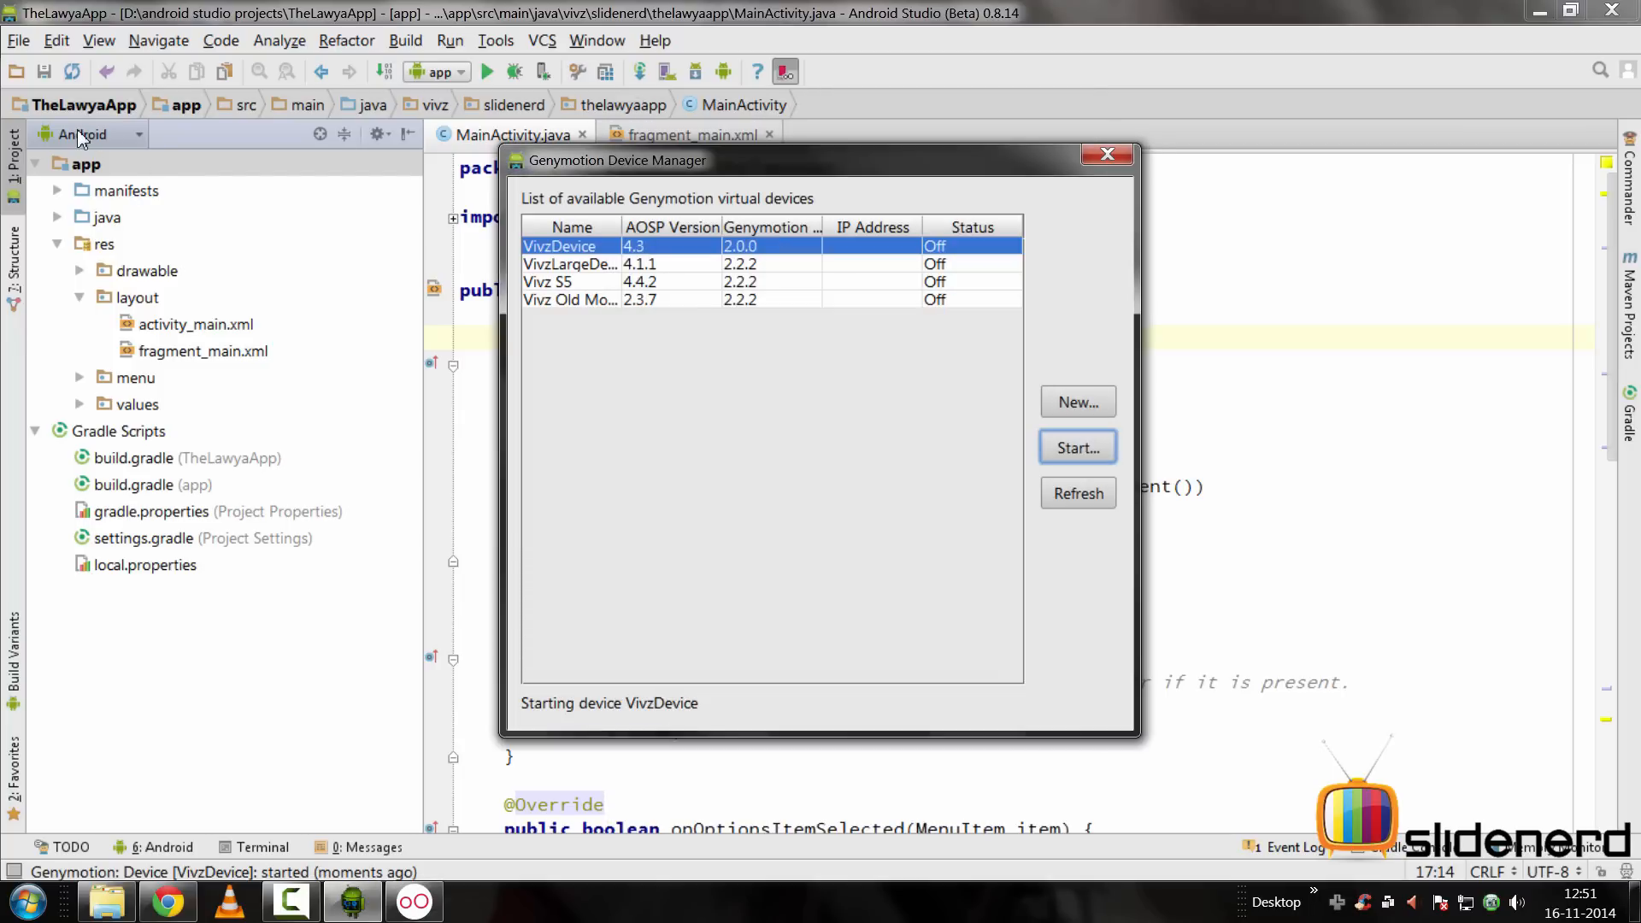
{"action": "mouse_move", "coordinate": [852, 129]}
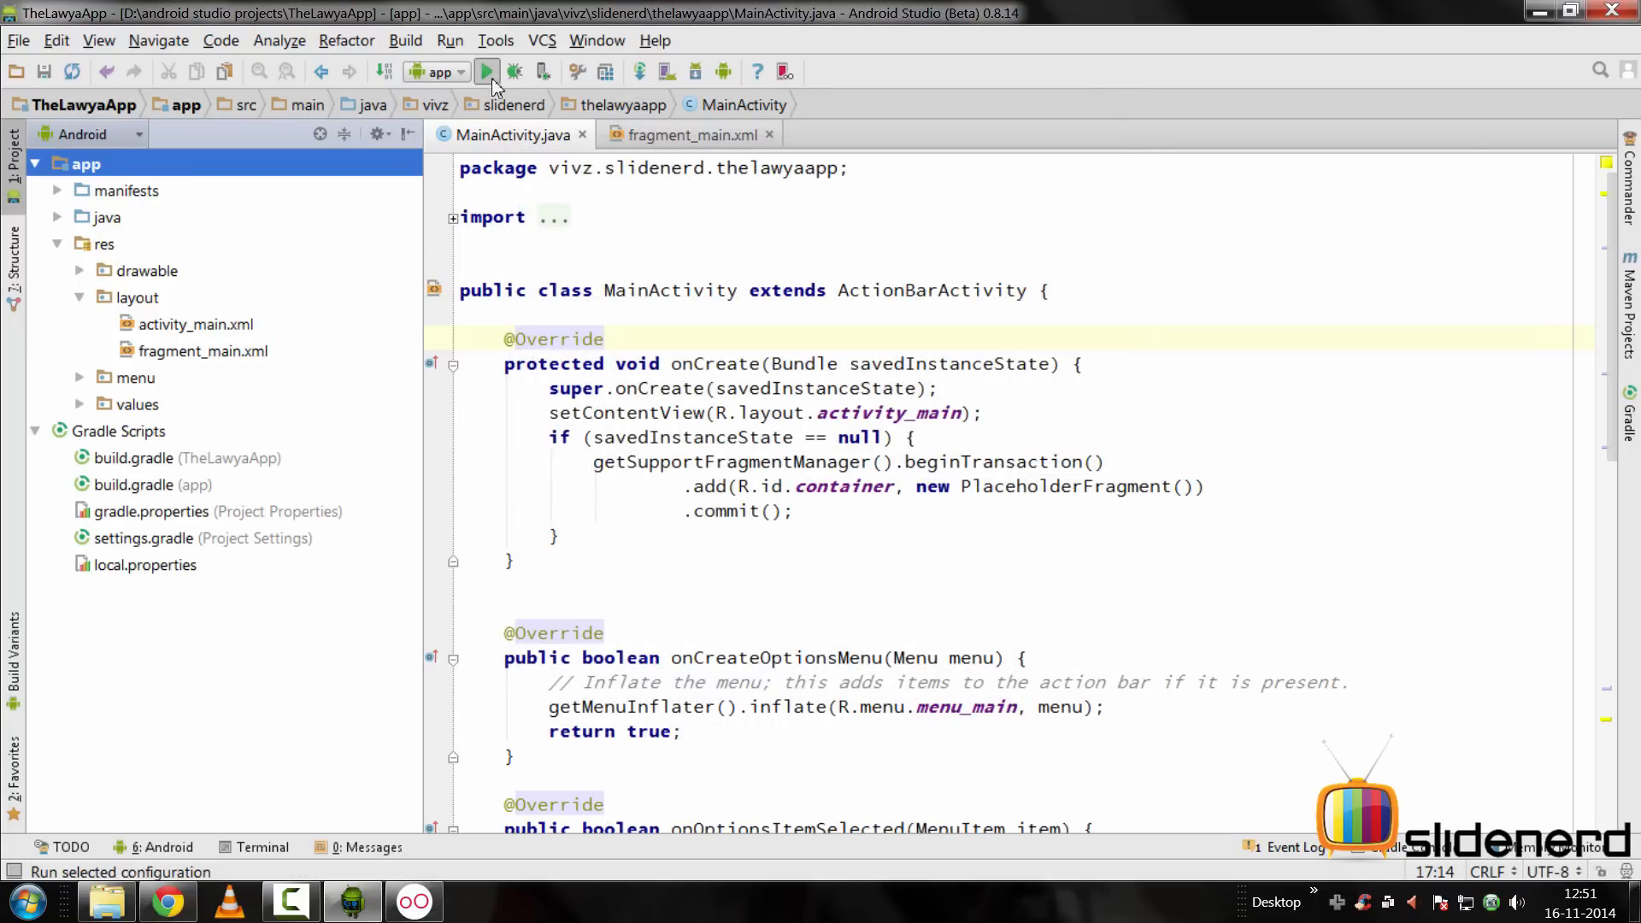
Step: Run the app on the Genymotion device, reusing it for future launches
{"action": "left_click", "coordinate": [487, 71]}
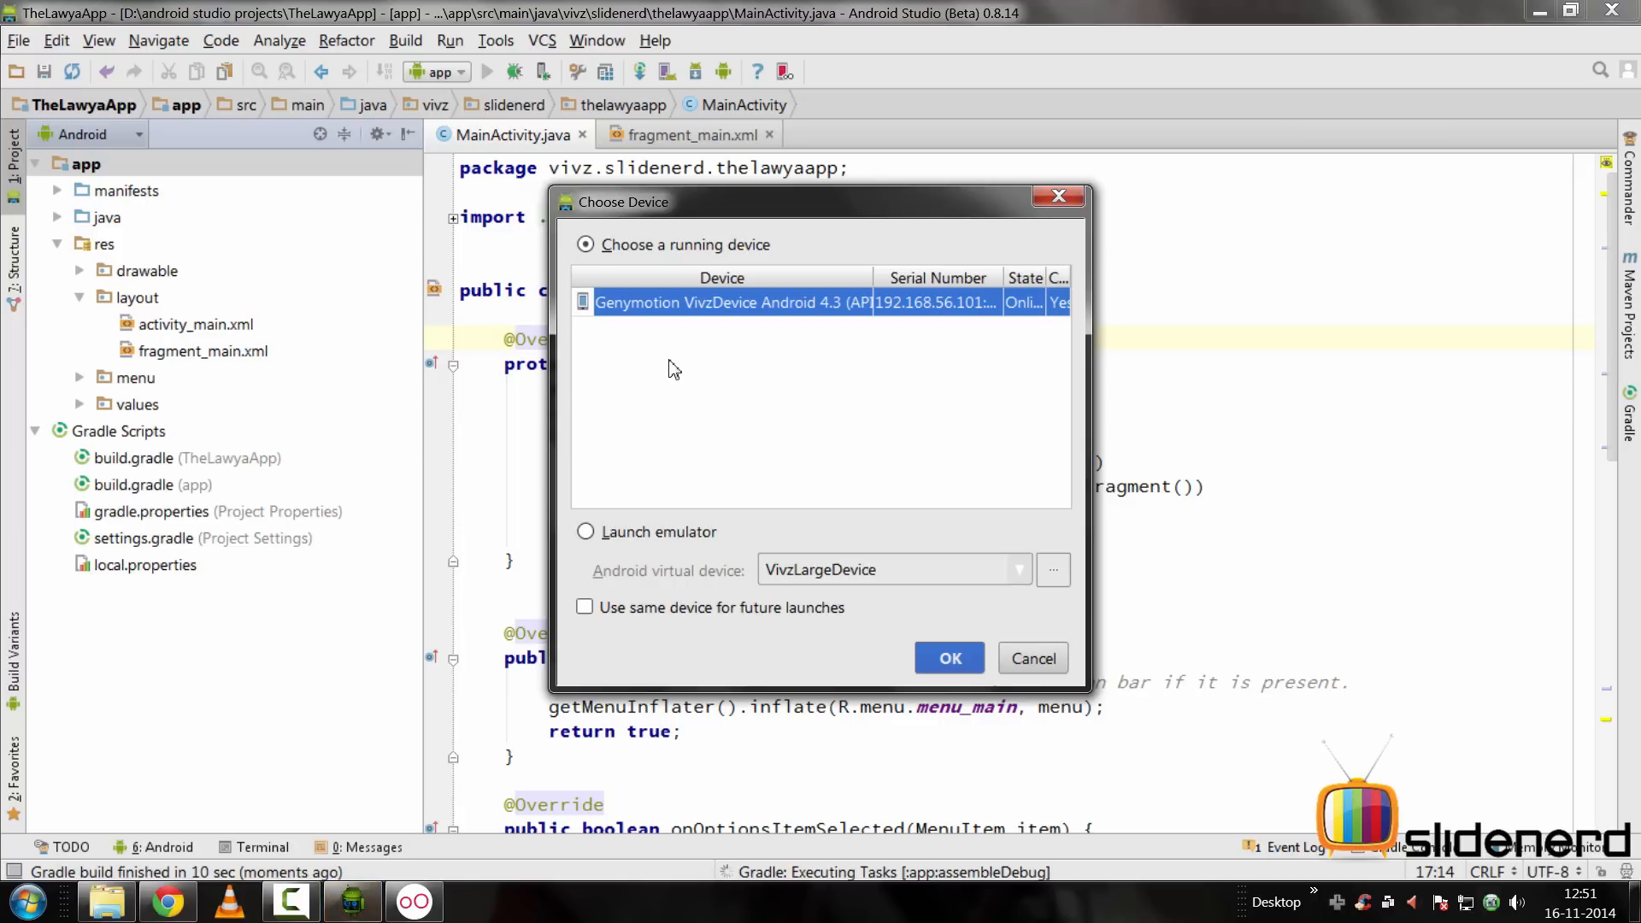
{"action": "mouse_move", "coordinate": [612, 492]}
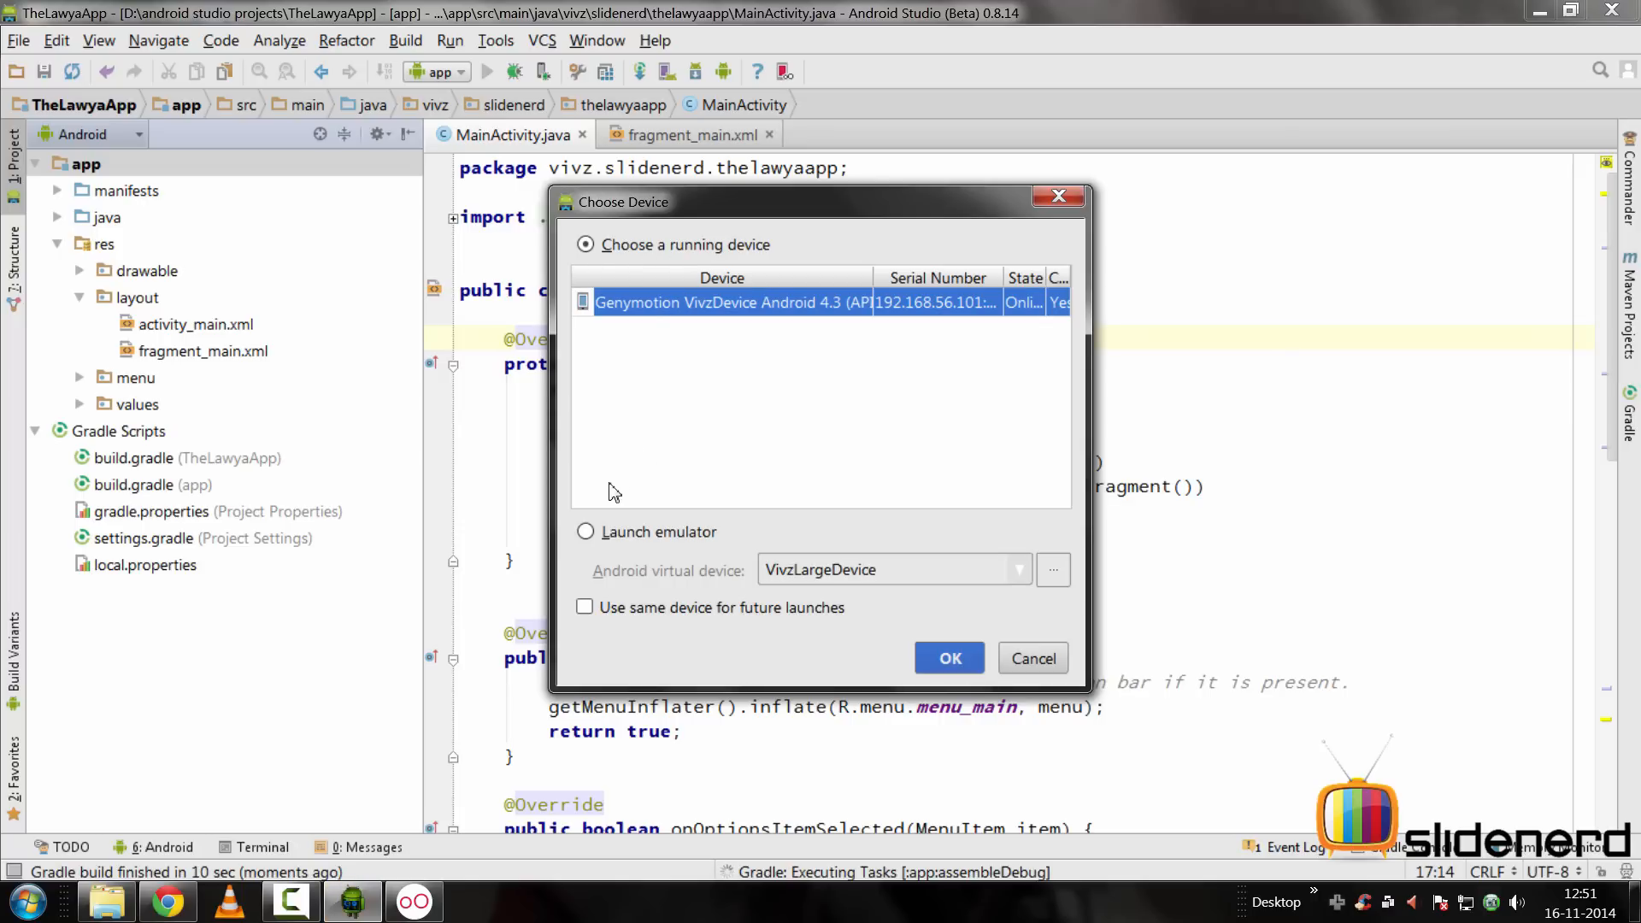
{"action": "left_click", "coordinate": [585, 608]}
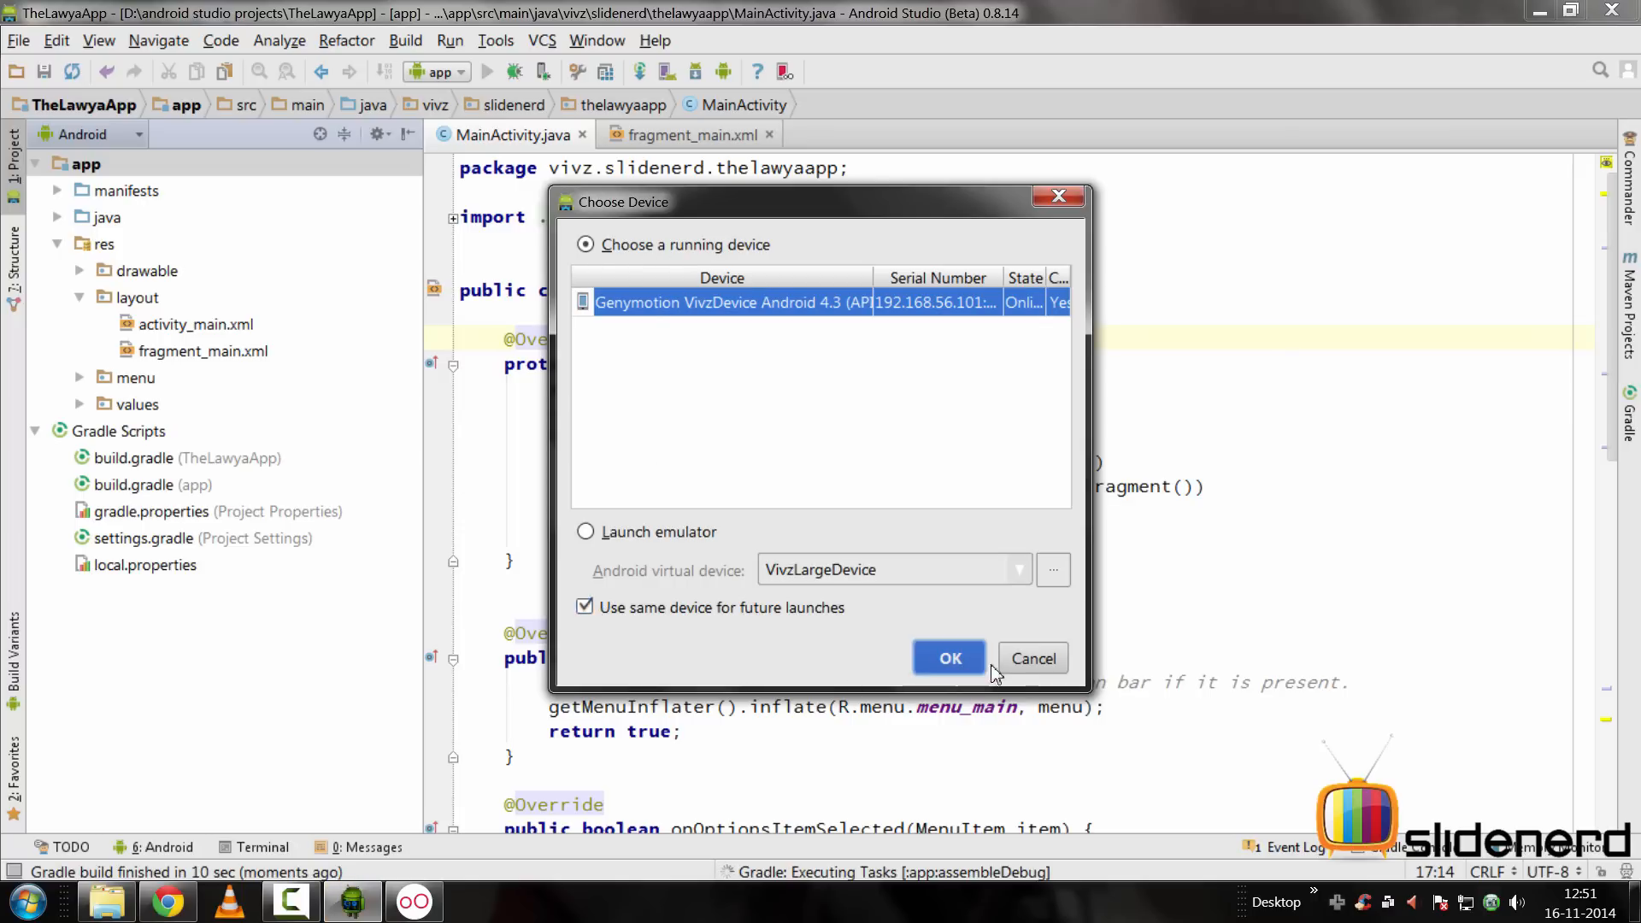
{"action": "left_click", "coordinate": [948, 658]}
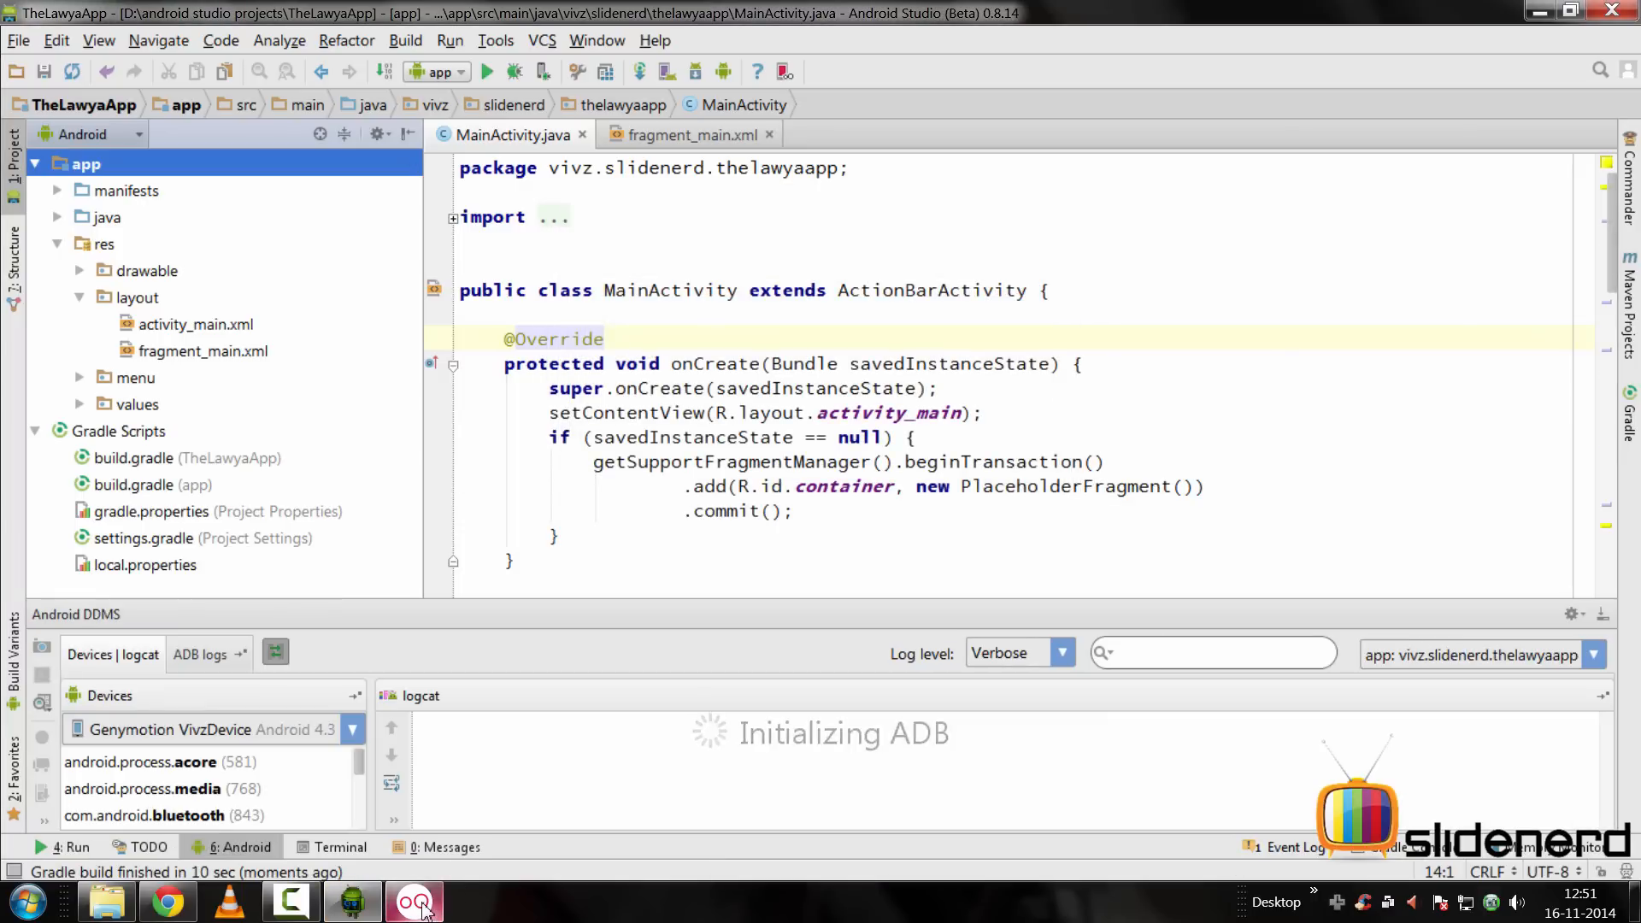